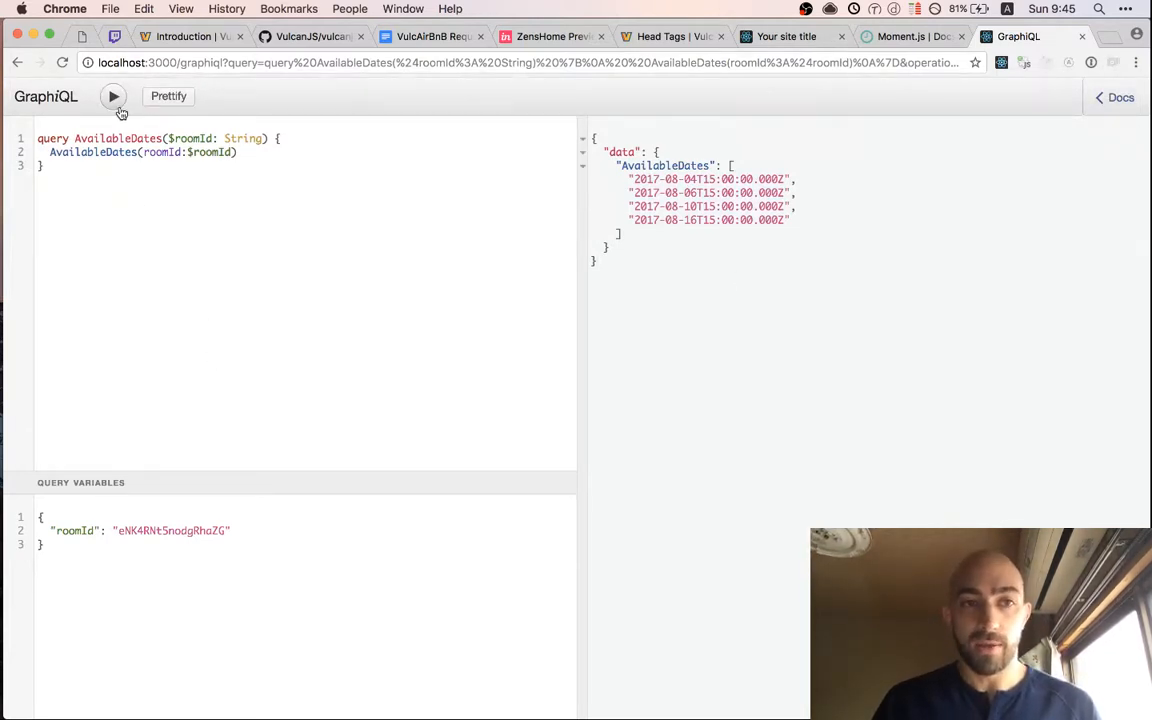
mouse_move(136, 228)
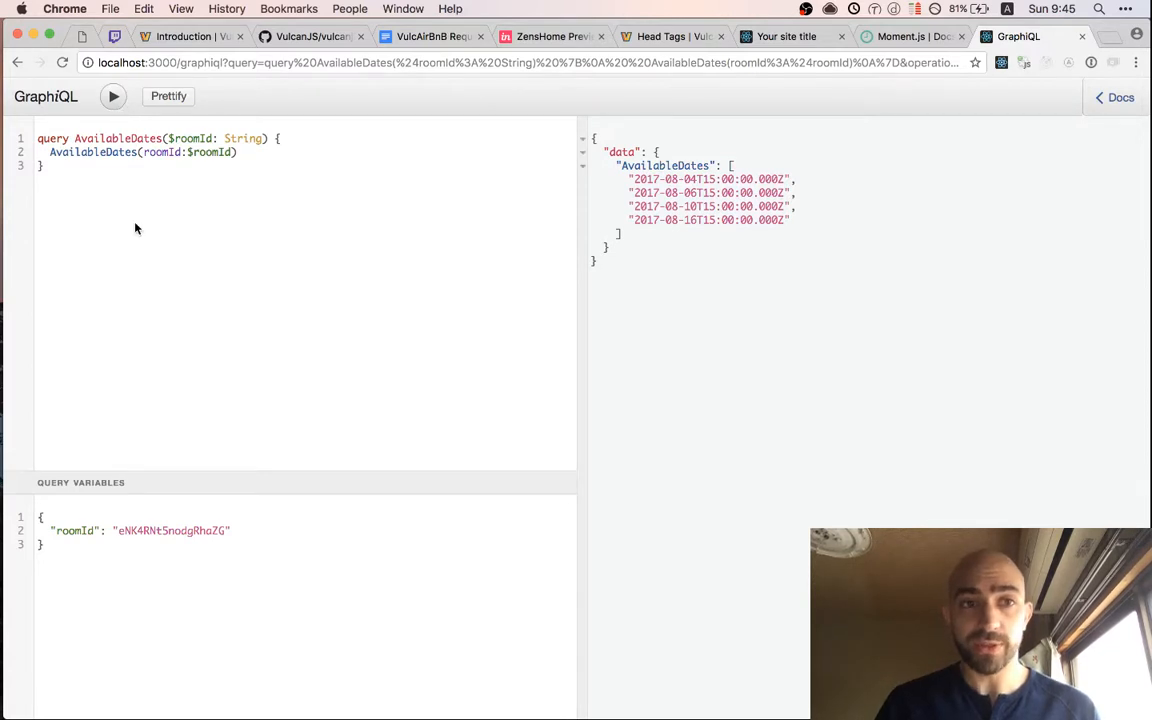
mouse_move(516, 316)
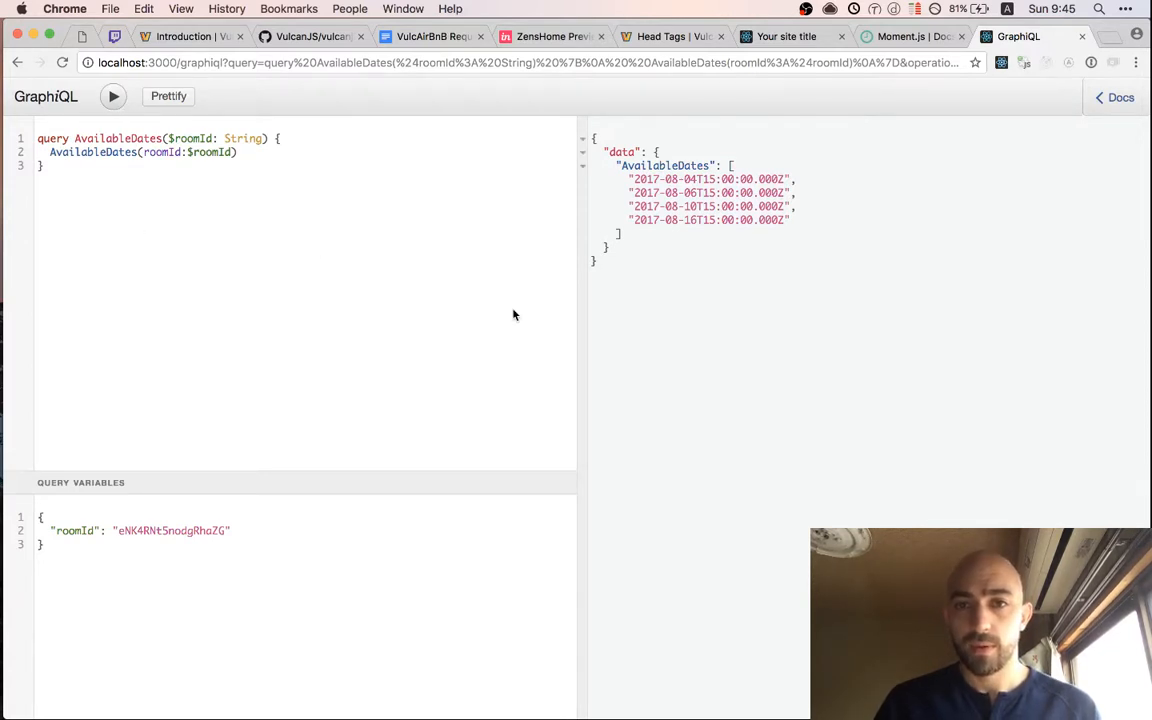
mouse_move(680, 240)
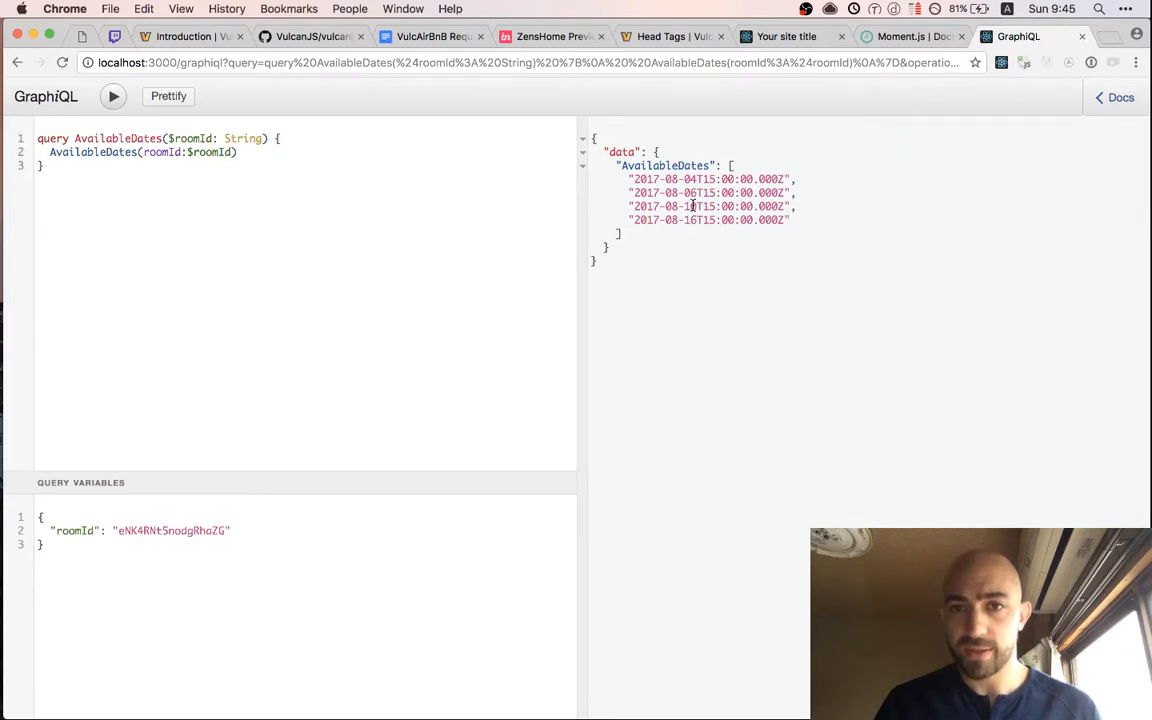
mouse_move(690, 262)
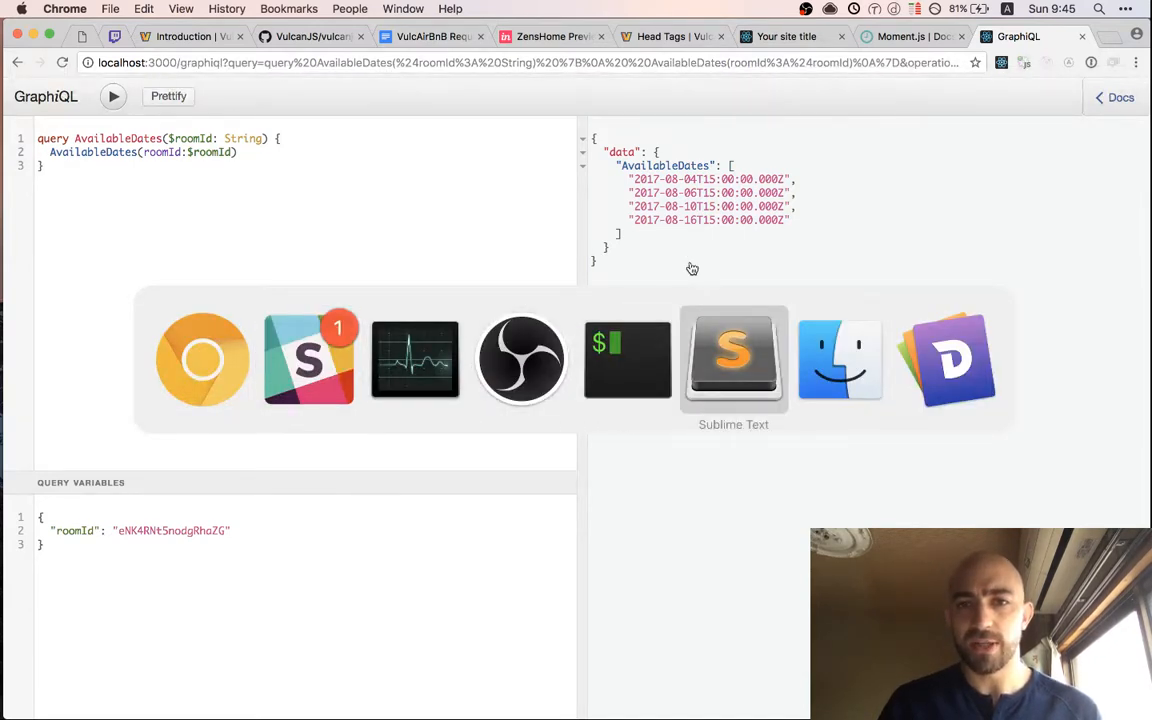
Rename the registered query in resolvers.js from AvailableDates to UnavailableDates
left_click(732, 358)
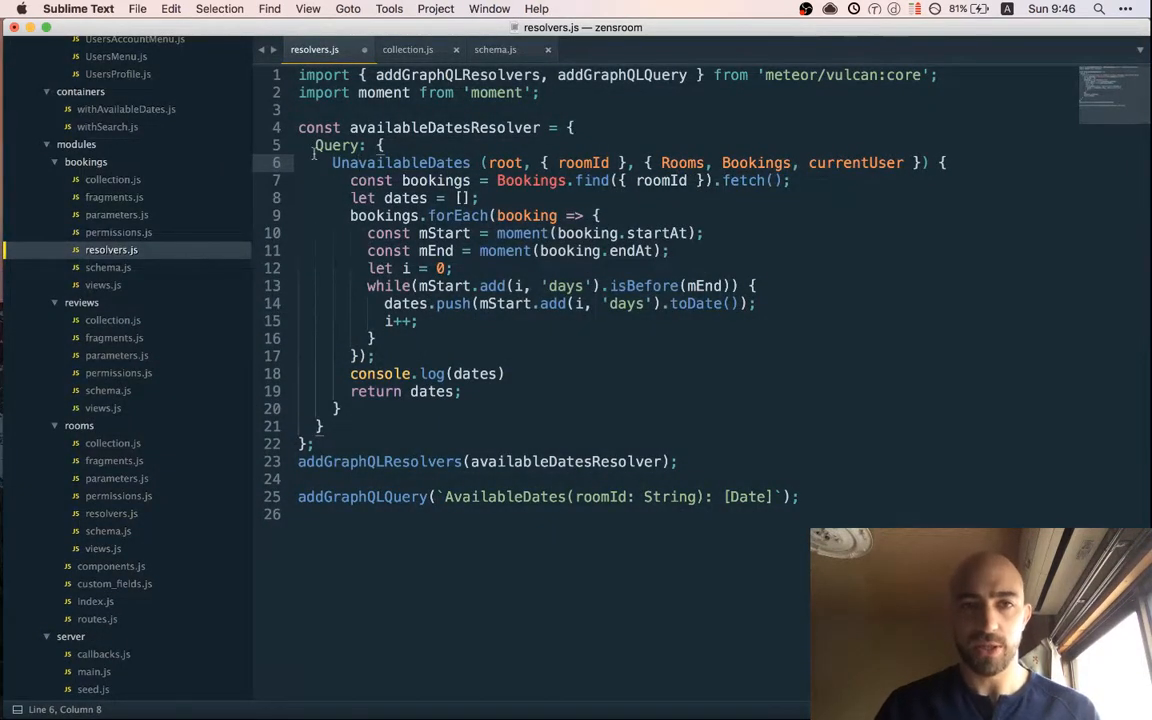
double_click(504, 496)
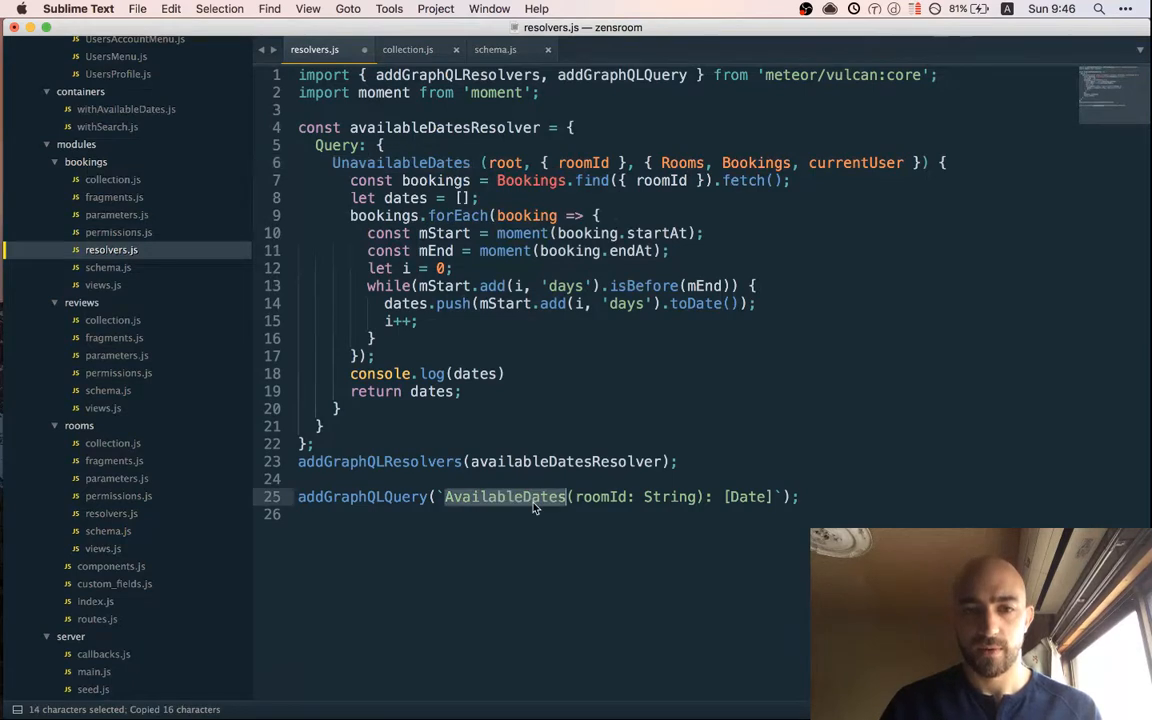
type("UnavailableDates")
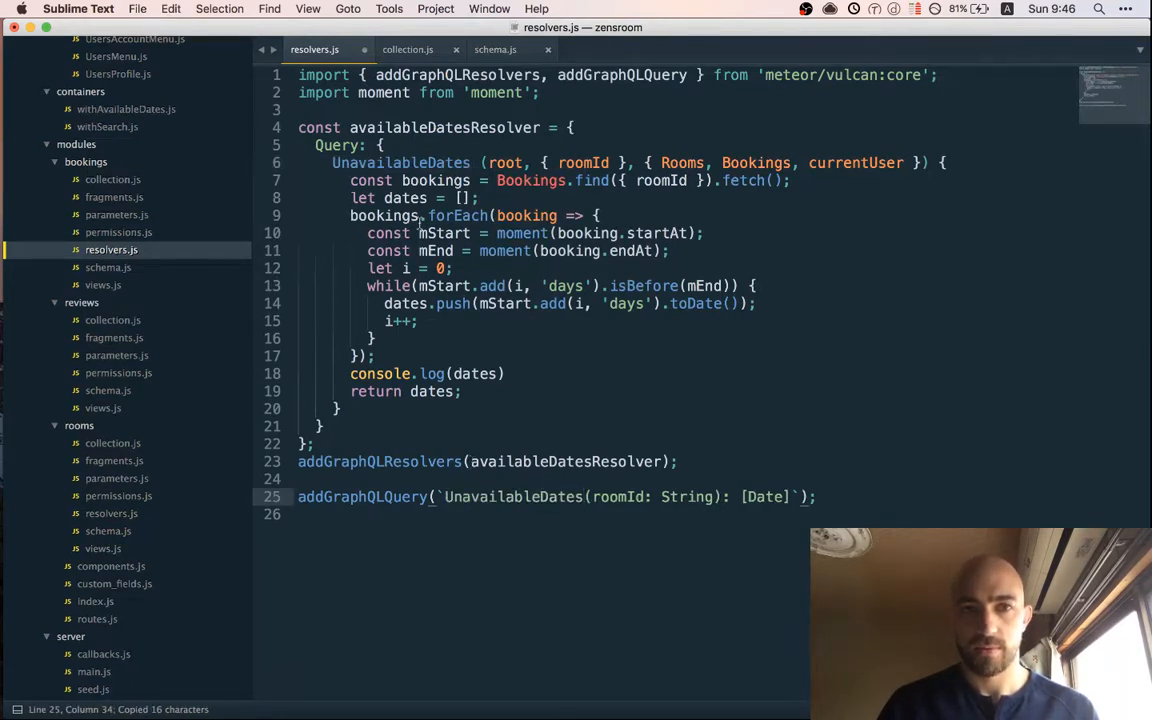
left_click(364, 128)
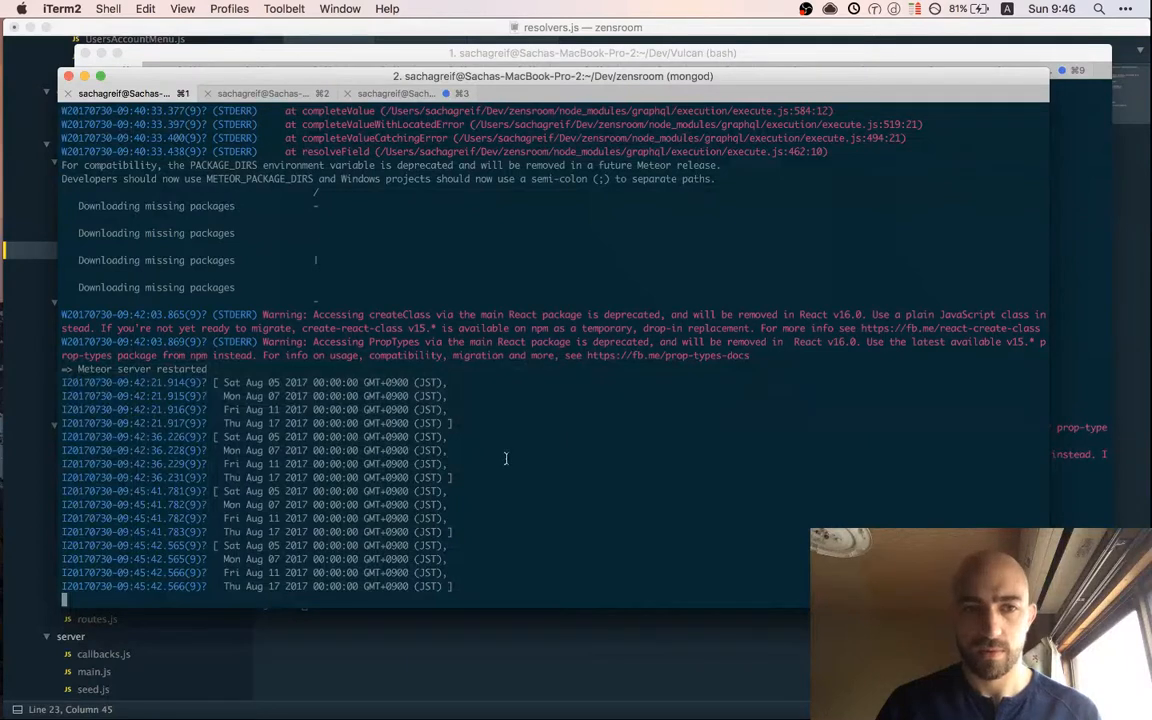
mouse_move(560, 668)
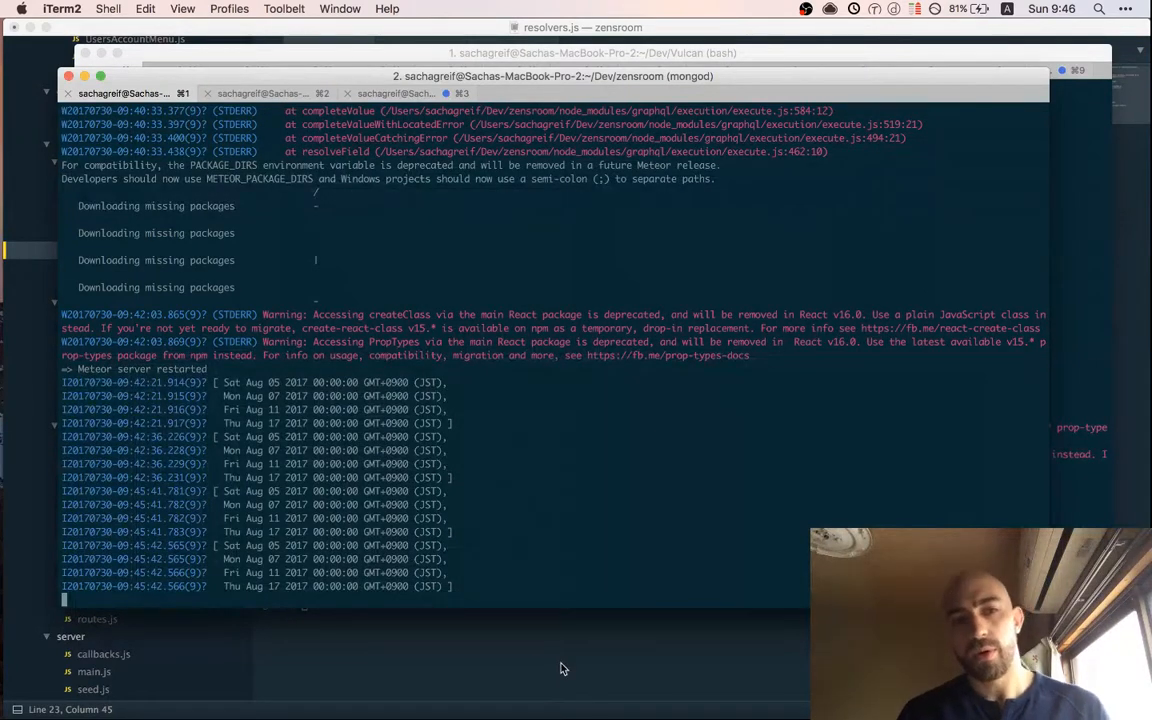
mouse_move(576, 648)
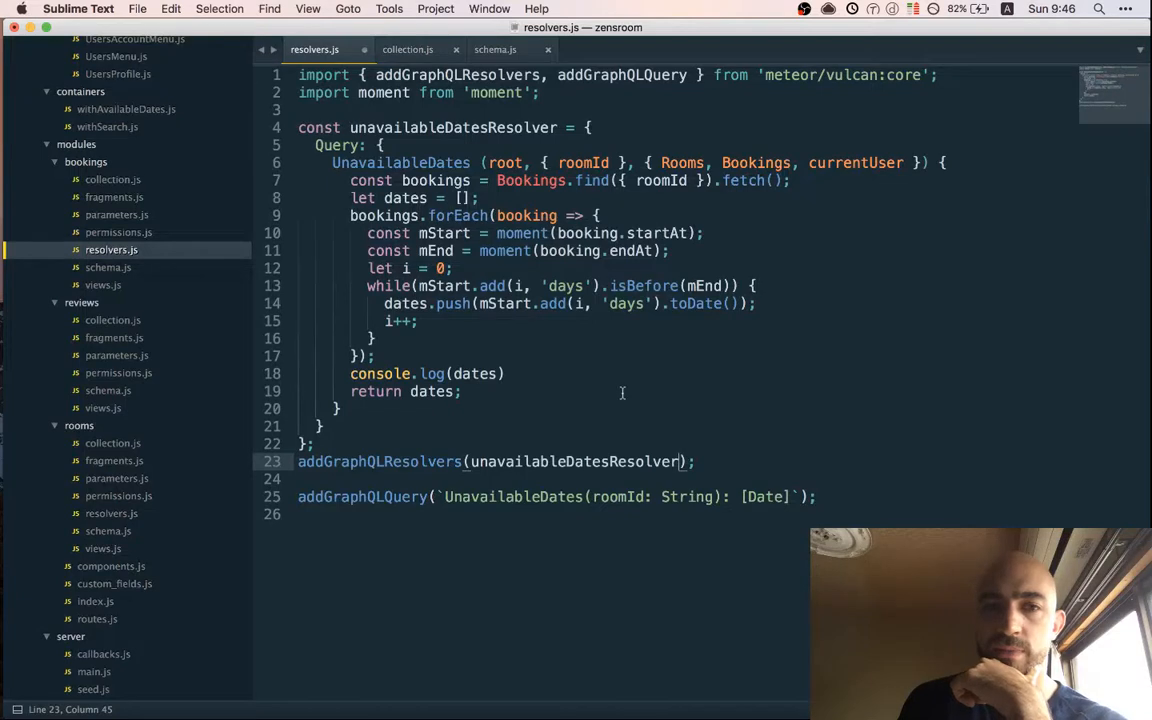
mouse_move(472, 290)
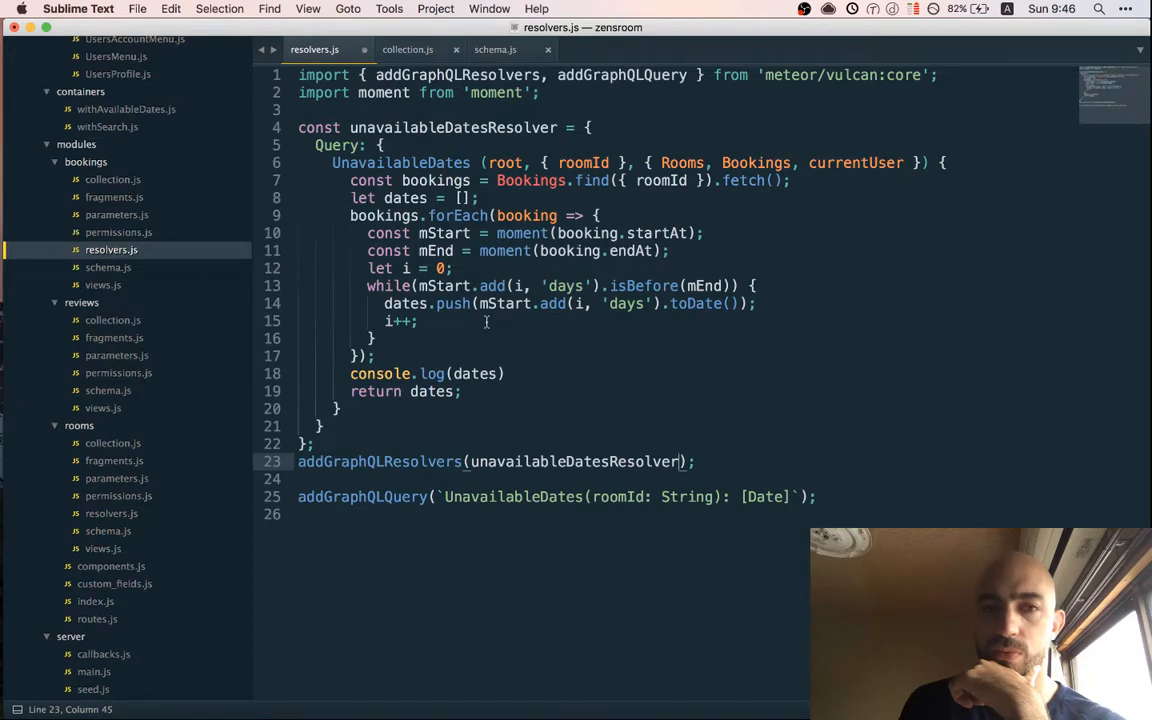
Add console.log(i) and console.log(mStart.add(i, 'days')) inside the while loop and save
left_click(416, 320)
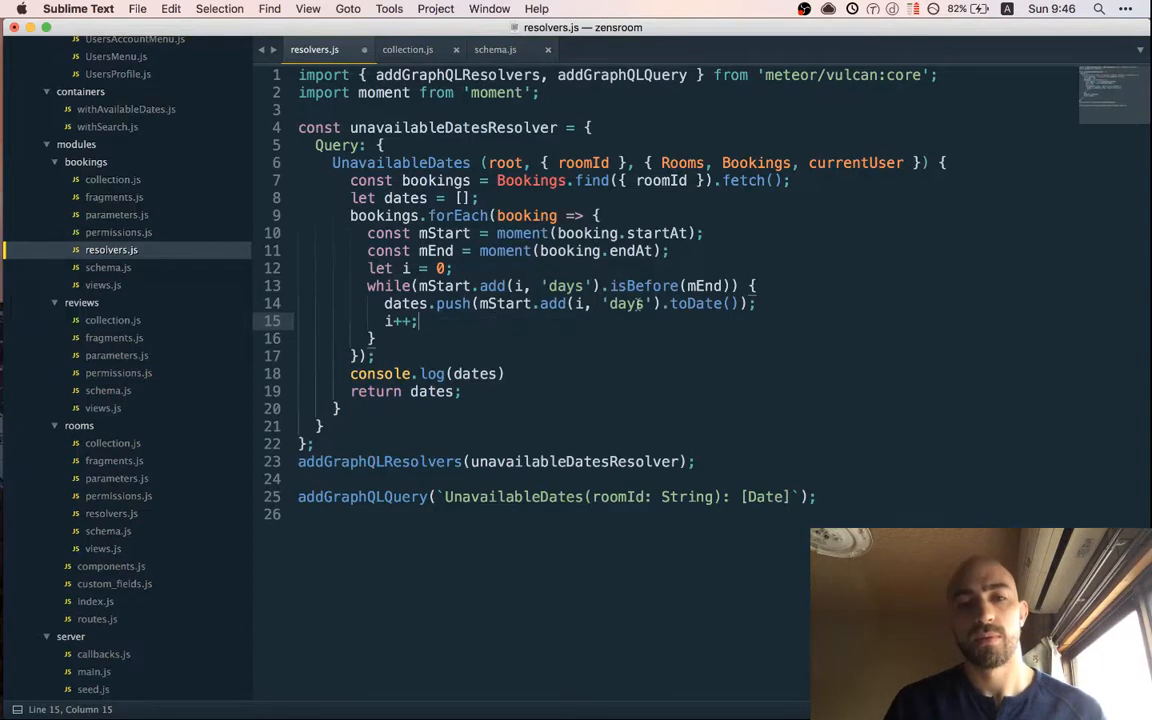
type("console.log(i")
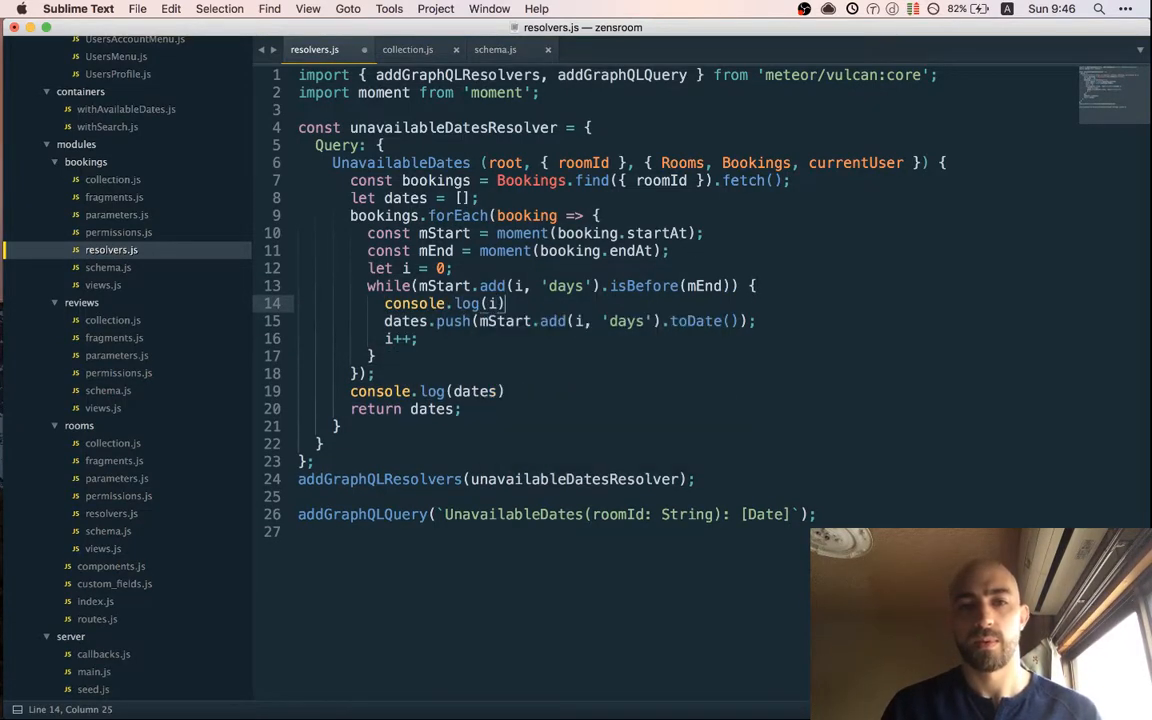
type("console")
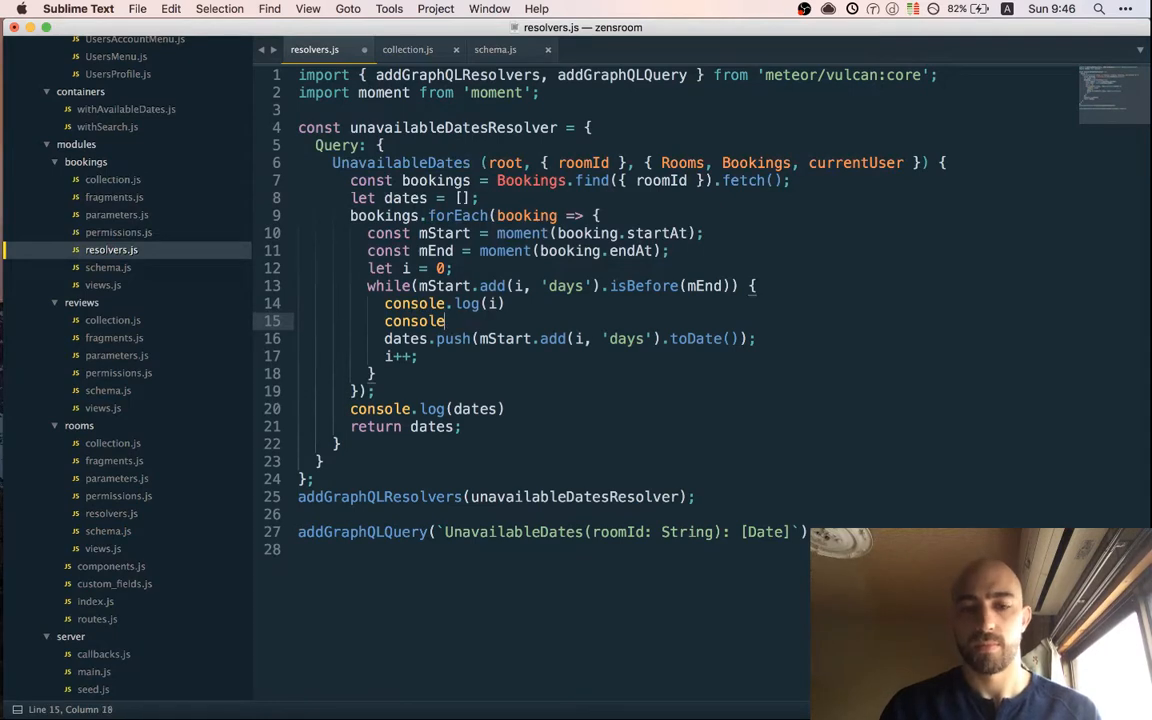
type(".log()")
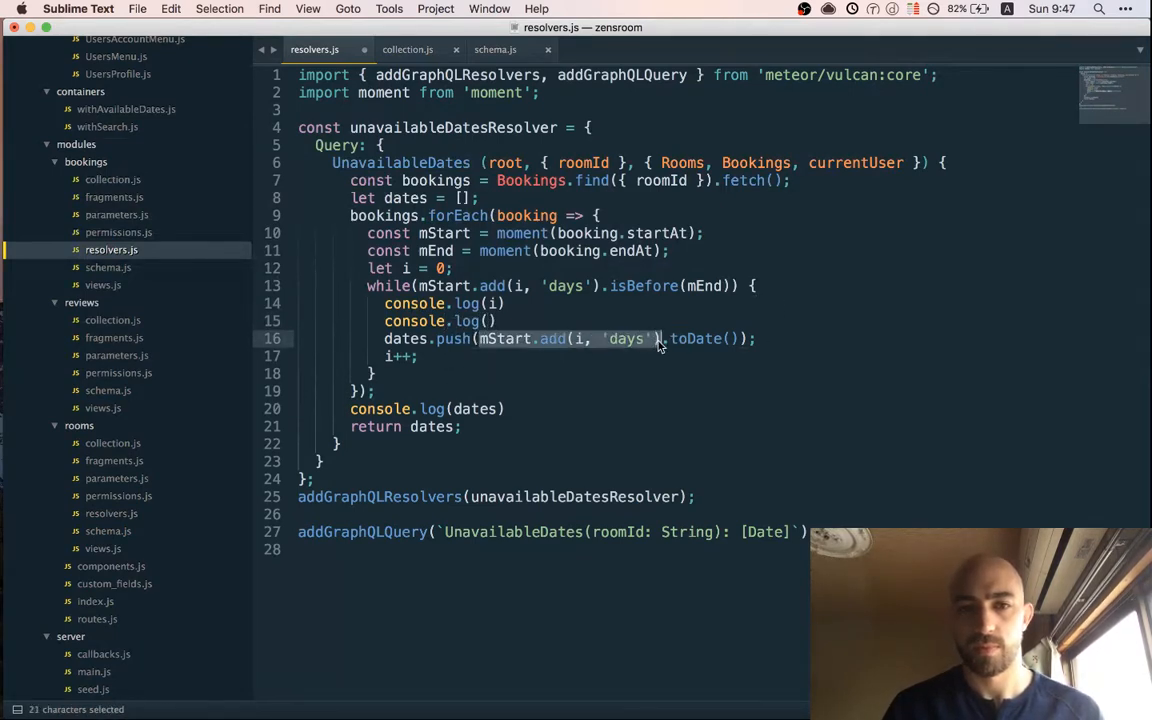
key("cmd+s")
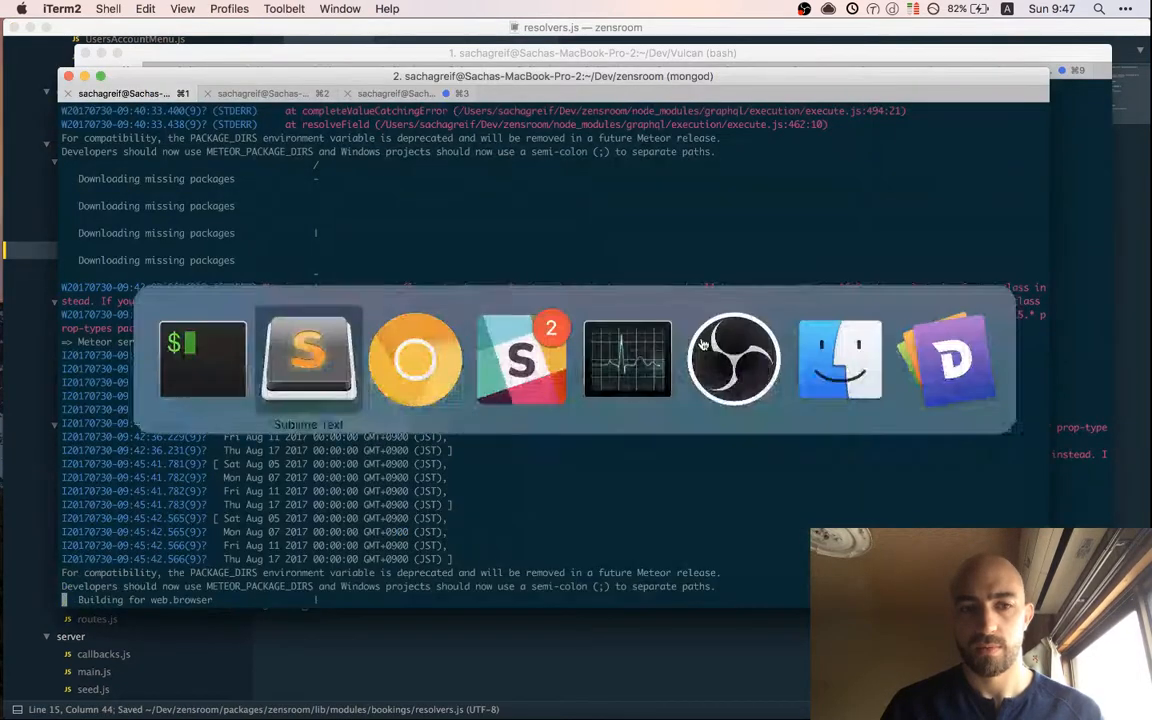
Change the GraphiQL query to UnavailableDates and run it to get the room's date list
left_click(414, 358)
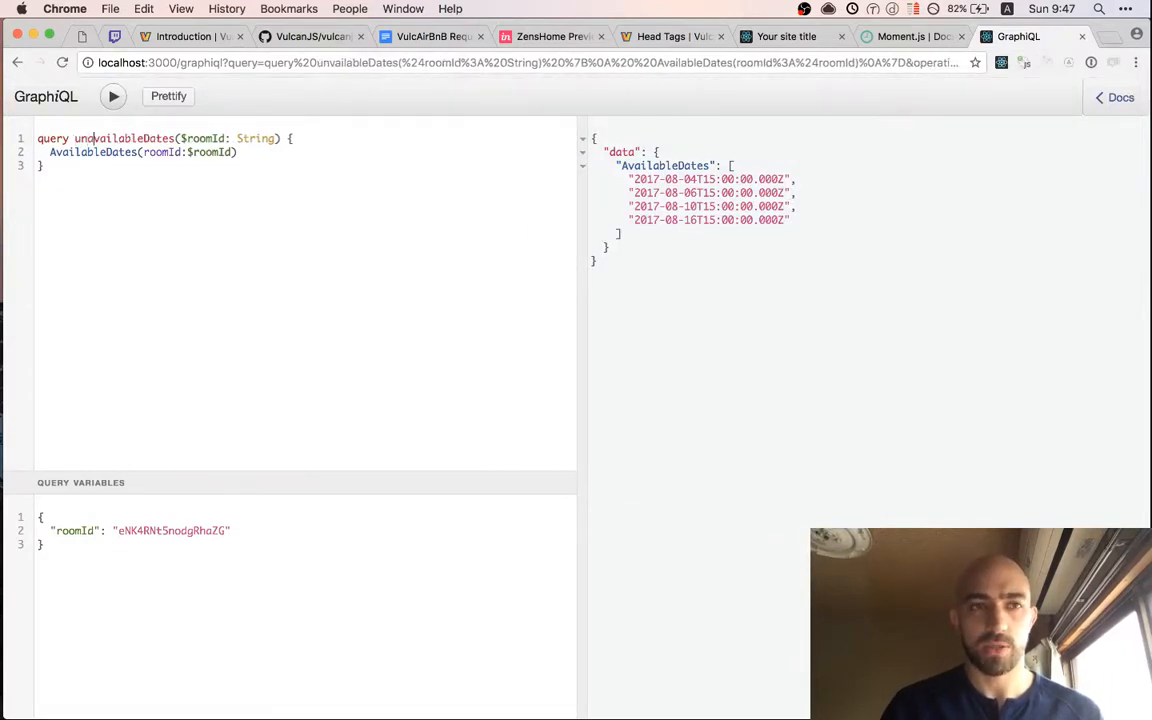
left_click(1120, 96)
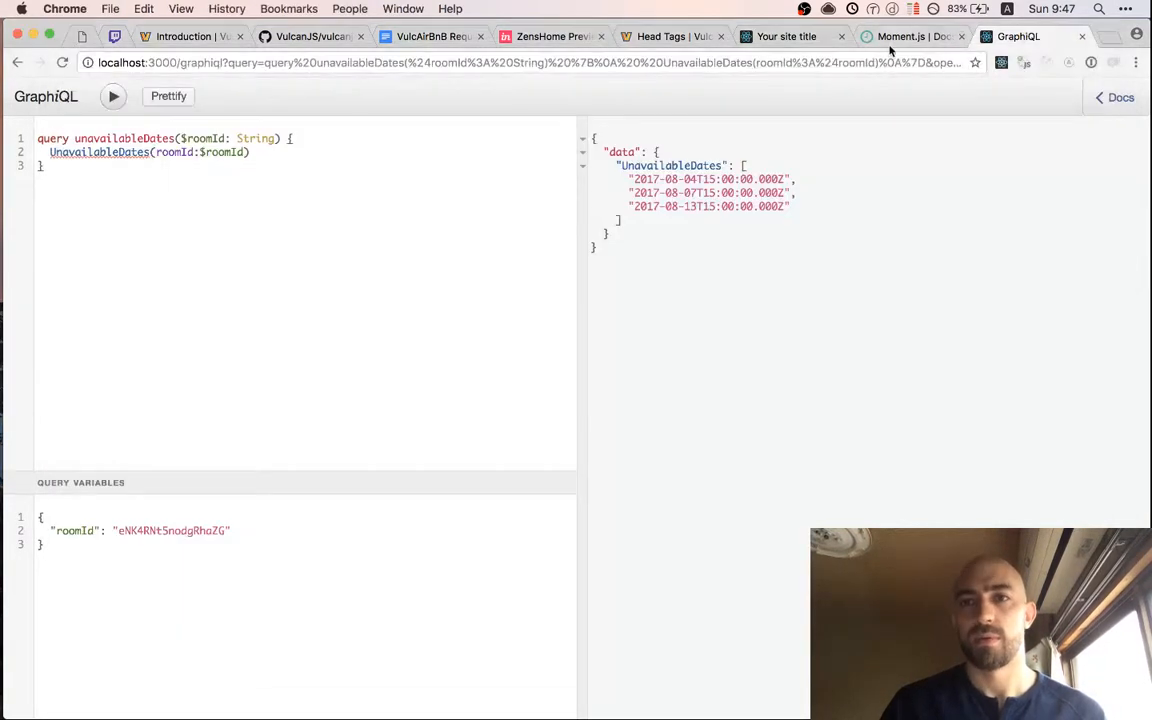
Read the Moment.js Manipulate > Add docs section and its shorthand keys
left_click(908, 36)
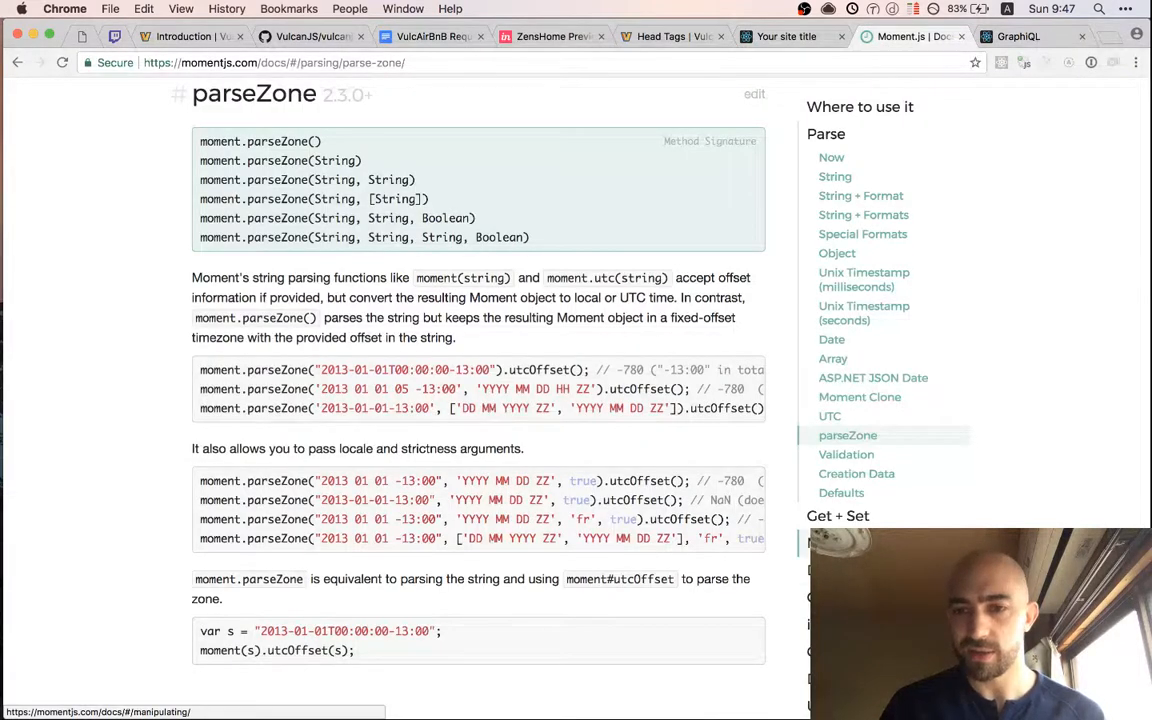
left_click(848, 188)
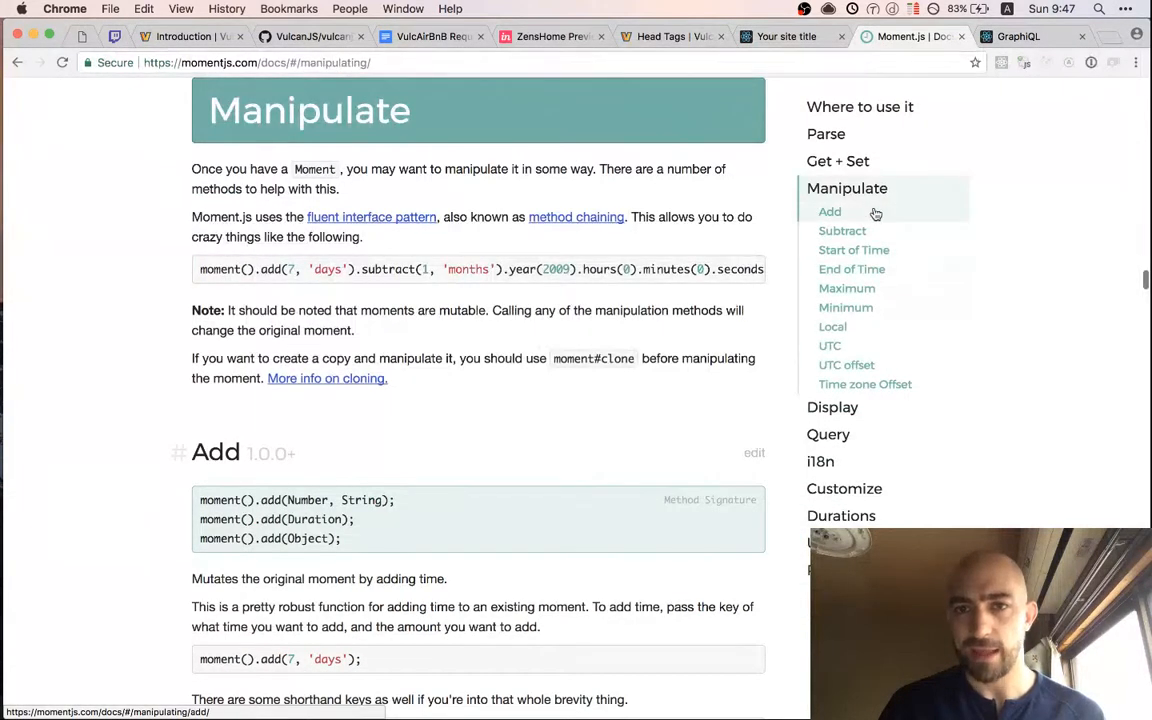
left_click(830, 212)
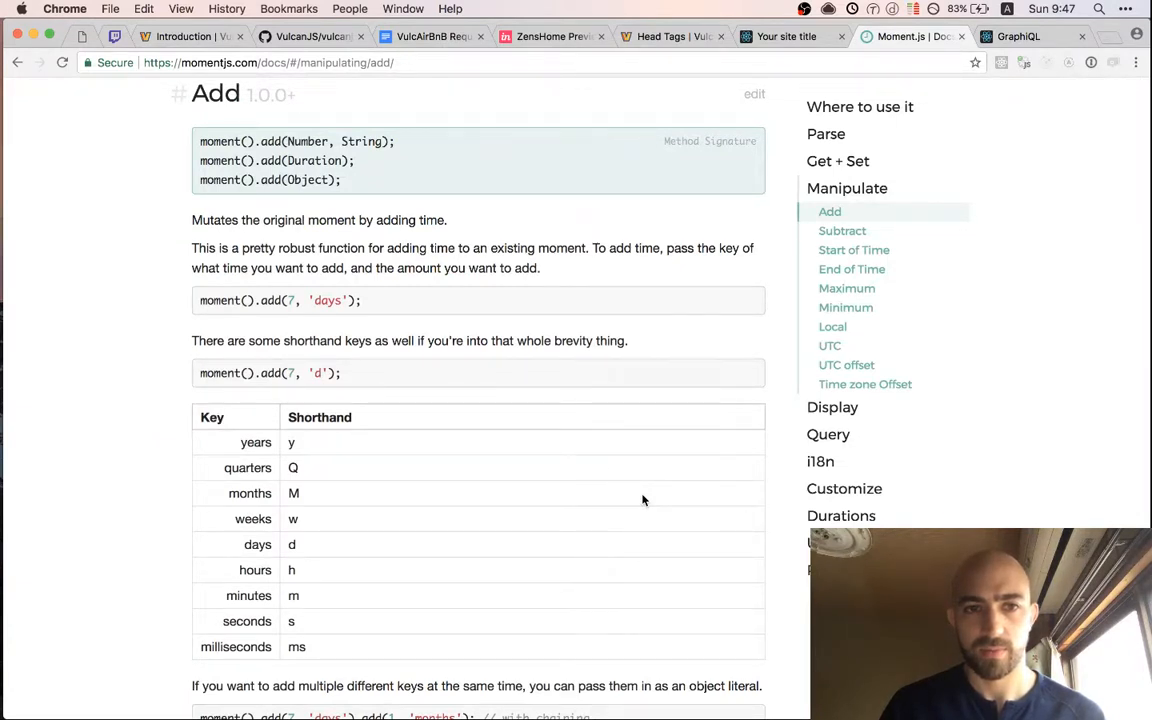
scroll("down", 3)
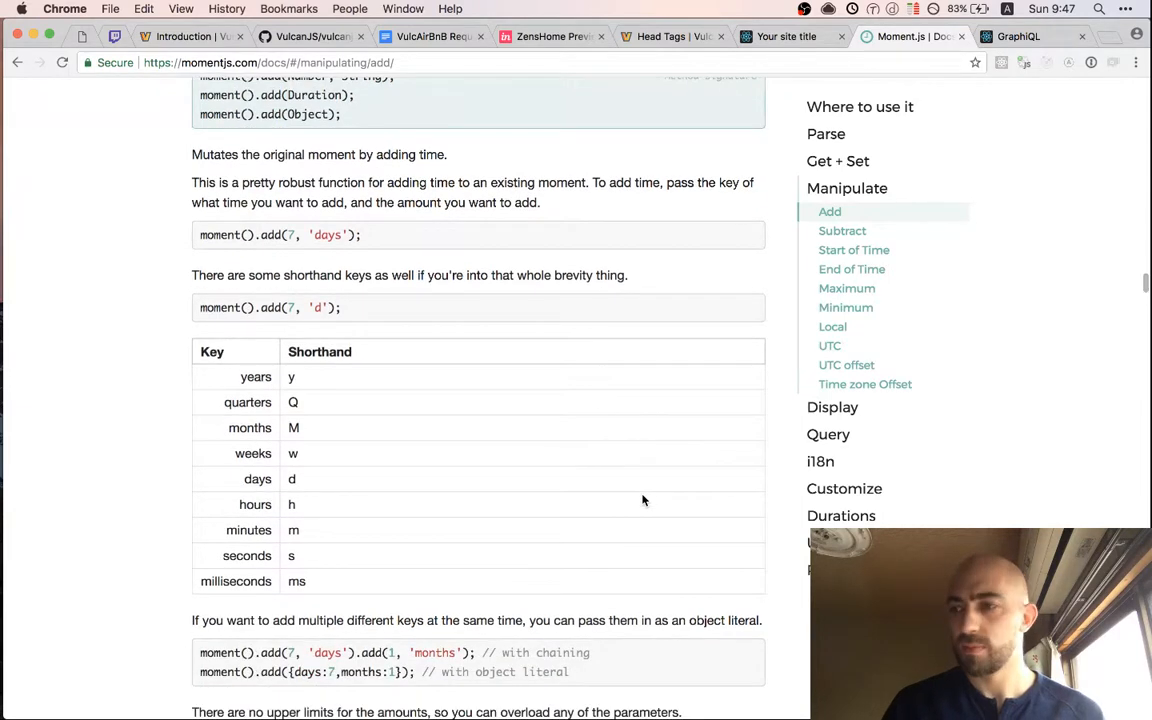
scroll("down", 3)
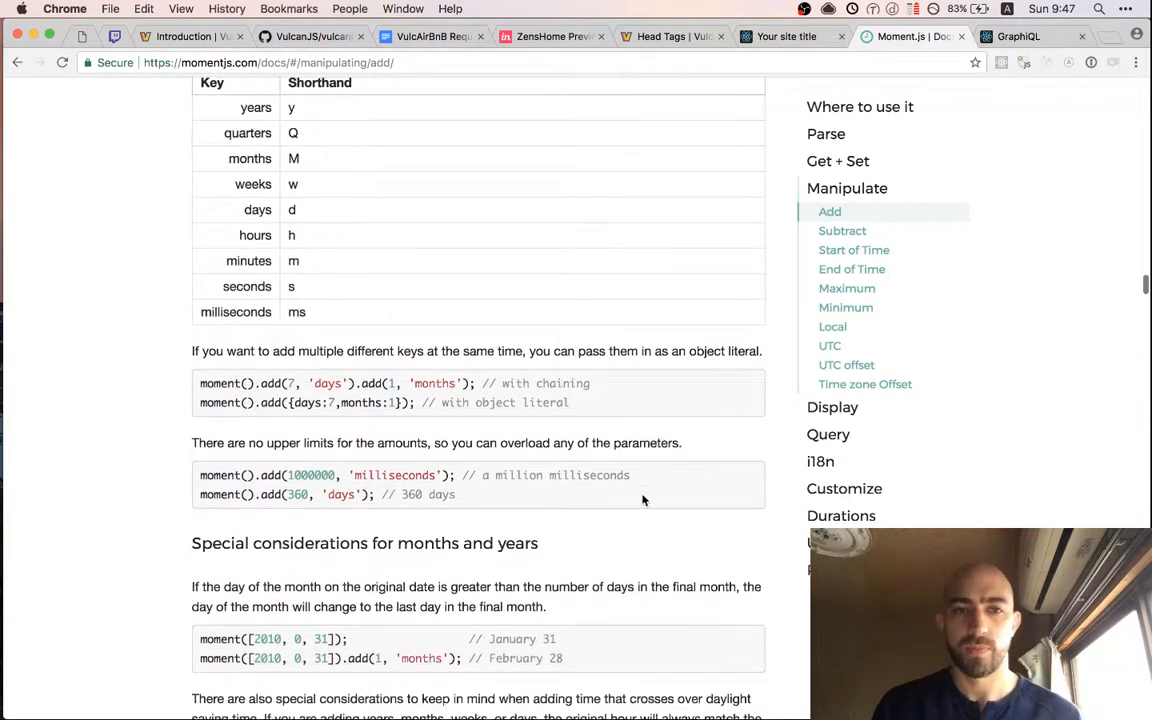
scroll("down", 3)
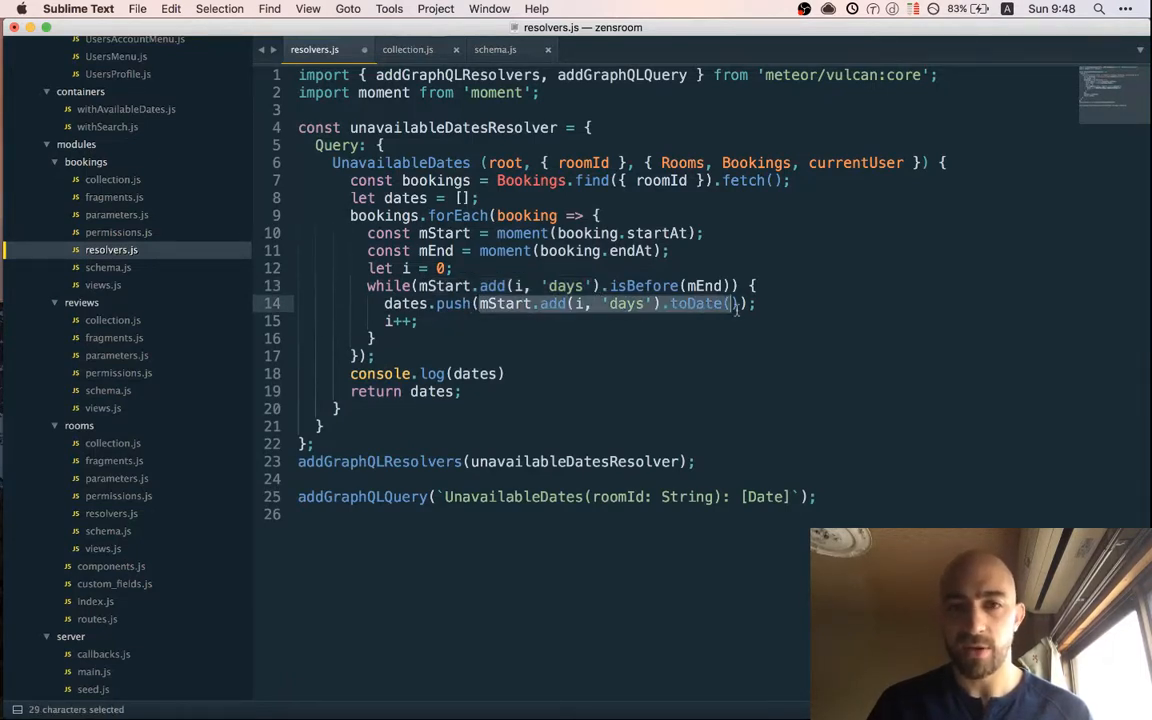
Declare let currentDate before the while loop and assign currentDate in the loop condition
left_click(736, 304)
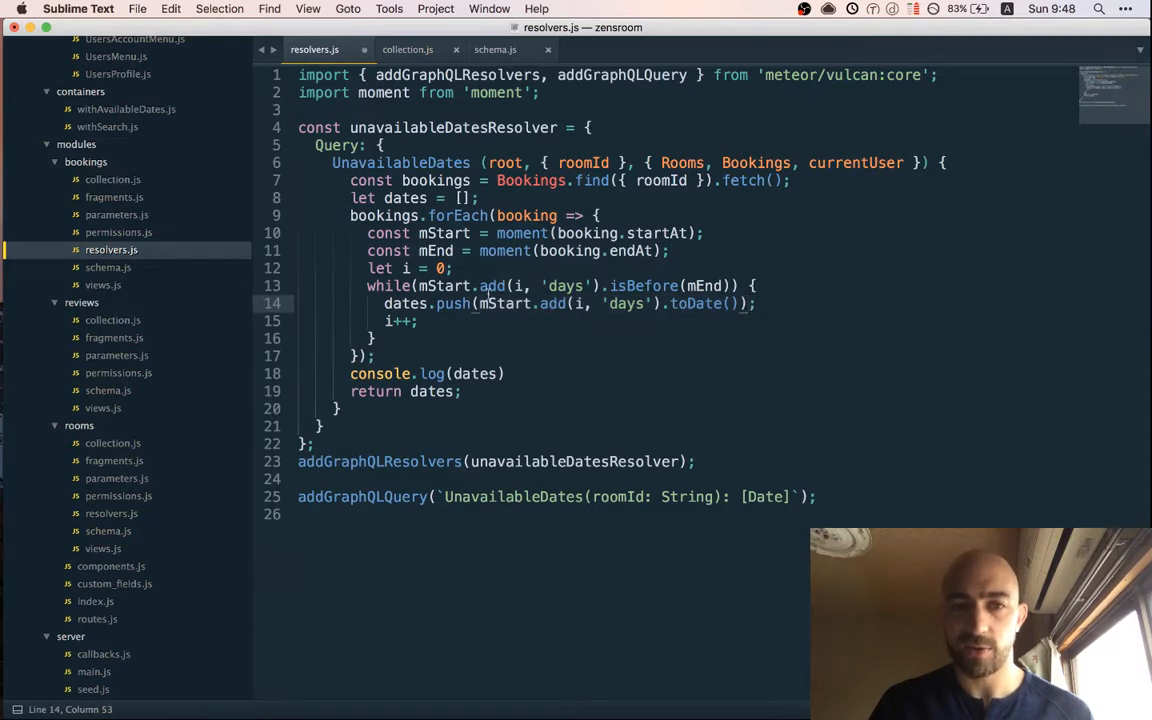
mouse_move(490, 310)
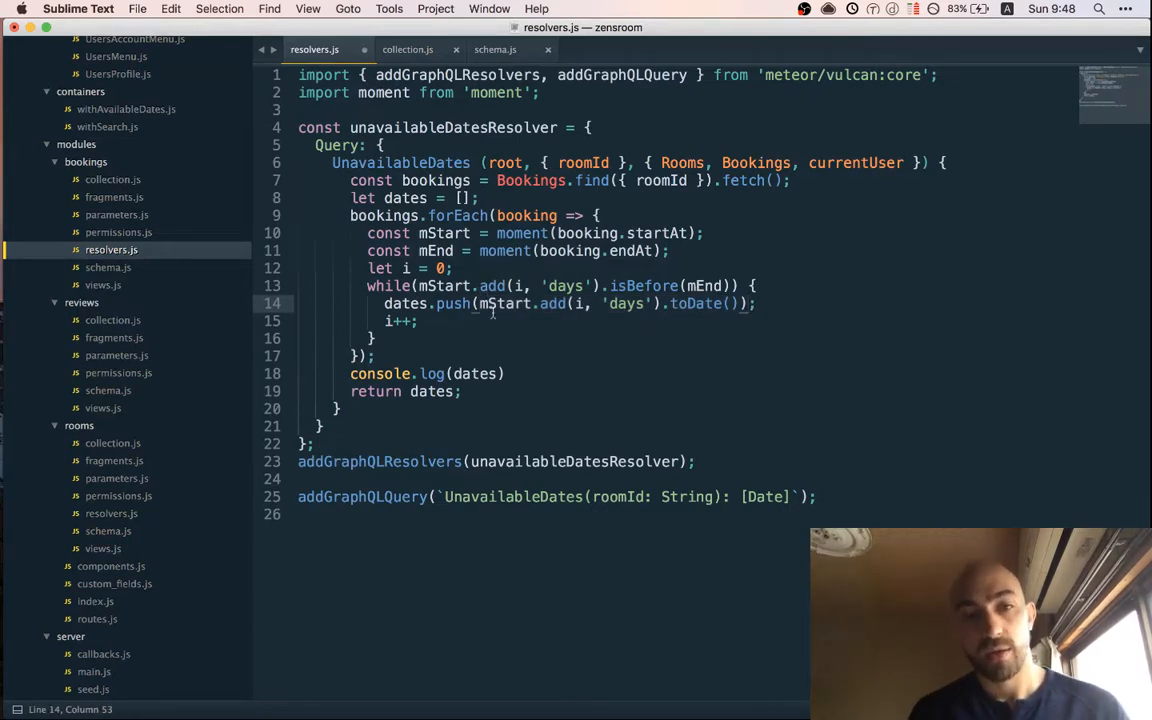
left_click(420, 286)
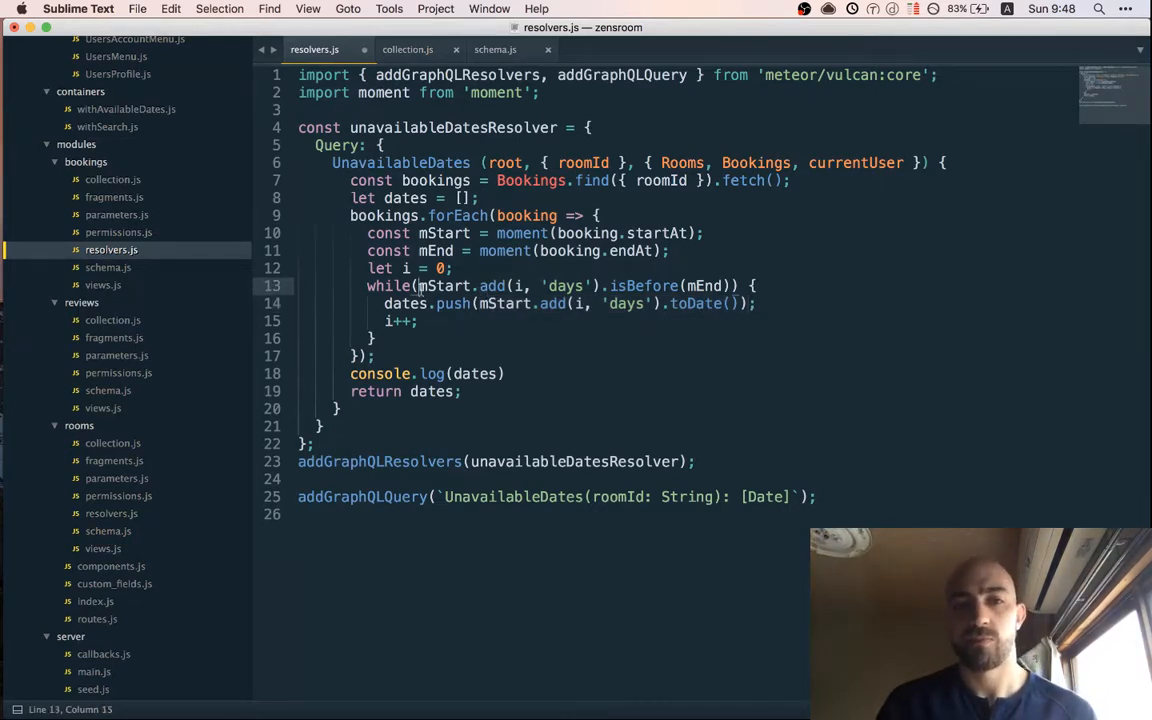
type("const")
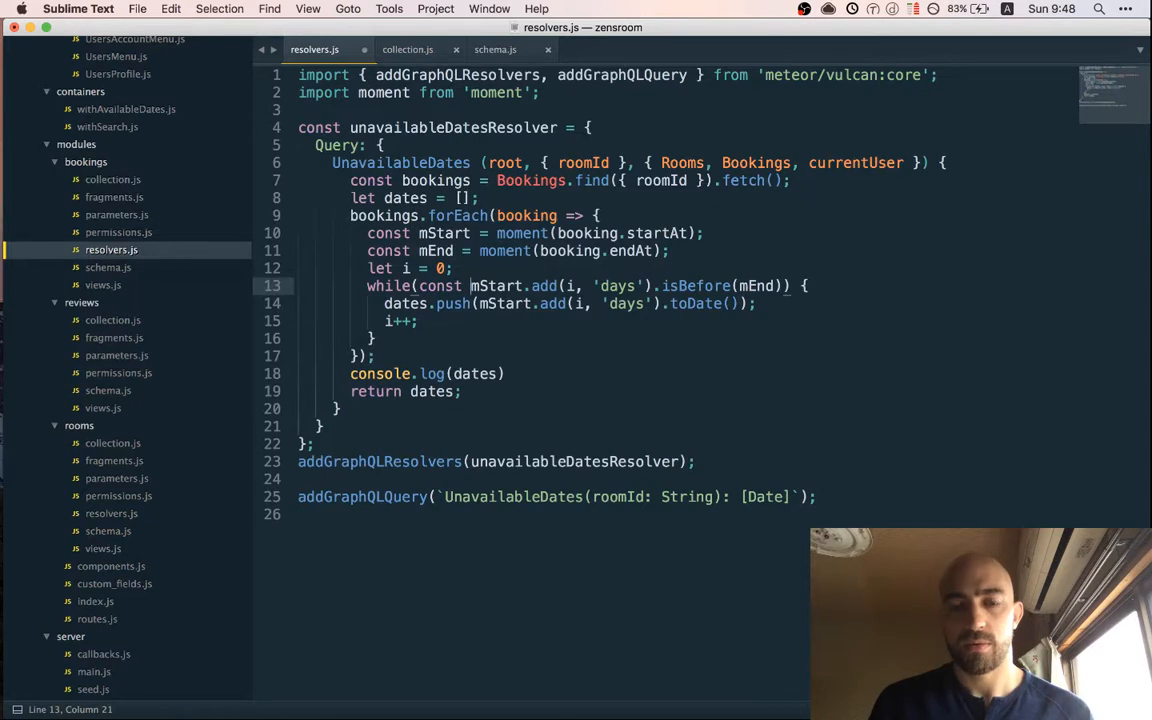
key("Backspace")
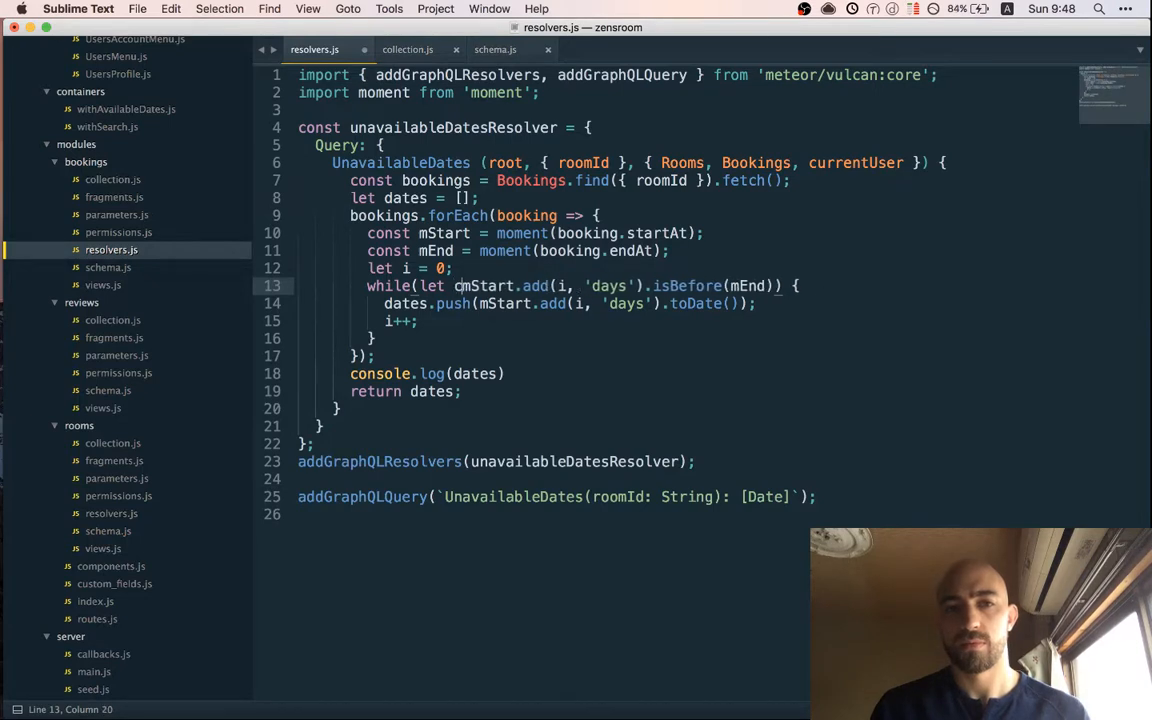
type("currentDate =")
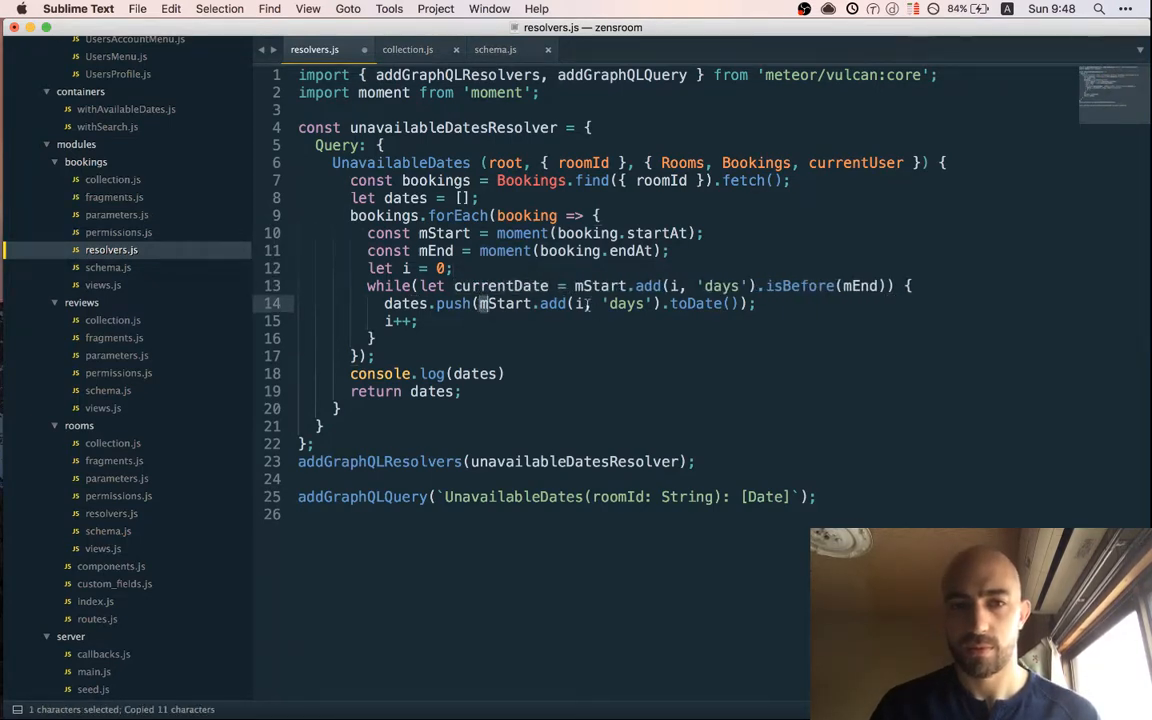
type("currentDate")
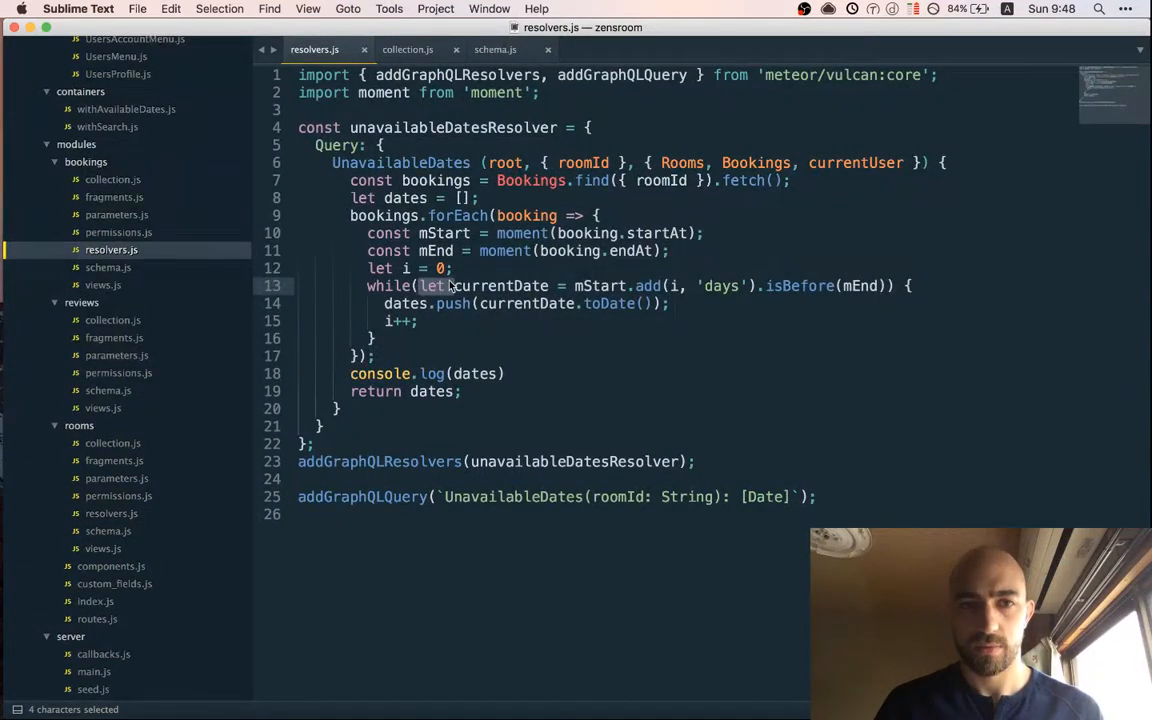
type("let cu")
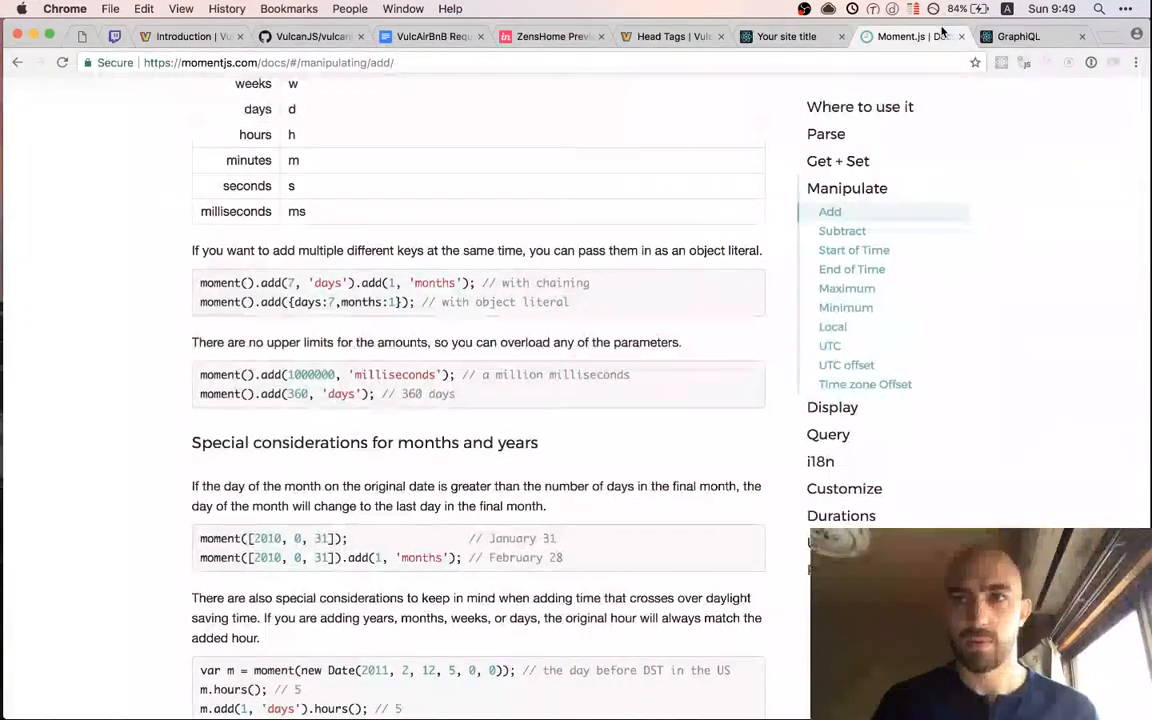
Rerun the unavailableDates query in GraphiQL to check the change
left_click(1008, 36)
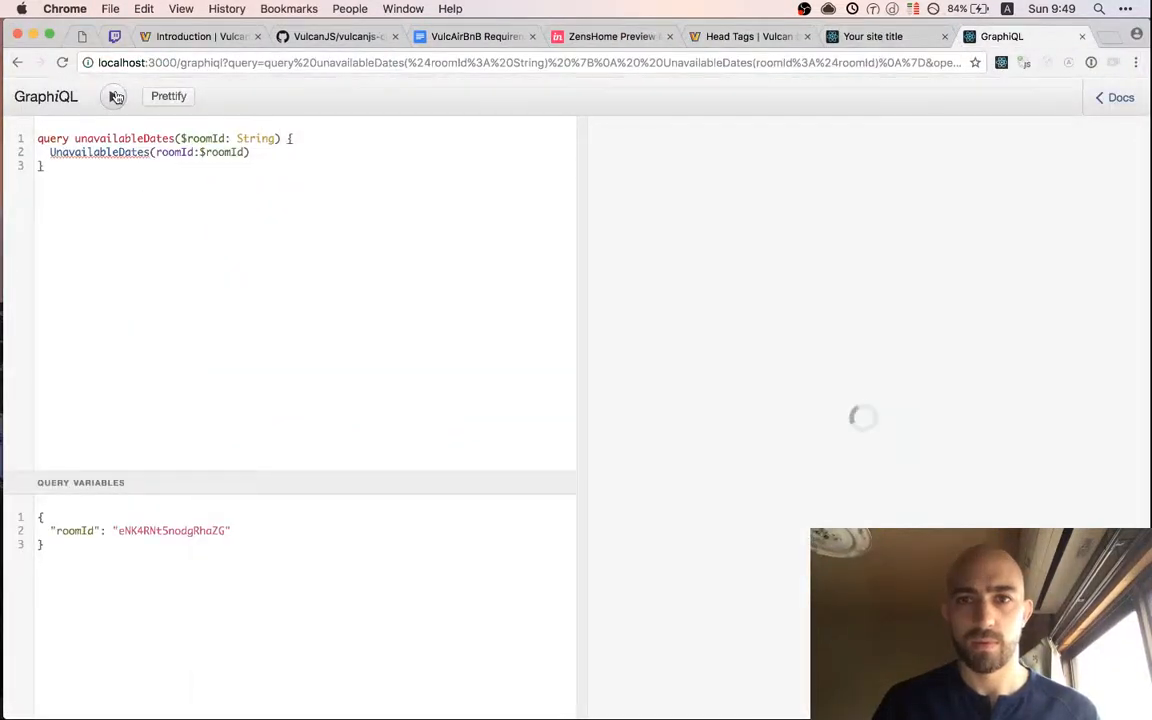
left_click(112, 96)
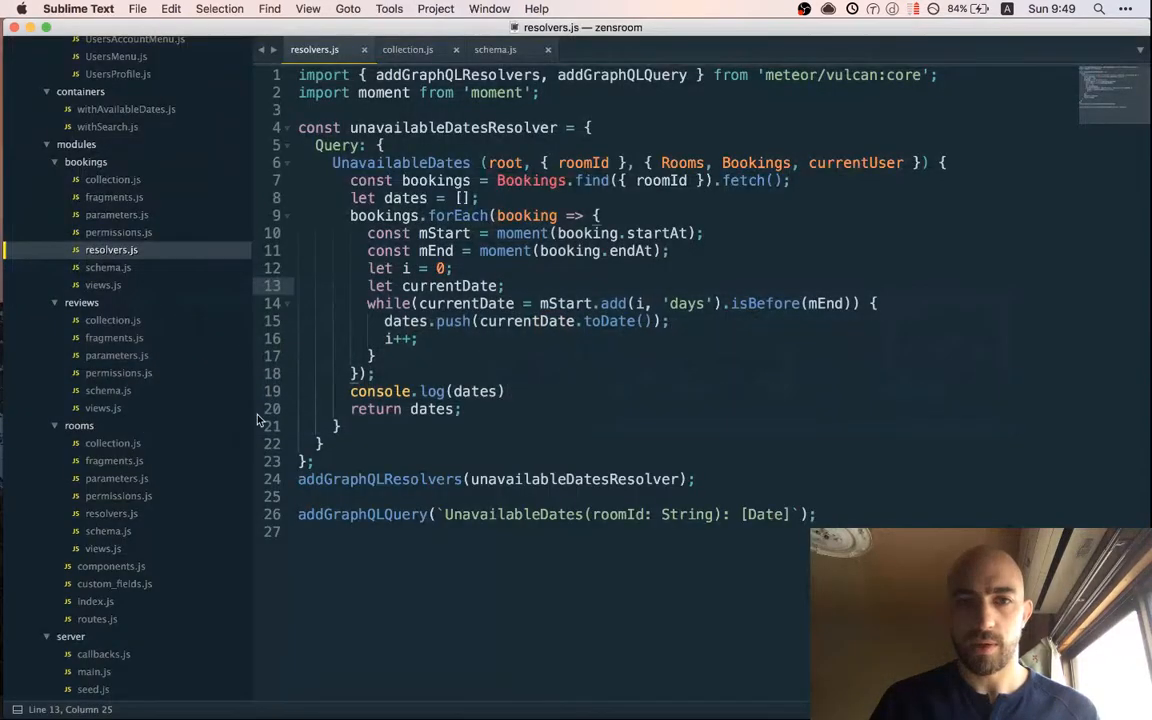
Add a console.log in the loop and extend the condition with && currentDate.isBefore(mEnd)
left_click(878, 304)
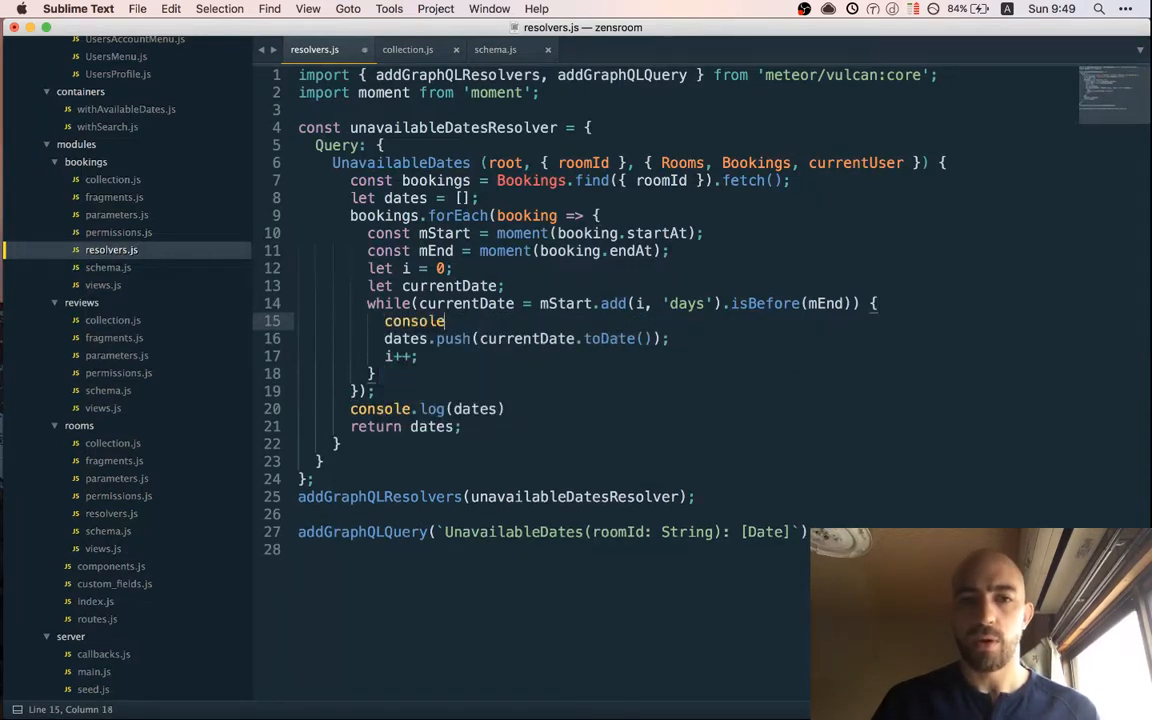
type(".log(")
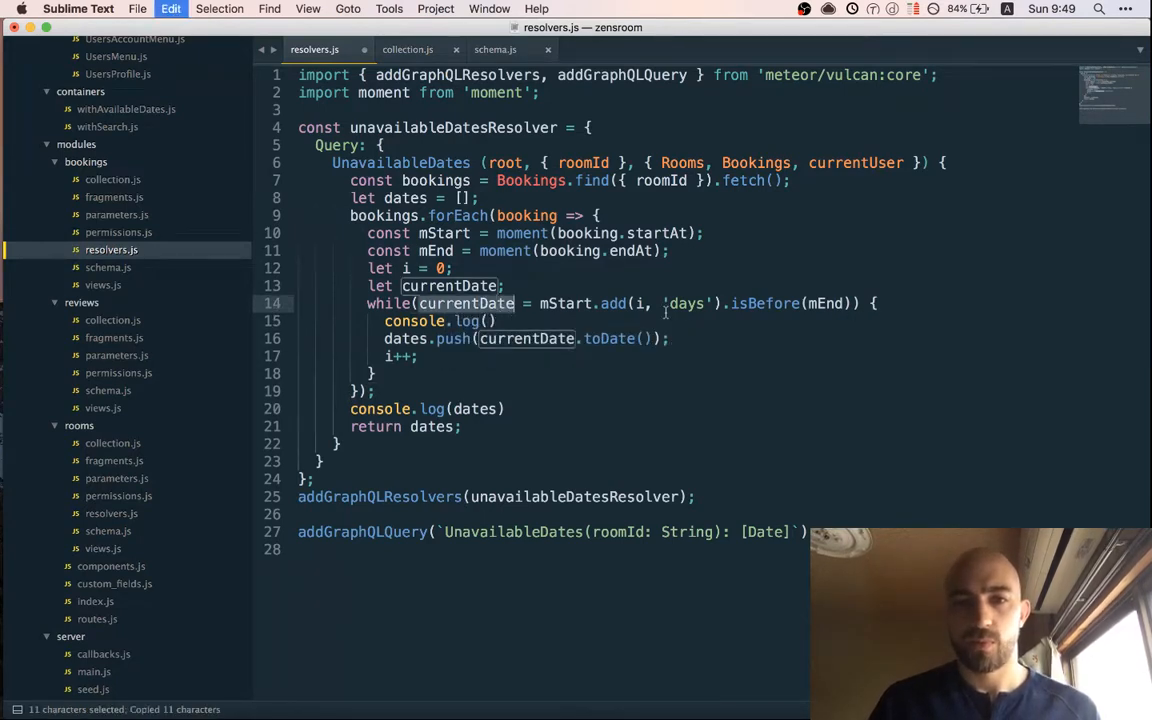
type("&& currentDate")
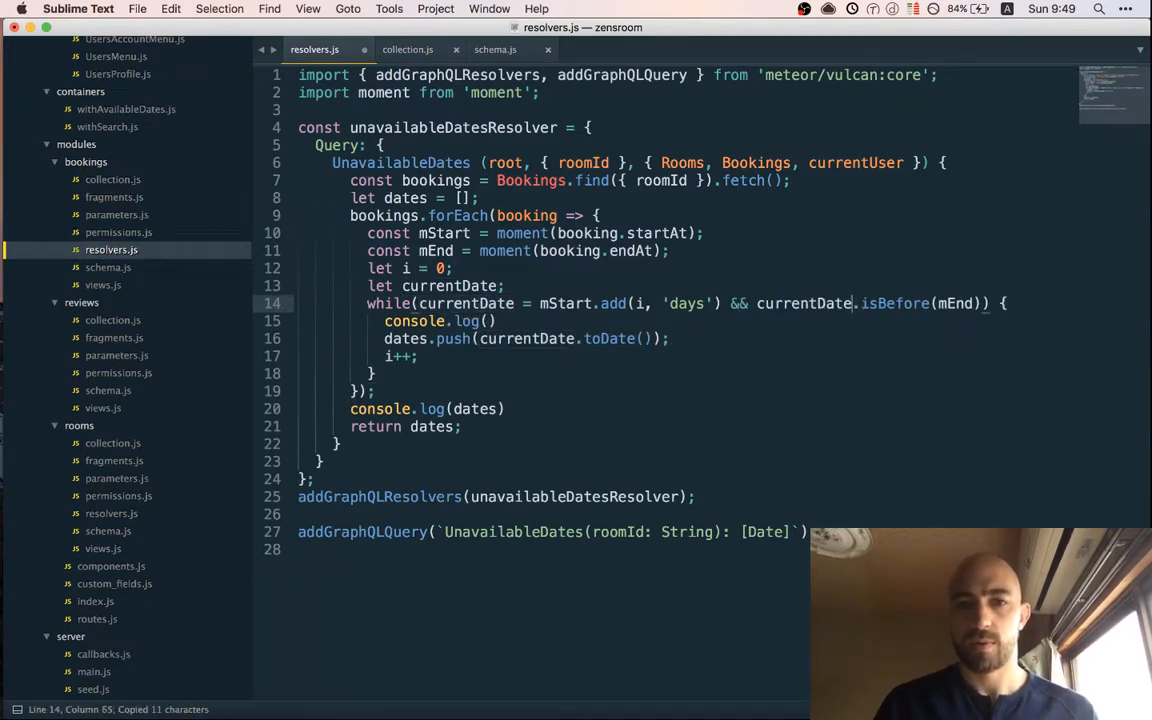
type("currentDate")
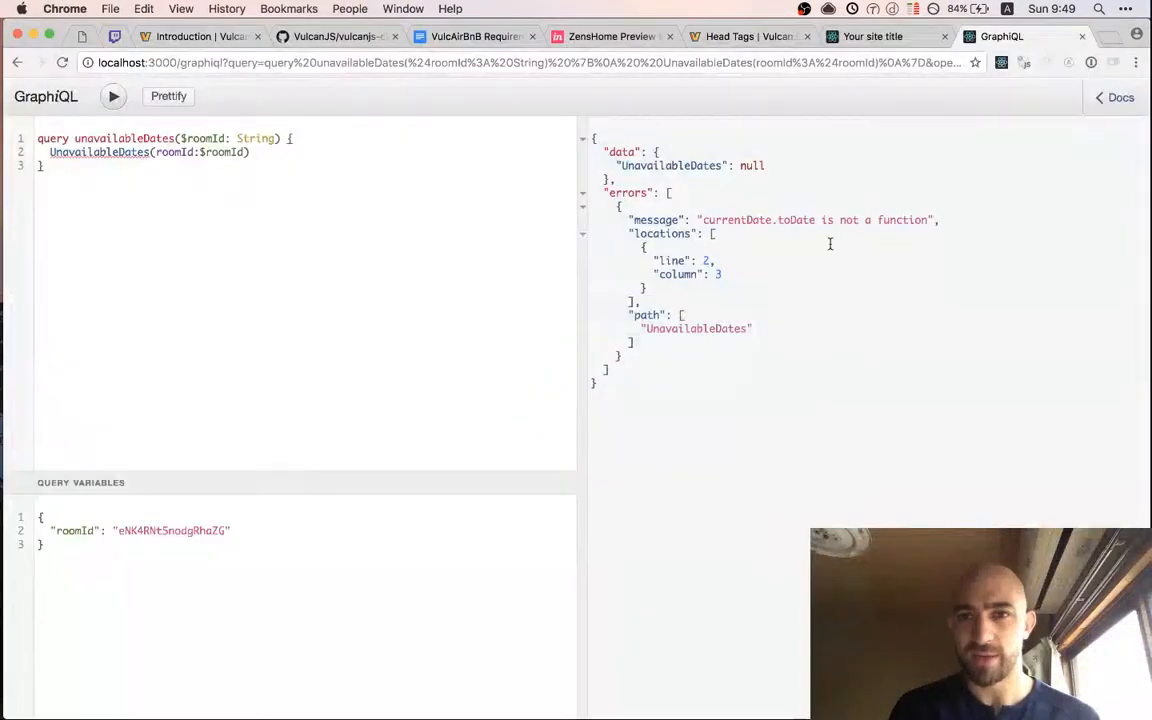
Rerun the query, see the currentDate.toDate error, and log currentDate in the loop
left_click(112, 96)
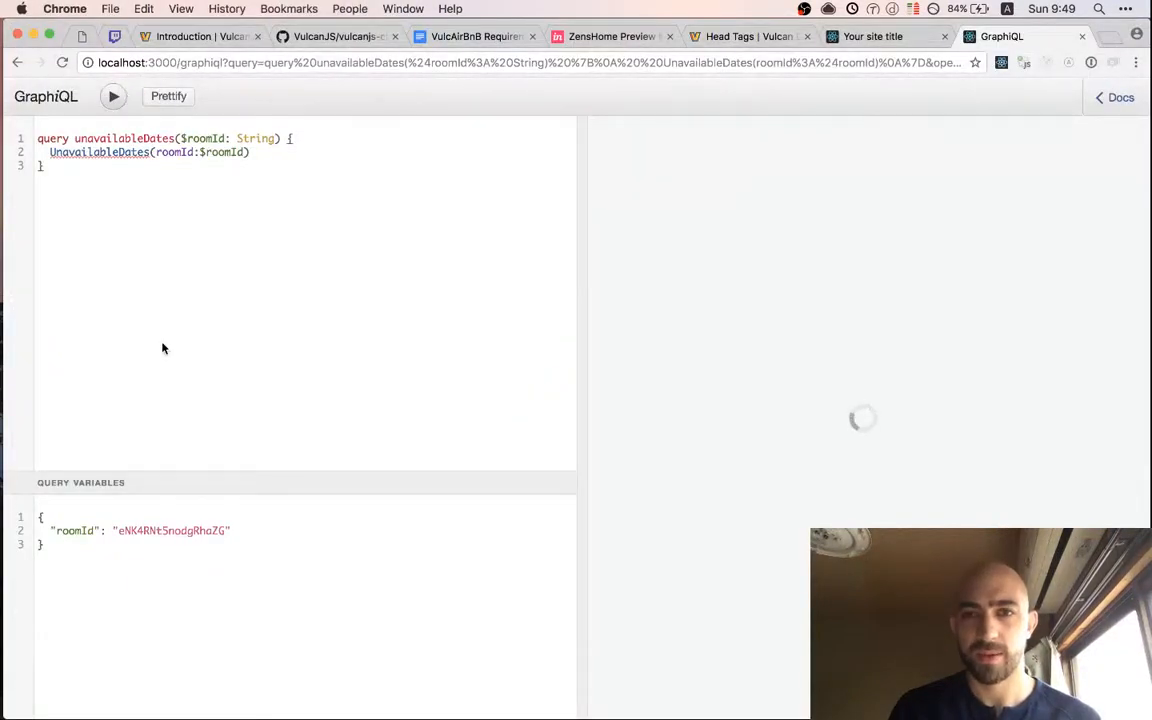
left_click(112, 96)
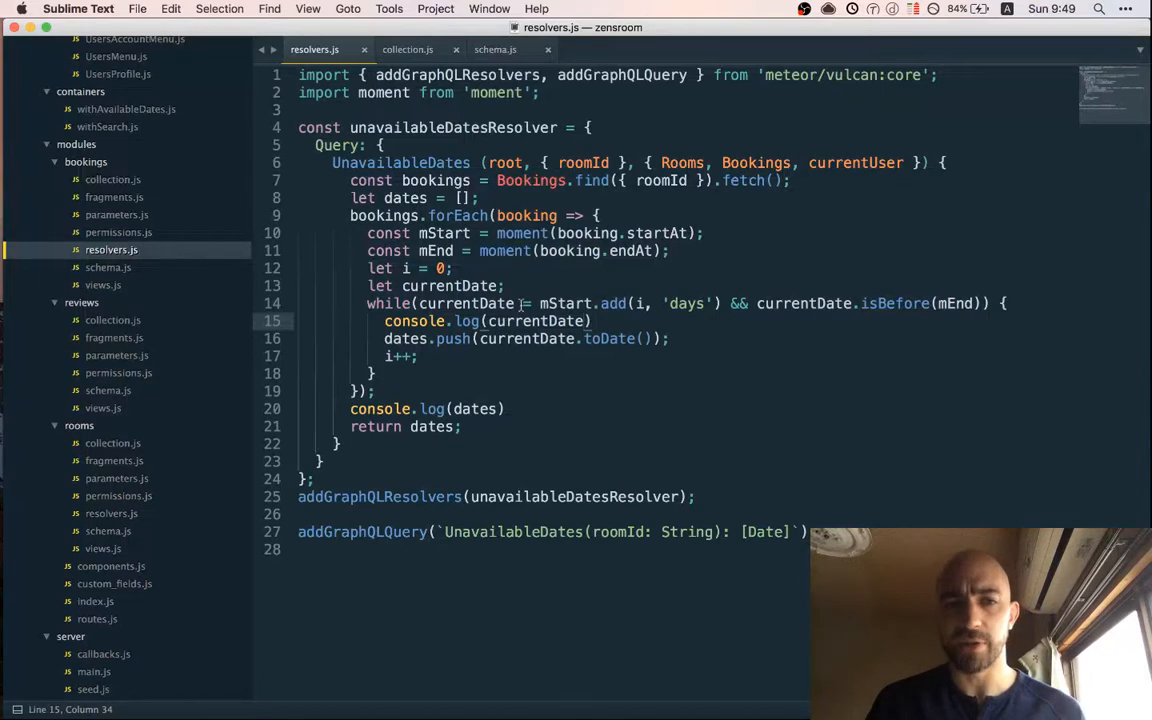
double_click(448, 284)
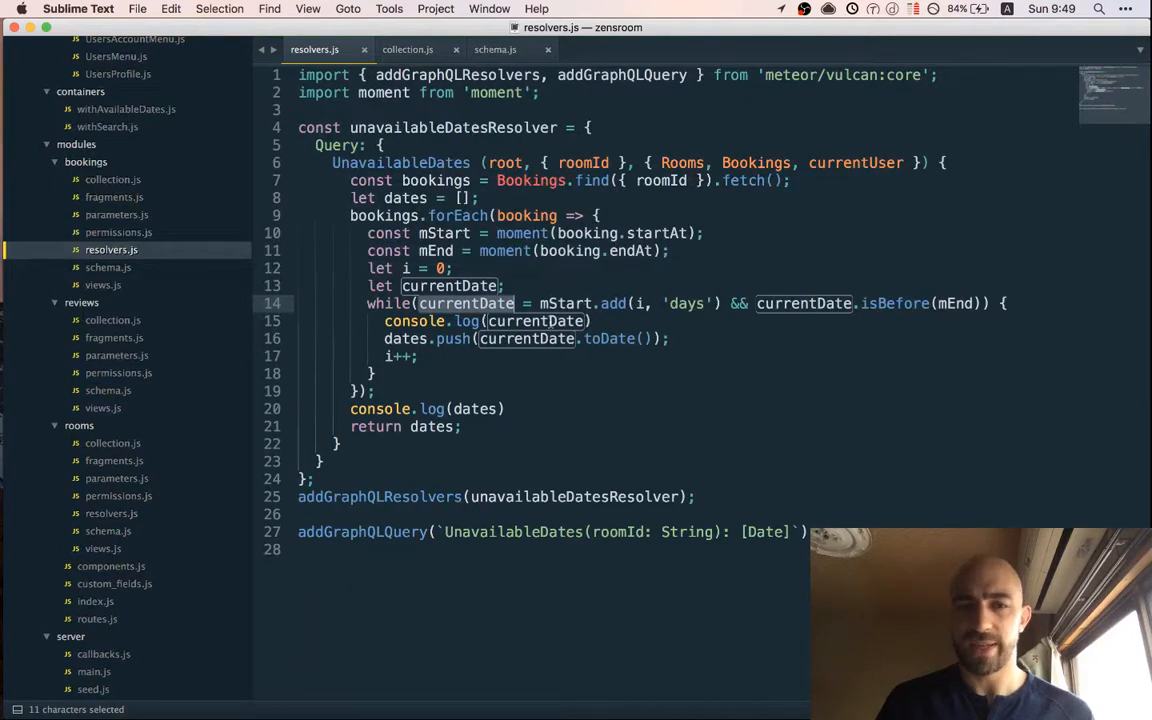
mouse_move(538, 318)
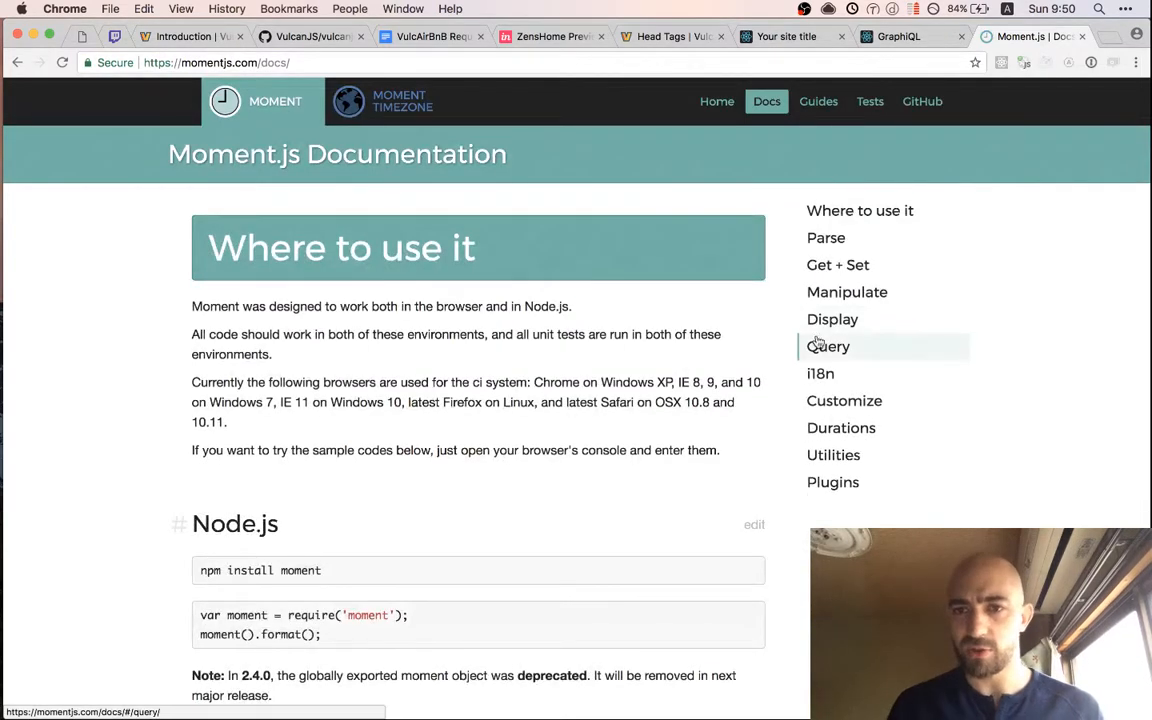
Read the Durations section of the Moment.js docs
left_click(840, 428)
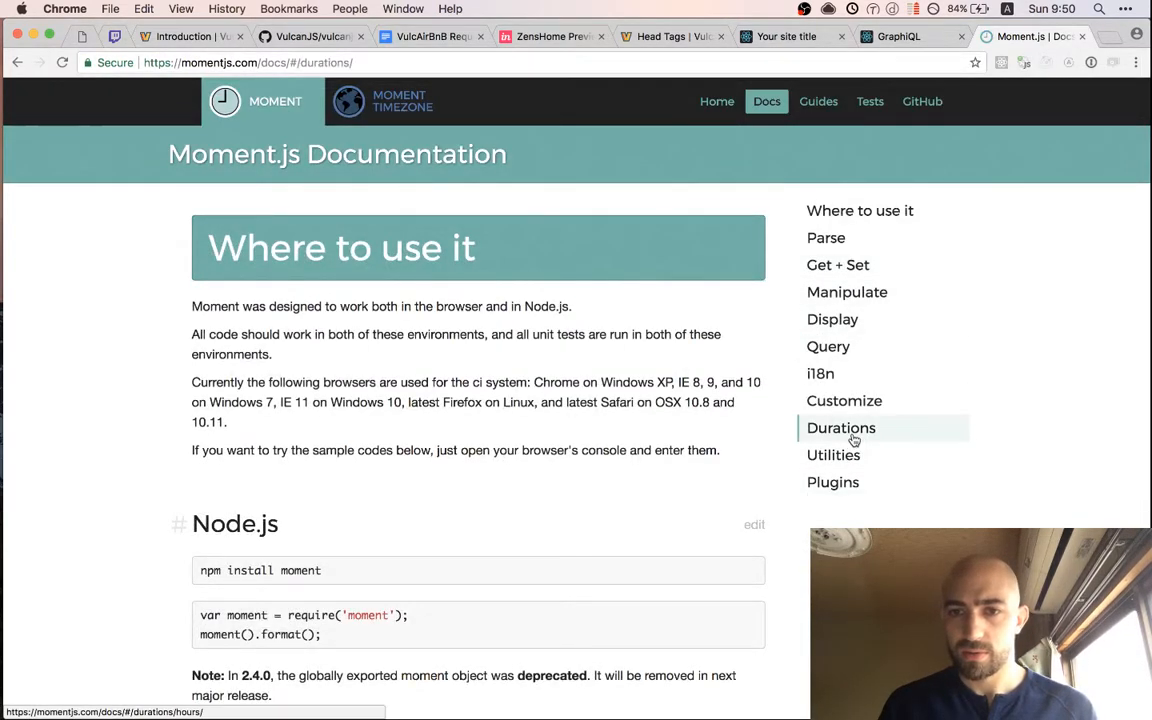
left_click(840, 428)
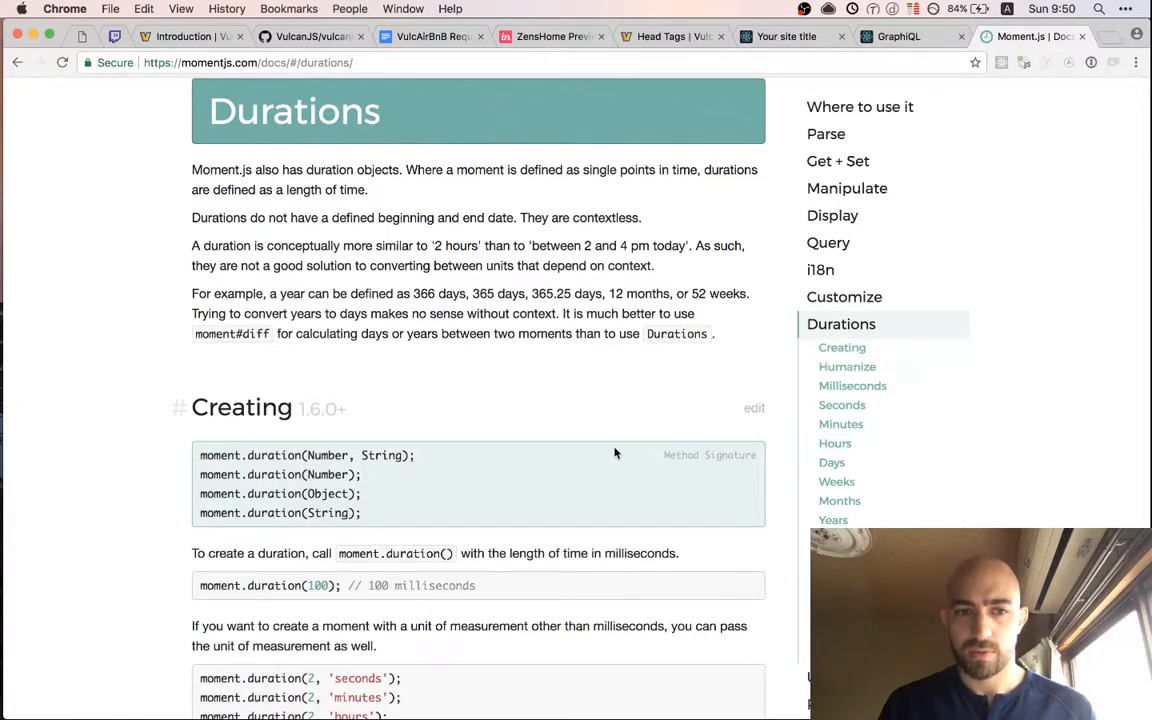
scroll("down", 3)
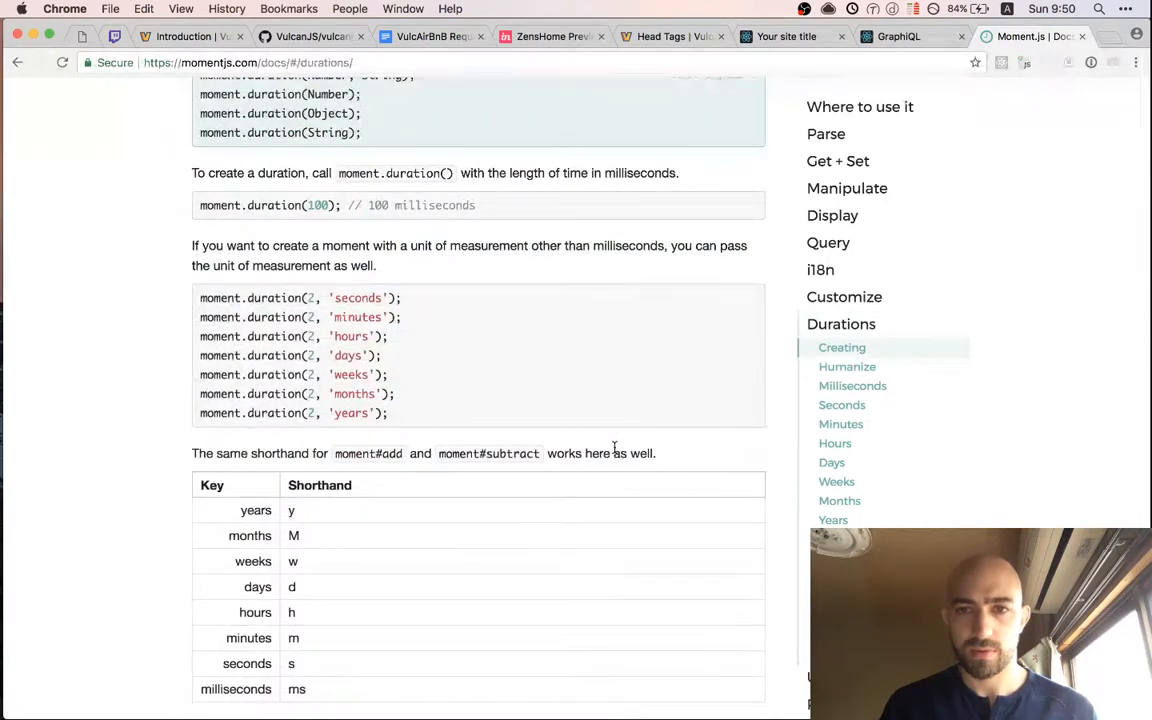
scroll("down", 3)
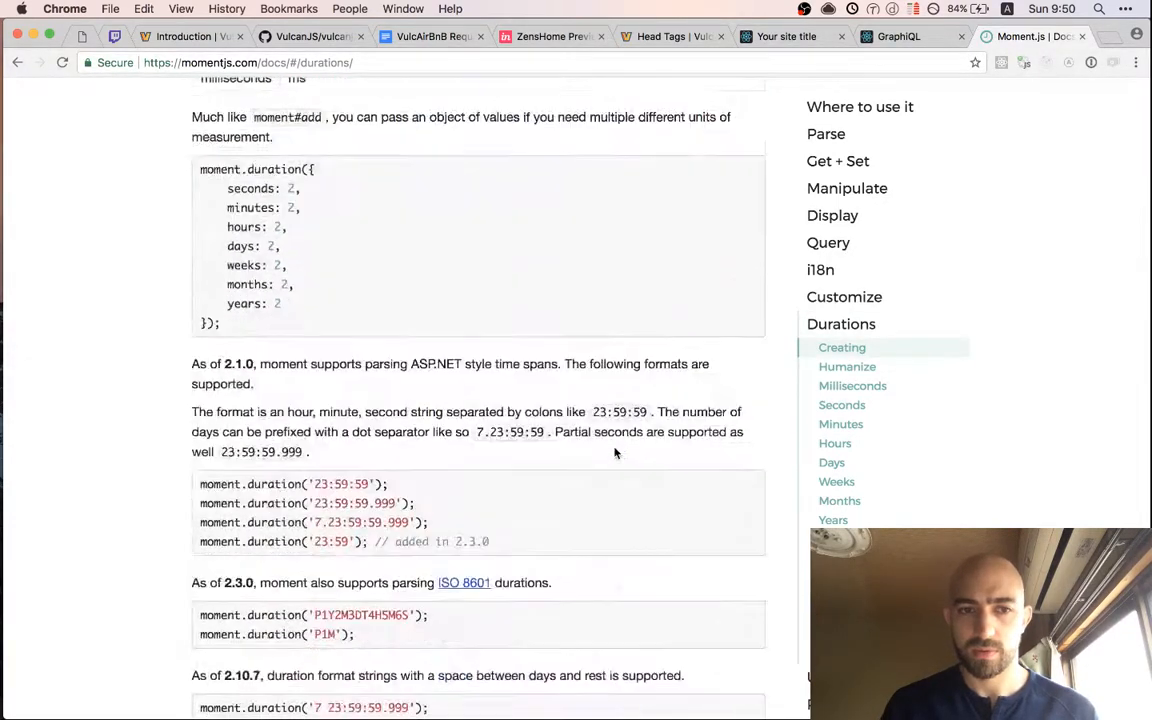
scroll("down", 3)
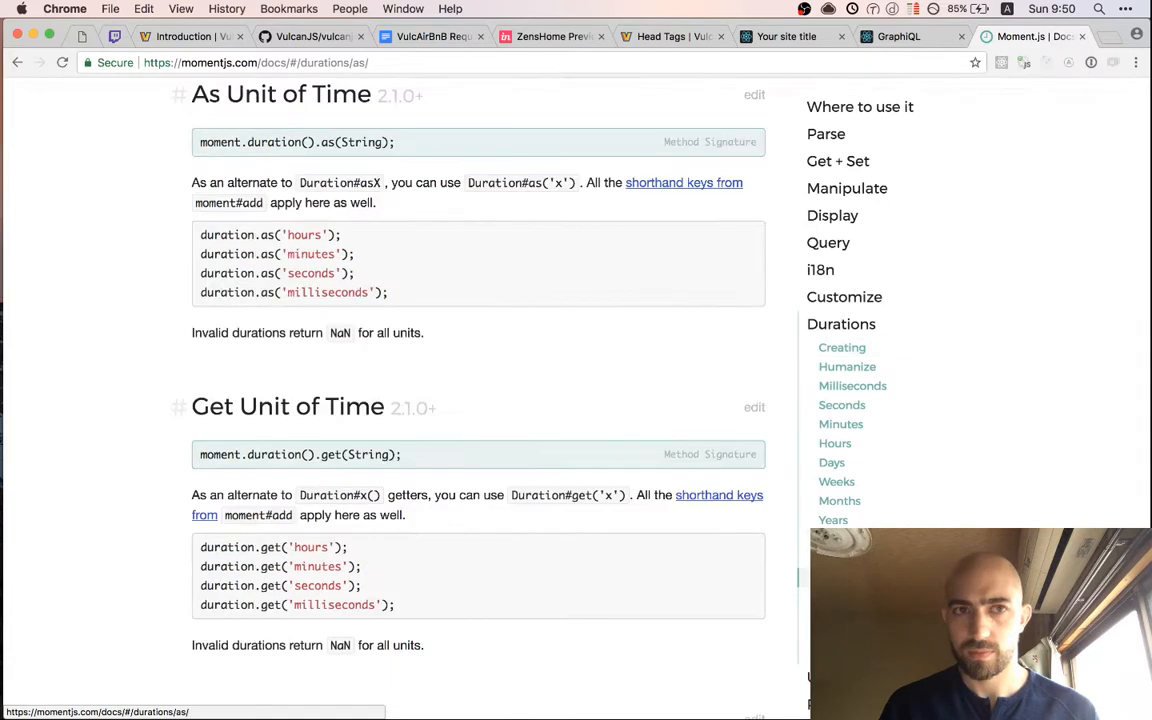
Search the web for "moment duration between two dates" and view the Stack Overflow result
left_click(832, 216)
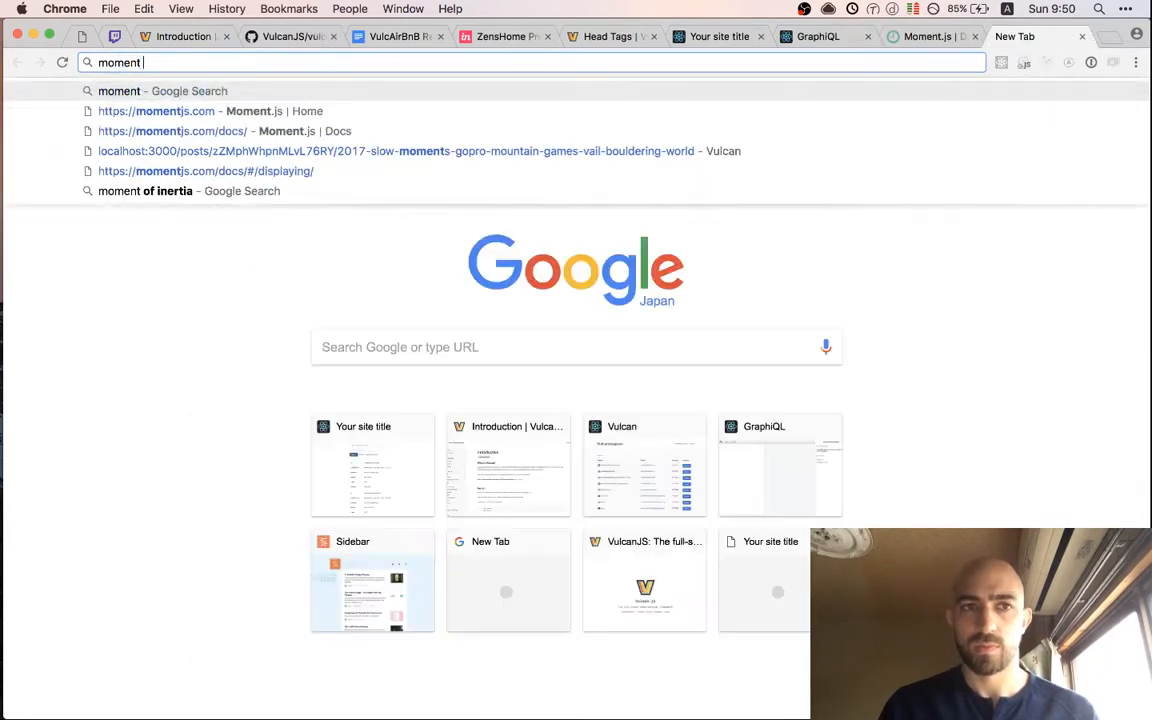
type("duration between two dates")
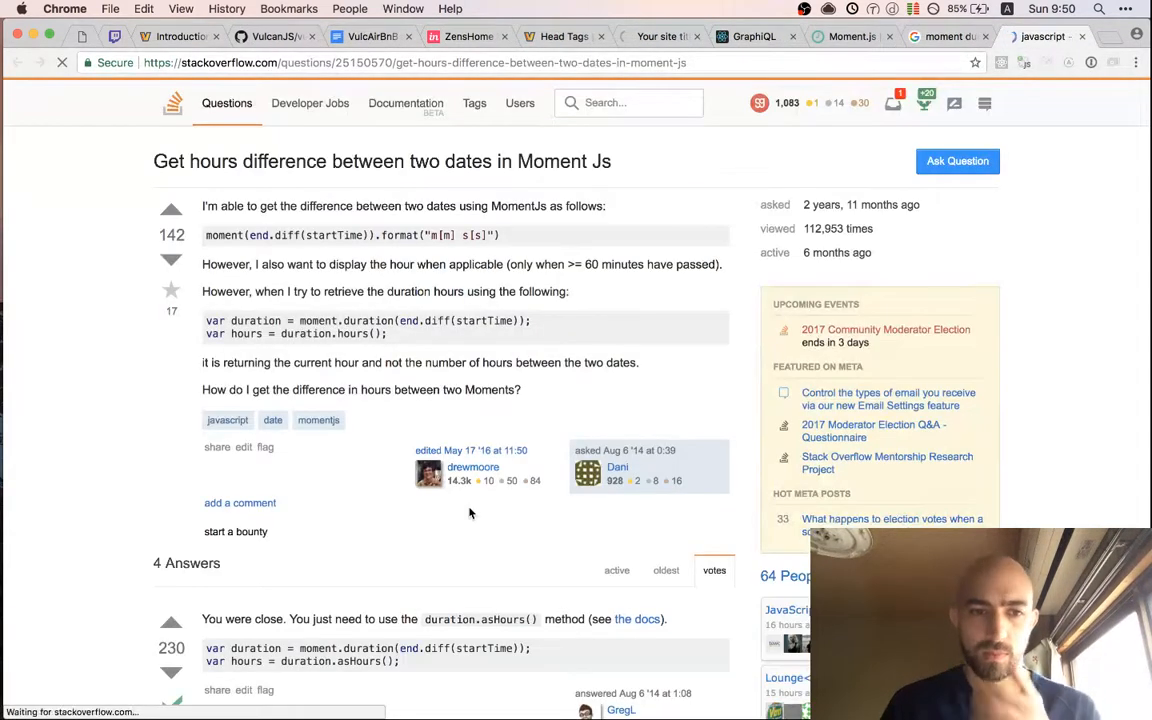
scroll("down", 3)
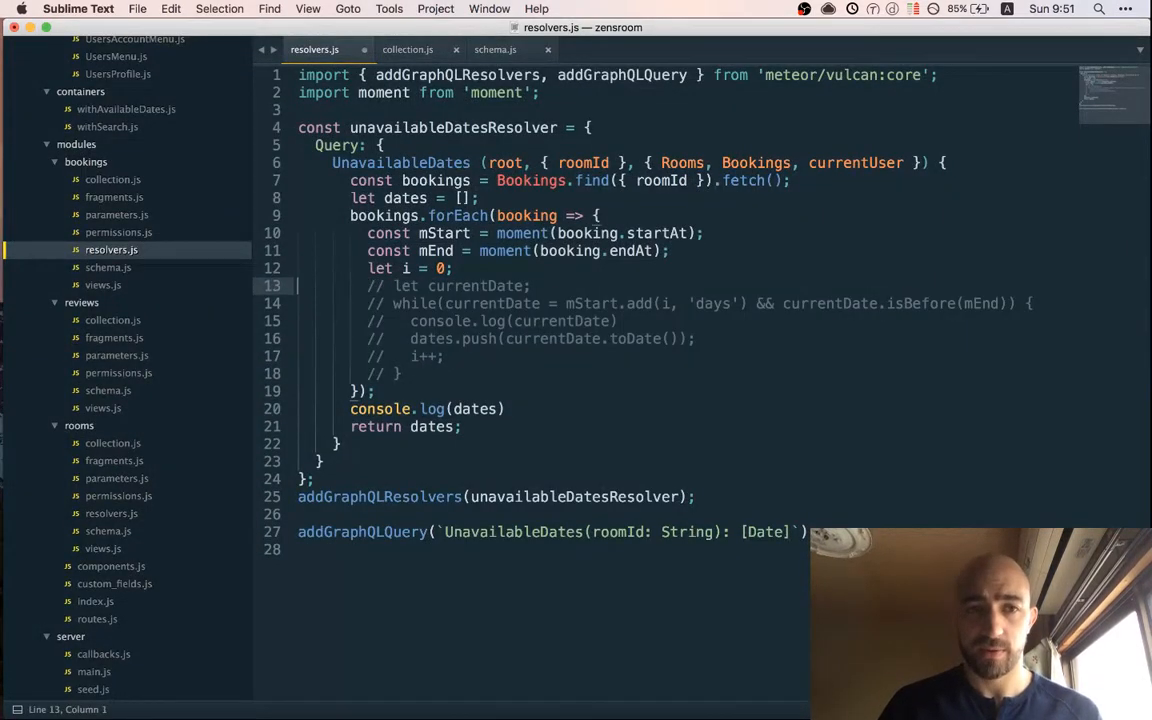
Add const duration = moment.duration(mEnd.diff(mStart)) and console.log(duration) in the resolver
type("var duration = moment.duration(end.diff(startTime));")
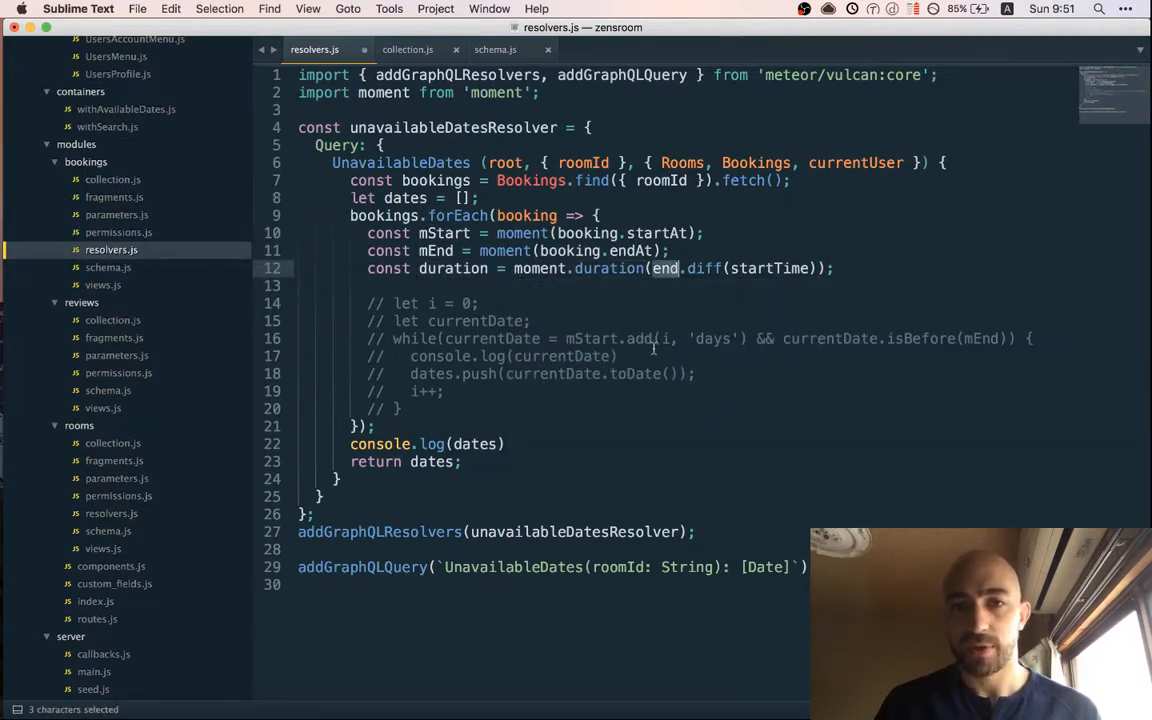
type("mEn")
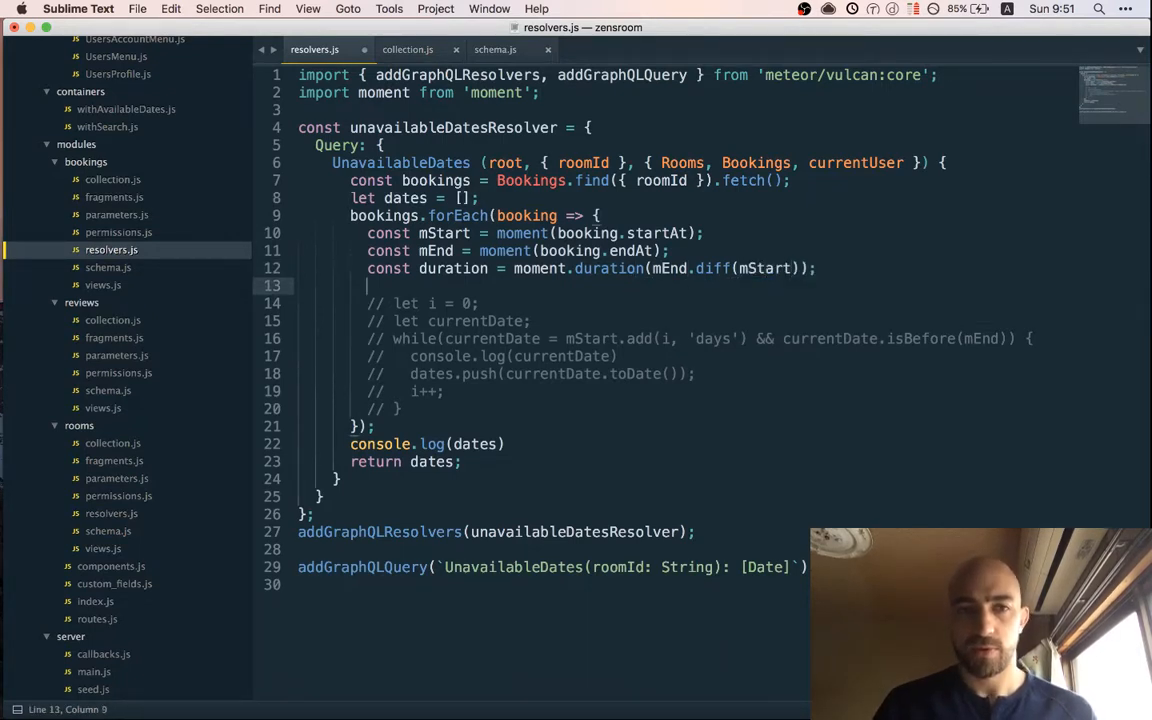
type("console")
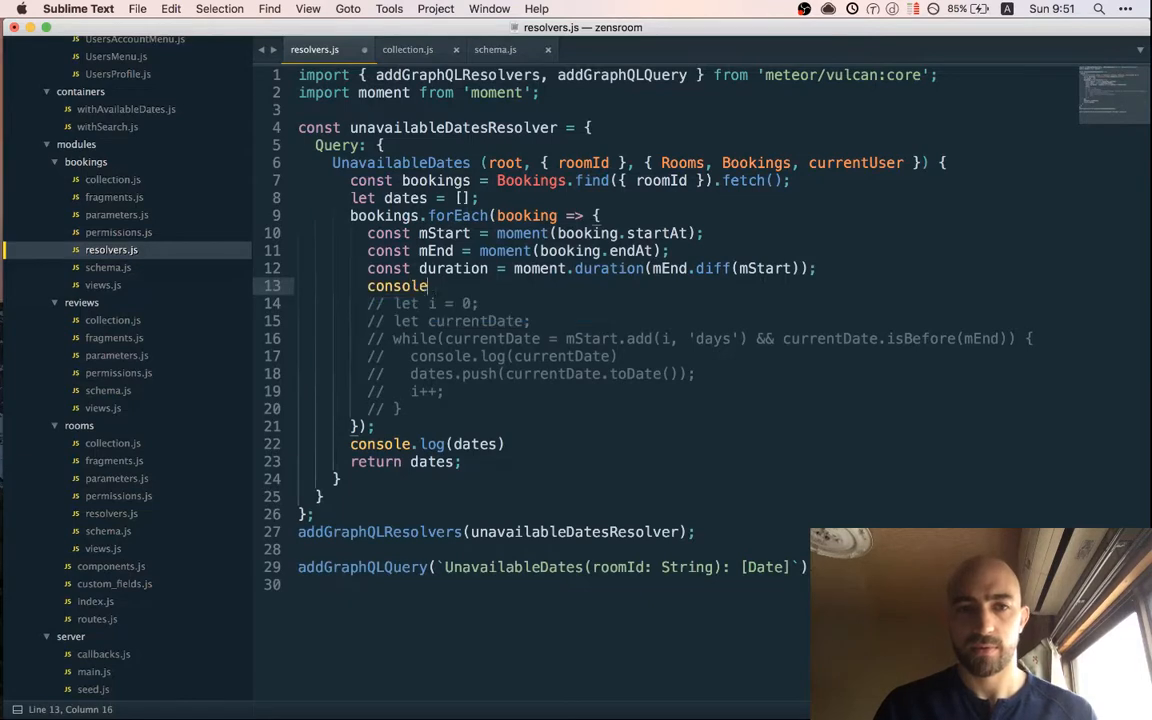
type(".log(d")
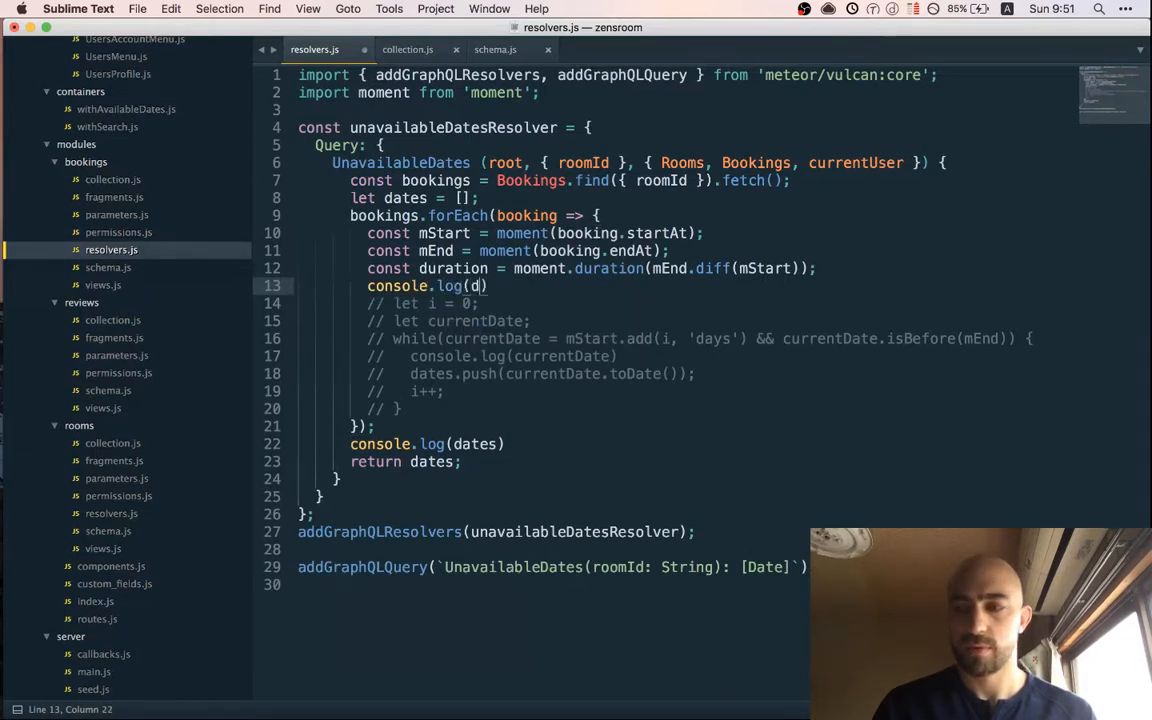
type("uration")
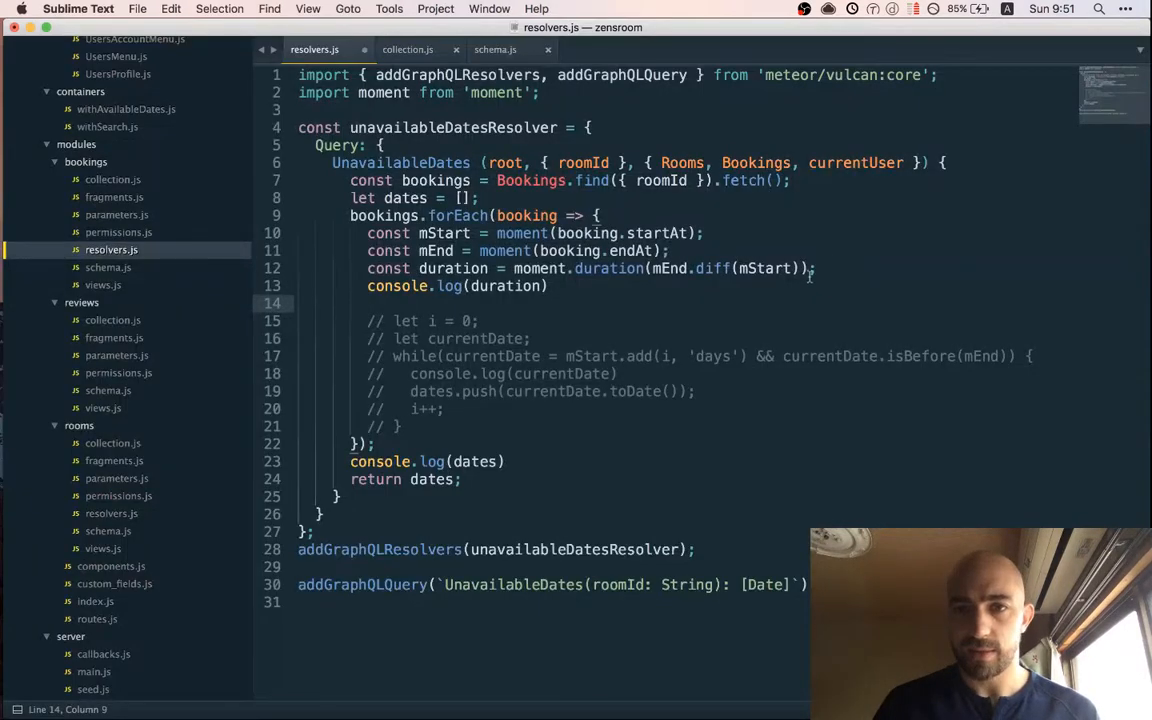
Append .asDays() to the duration line, then browse the Moment.js Get + Set docs
type(".asDays()")
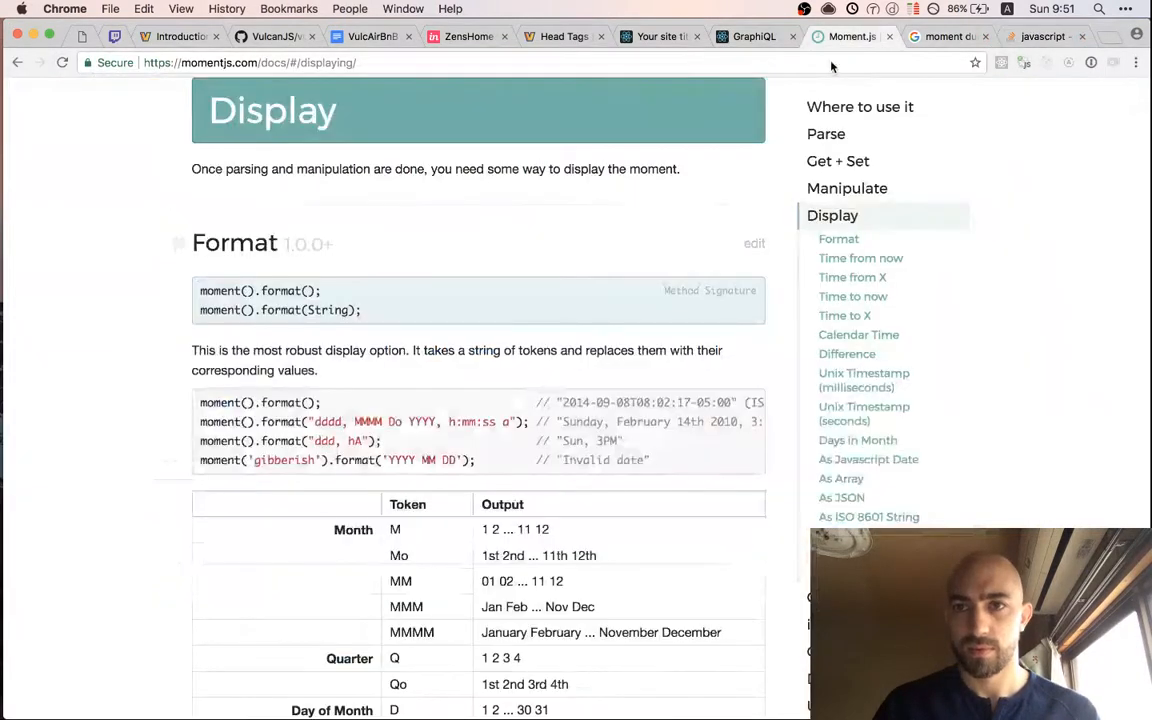
mouse_move(848, 188)
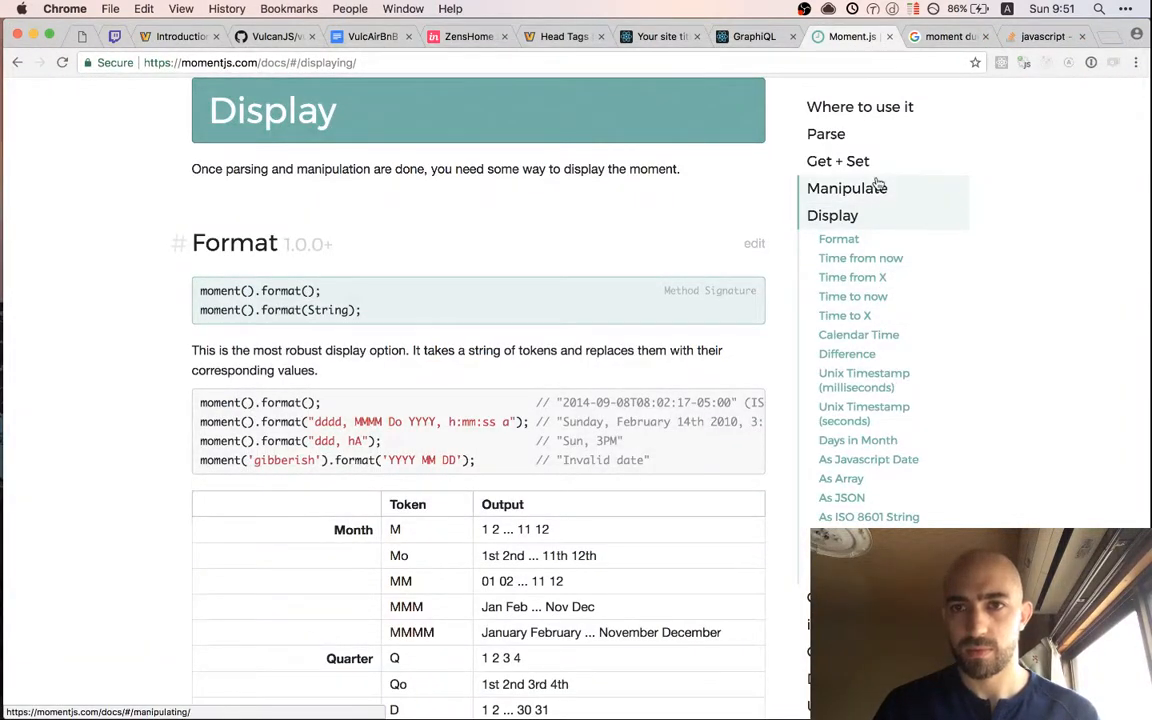
scroll("down", 3)
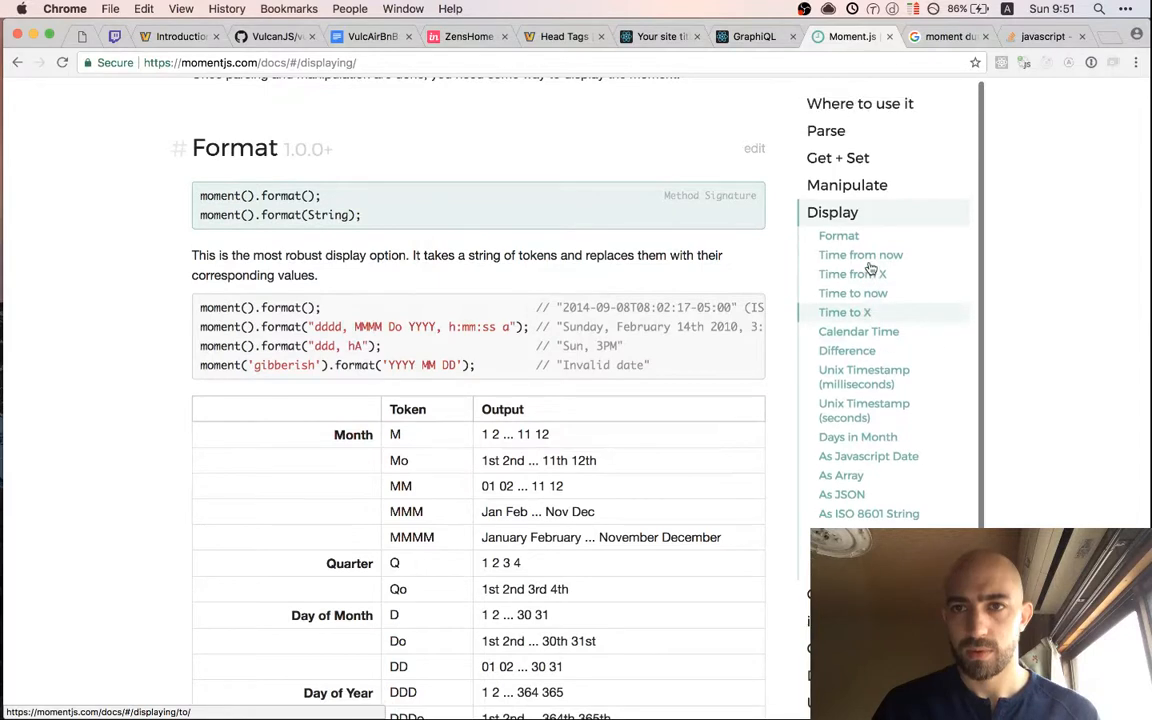
left_click(838, 156)
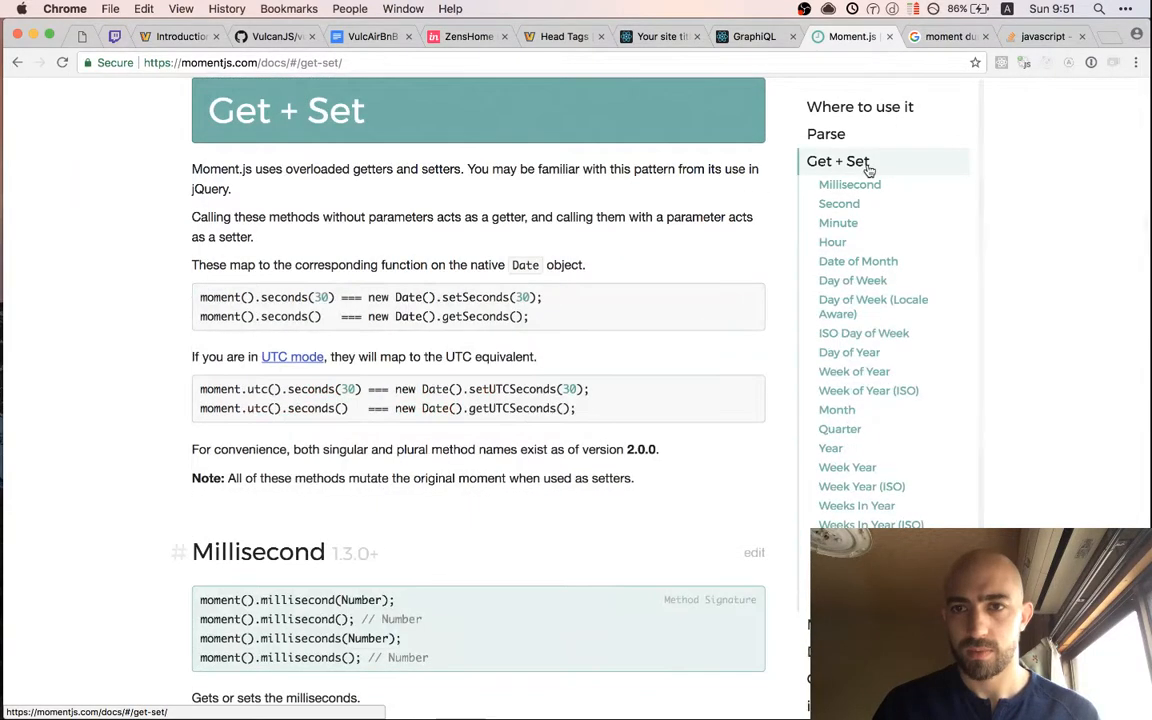
mouse_move(852, 280)
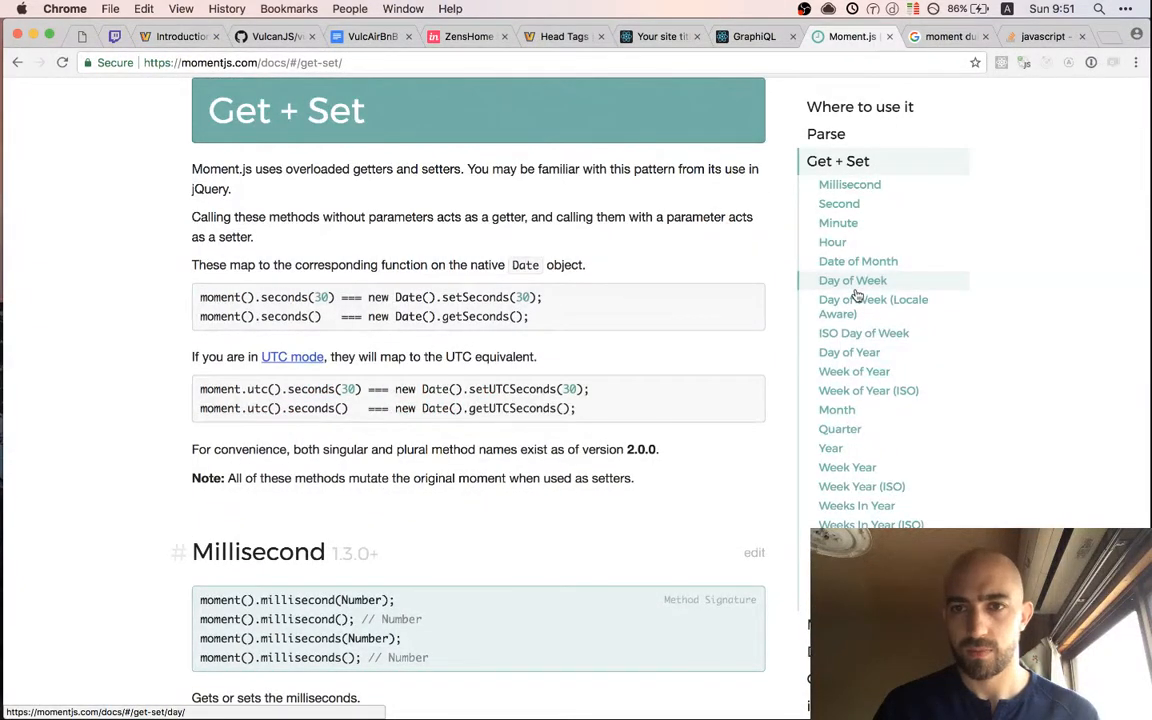
mouse_move(868, 390)
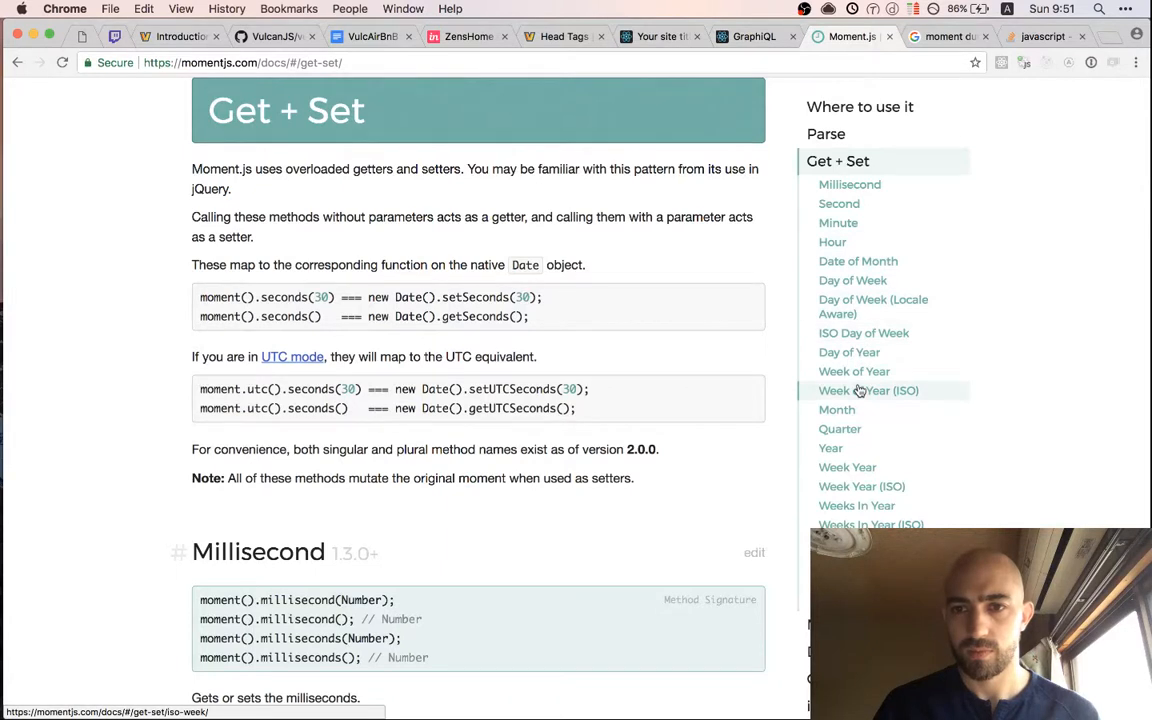
scroll("down", 3)
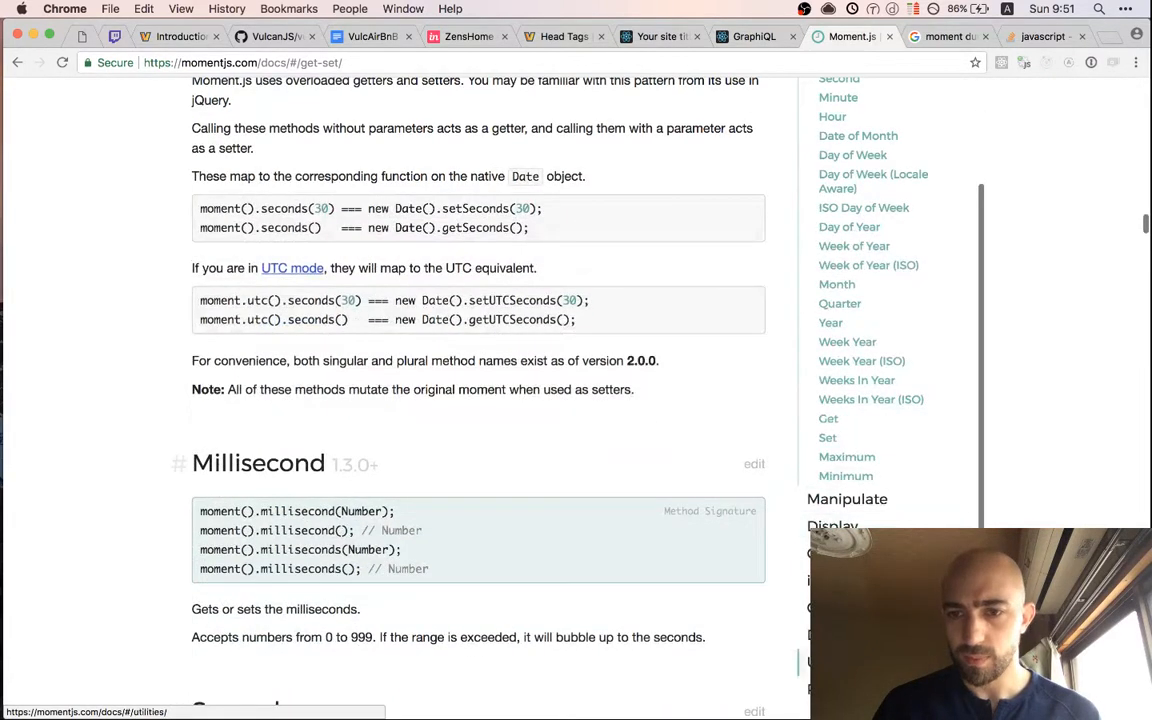
left_click(840, 308)
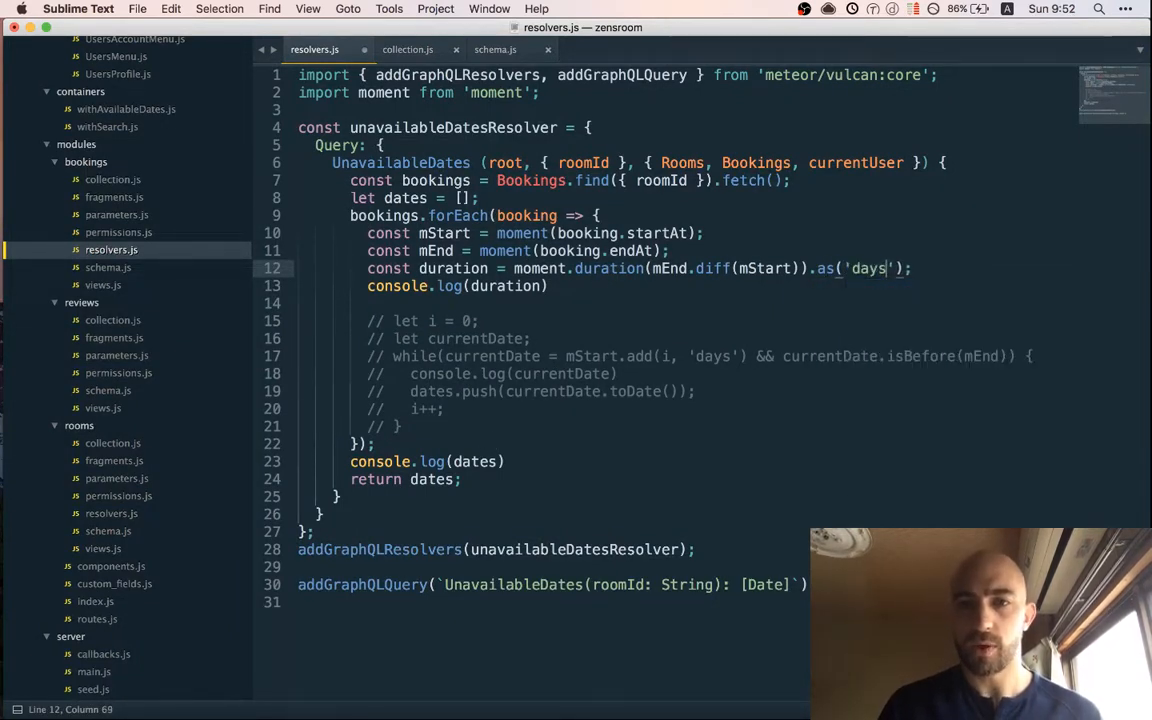
Add a for loop header running i from 0 while i <= duration below the duration log
left_click(608, 304)
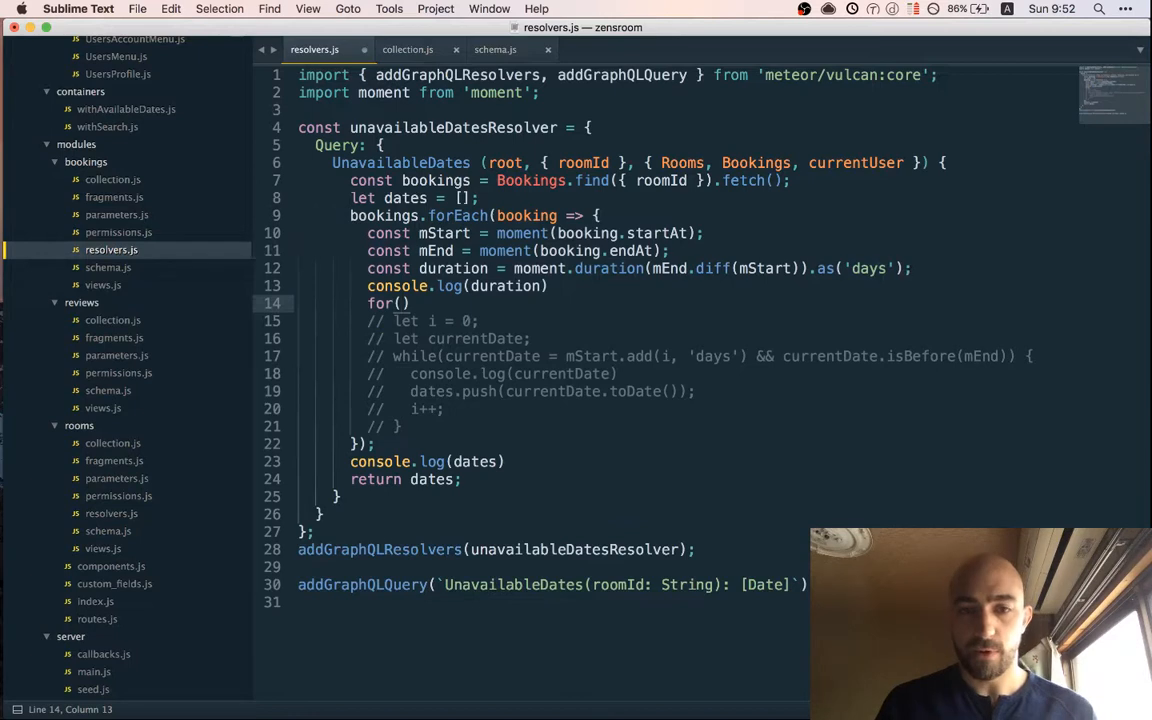
type("i = 0")
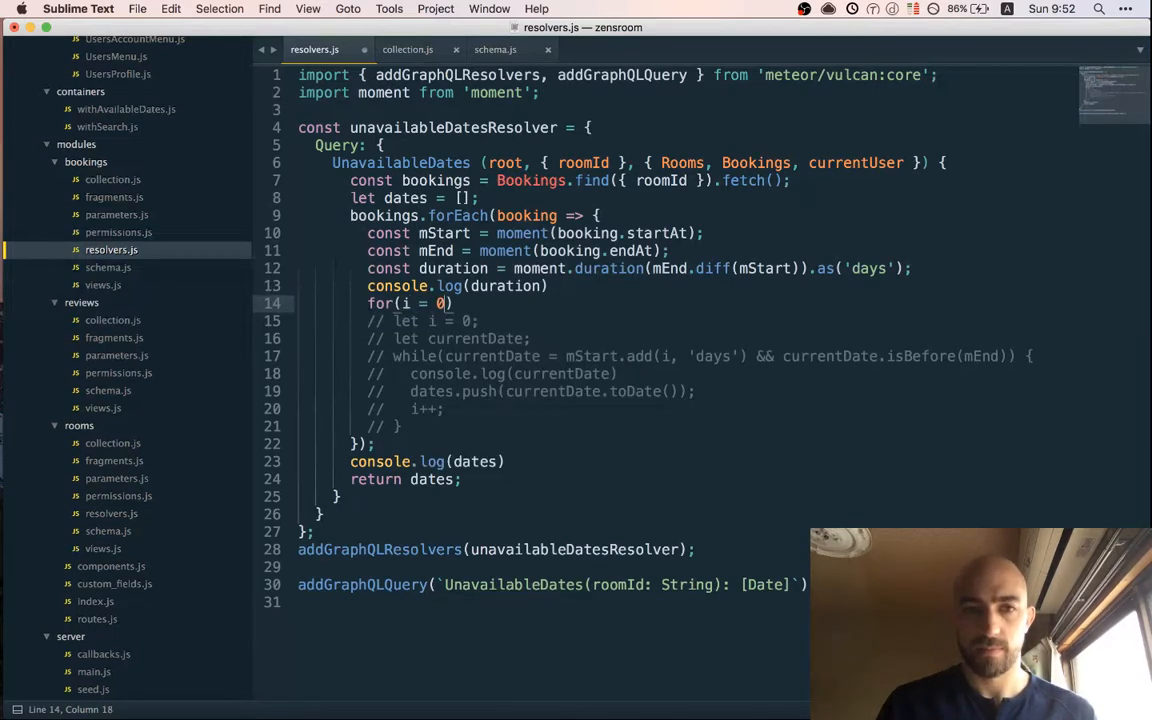
type("; i<")
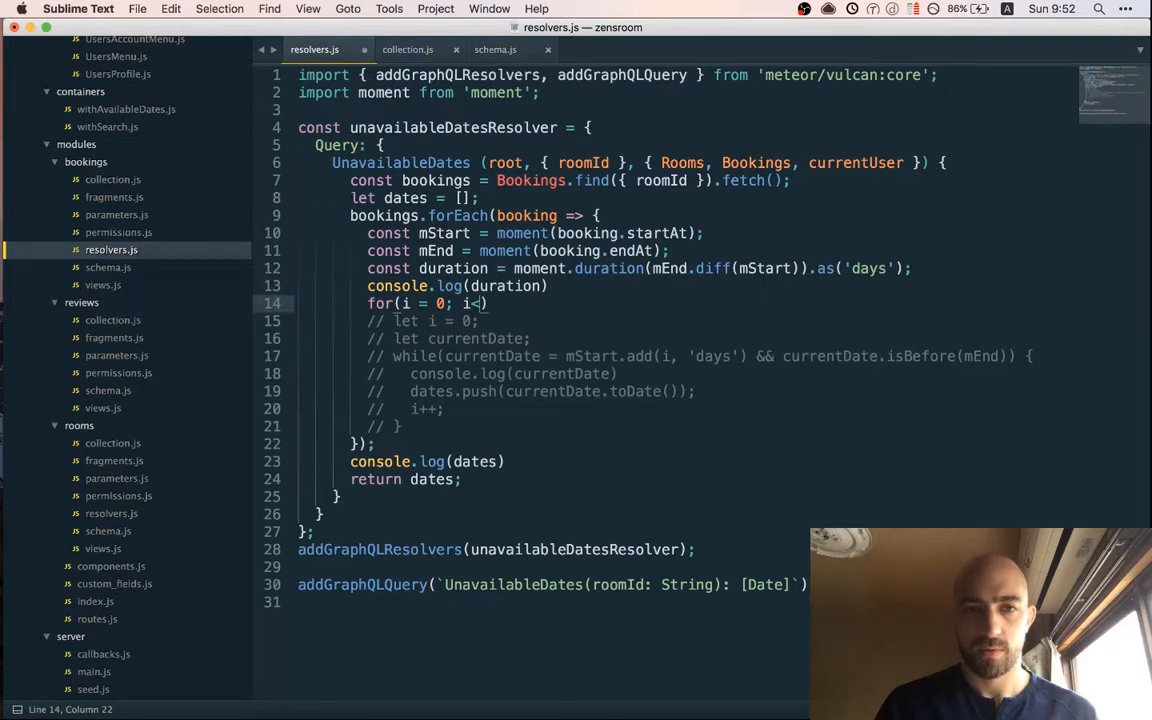
type("=")
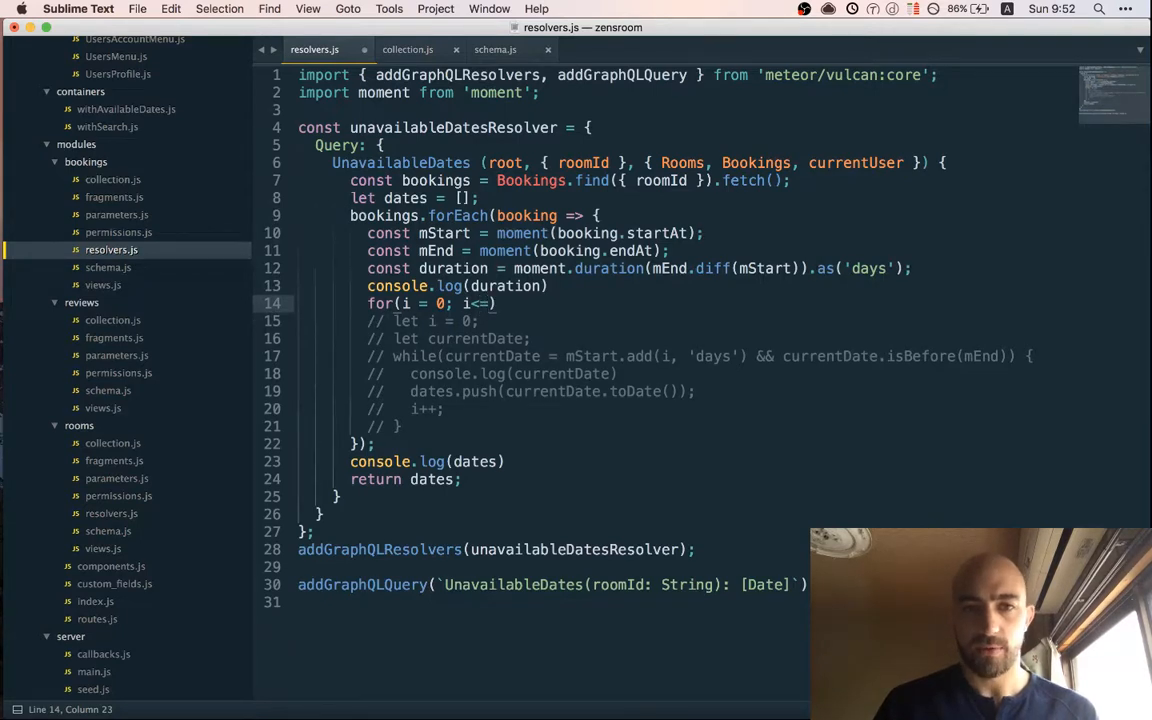
type("duration ;")
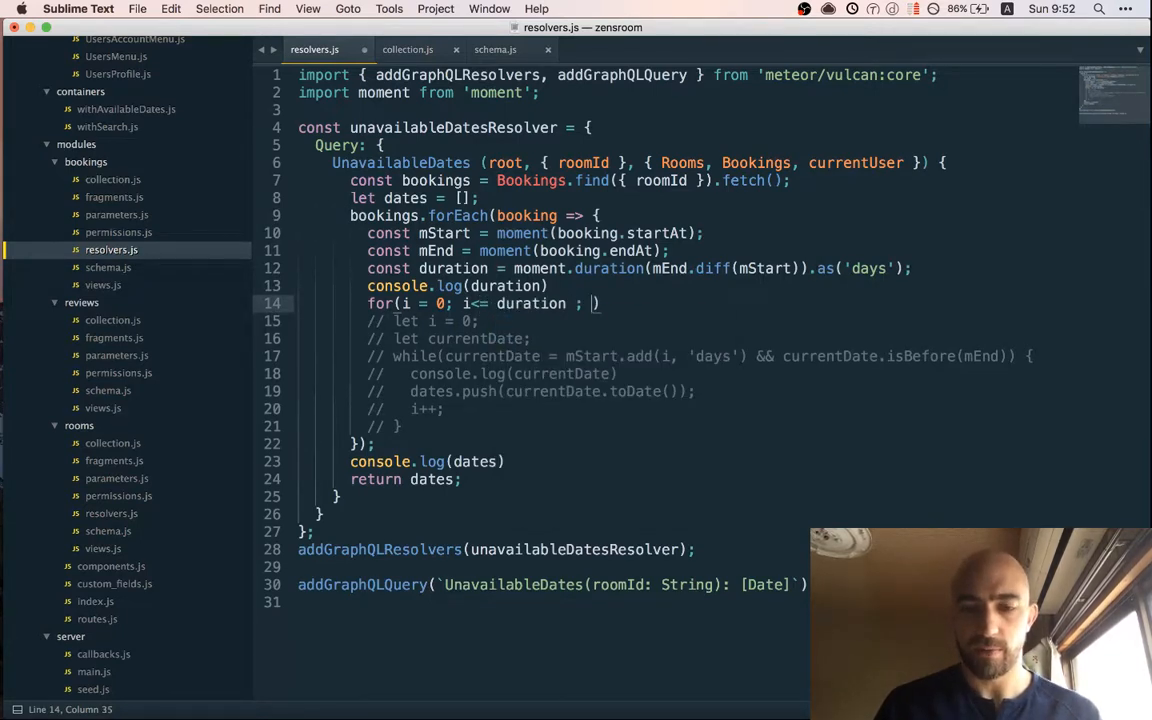
type("i++")
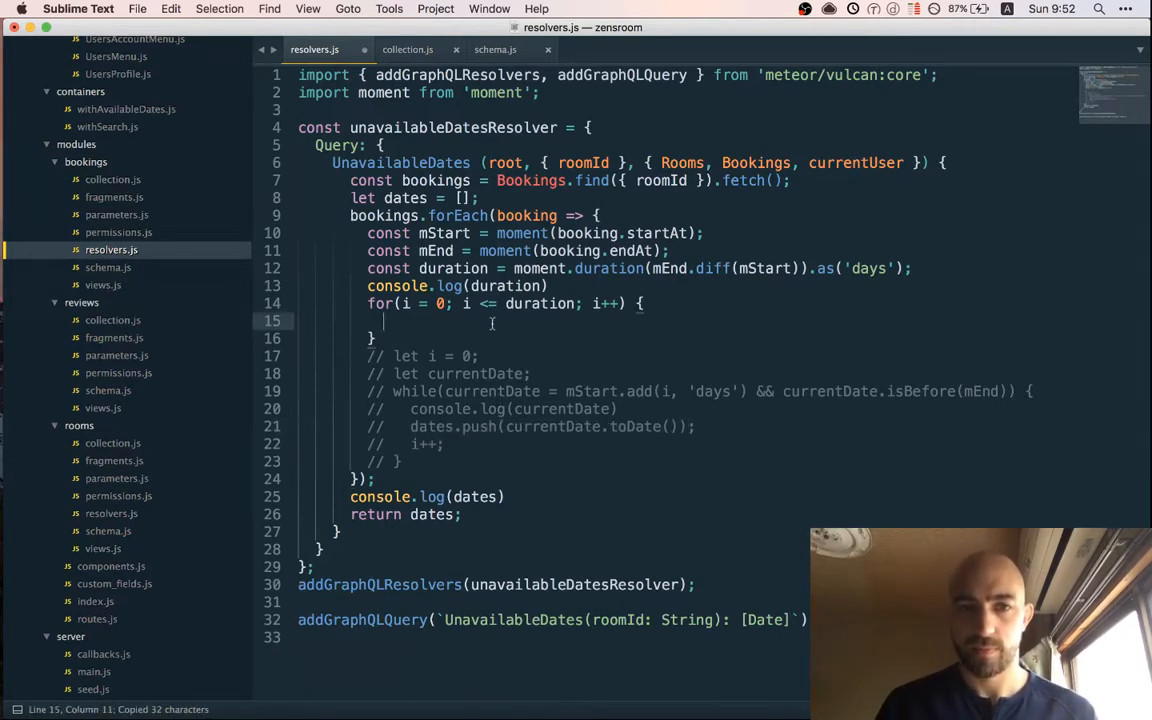
Inside the loop push mStart.add(i, 'days').toDate() into dates, replacing currentDate
type("dates.push(currentDate.toDate())")
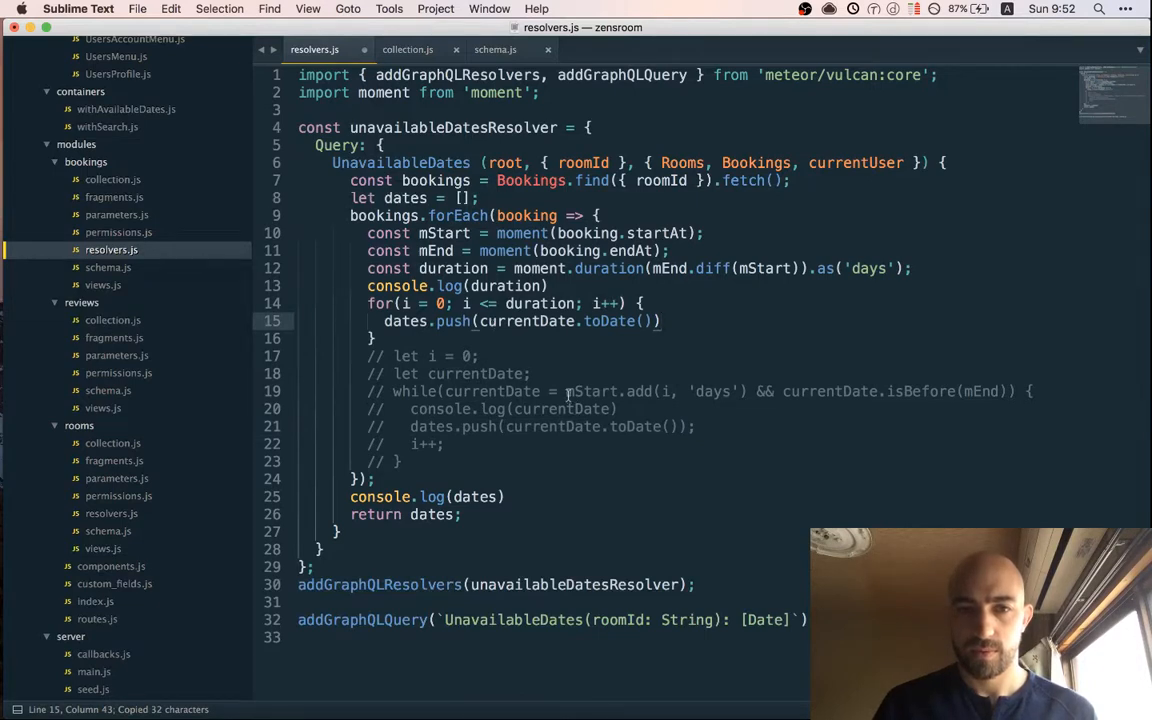
double_click(528, 320)
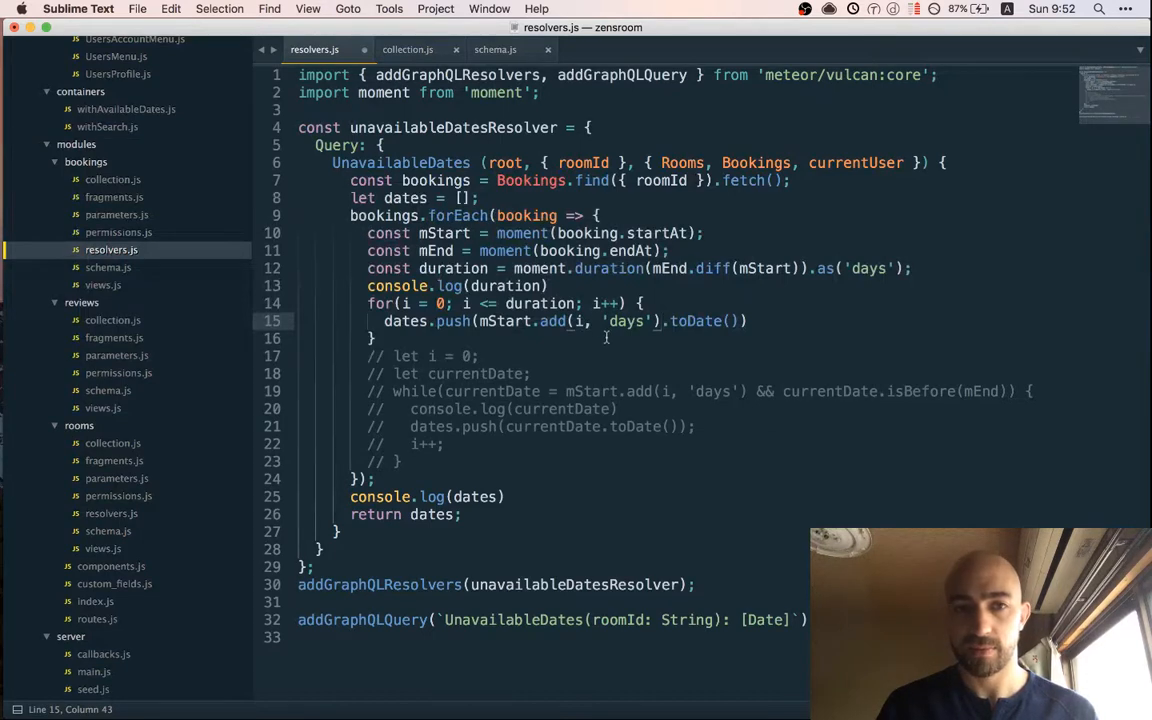
mouse_move(488, 500)
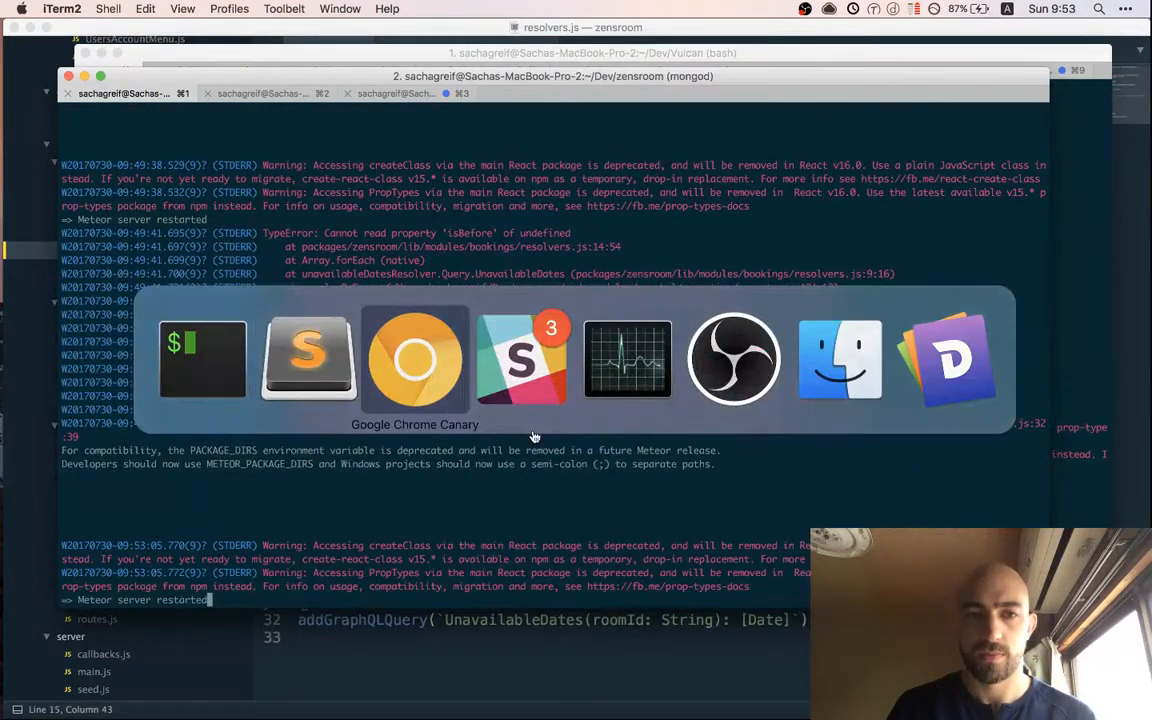
Rerun the unavailableDates query in GraphiQL, which errors that isBefore is undefined
left_click(414, 360)
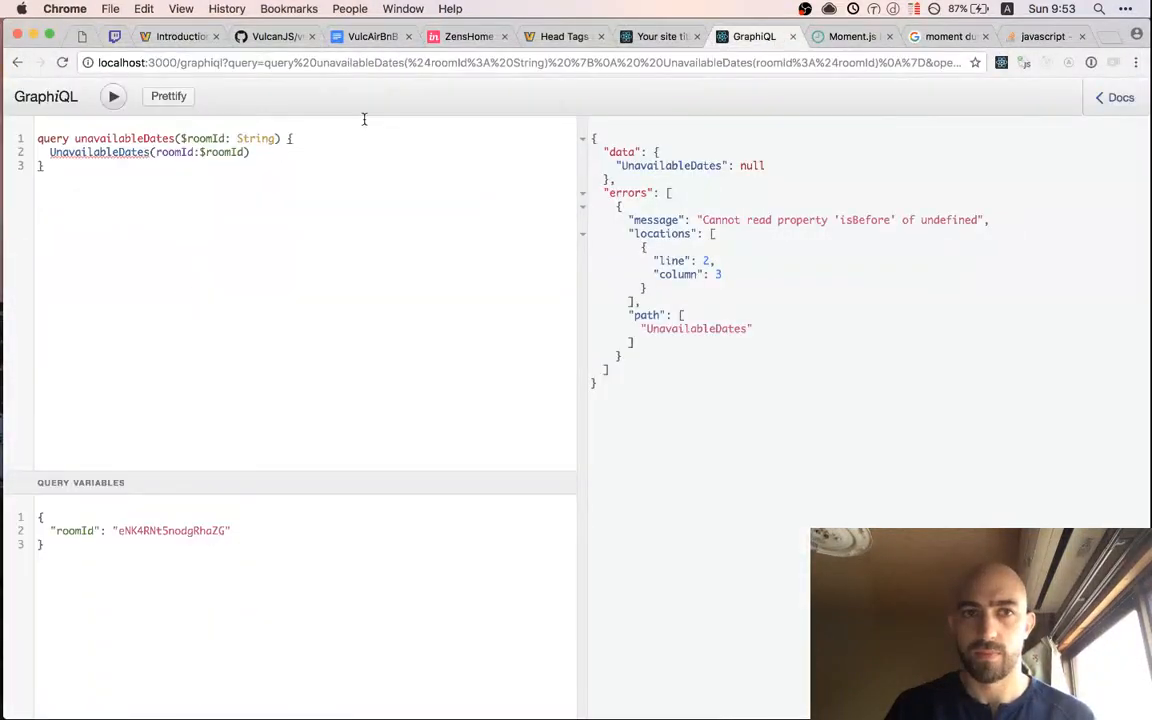
left_click(112, 96)
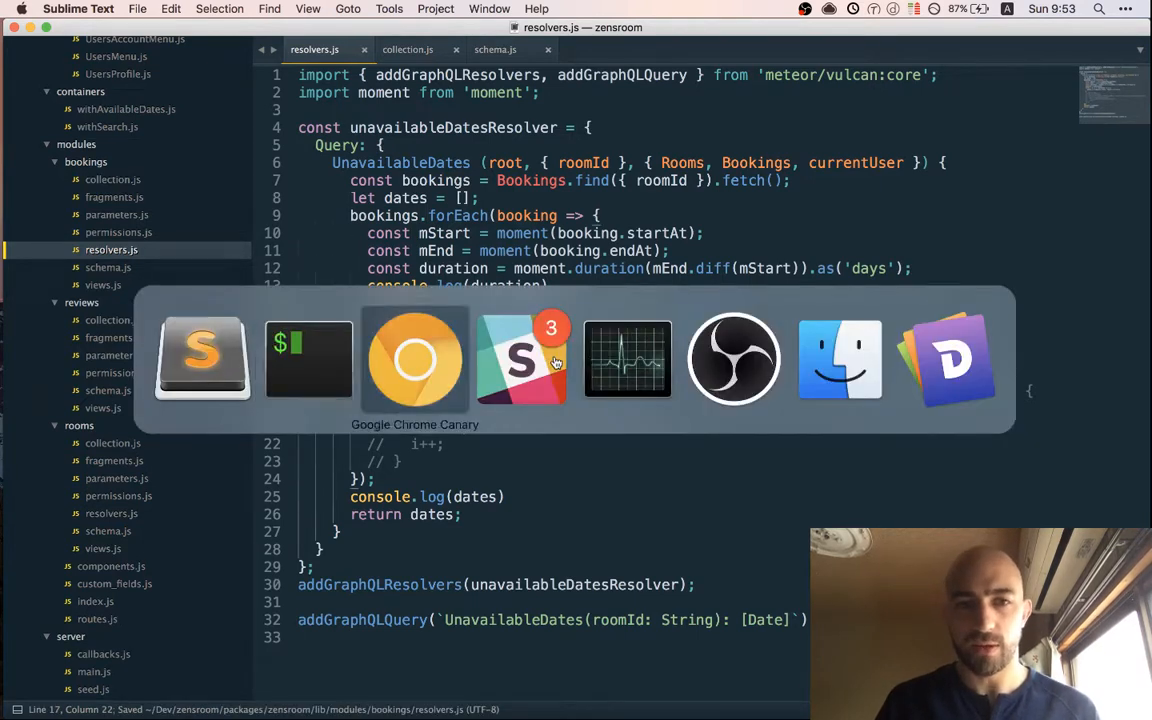
Read the Moment.js Manipulate > Add docs noting add mutates the original moment
left_click(414, 360)
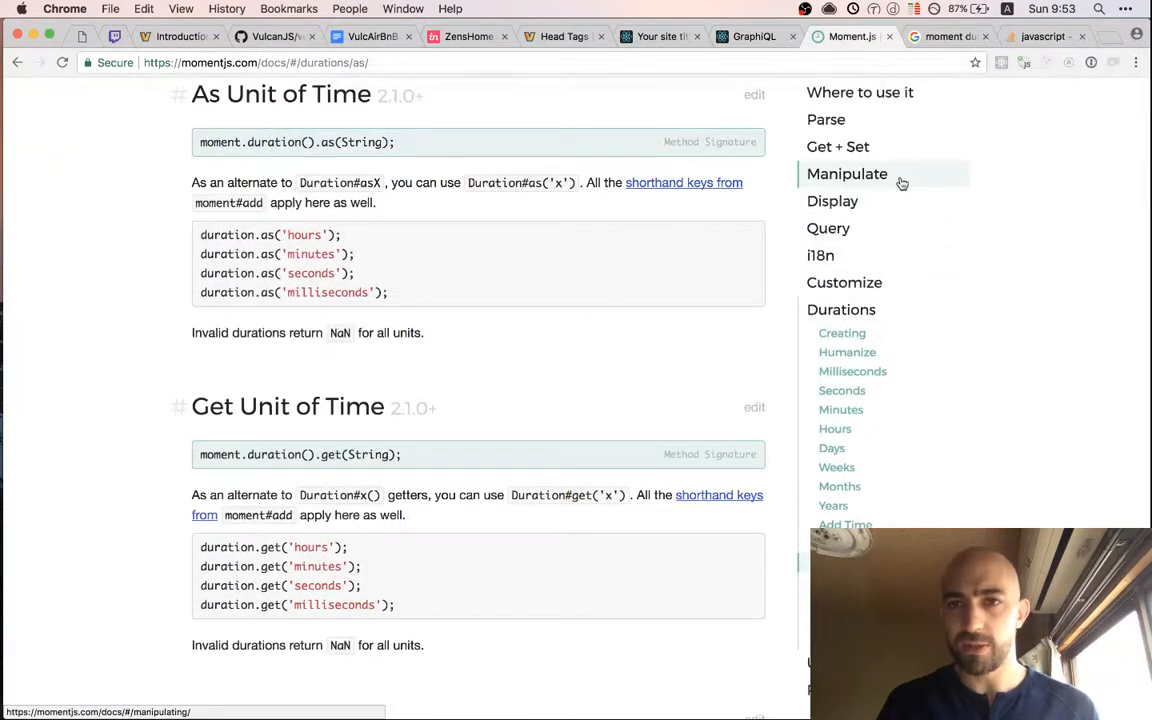
scroll("up", 3)
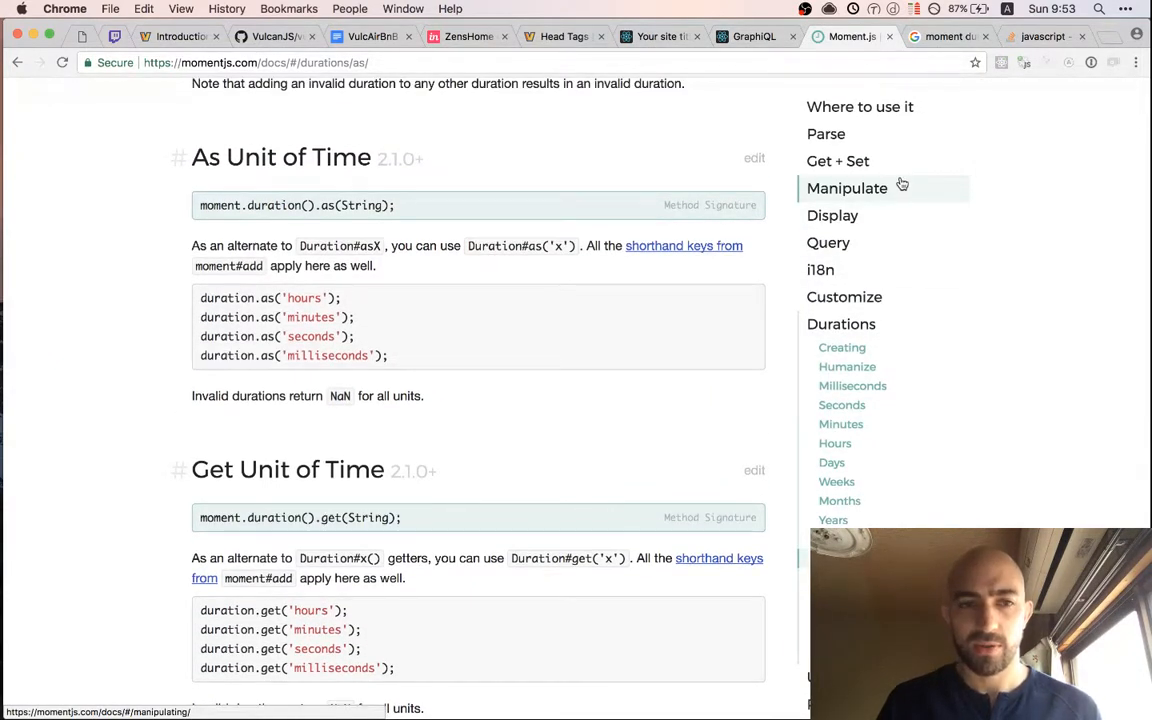
left_click(848, 188)
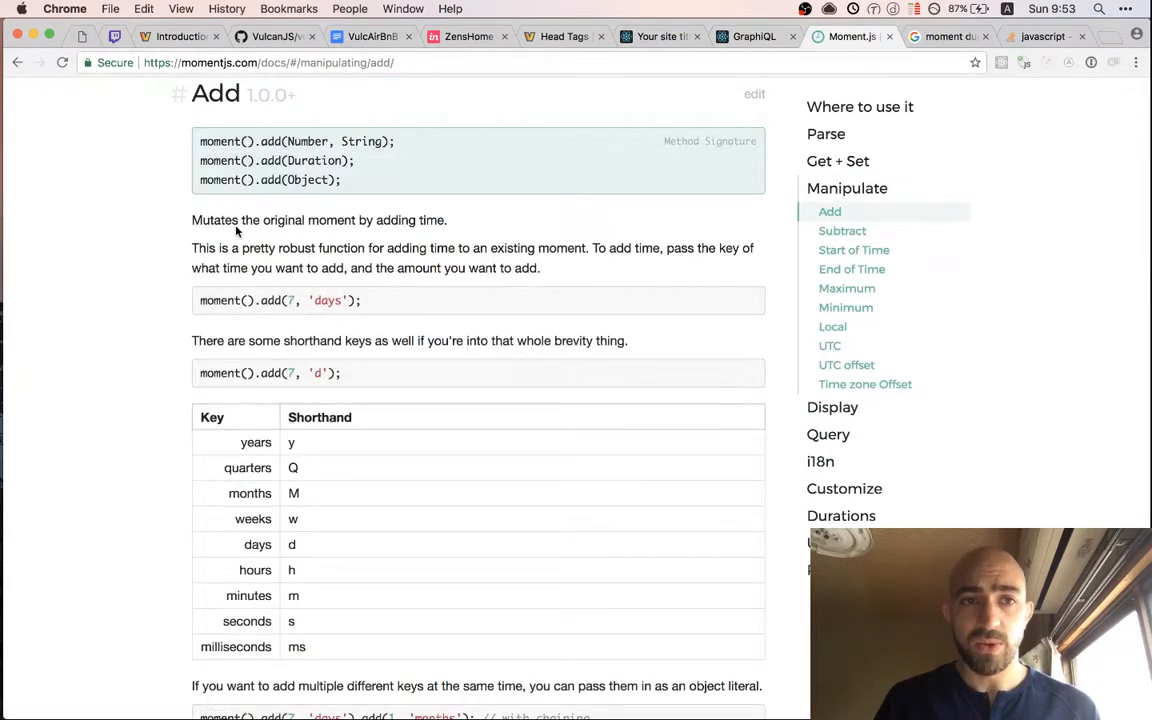
mouse_move(236, 224)
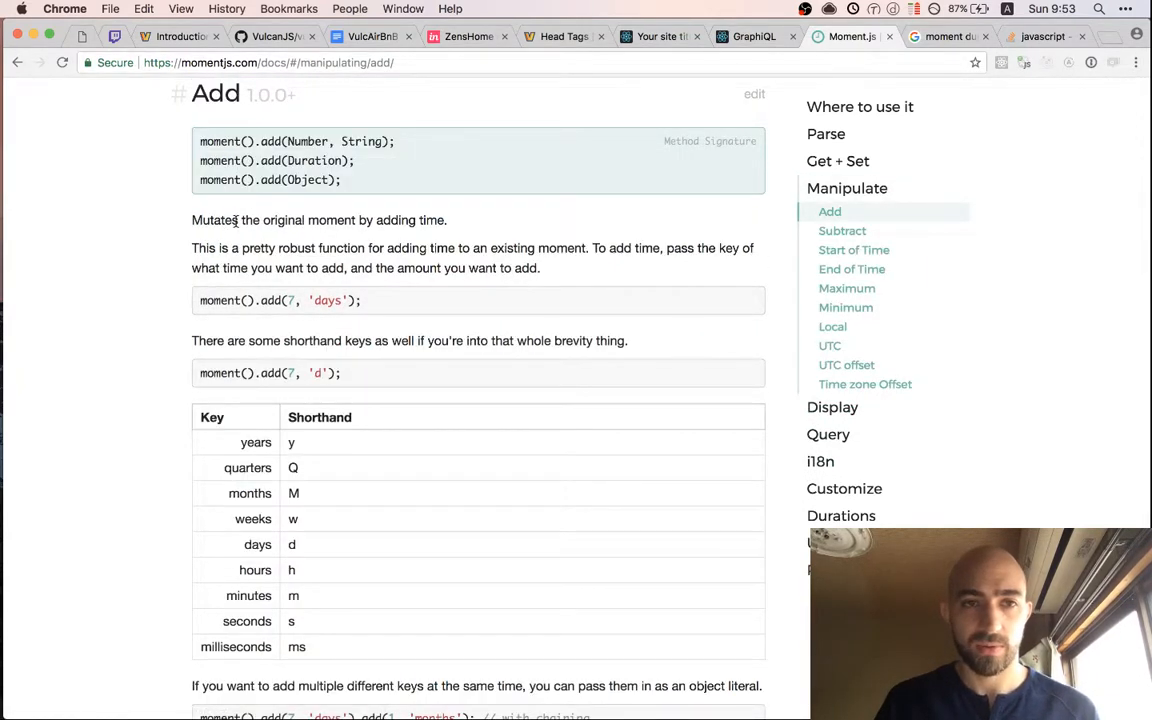
scroll("down", 3)
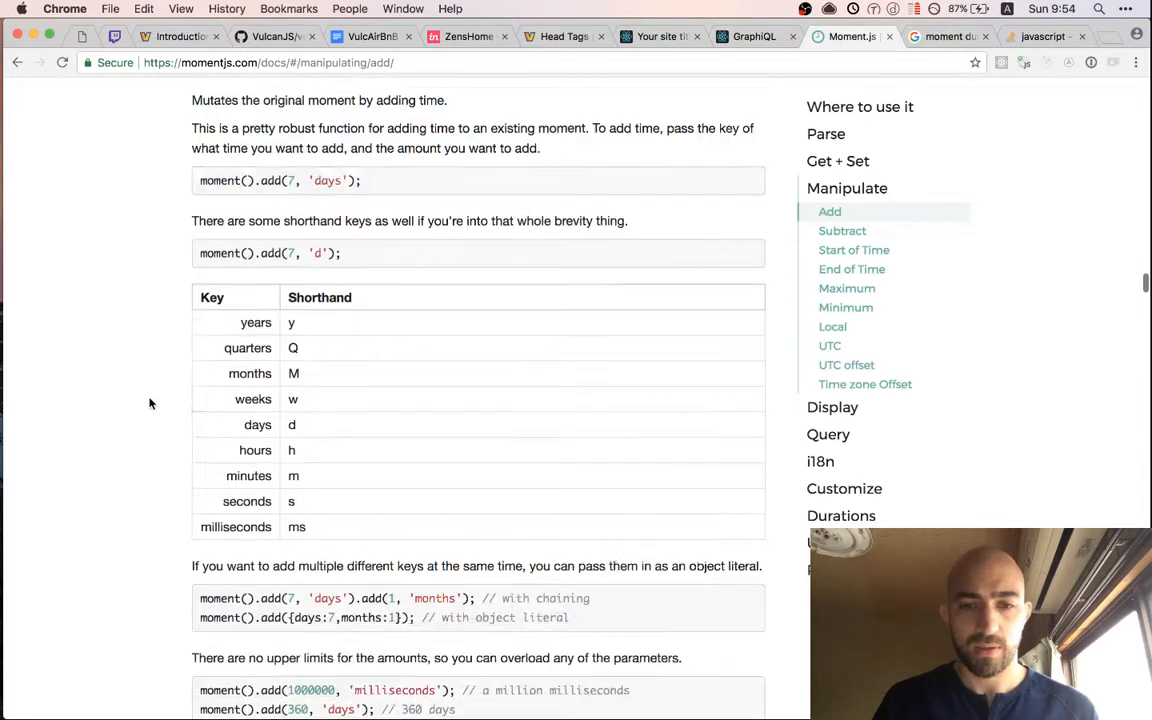
scroll("down", 3)
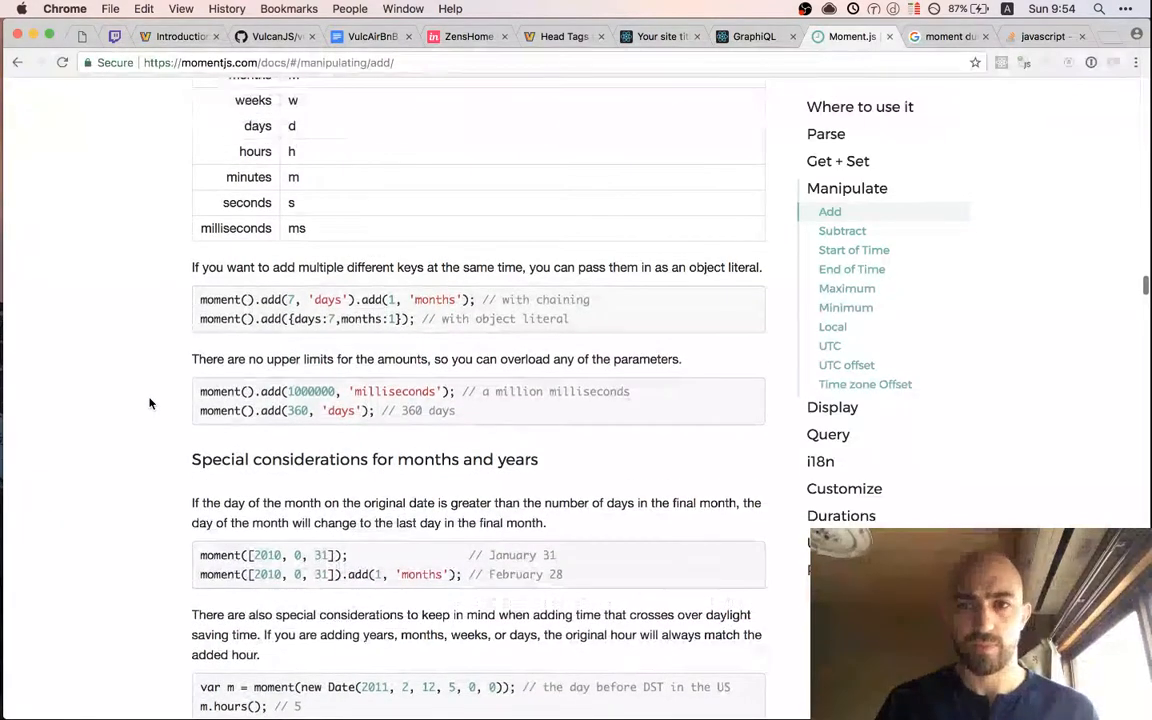
Search the web in a new tab for 'moment don't' mutate and scan the results
left_click(1034, 36)
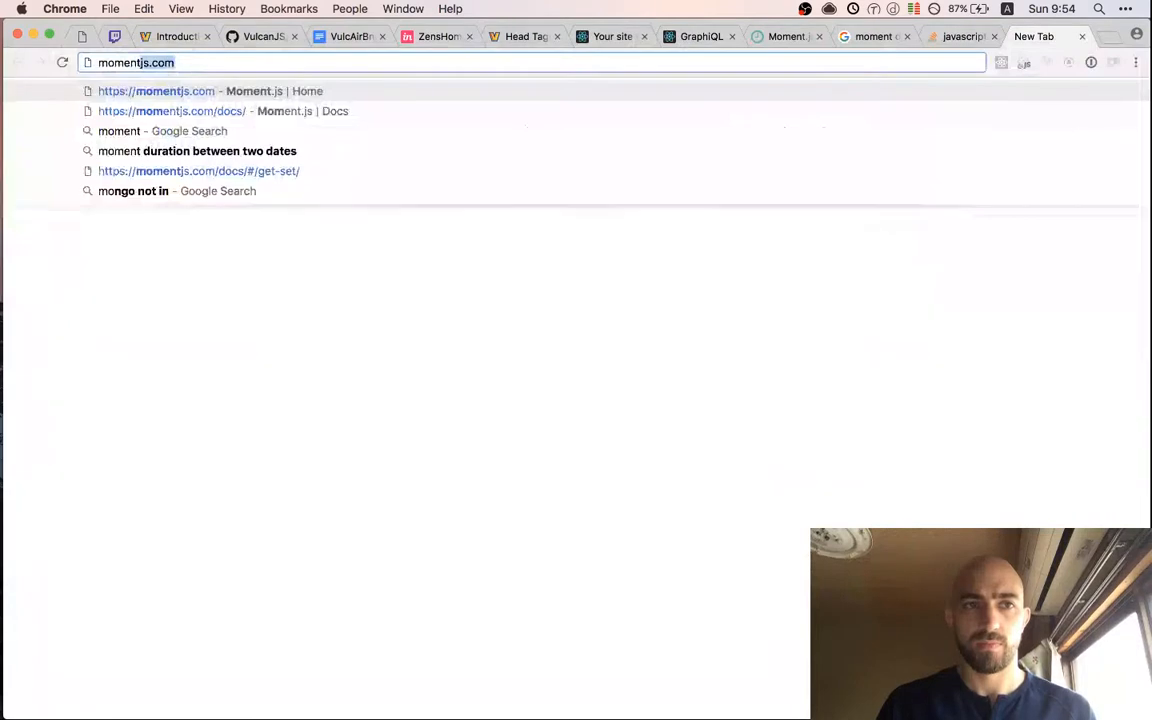
type("moment don't")
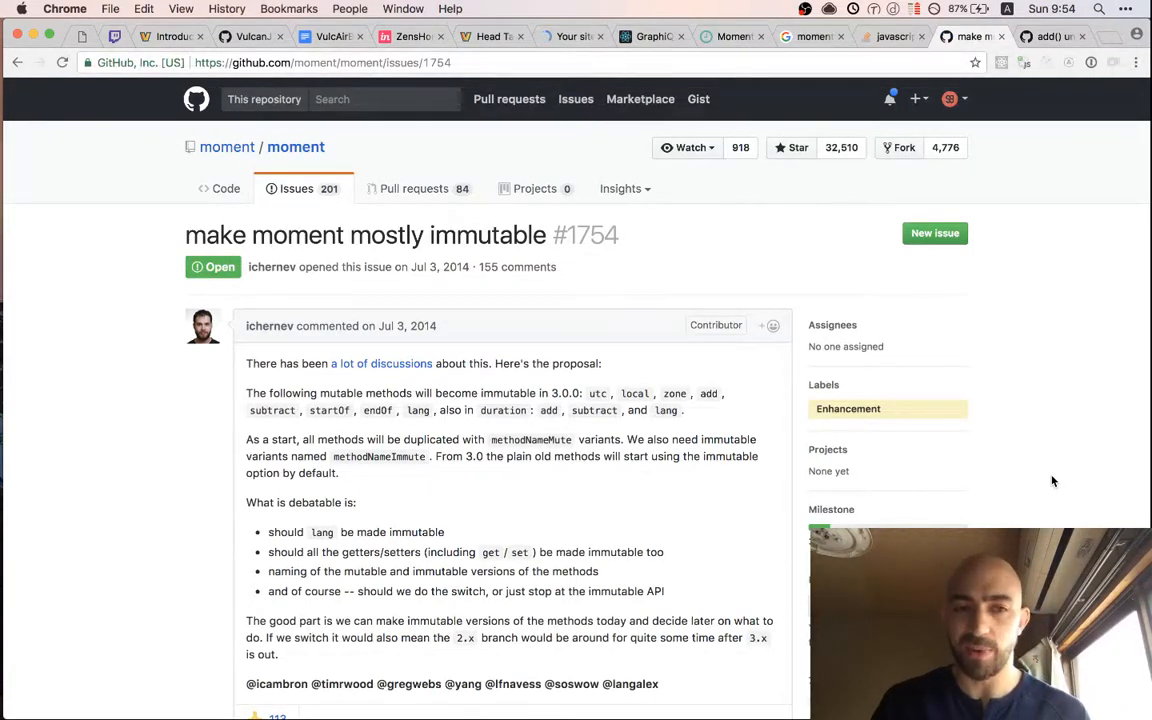
scroll("down", 3)
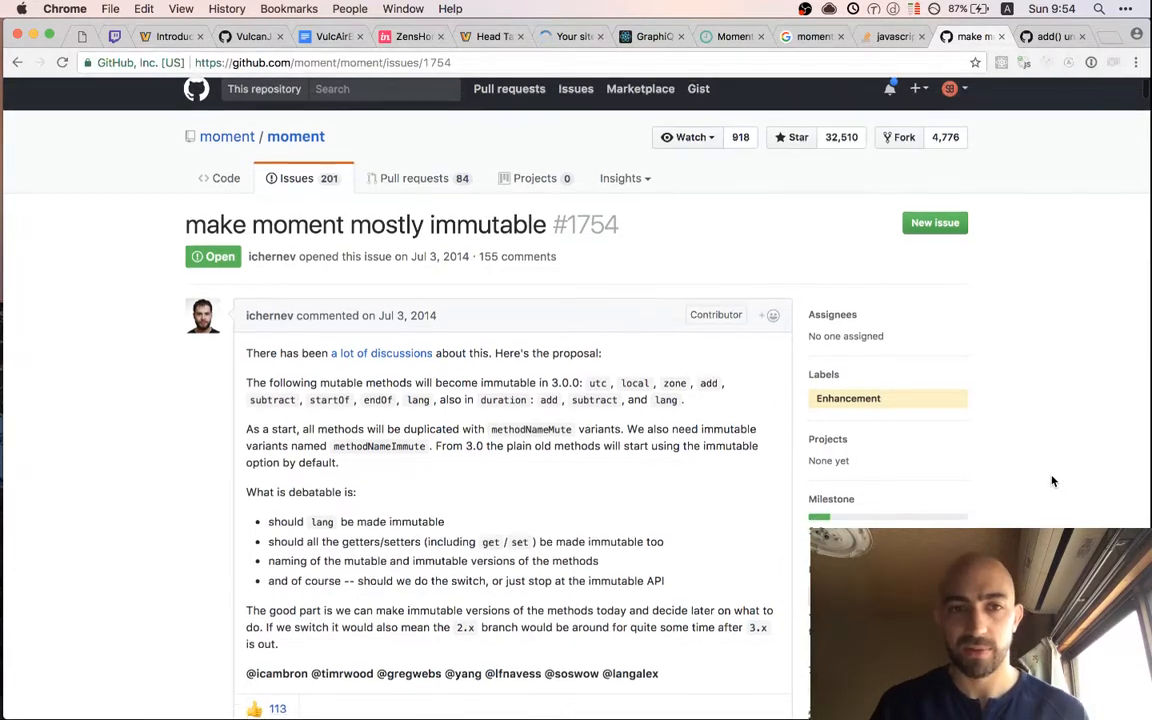
scroll("down", 3)
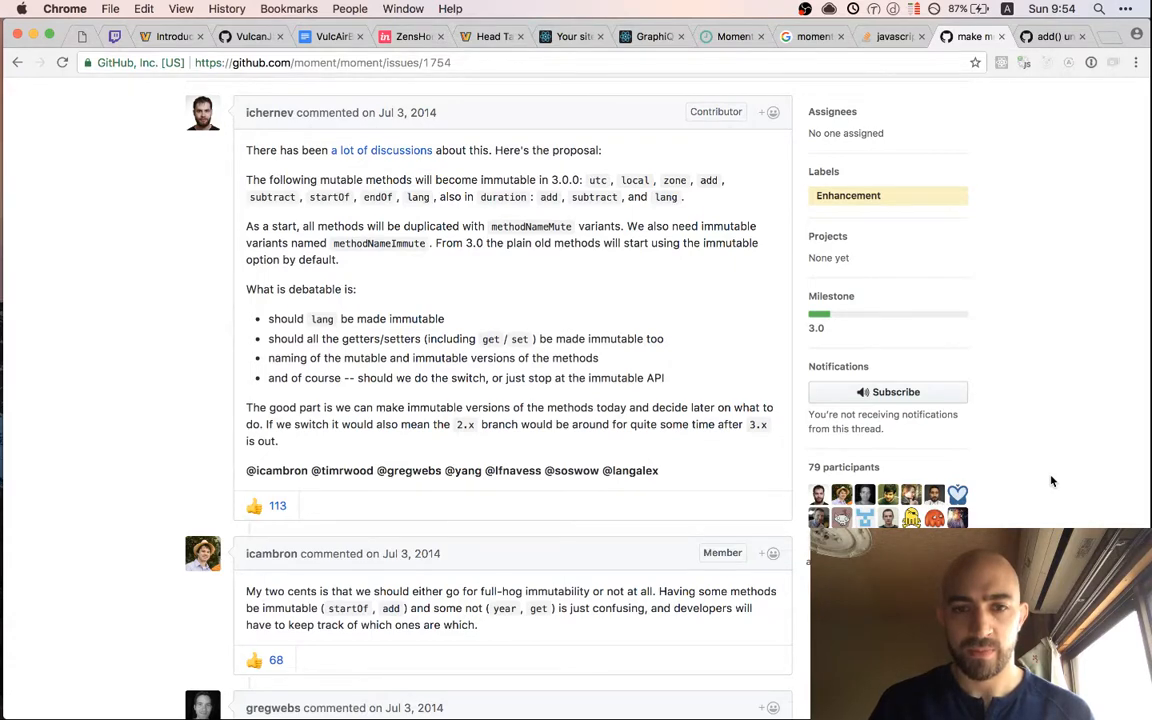
scroll("down", 3)
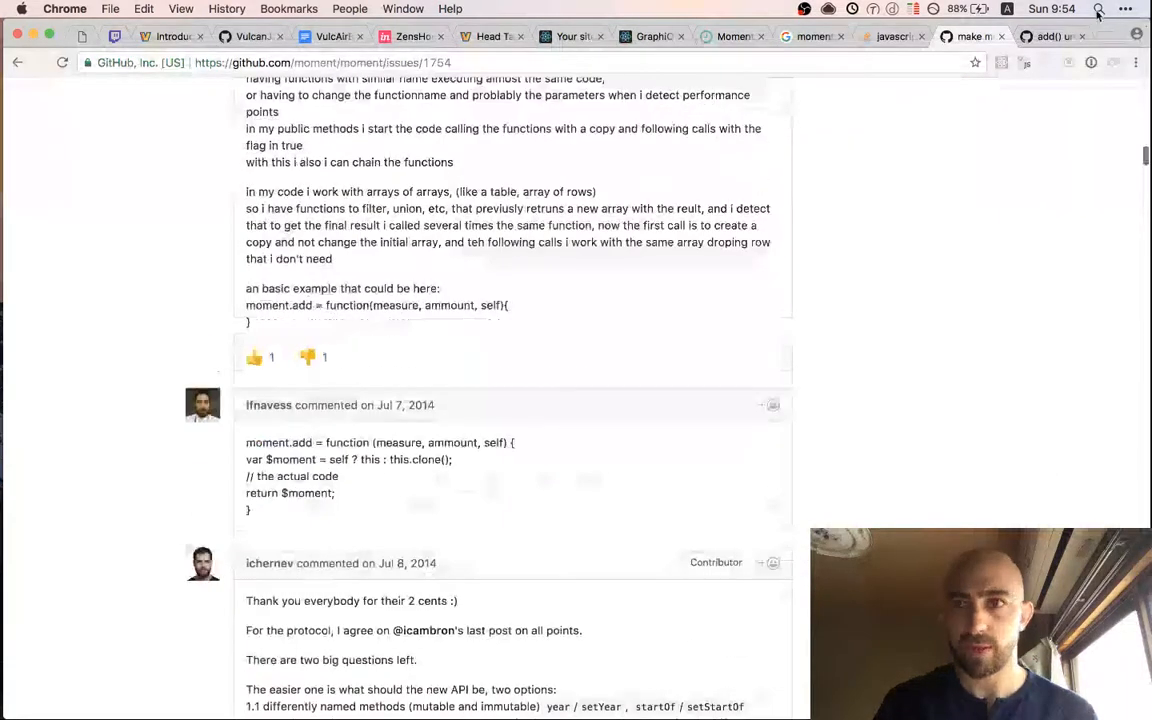
Read the GitHub issue on add mutating the original object, then return to GraphiQL's date list
left_click(1050, 36)
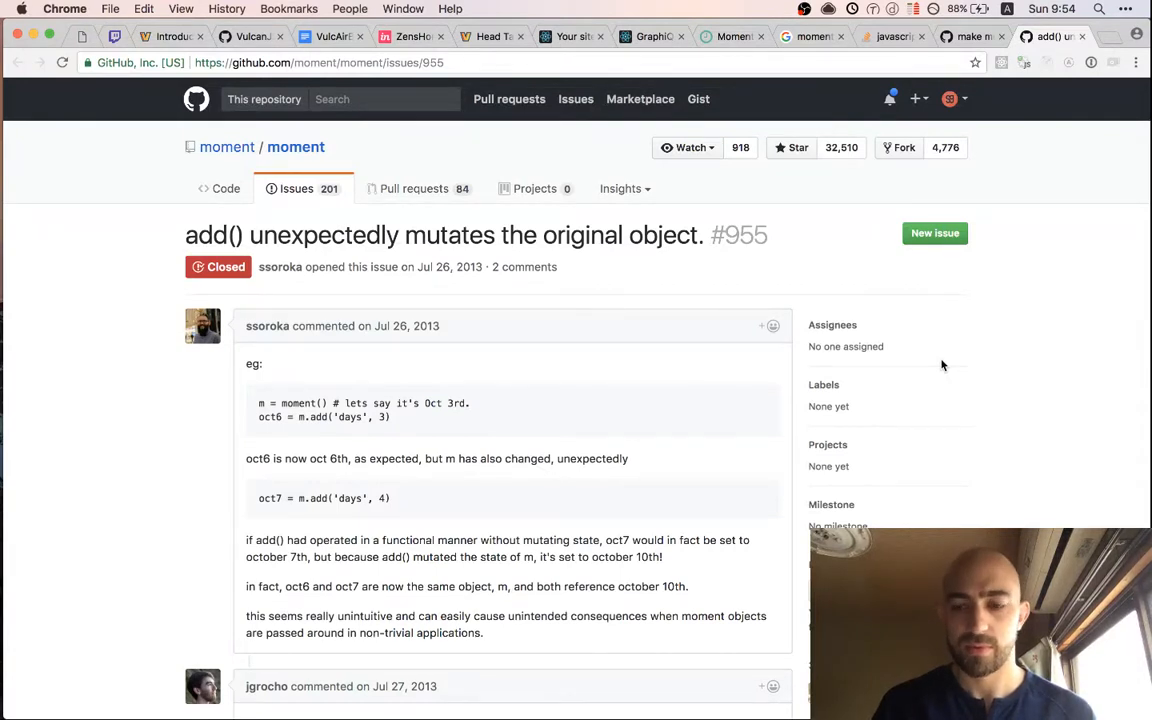
scroll("down", 3)
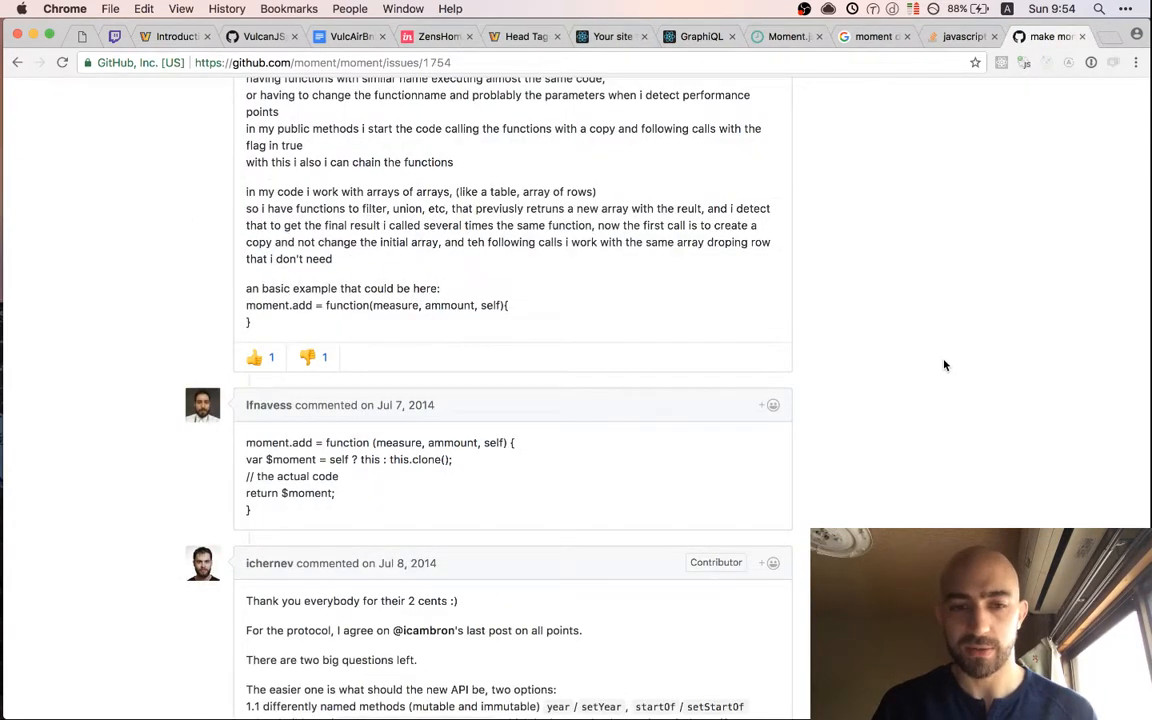
left_click(1042, 36)
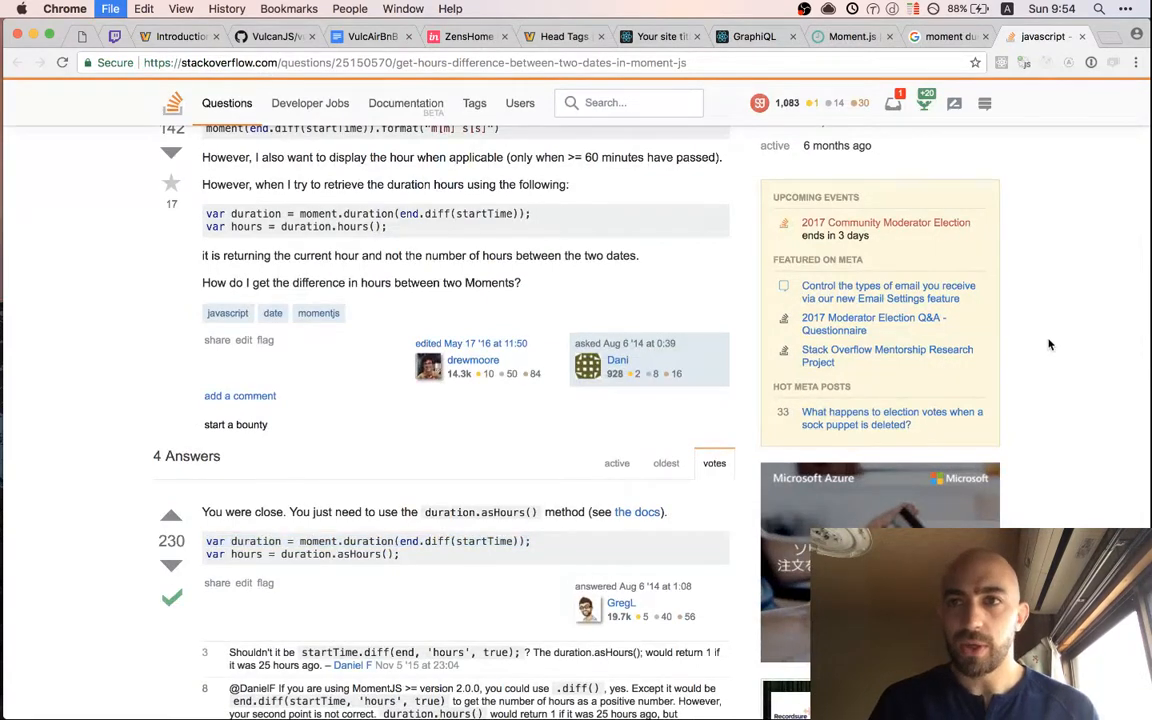
left_click(816, 36)
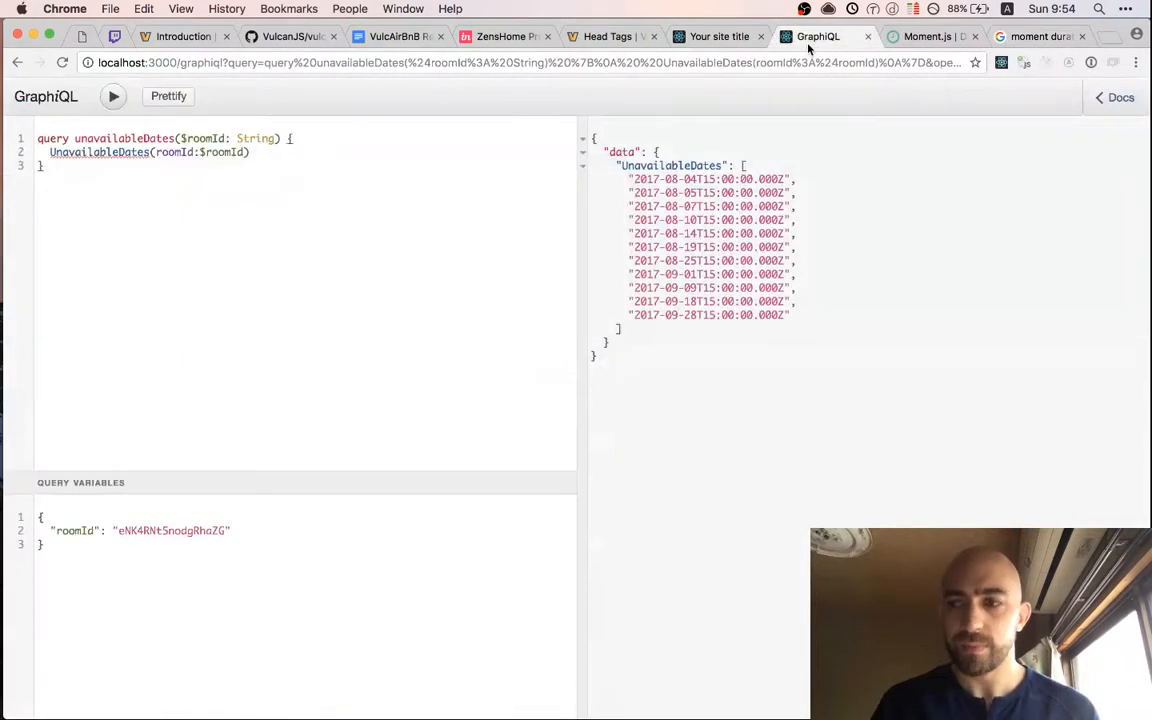
Bring up the localhost room page for the Ginza Shiodome suite
left_click(112, 96)
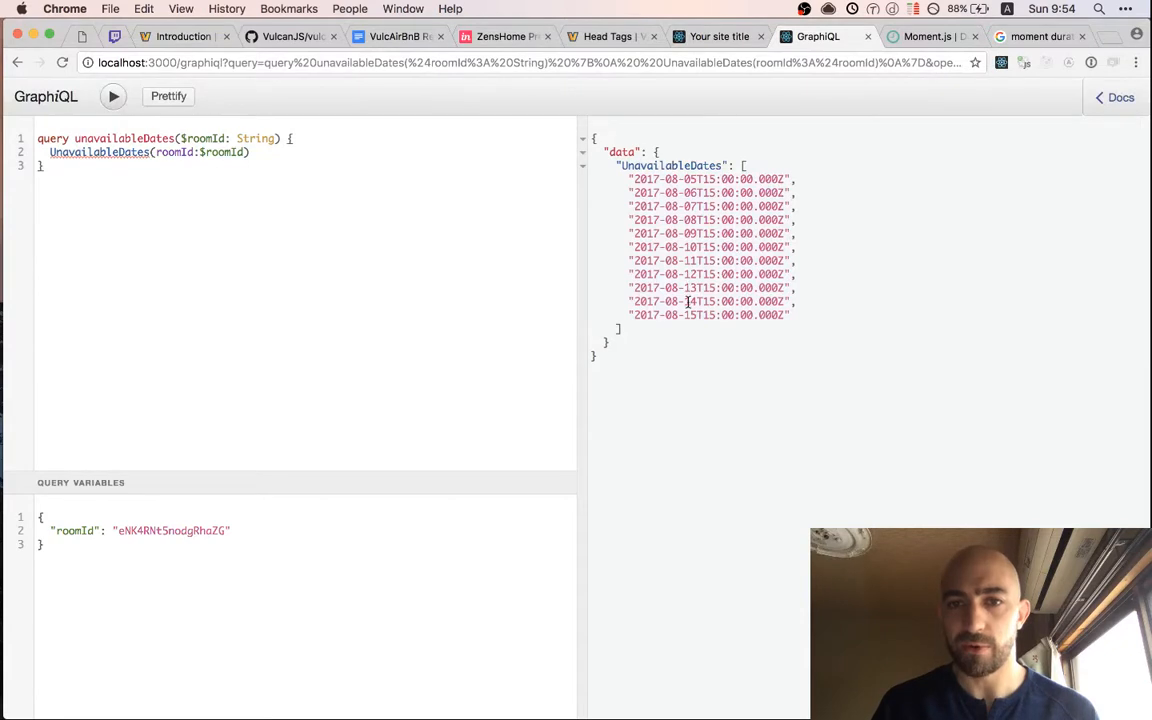
mouse_move(660, 418)
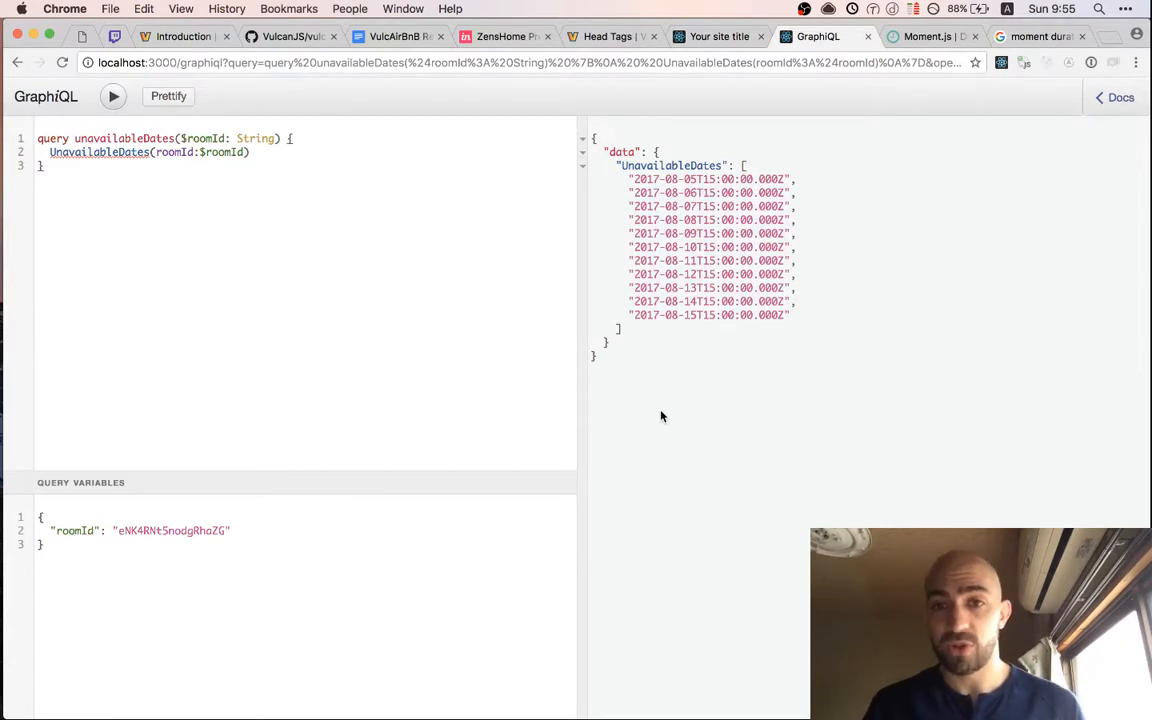
mouse_move(670, 388)
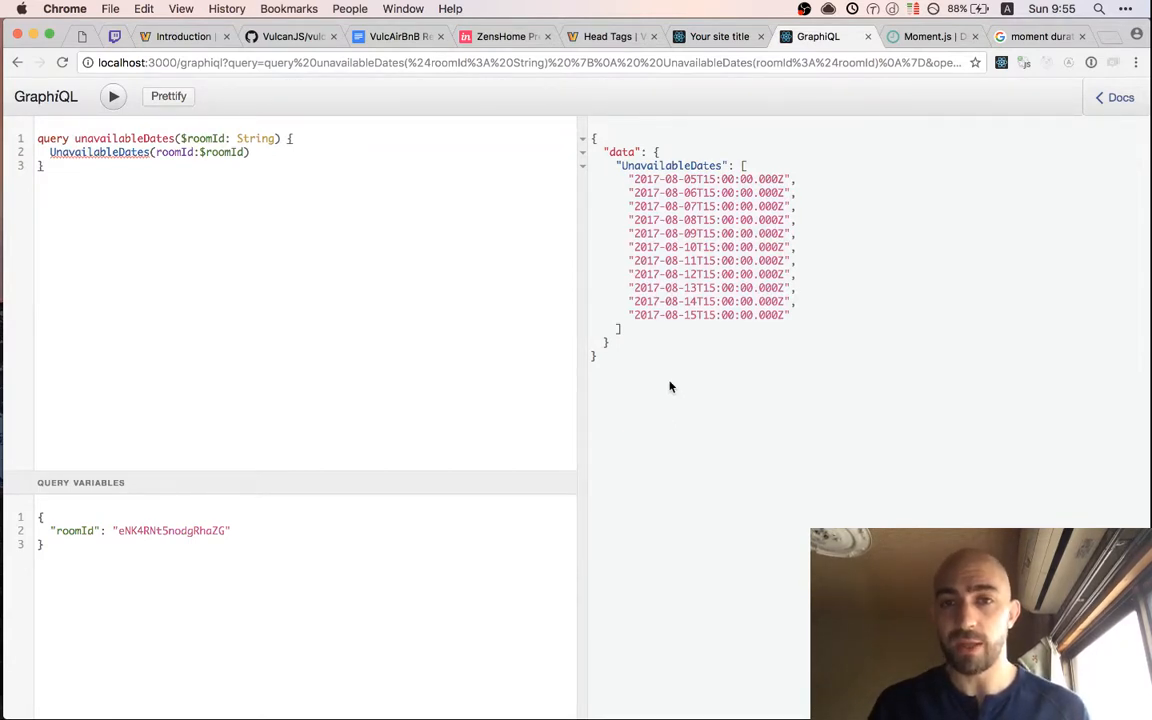
mouse_move(668, 408)
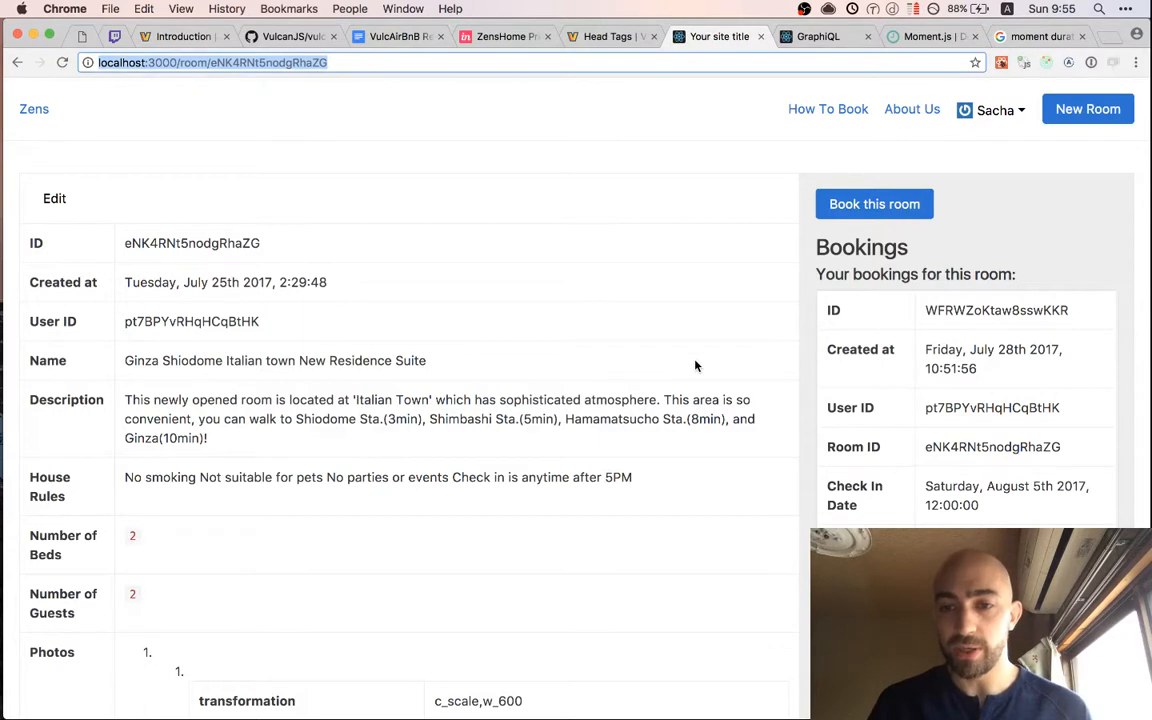
mouse_move(808, 506)
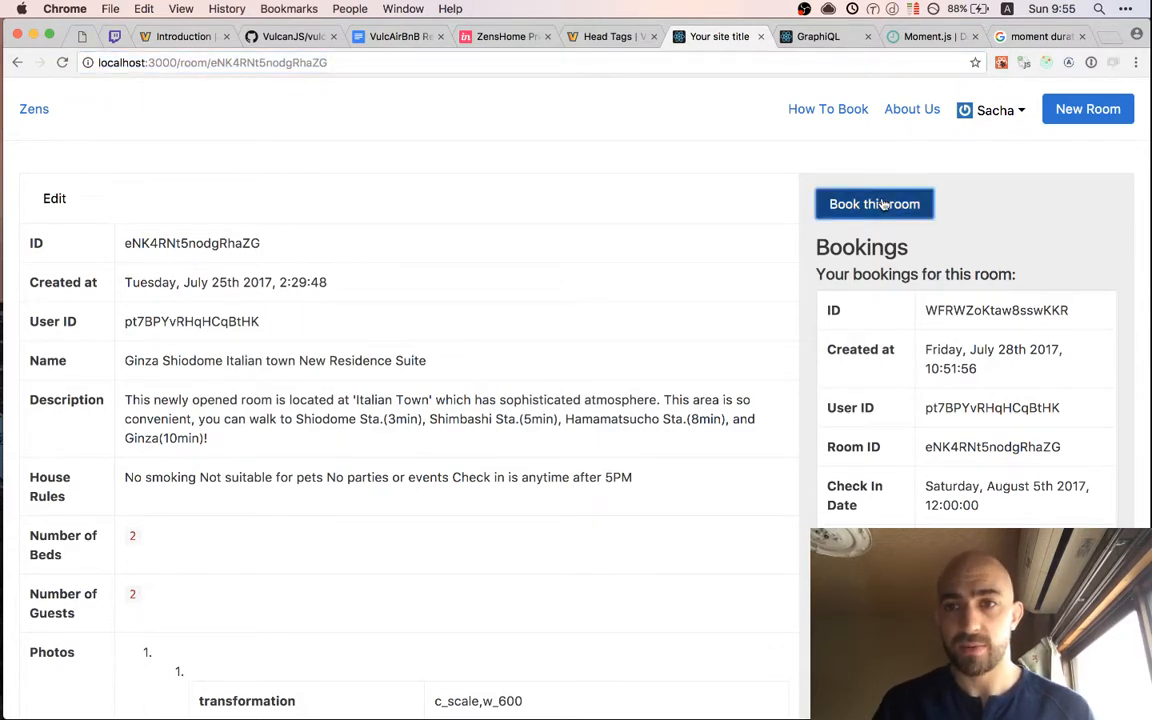
Book the room from 08/20/2017 to 08/22/2017 and submit, then return to GraphiQL
left_click(874, 204)
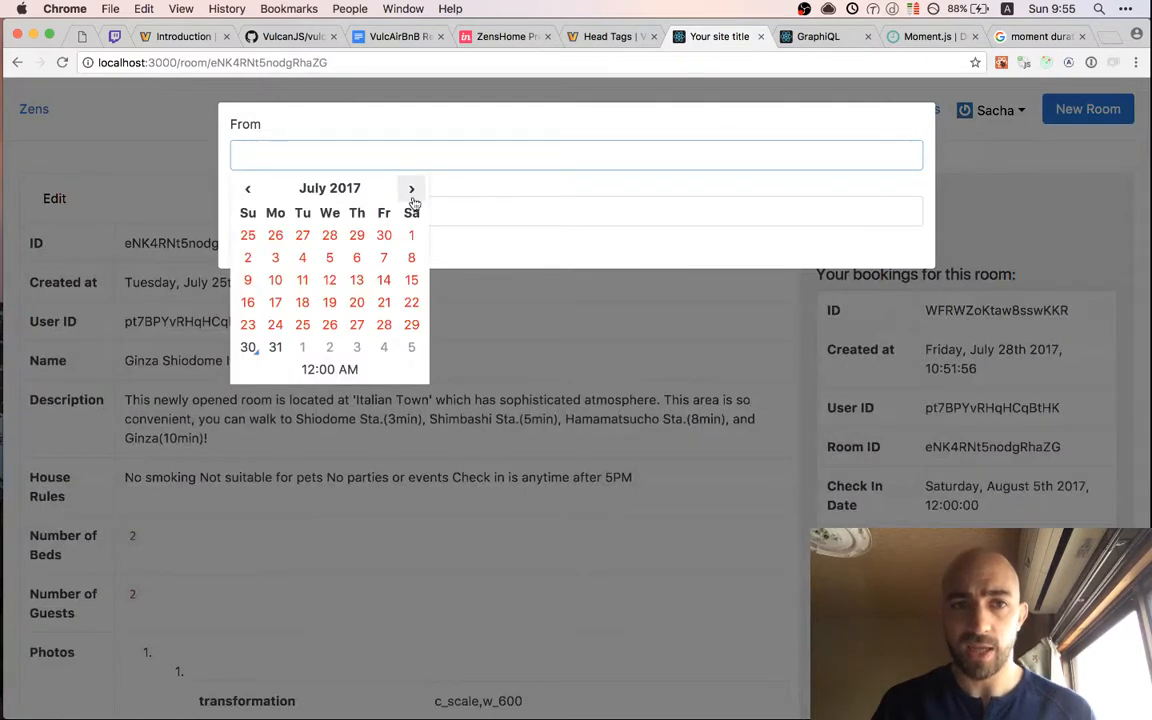
left_click(412, 188)
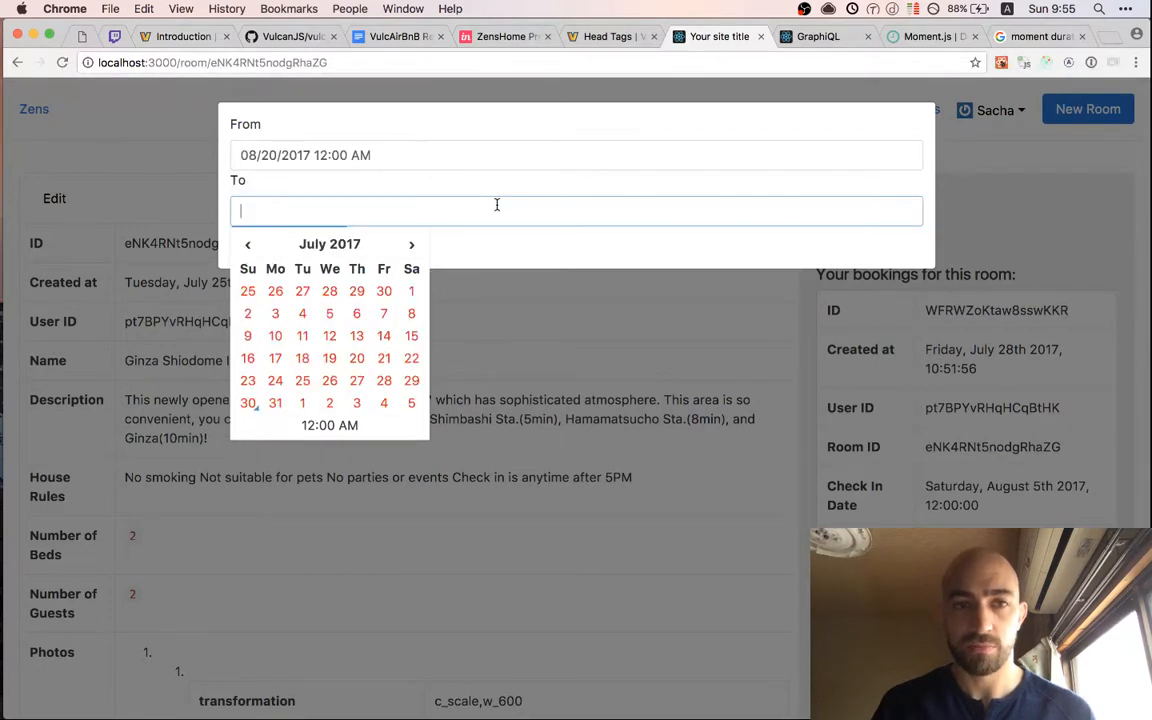
left_click(412, 244)
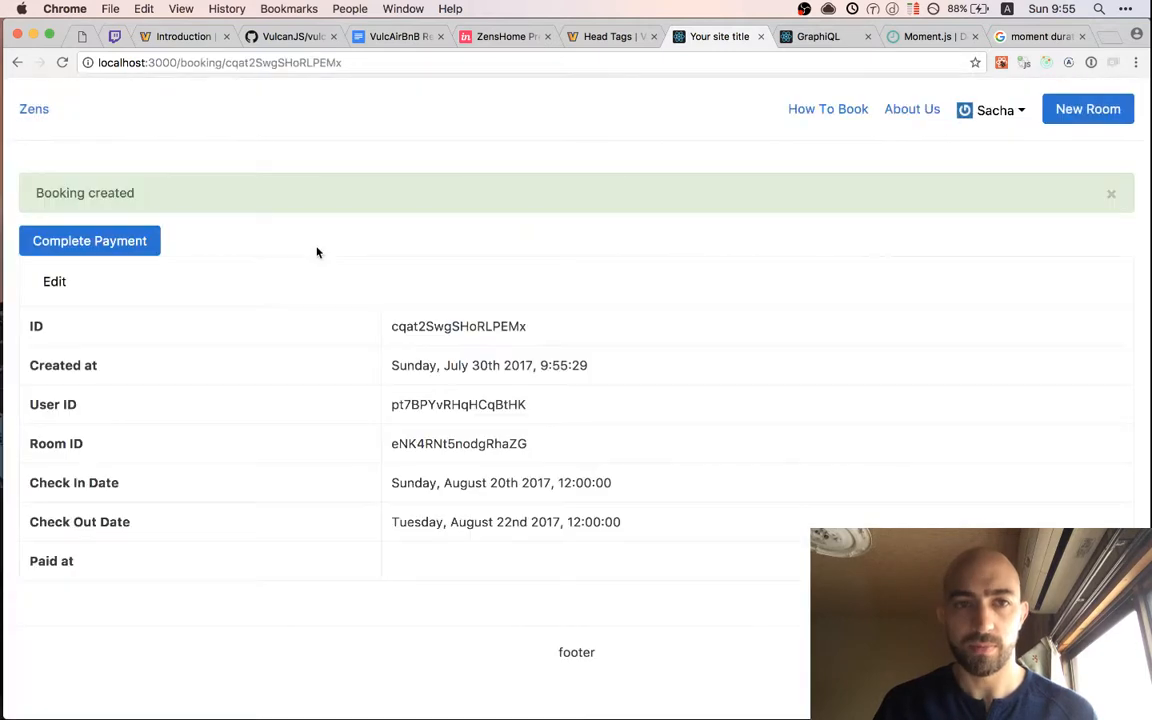
left_click(88, 240)
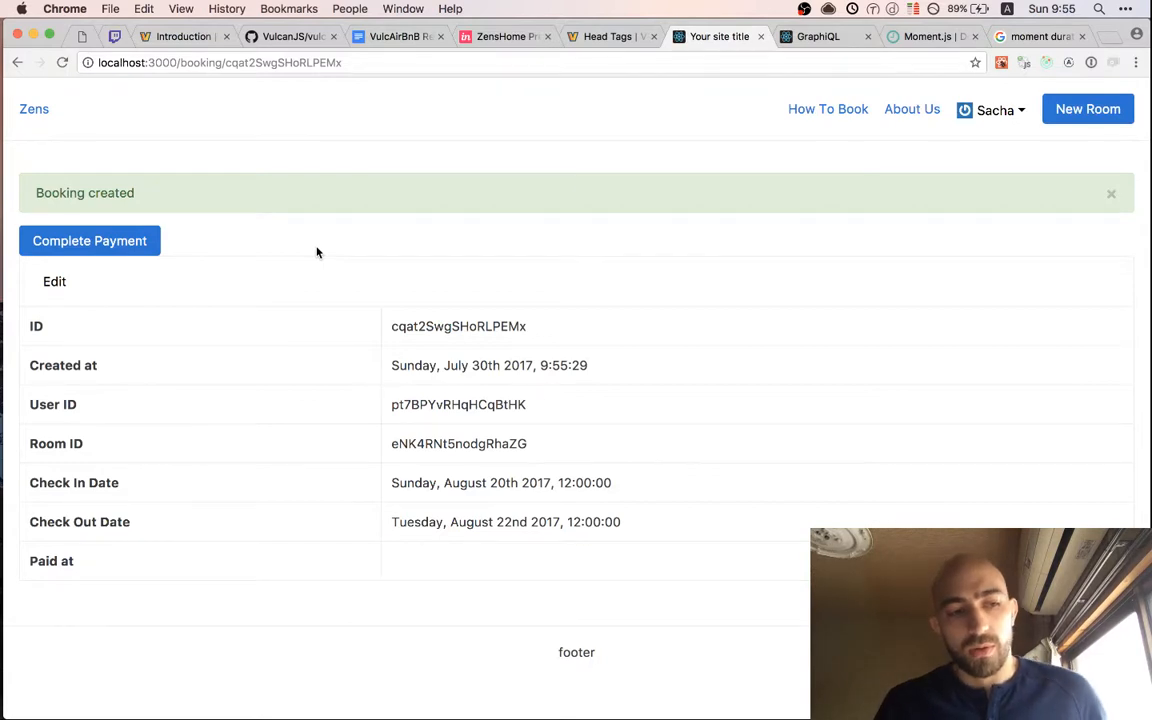
mouse_move(250, 284)
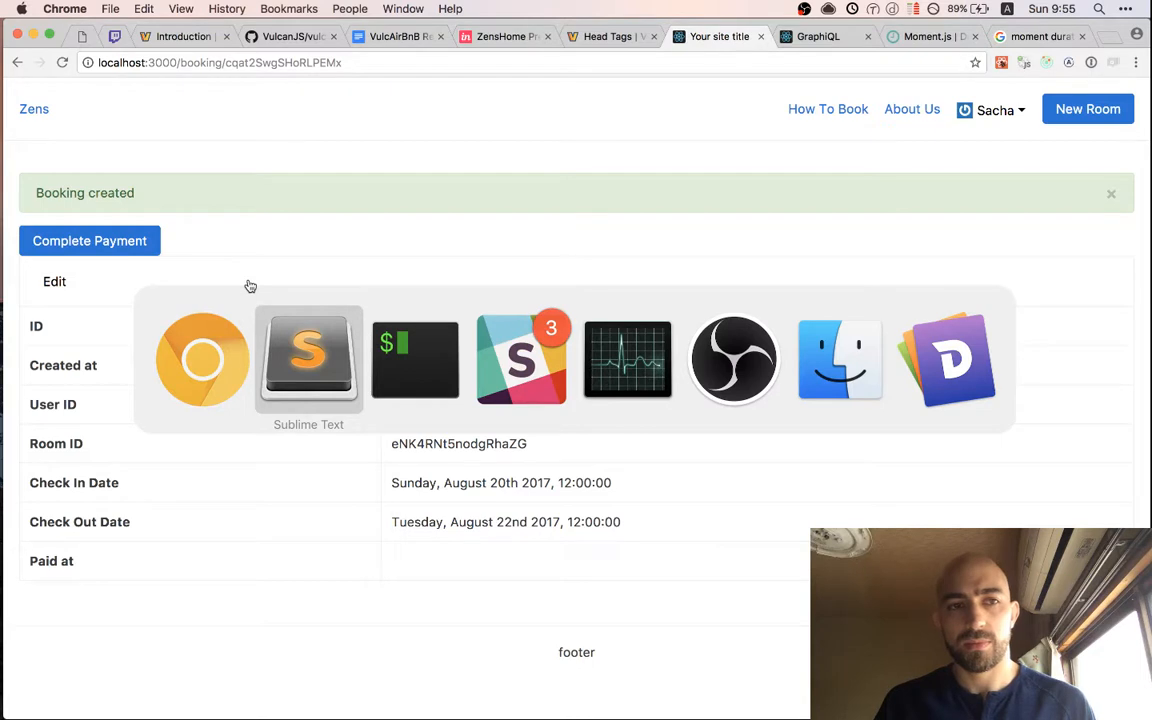
left_click(818, 36)
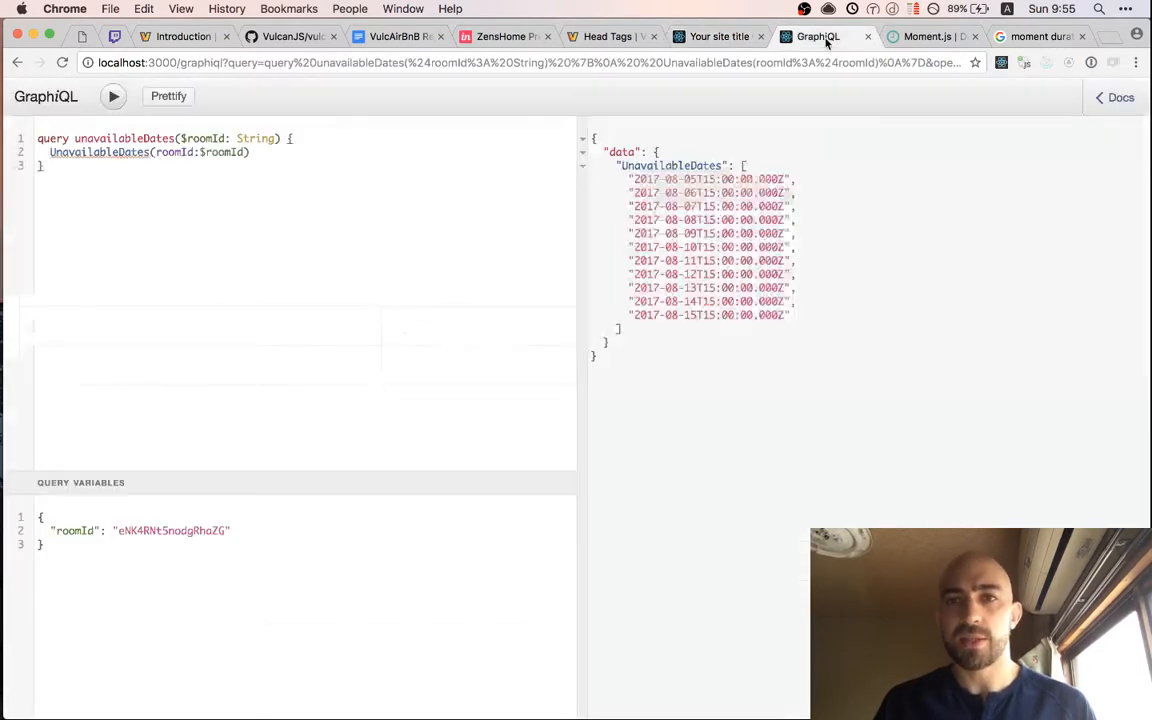
Rerun unavailableDates so it includes August 20–22, then return to the booking page
left_click(112, 96)
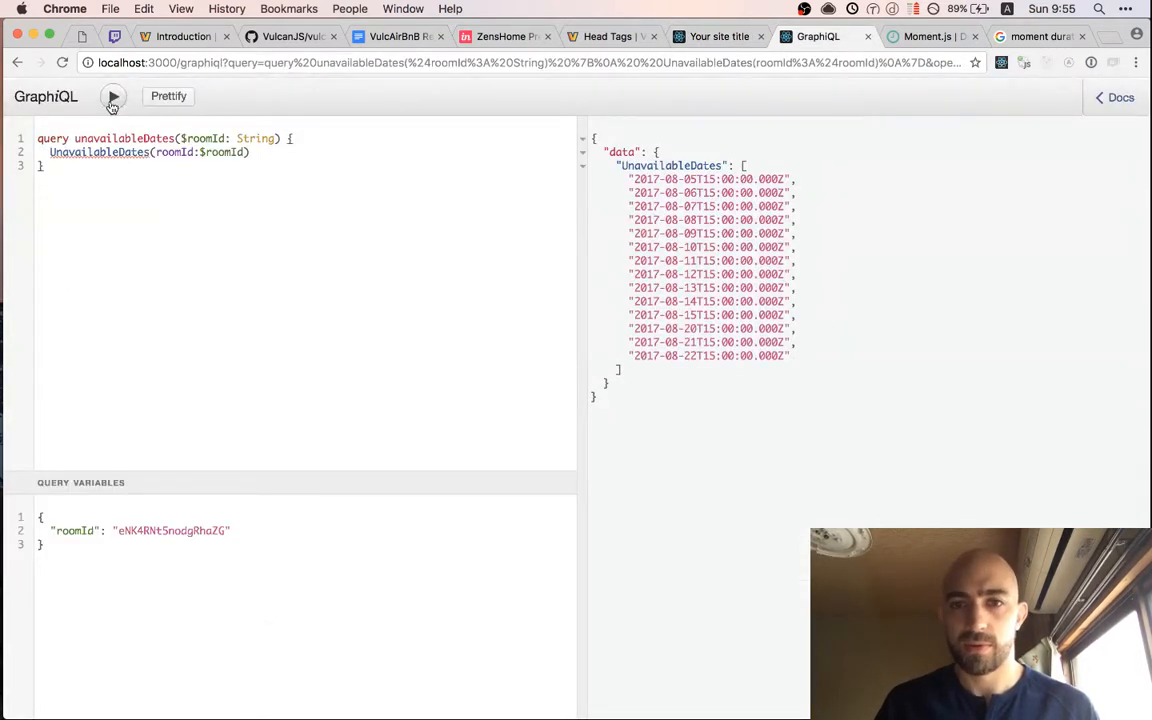
mouse_move(688, 318)
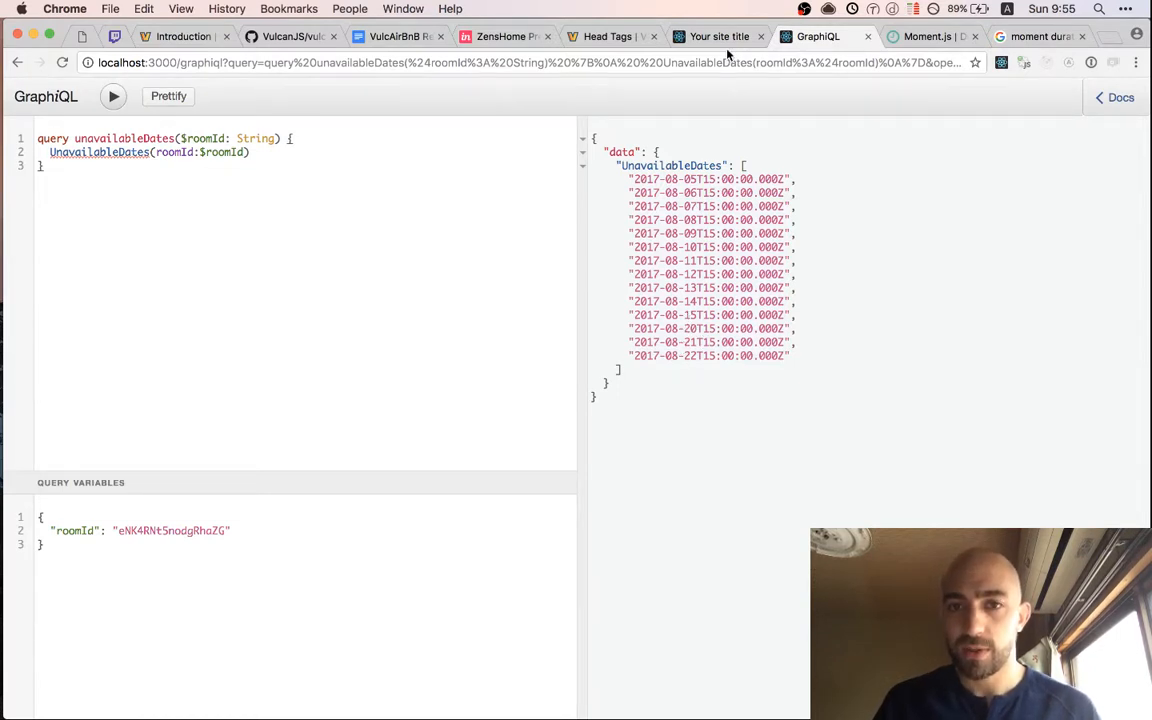
left_click(718, 36)
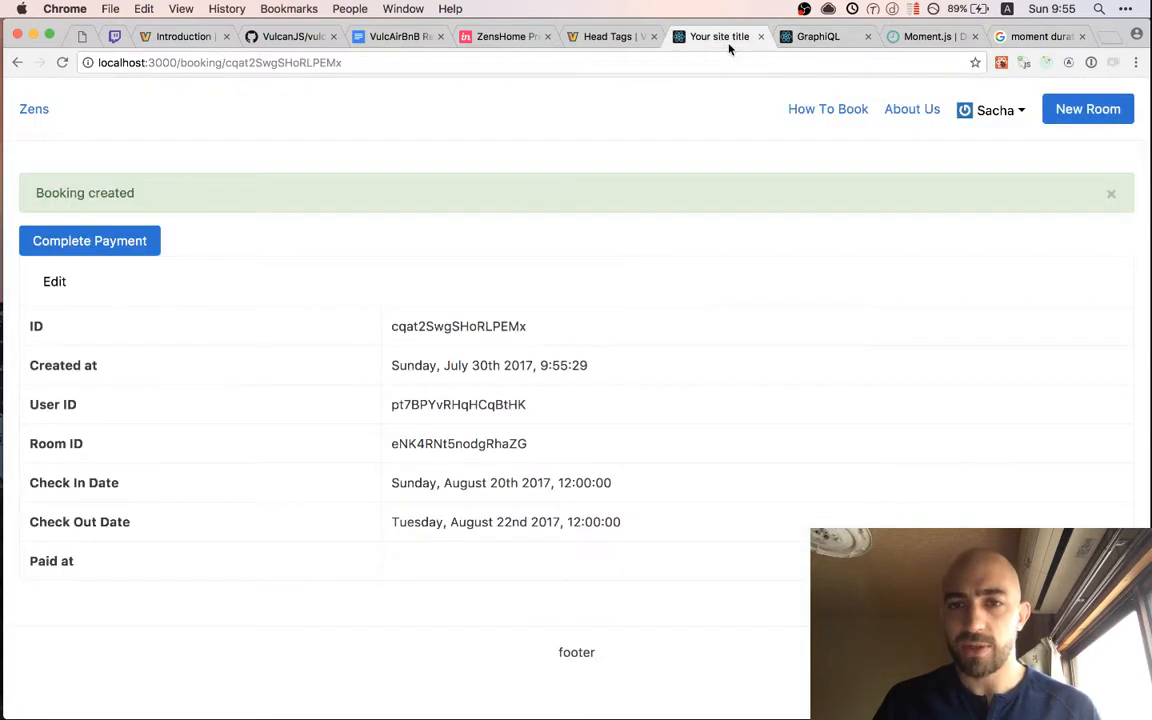
mouse_move(258, 308)
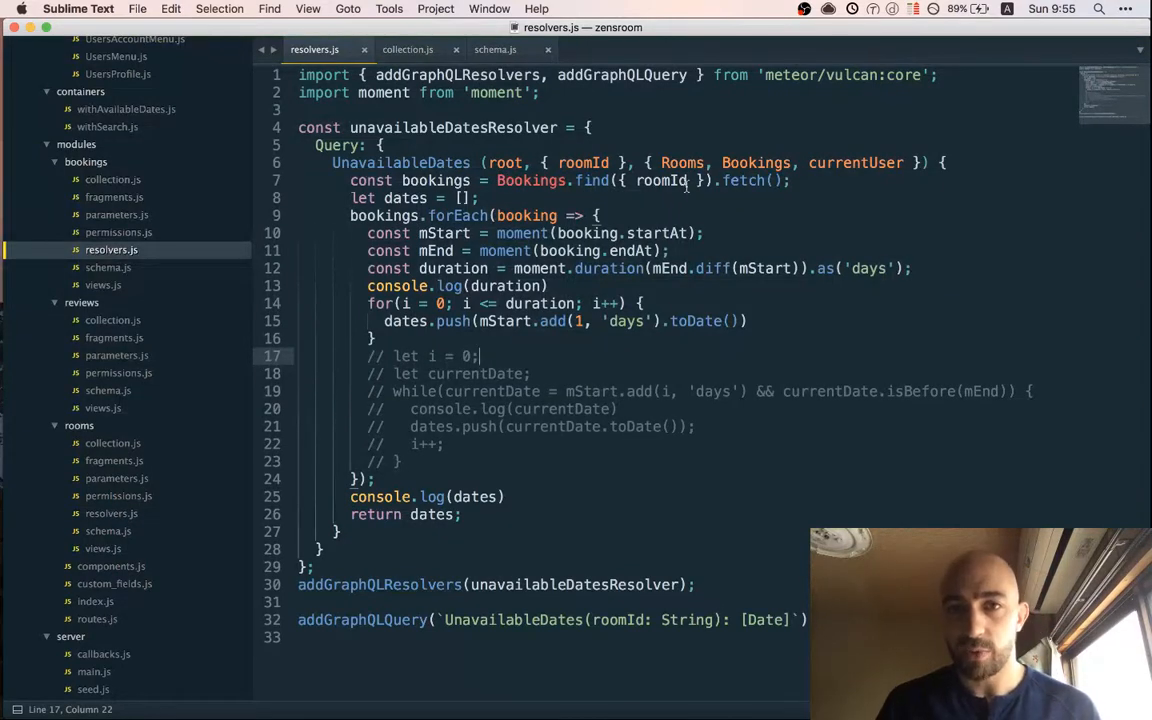
Change line 7 to Bookings.find({ roomId, paidAt: {$exists: true} })
left_click(688, 180)
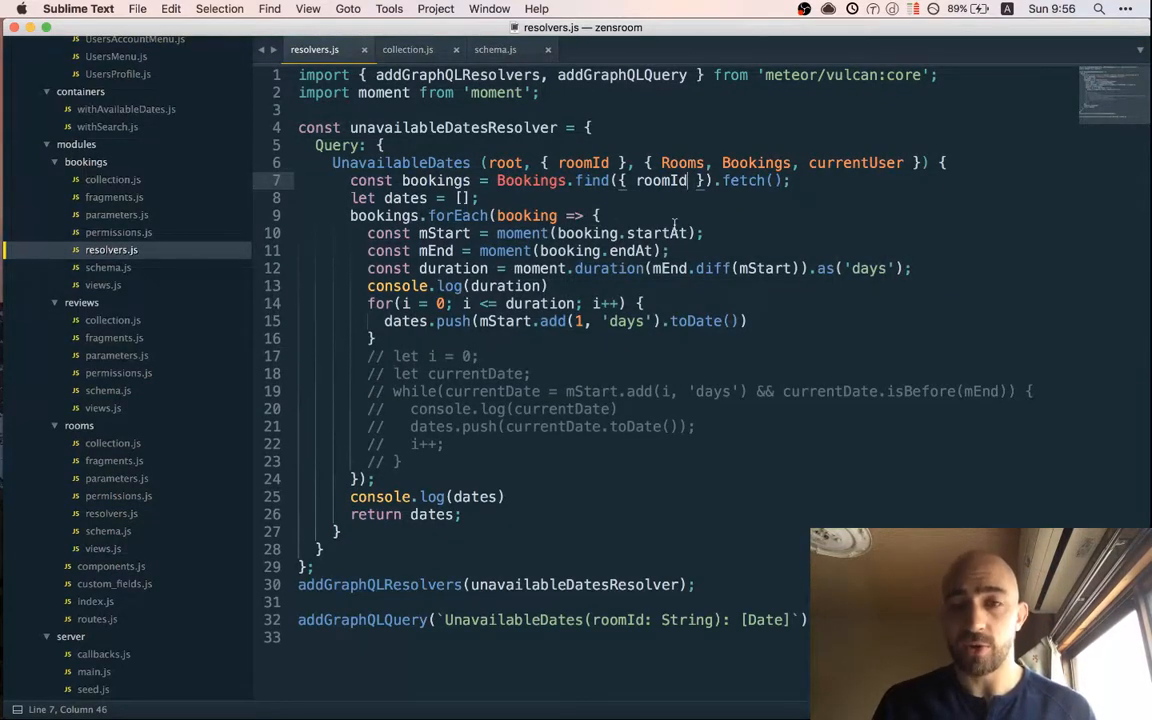
type(", paid")
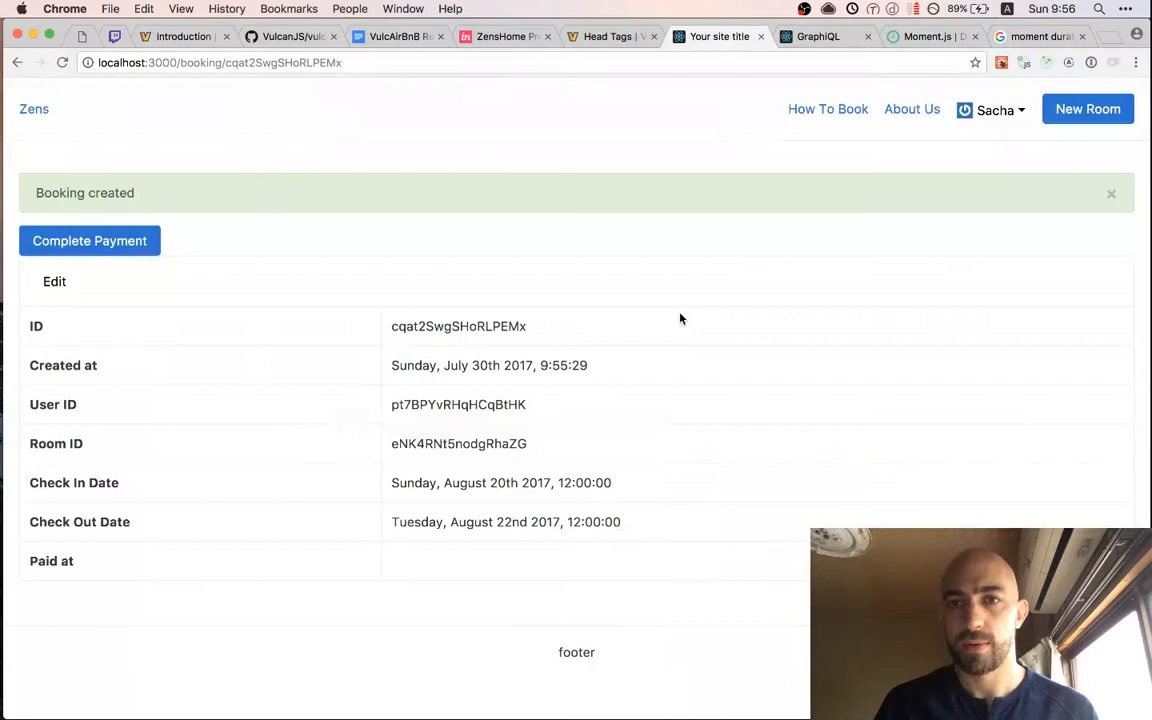
Check GraphiQL's unavailableDates, then start Complete Payment for the new booking
left_click(816, 36)
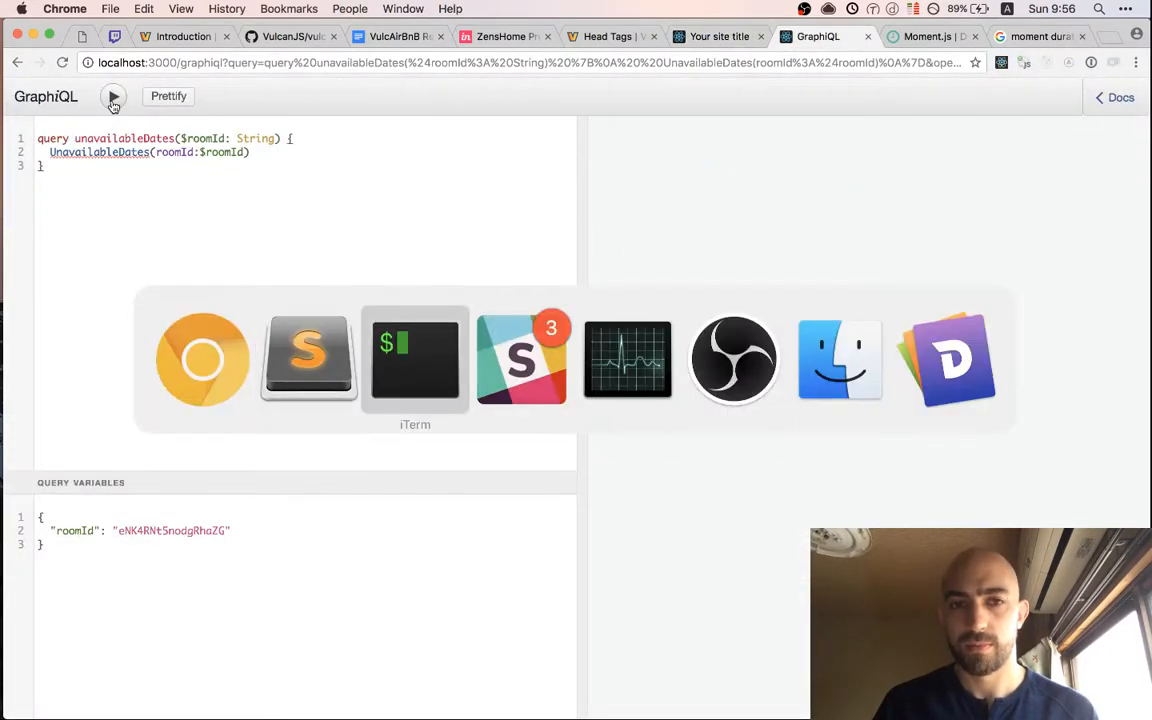
left_click(414, 358)
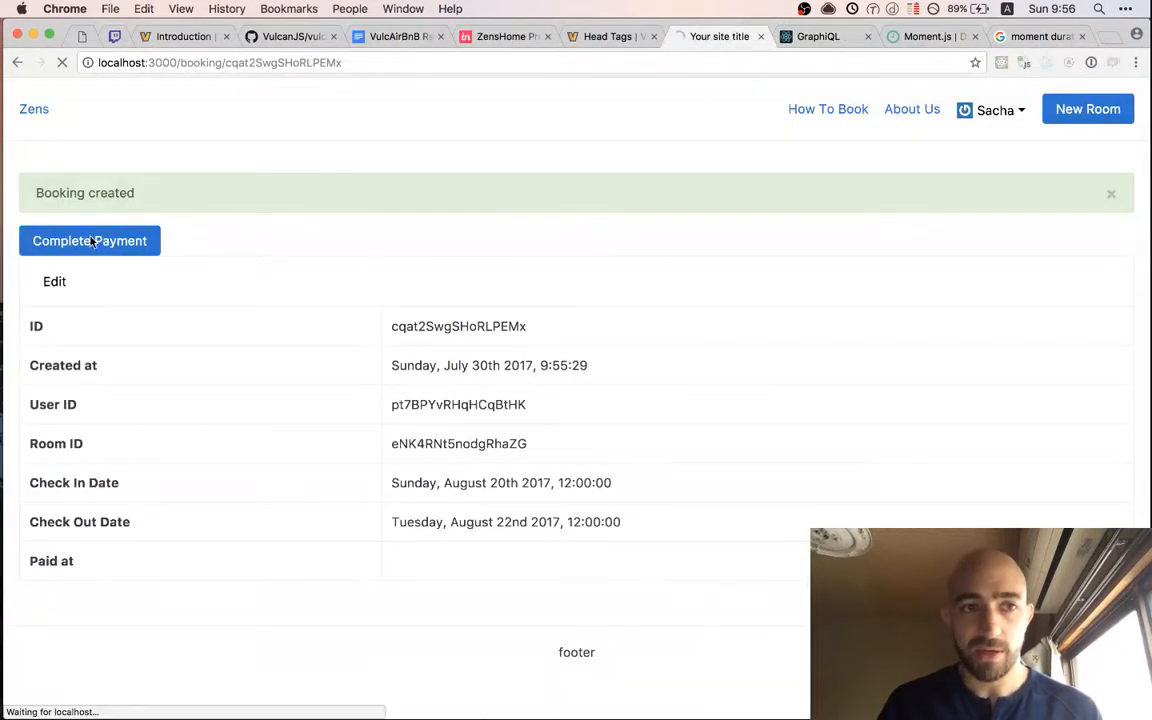
left_click(1110, 192)
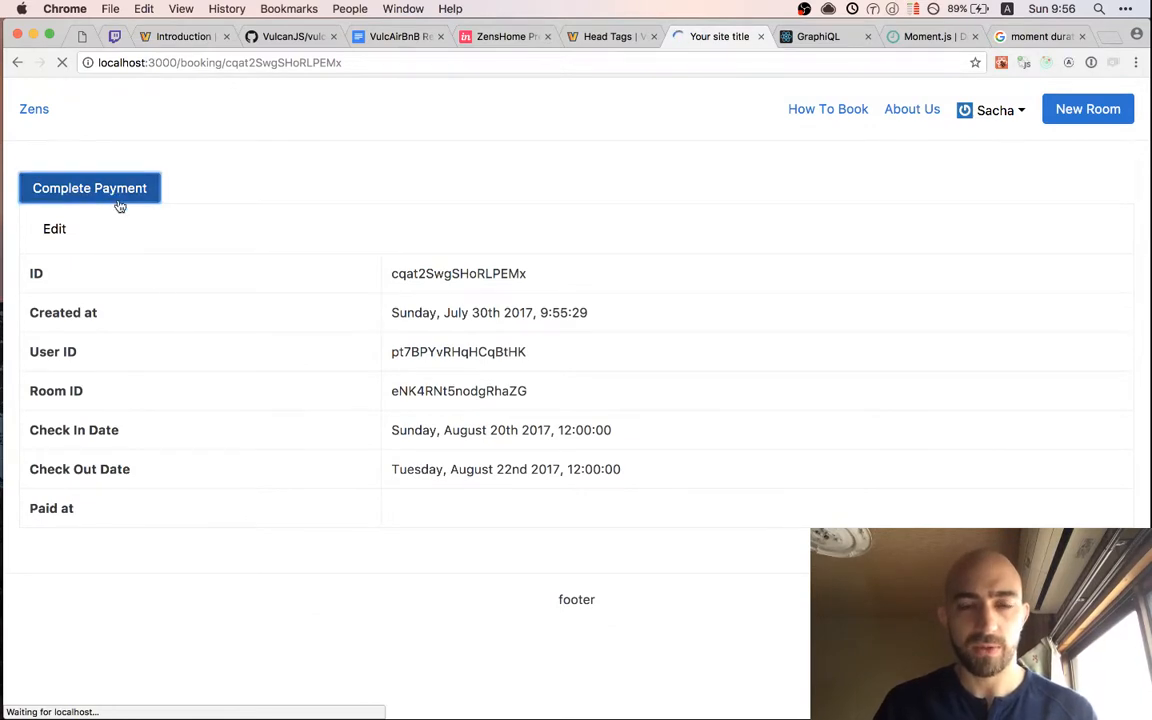
left_click(88, 188)
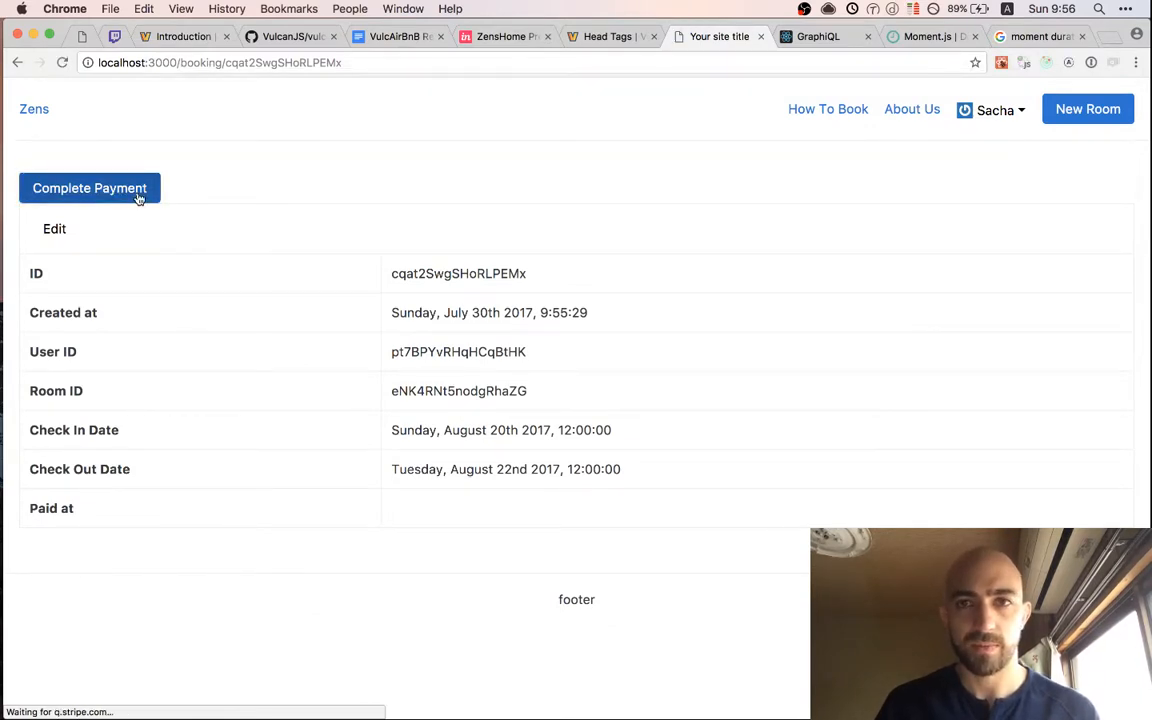
left_click(88, 188)
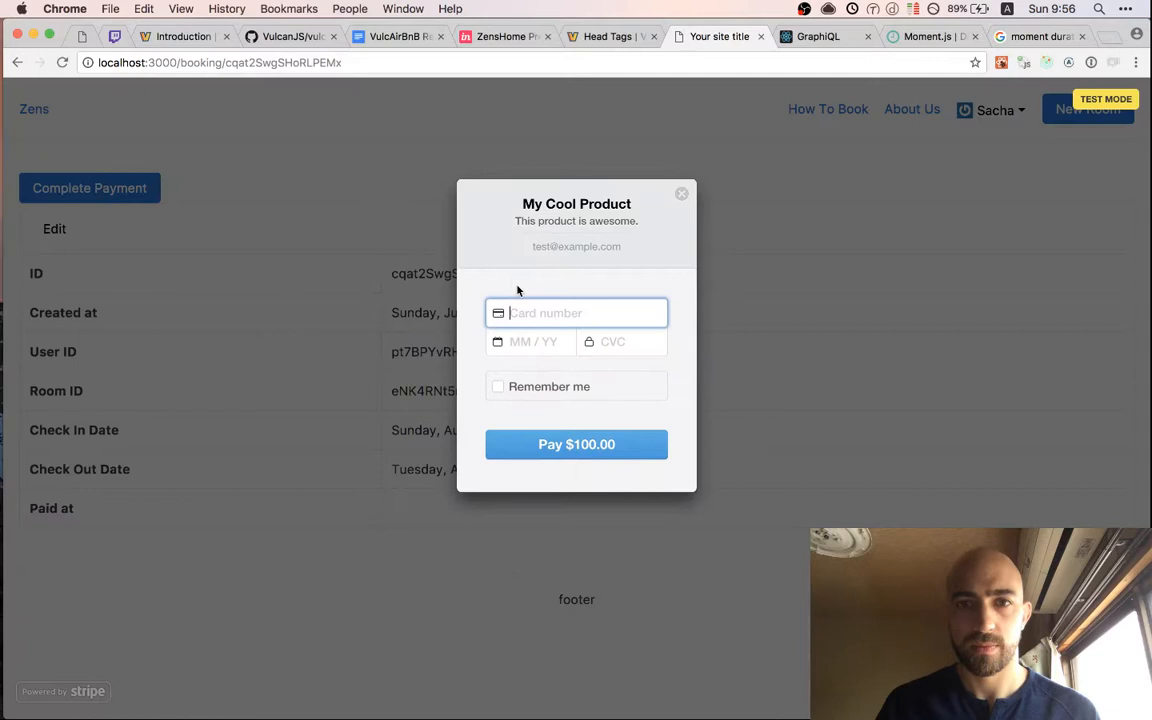
type("4242 4242 4242 4242")
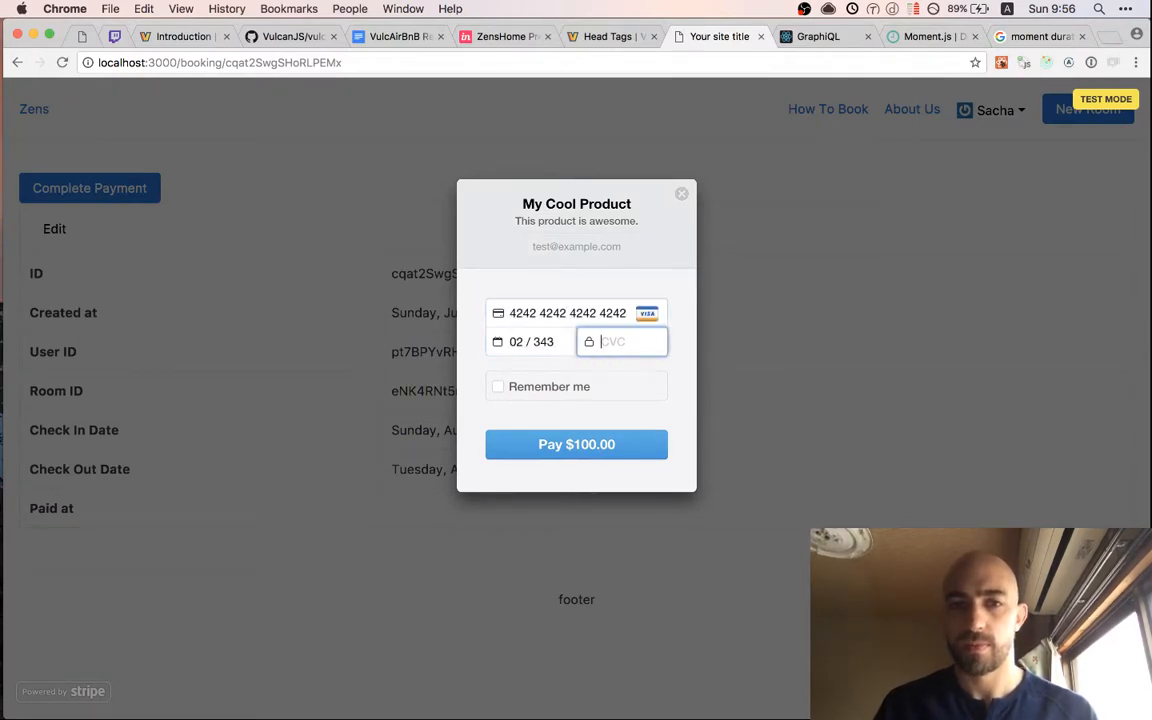
type("123")
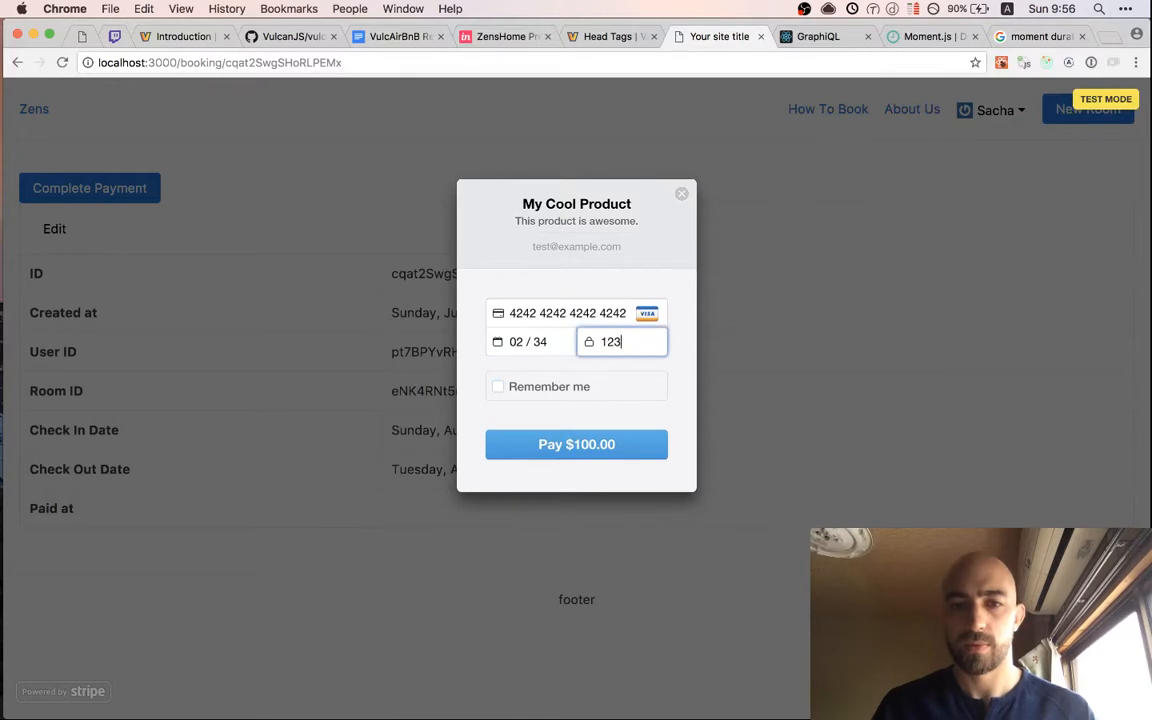
left_click(576, 444)
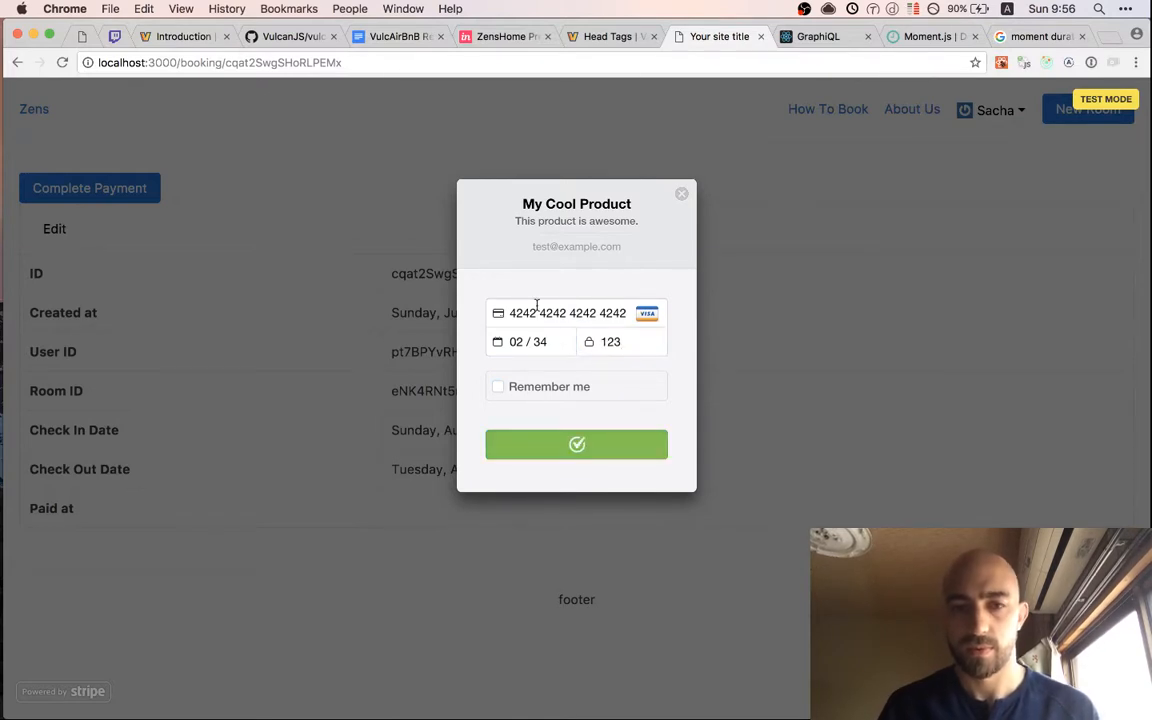
left_click(576, 444)
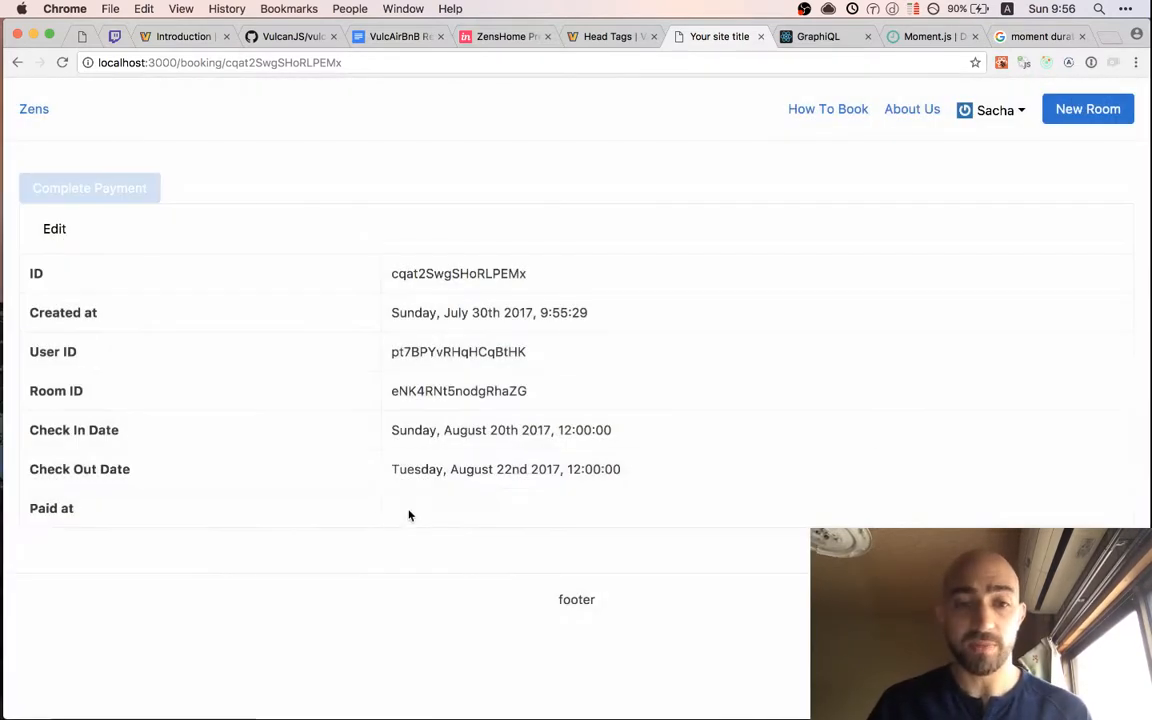
left_click(88, 188)
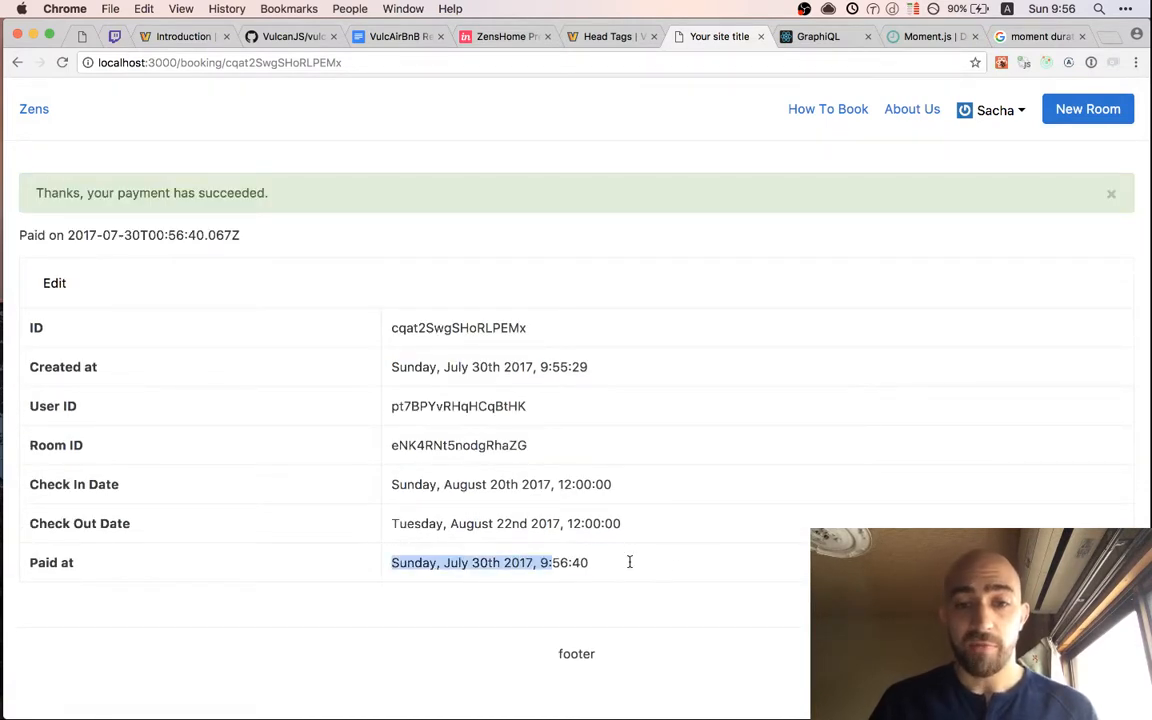
left_click(816, 36)
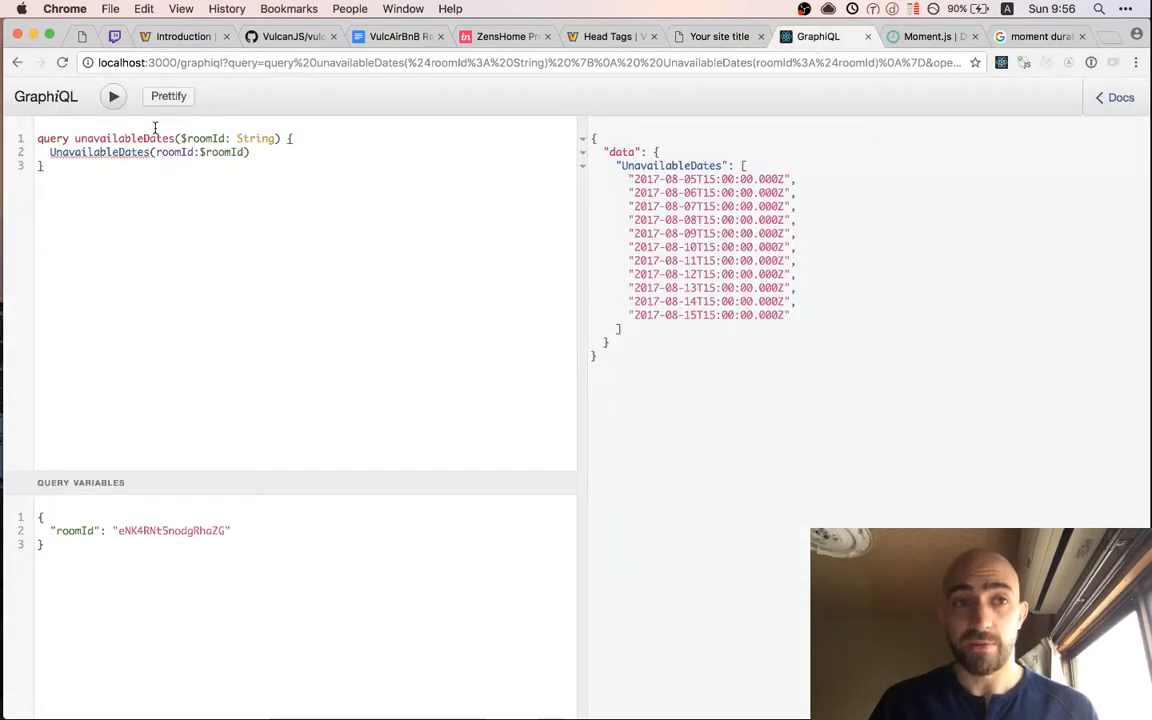
Rerun the unavailableDates query now that the booking is paid
left_click(112, 96)
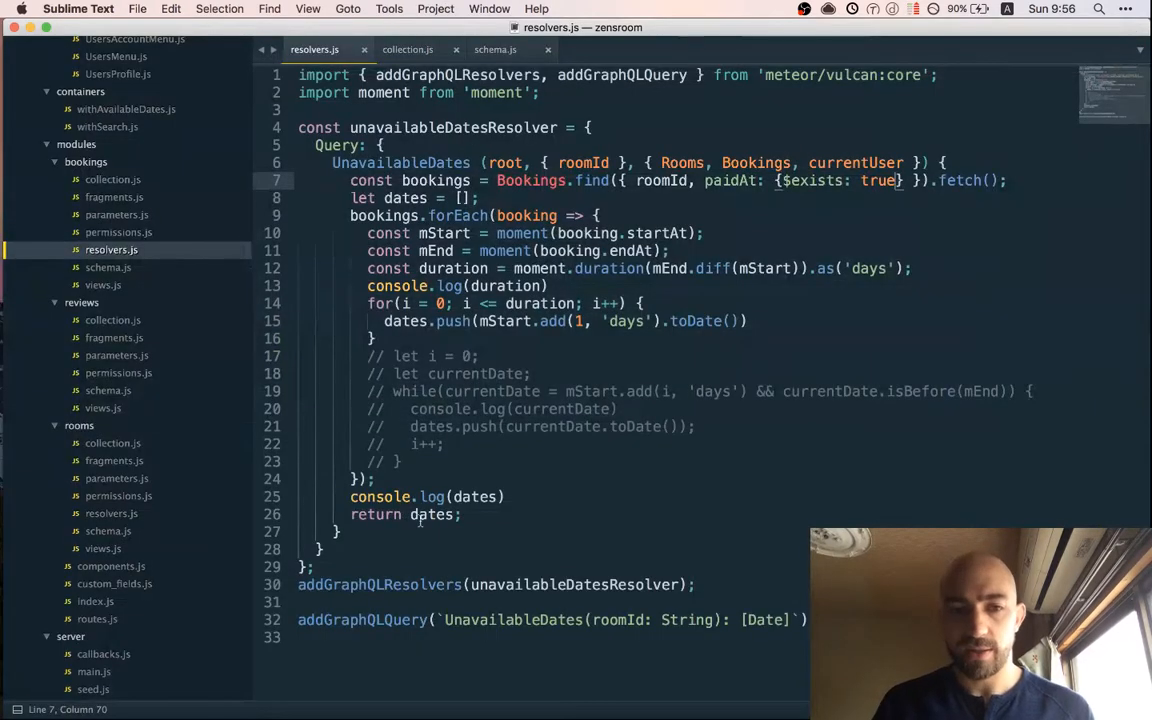
type("_.uniq(")
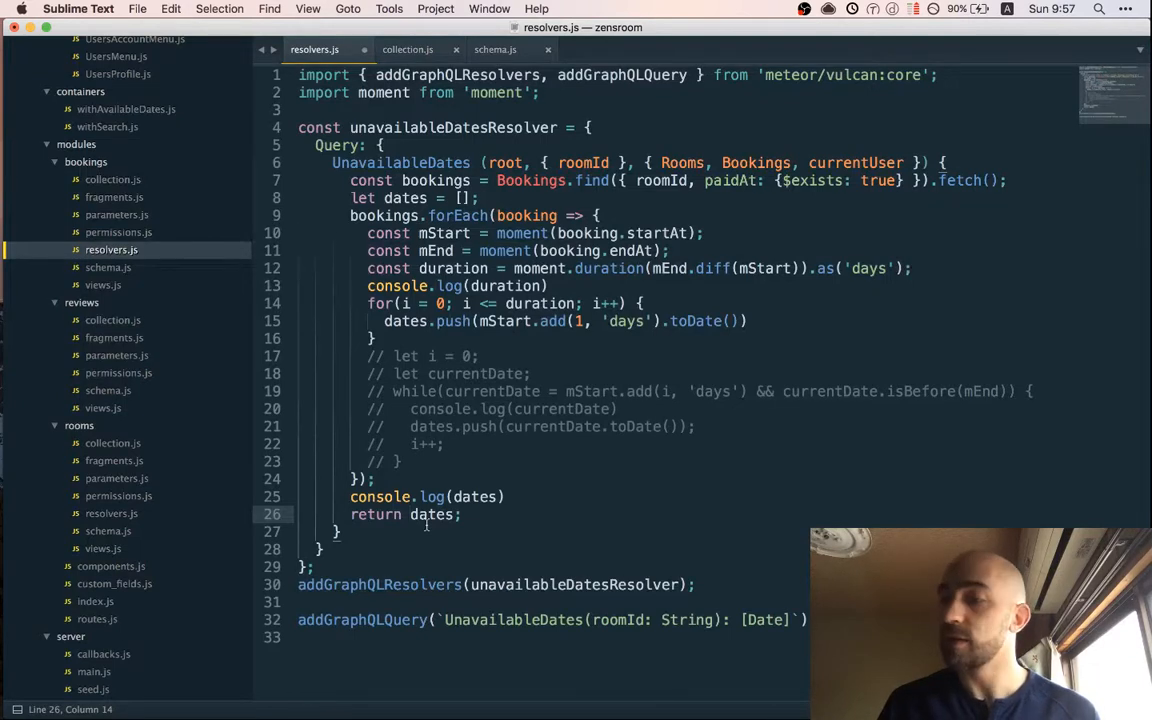
left_click(430, 496)
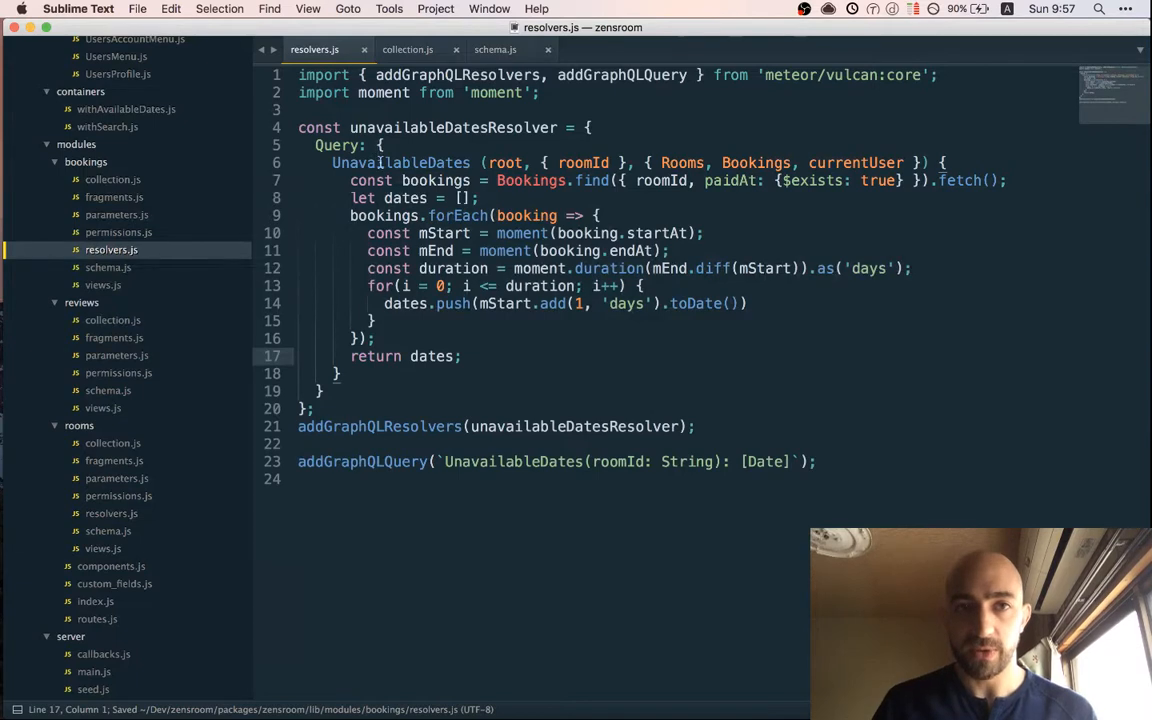
Rename withAvailableDates.js to withUnavailableDates.js in the sidebar and open it in the editor
scroll("down", 3)
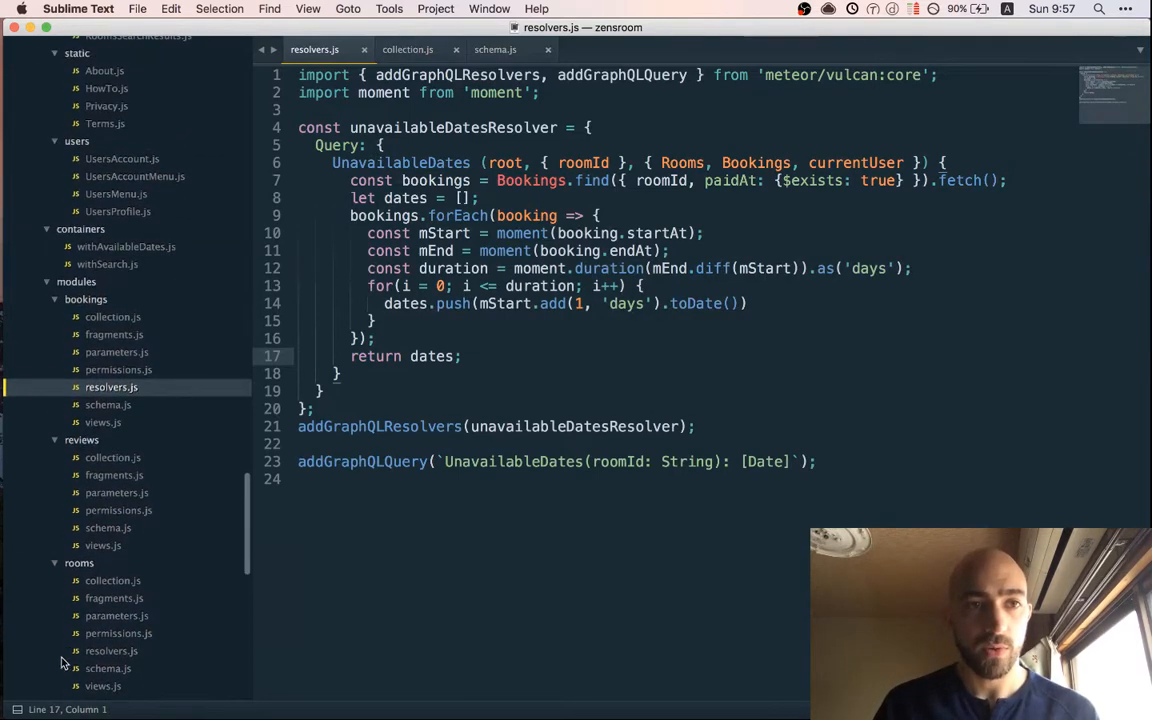
right_click(124, 246)
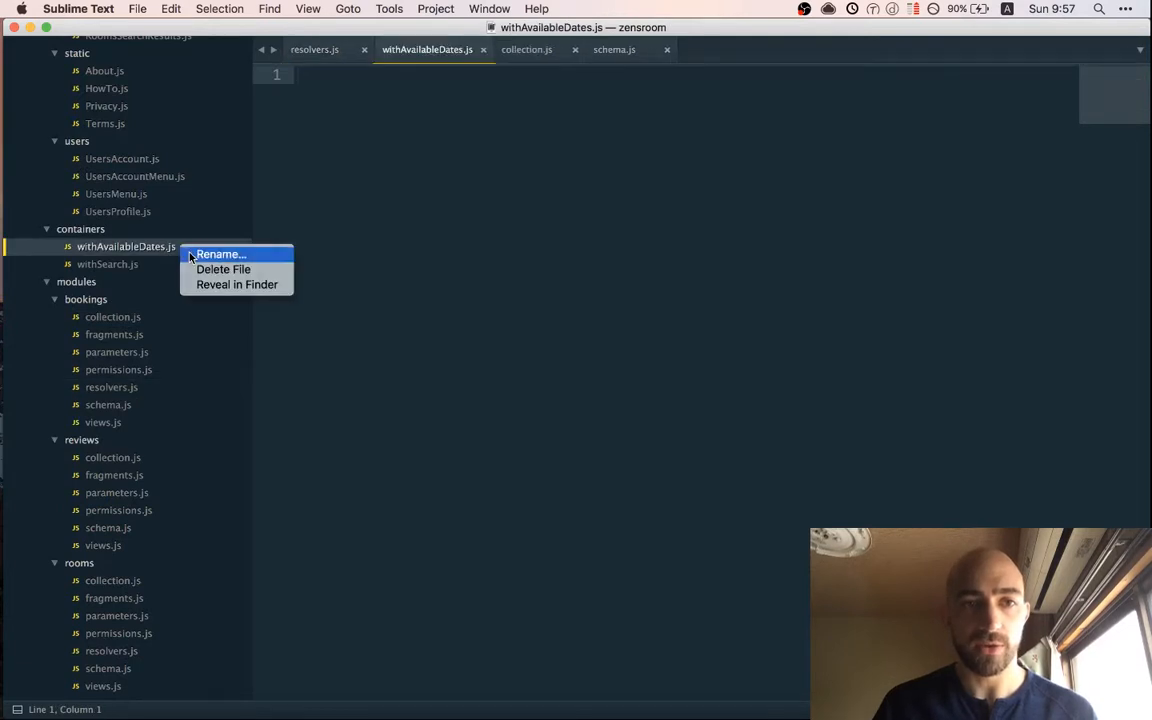
left_click(220, 252)
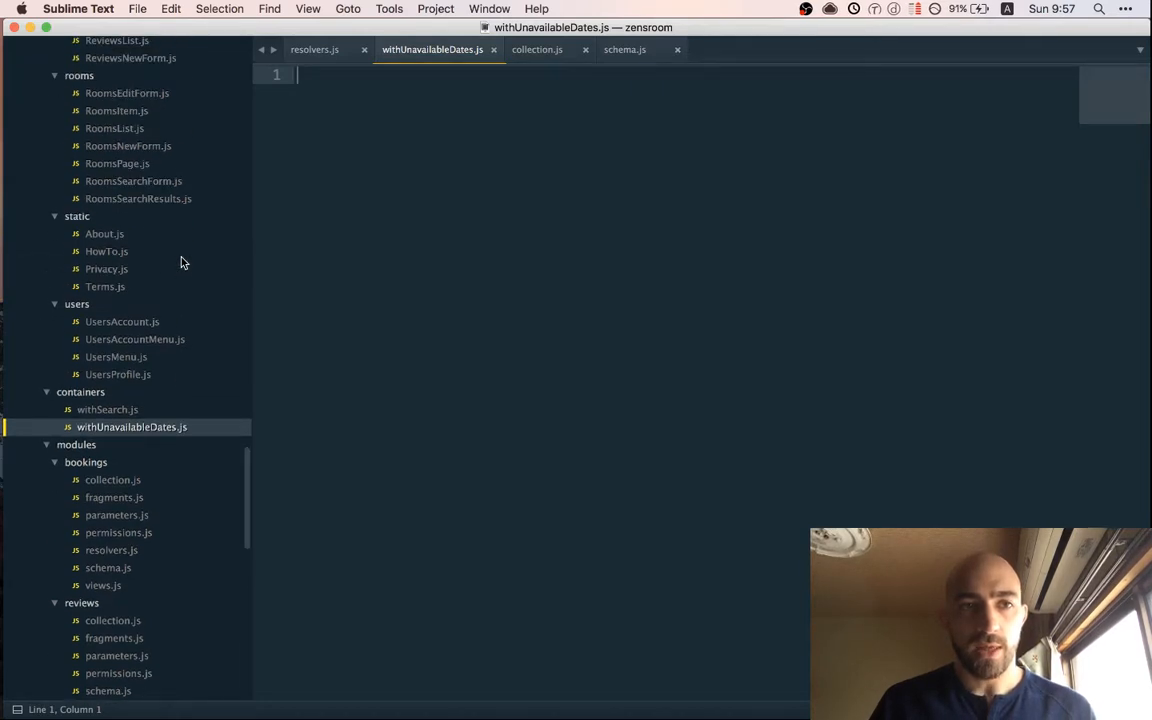
left_click(108, 408)
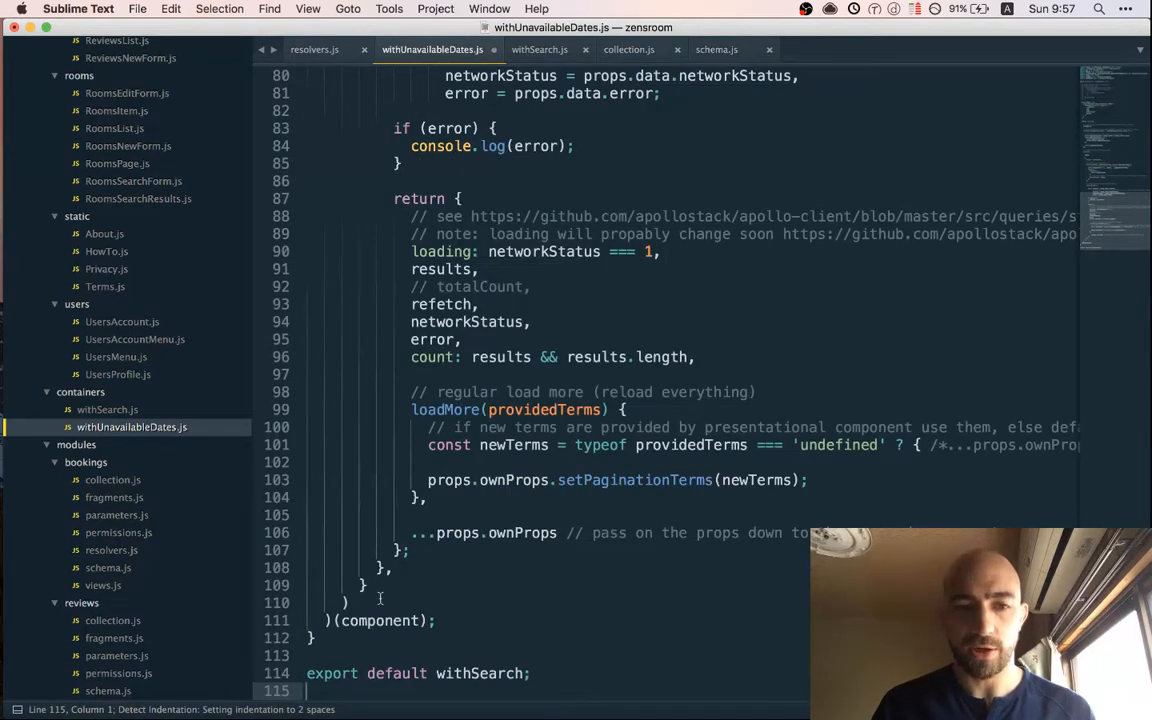
Scroll up through the pasted withSearch container code to review its imports
scroll("up", 3)
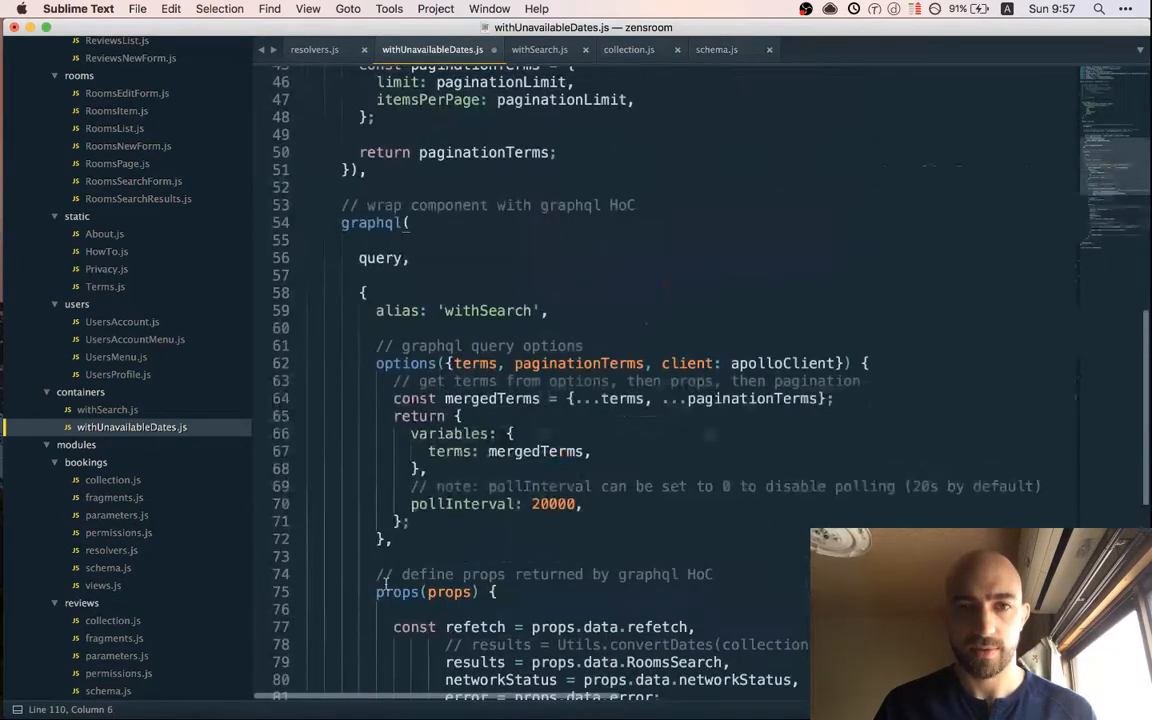
scroll("up", 3)
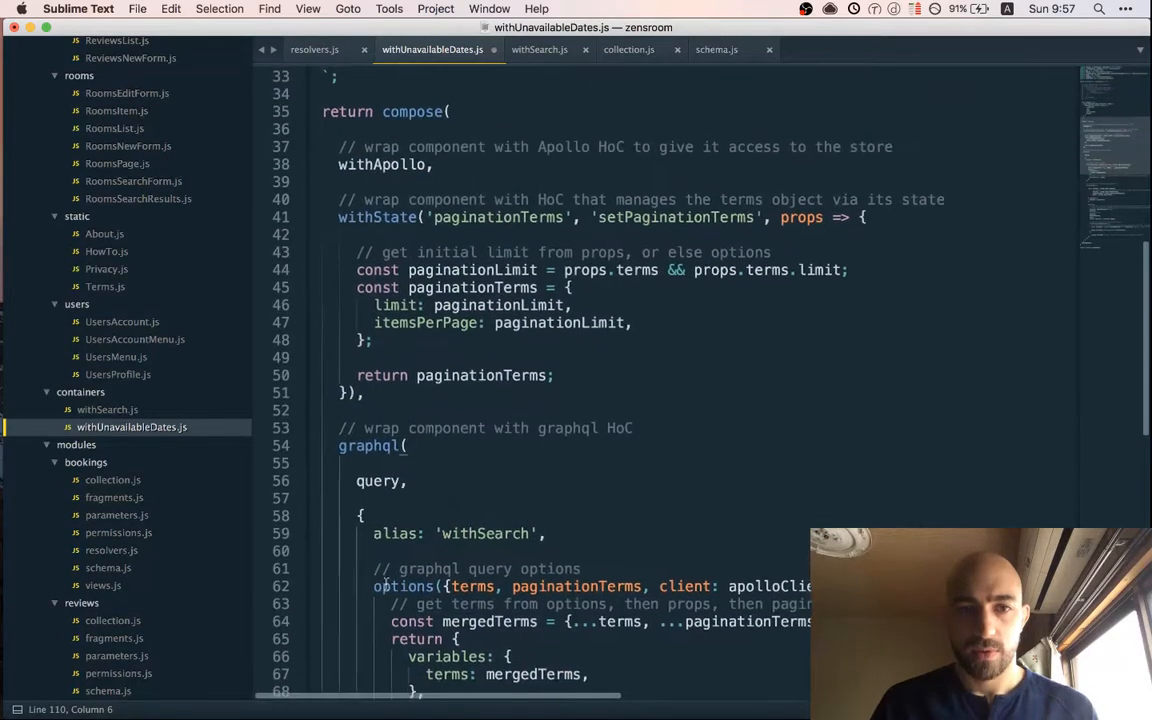
scroll("up", 3)
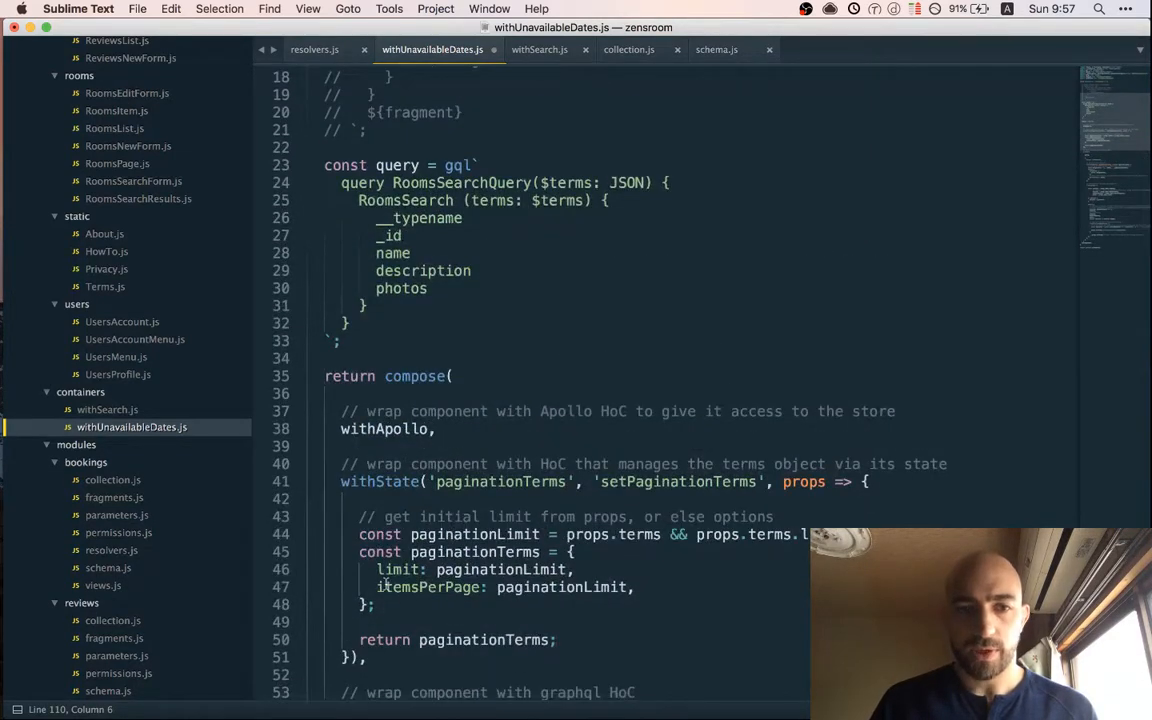
scroll("up", 3)
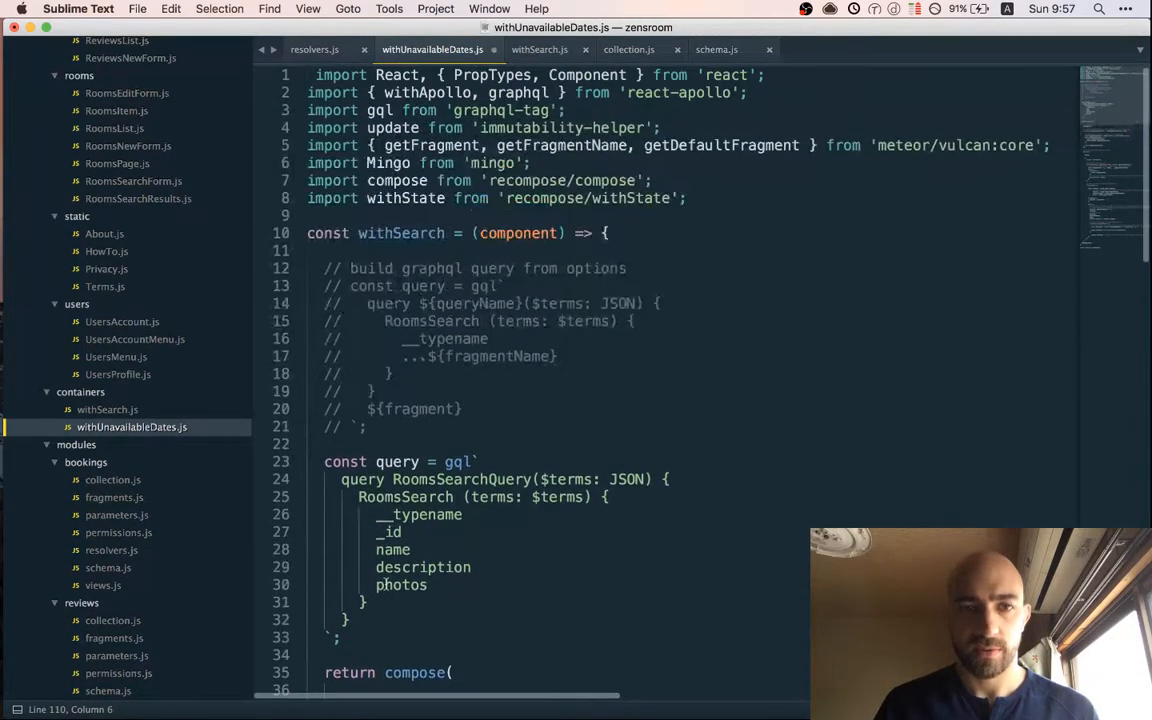
scroll("down", 3)
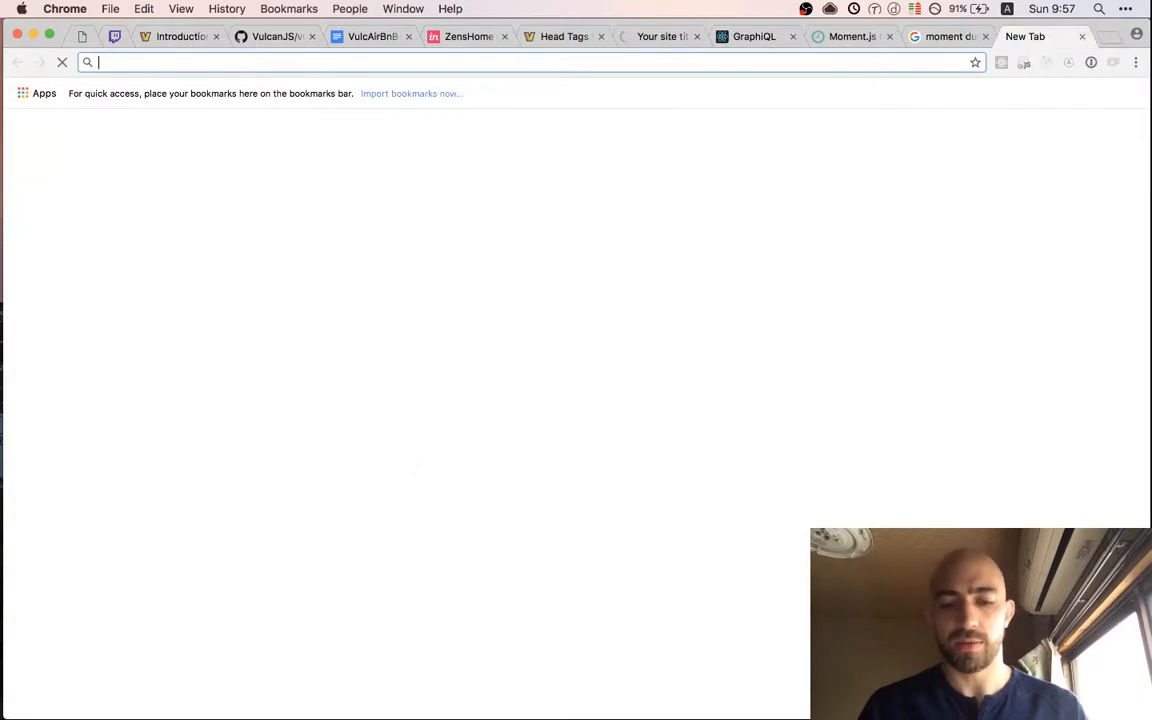
Search 'react apollo' and open the Apollo React docs' graphql container API page with its example query
type("react apollo")
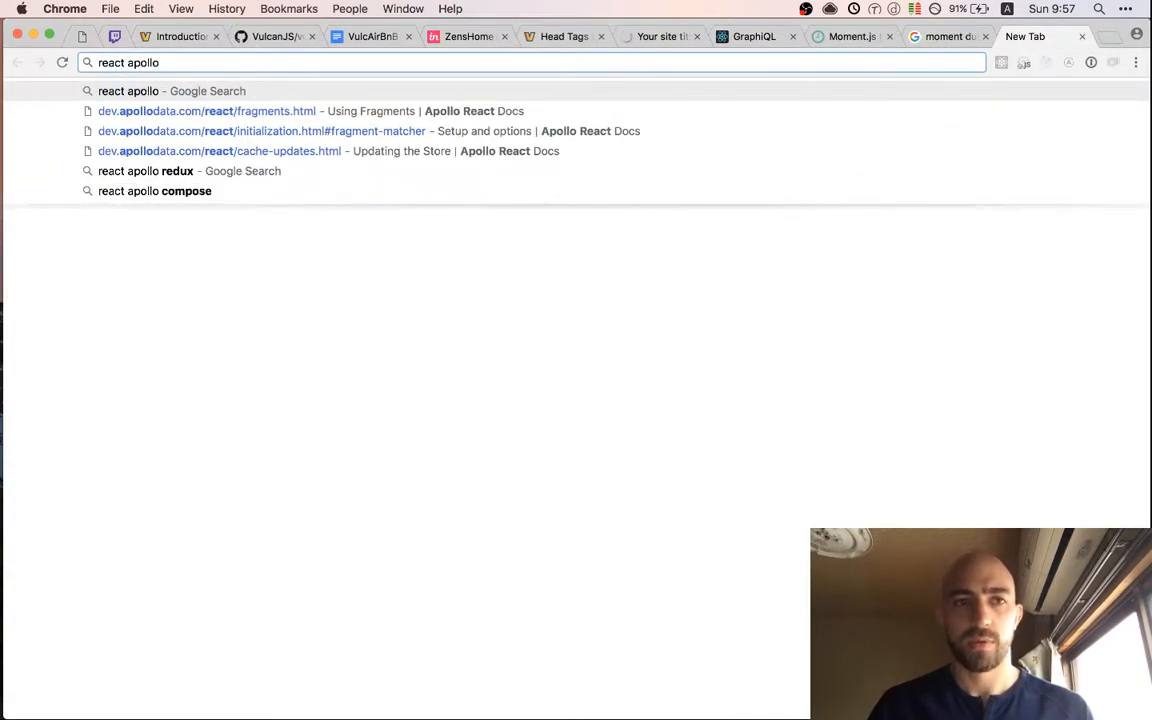
left_click(206, 112)
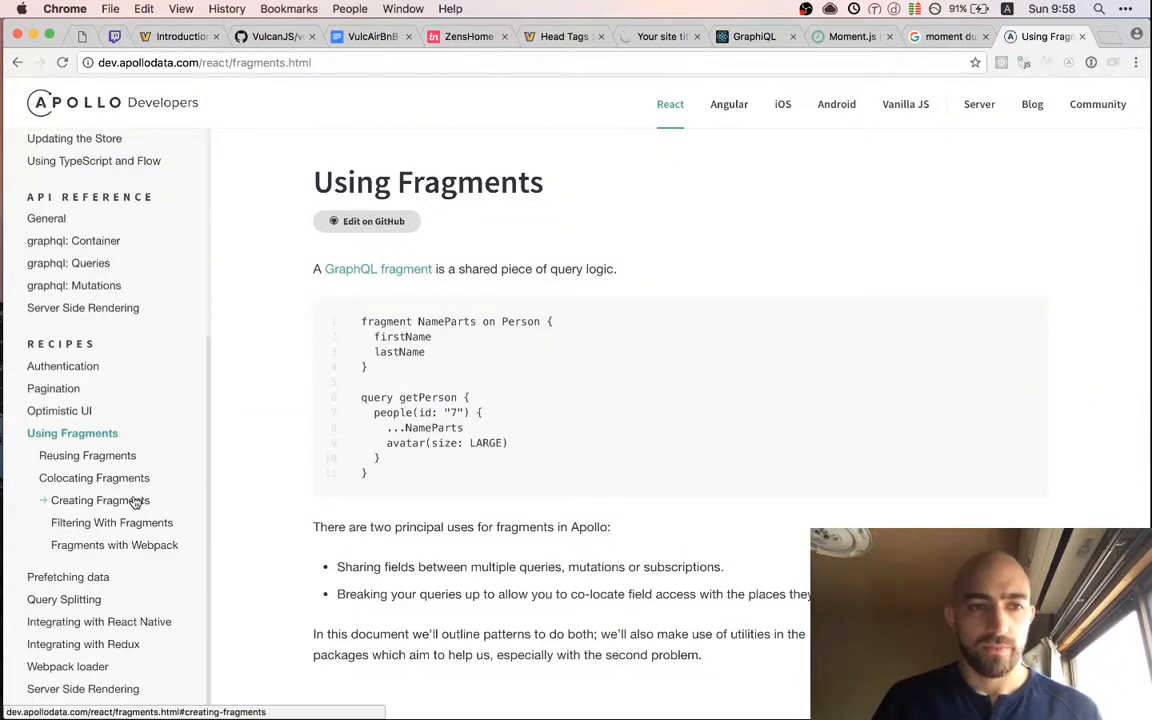
scroll("down", 3)
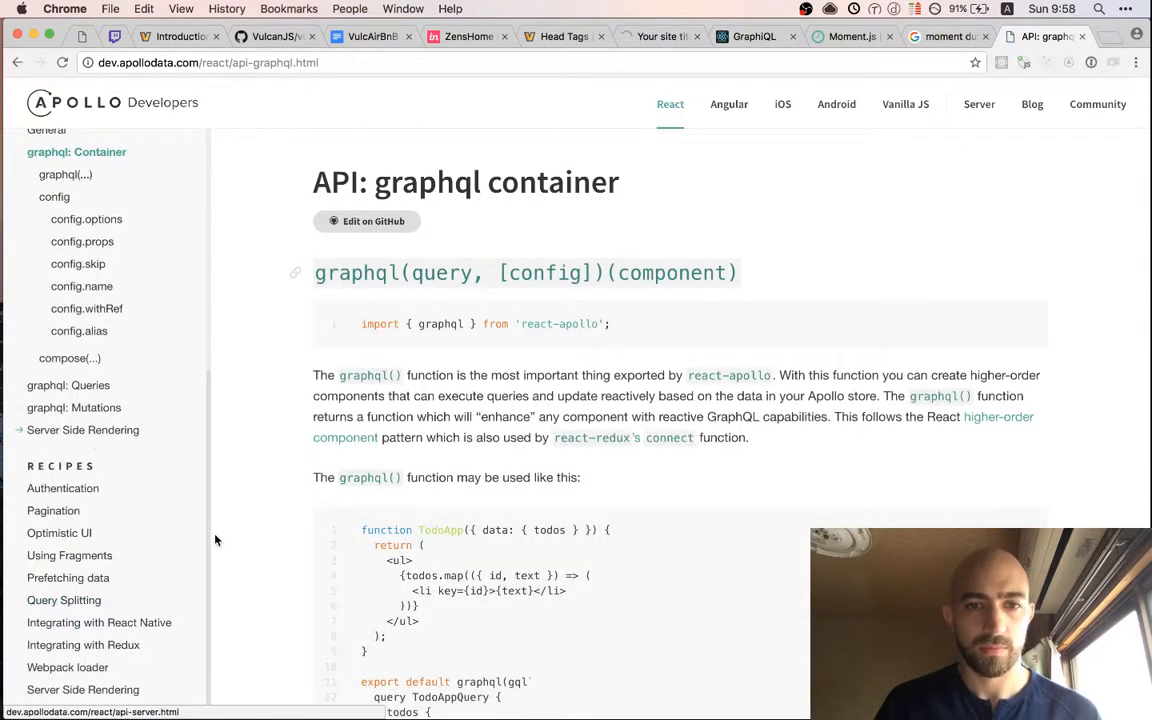
scroll("down", 3)
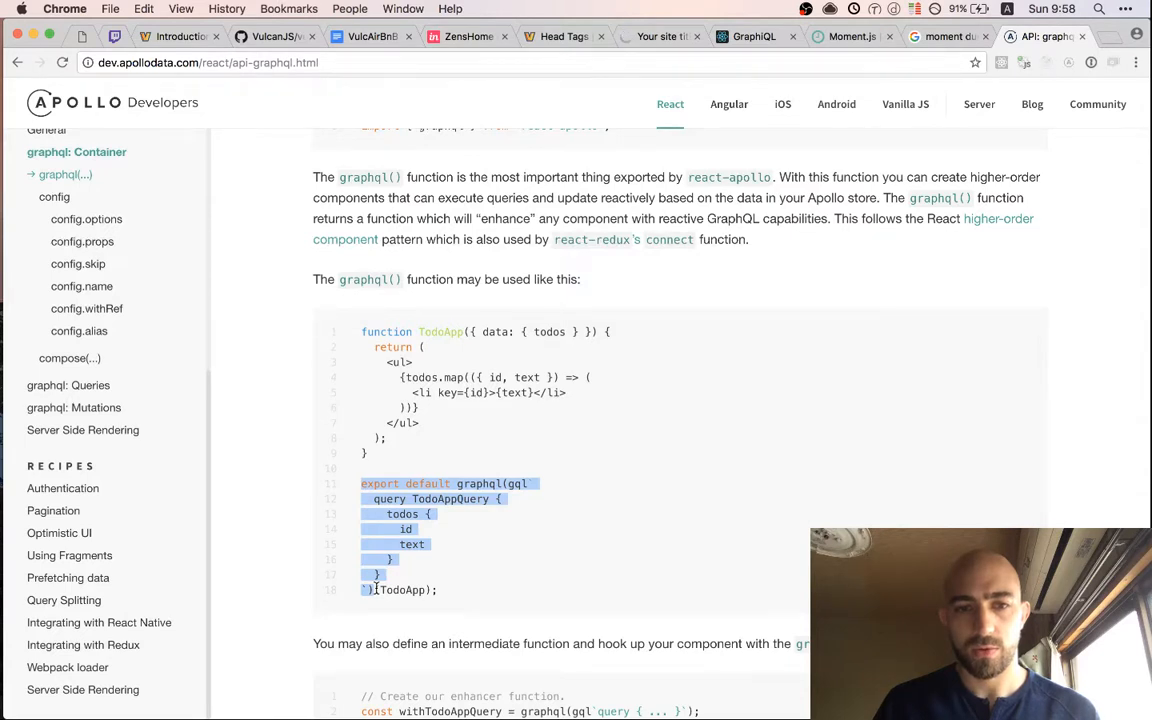
scroll("down", 3)
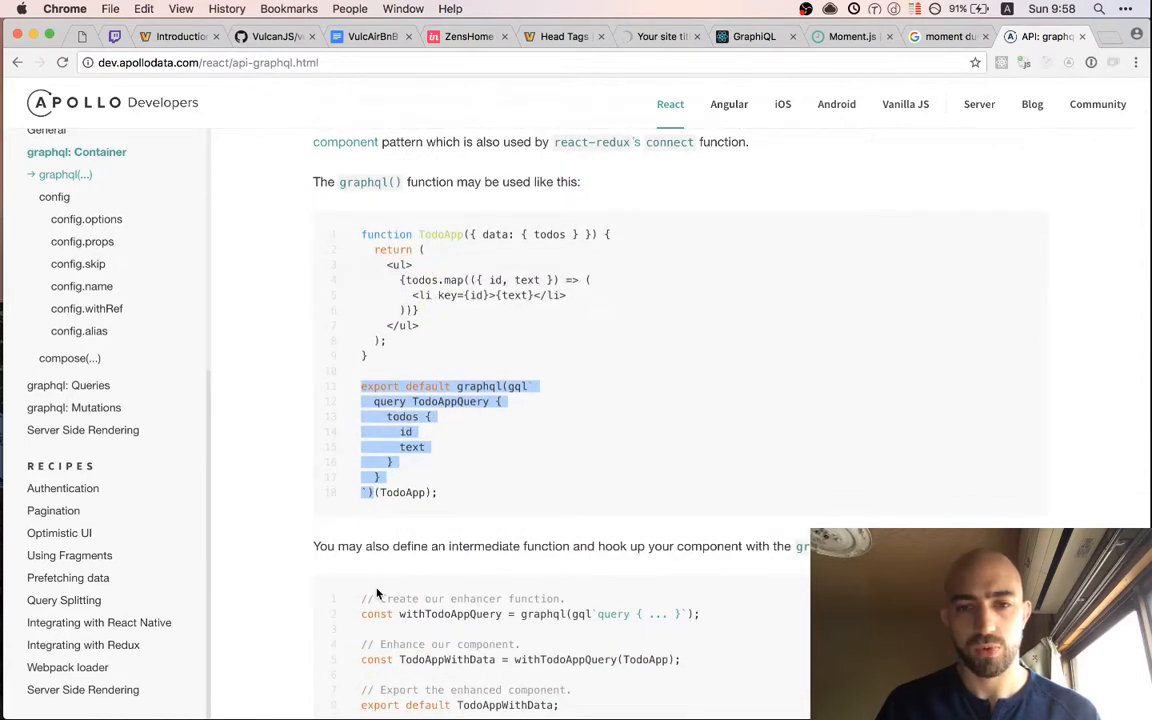
scroll("down", 3)
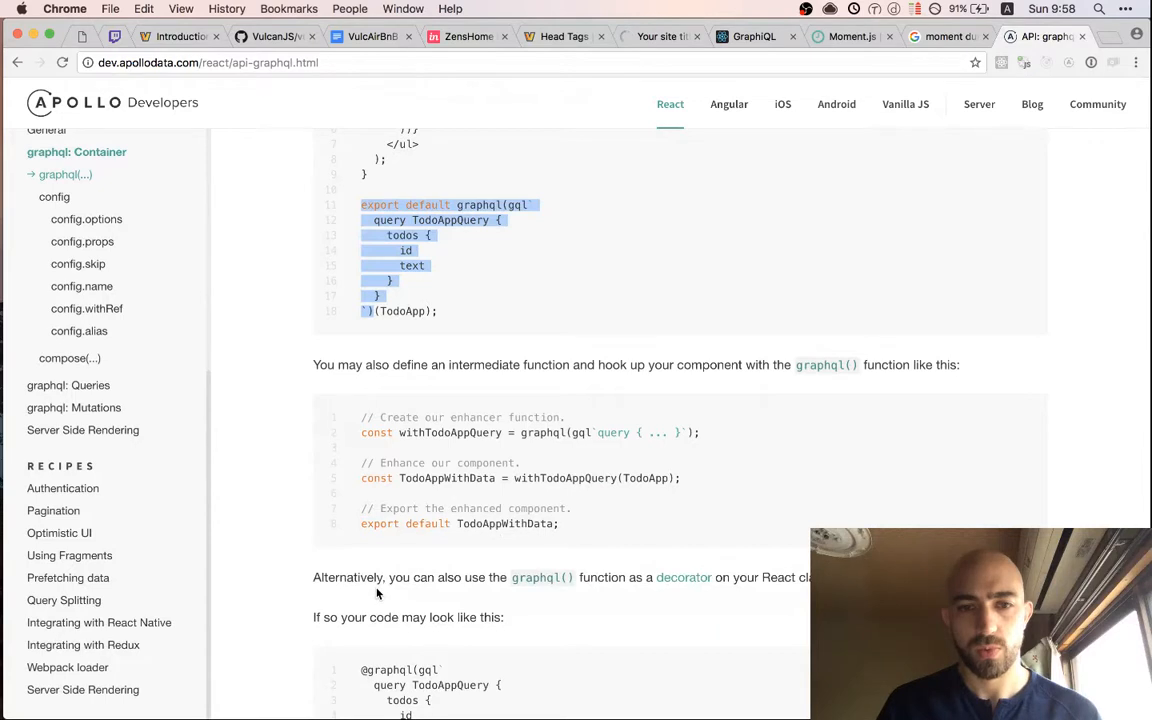
mouse_move(520, 432)
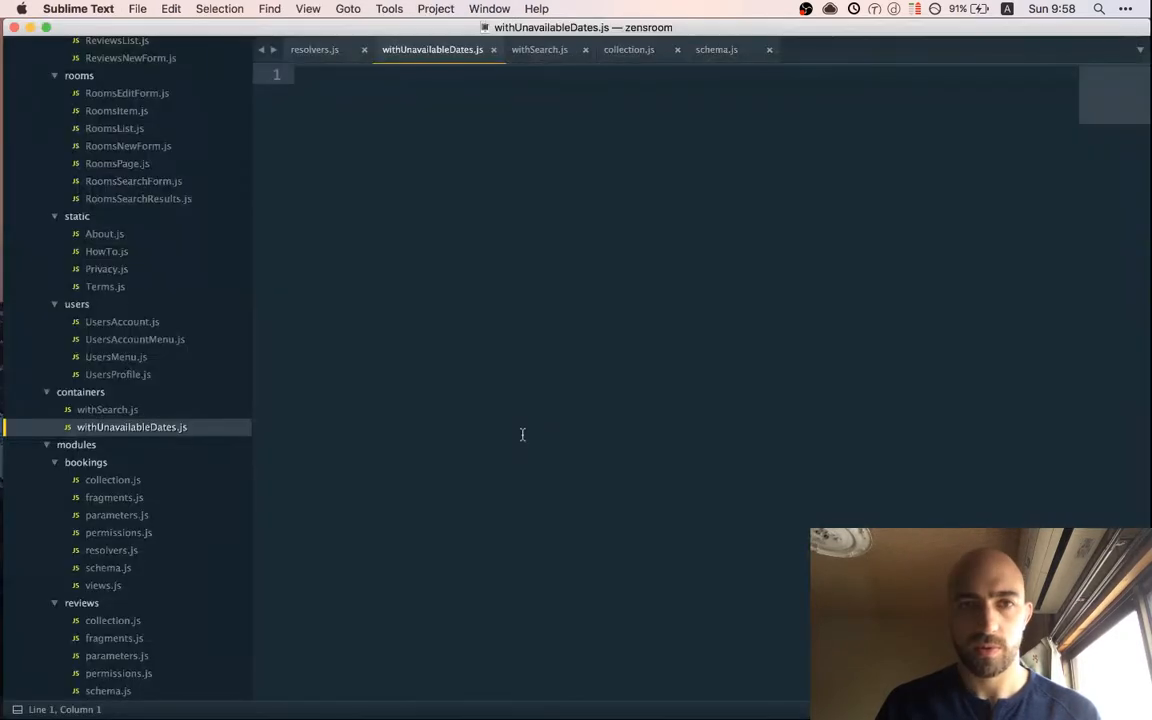
Write const withUnavailableDates = graphql(gql`query { ... }`) with export default withUnavailableDates
type("graphql(gql`query { ... }`)")
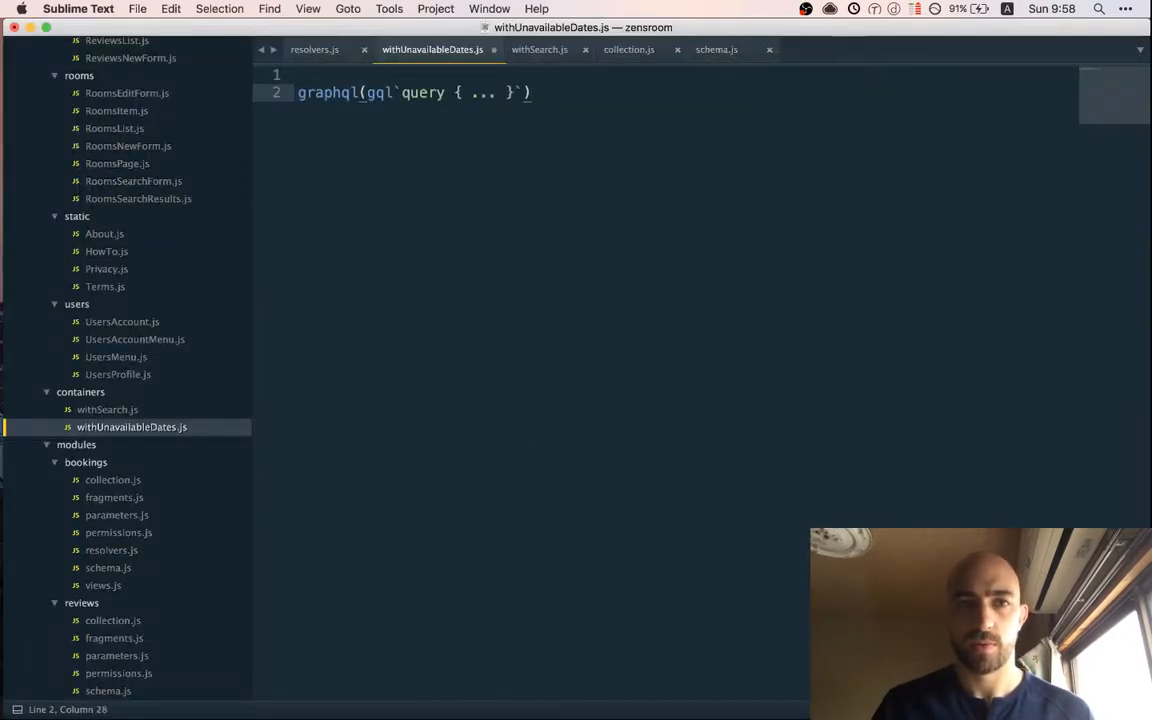
type("const withUnavailableDates =")
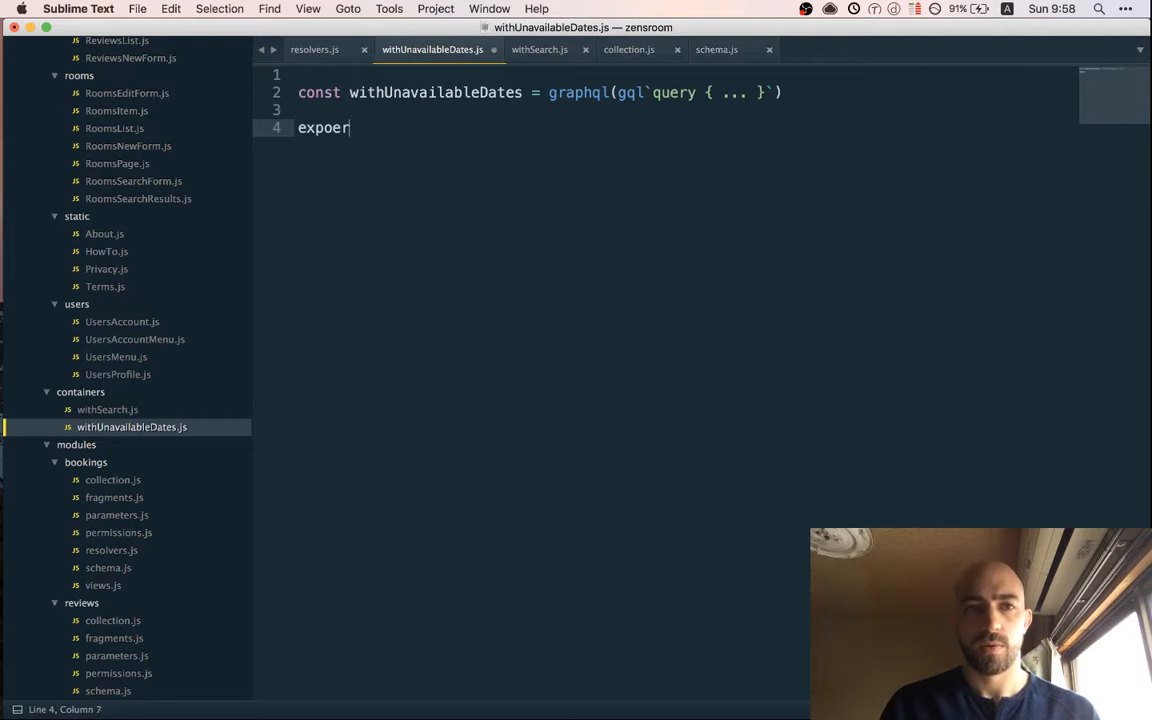
type("export default withUnavailableDates")
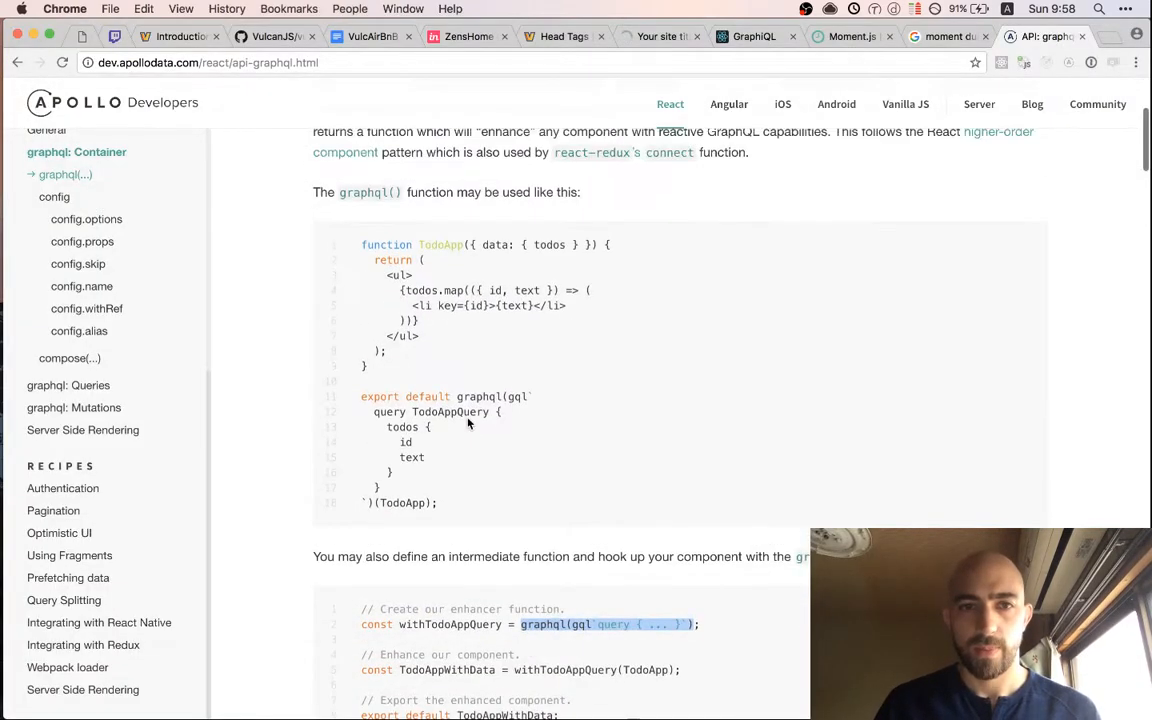
scroll("up", 3)
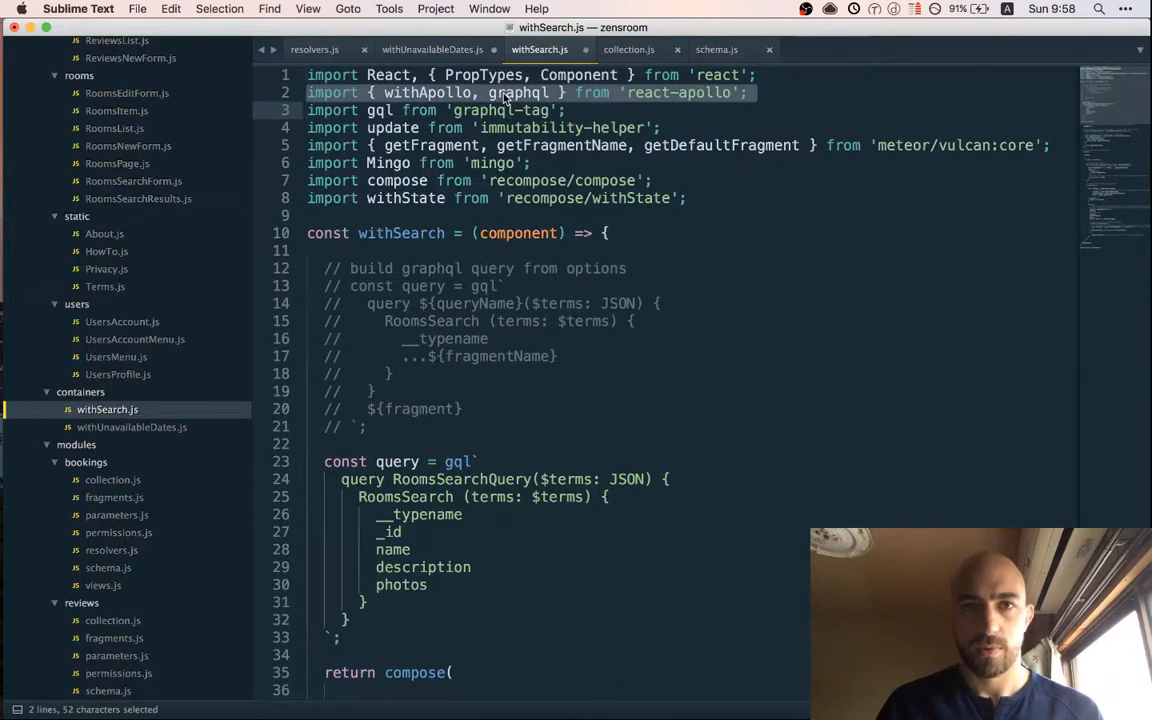
Copy the gql import from withSearch.js and define a const query template containing query UnavailableDates
left_click(432, 48)
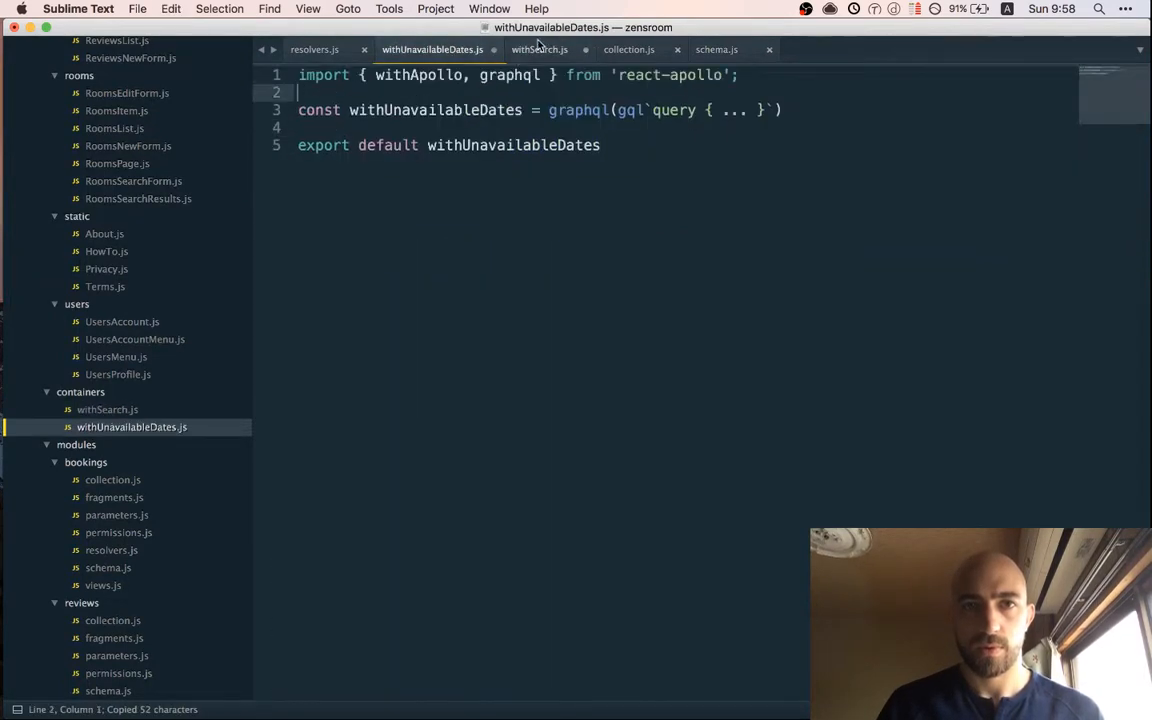
left_click(540, 48)
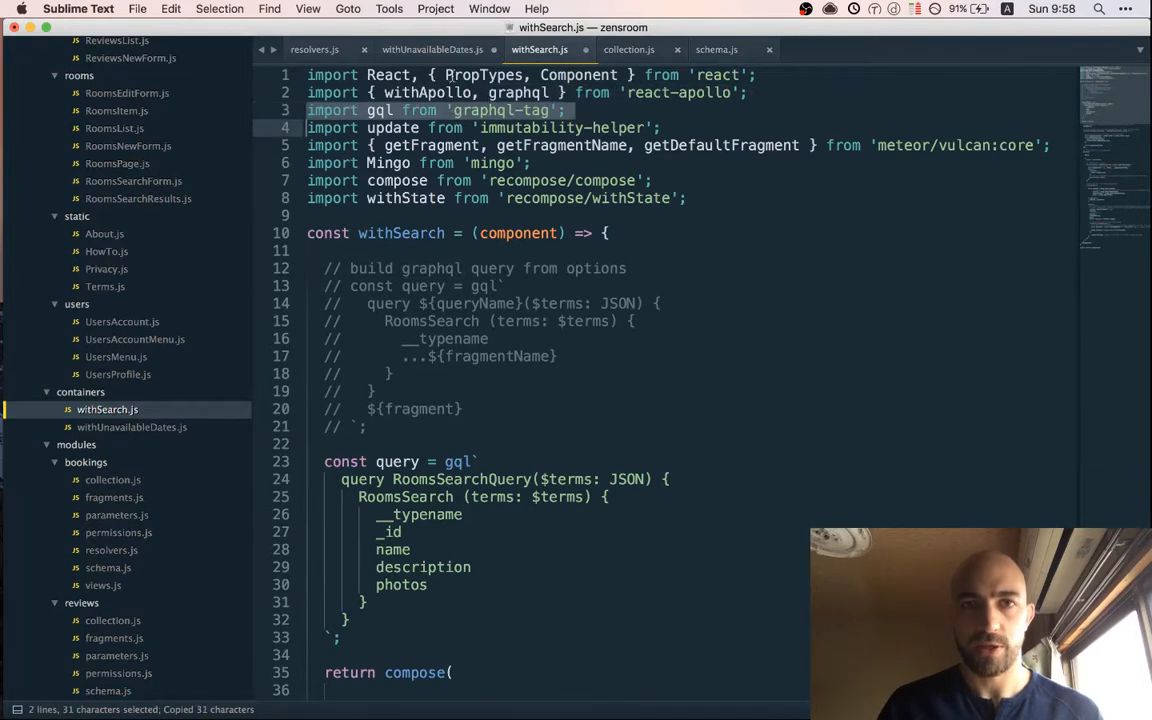
left_click(432, 48)
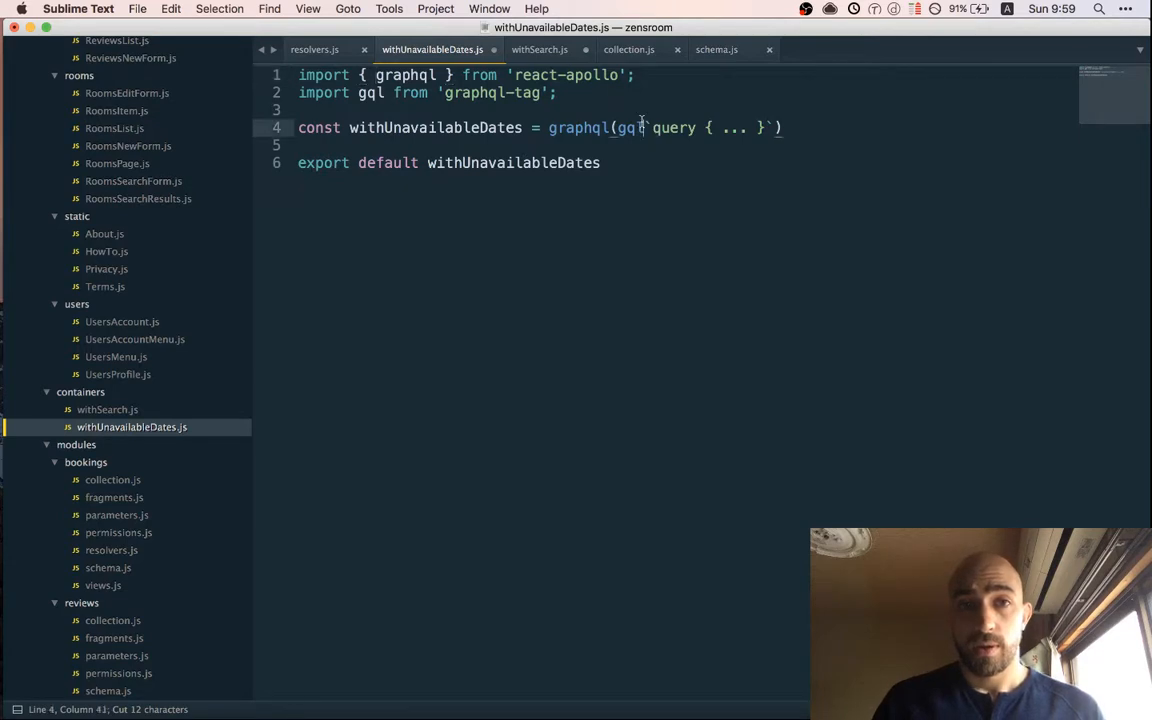
key("enter")
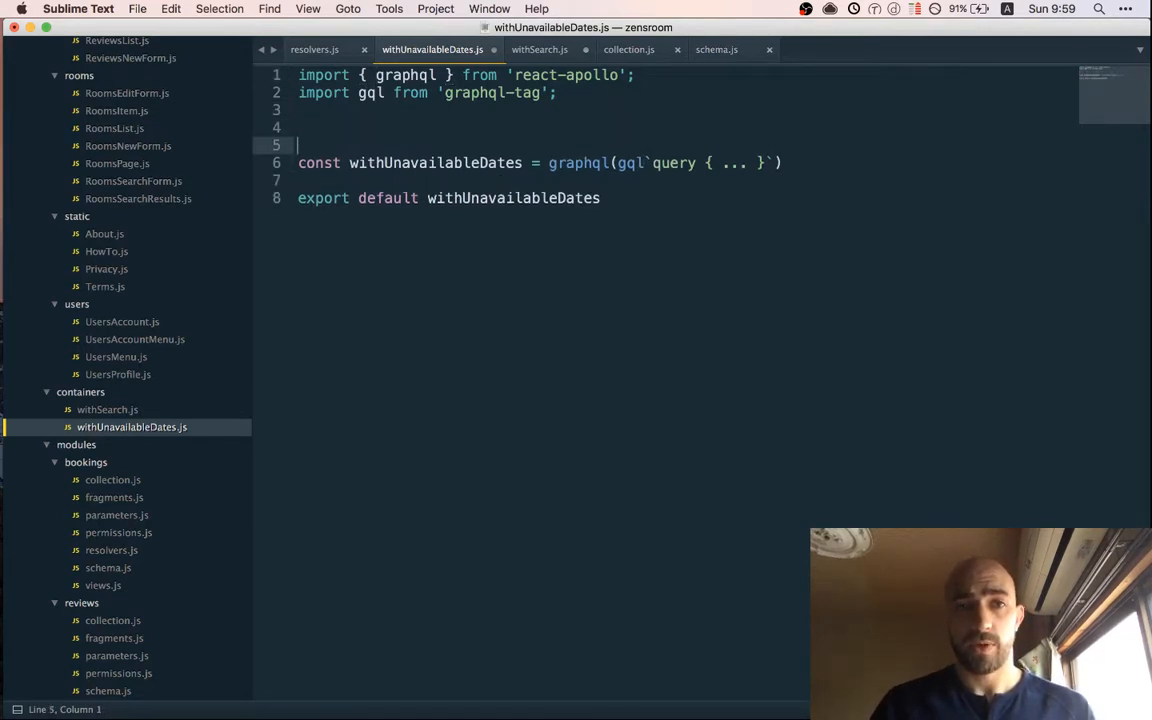
type("const query = `")
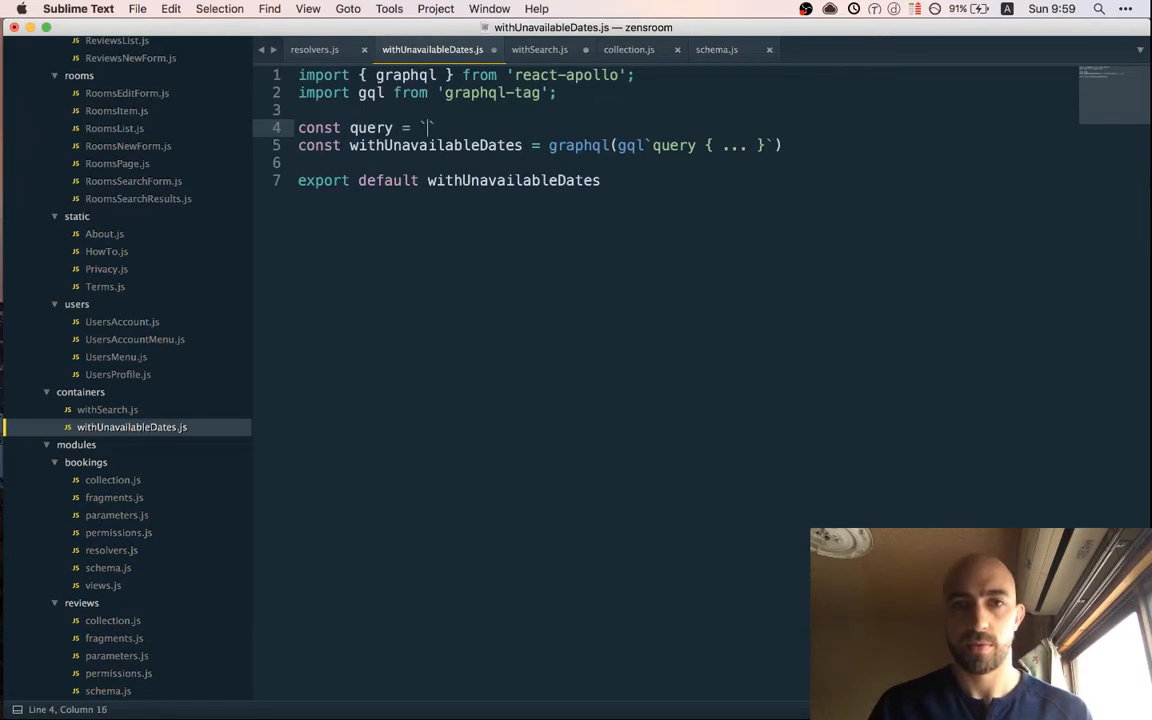
key("enter")
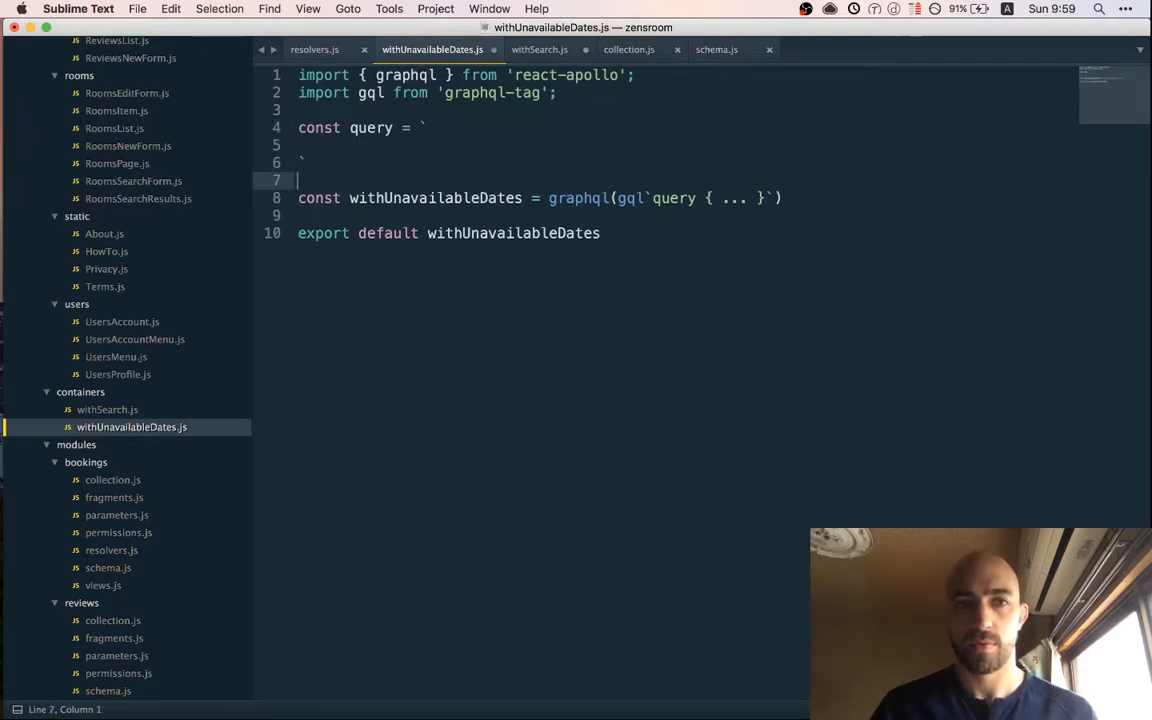
type("q")
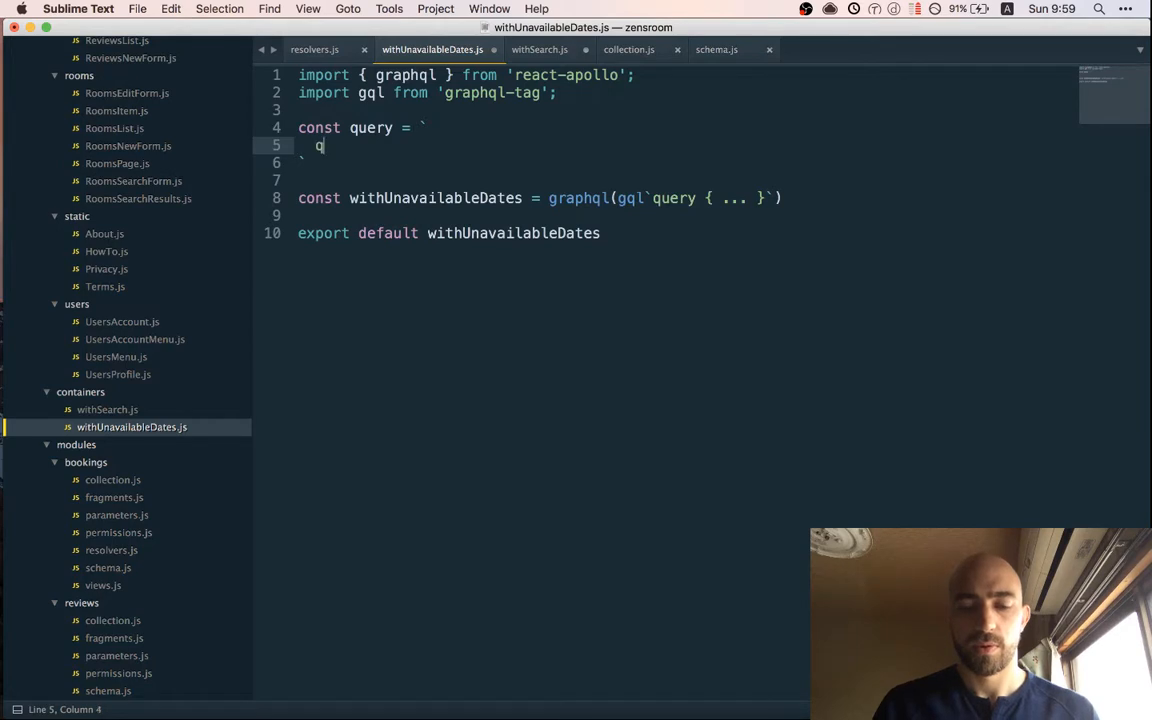
type("uery Unavail")
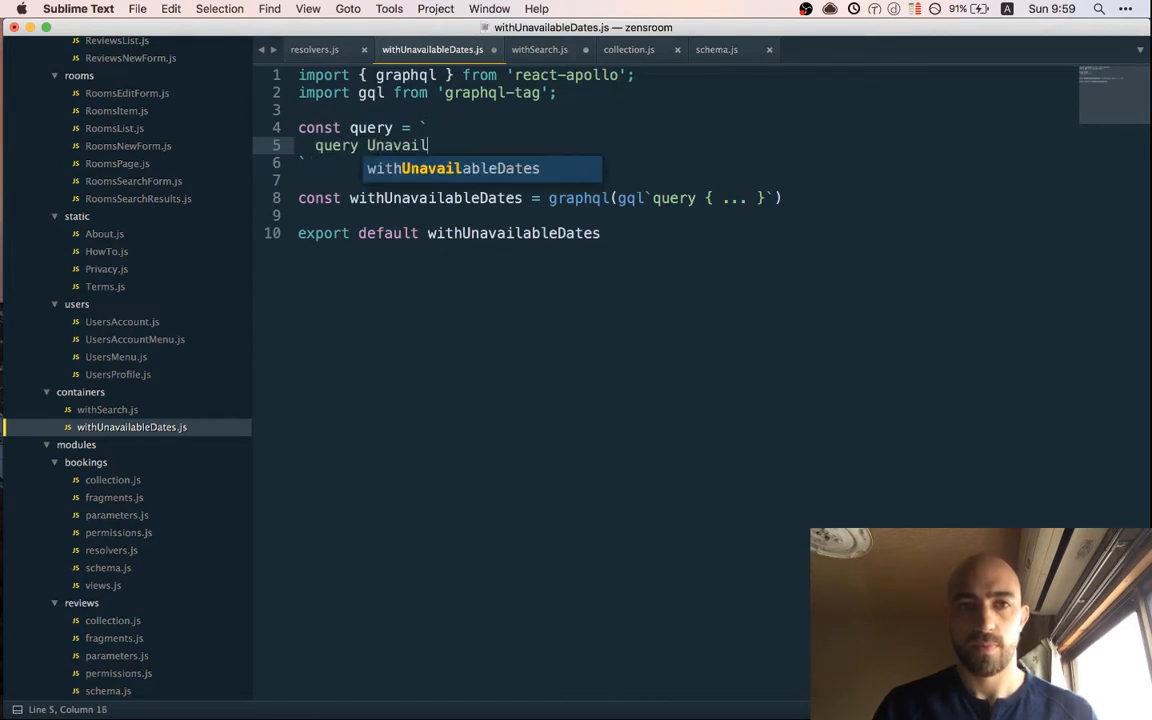
type("ableDatesQuery")
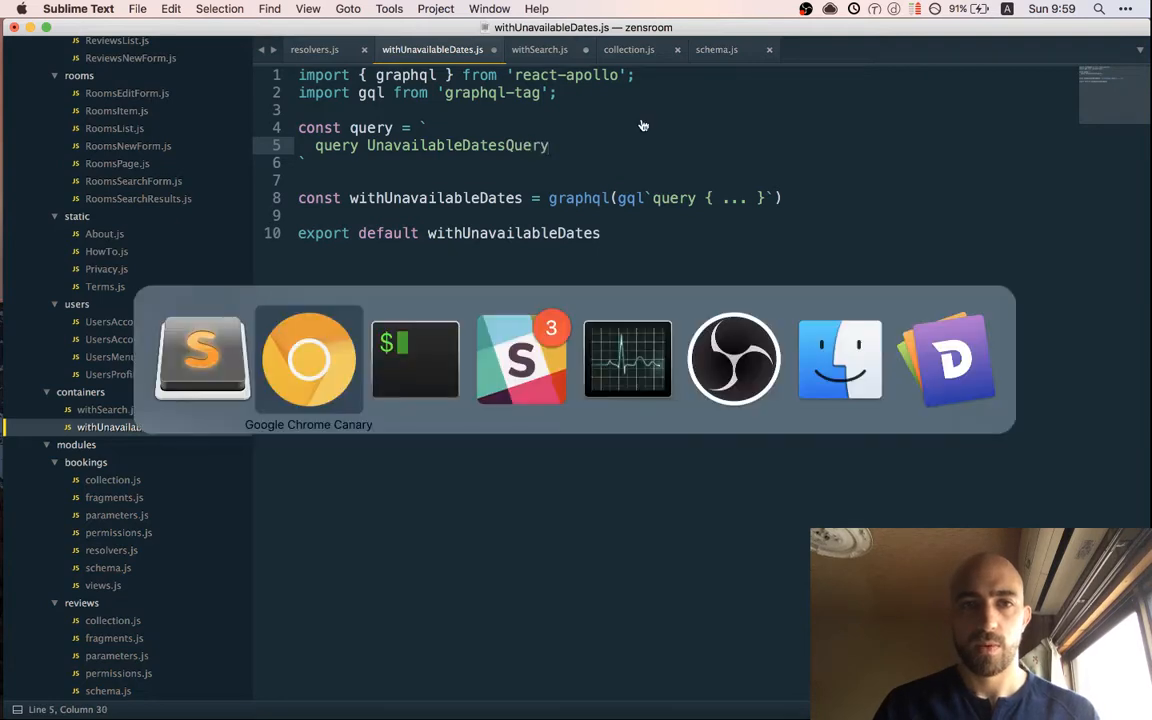
Following the Apollo docs, change the graphql call to graphql(gql`${query}`) using the query constant
left_click(308, 358)
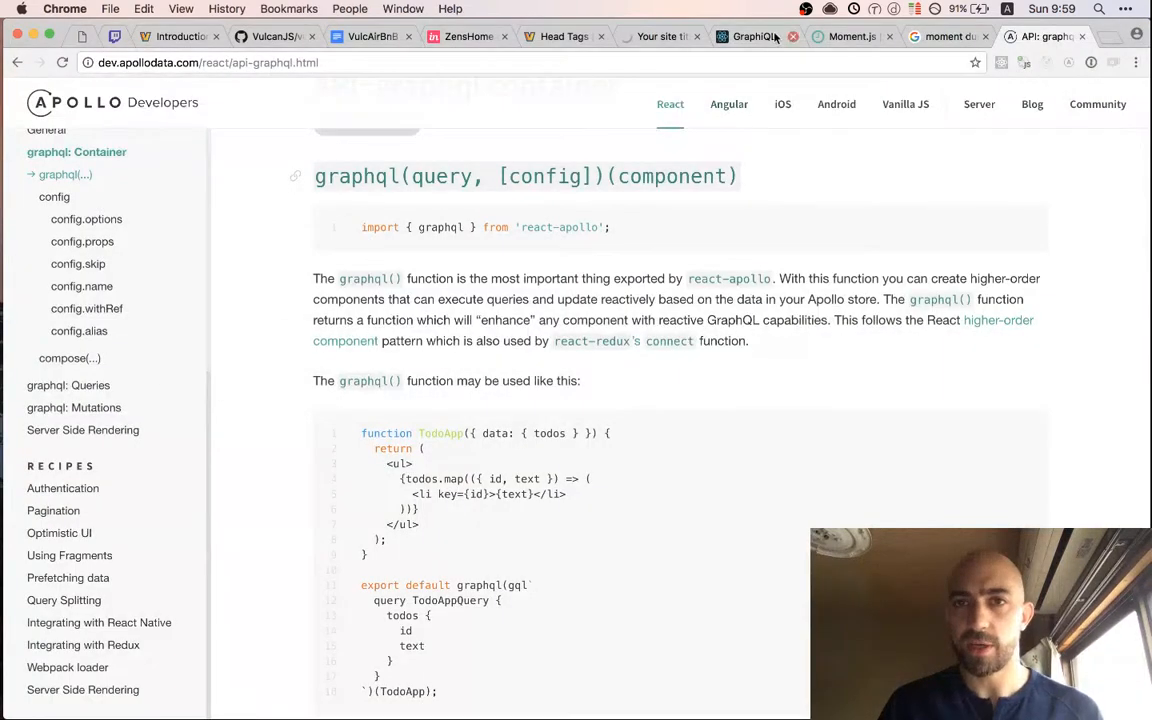
left_click(756, 36)
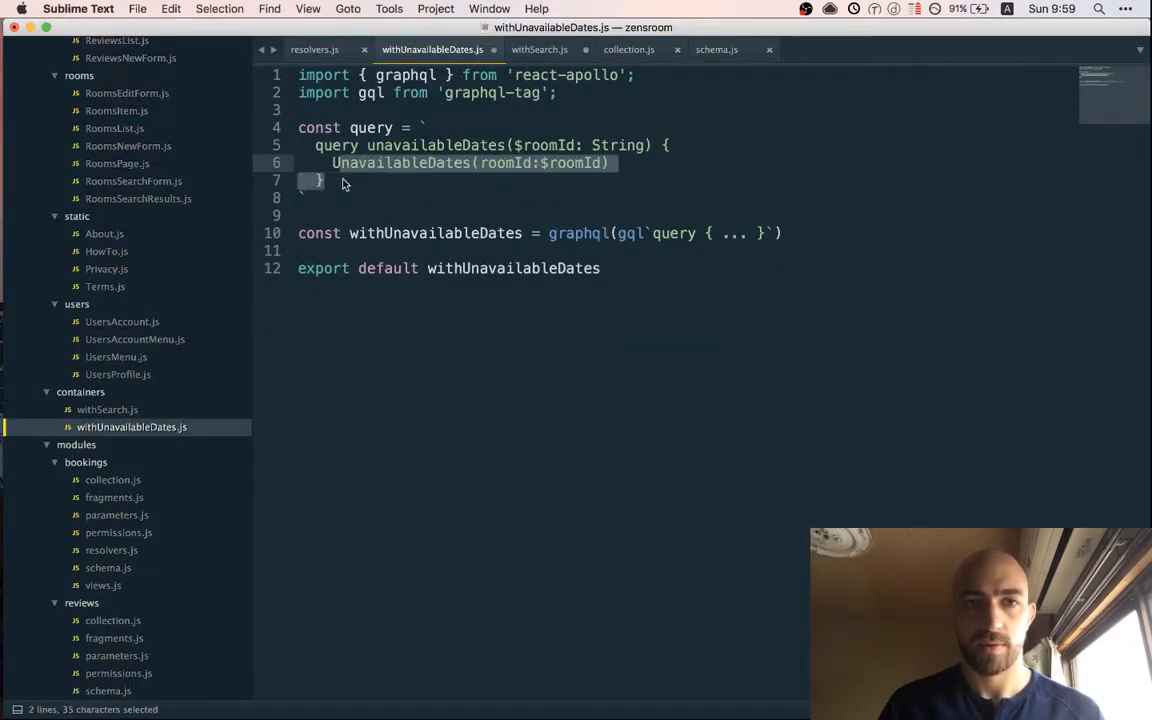
left_click(322, 180)
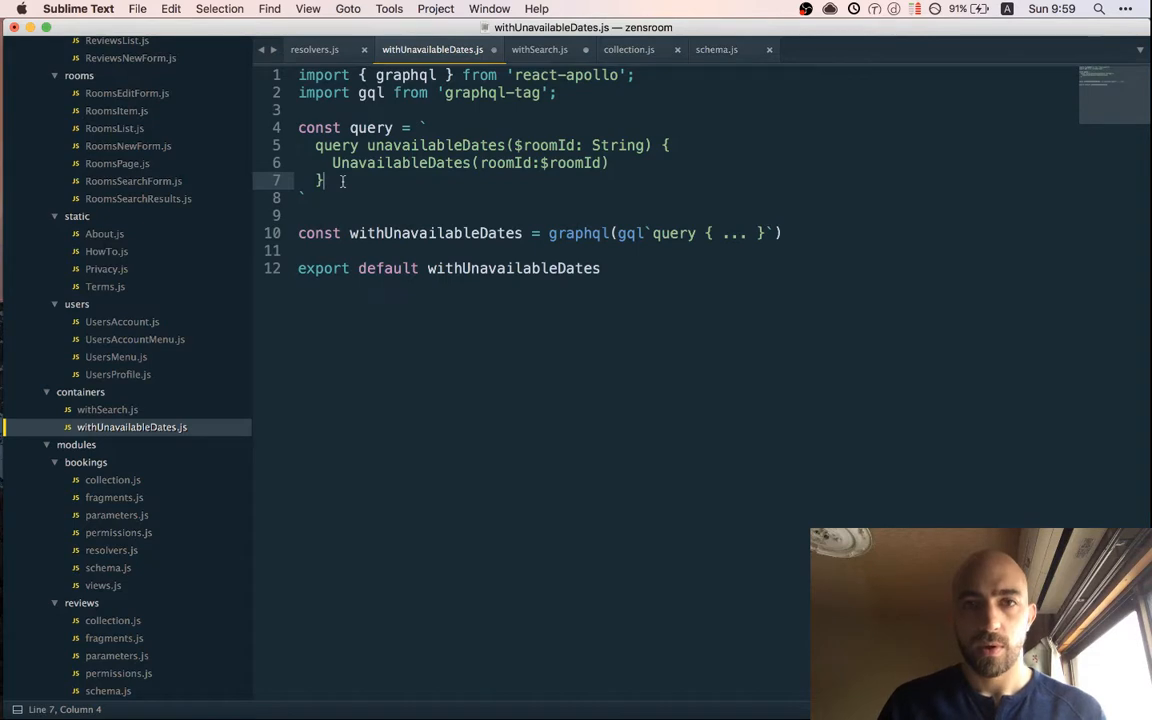
double_click(370, 128)
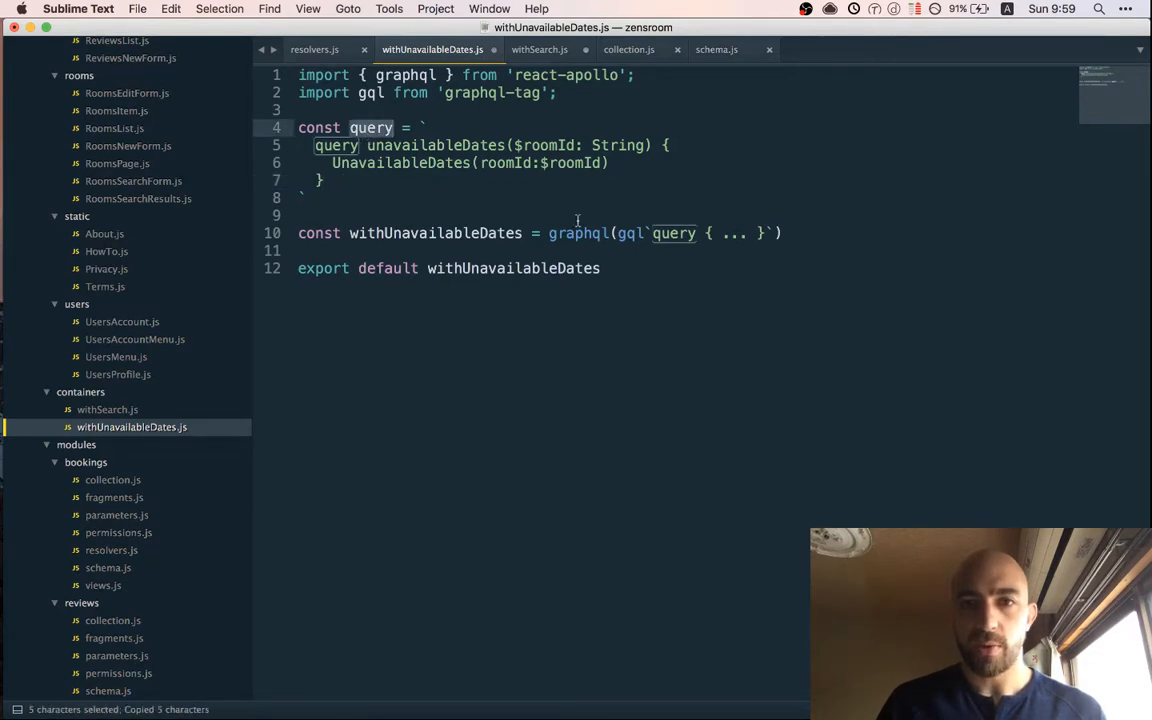
left_click(756, 232)
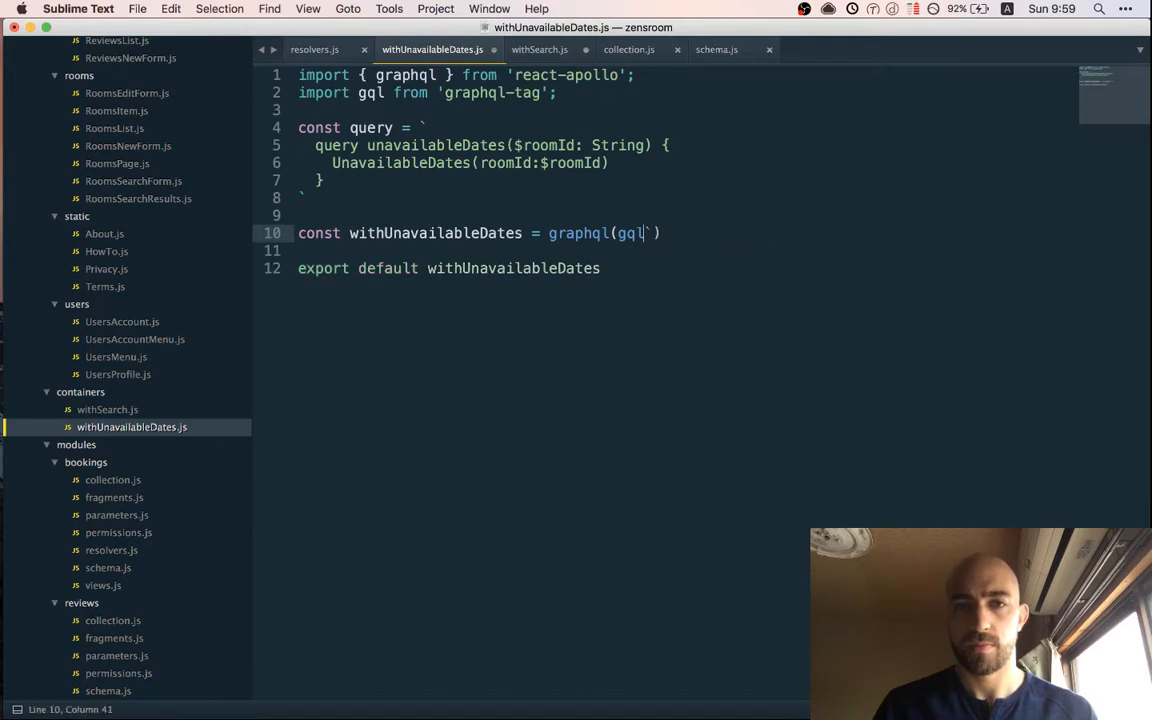
type("${}`")
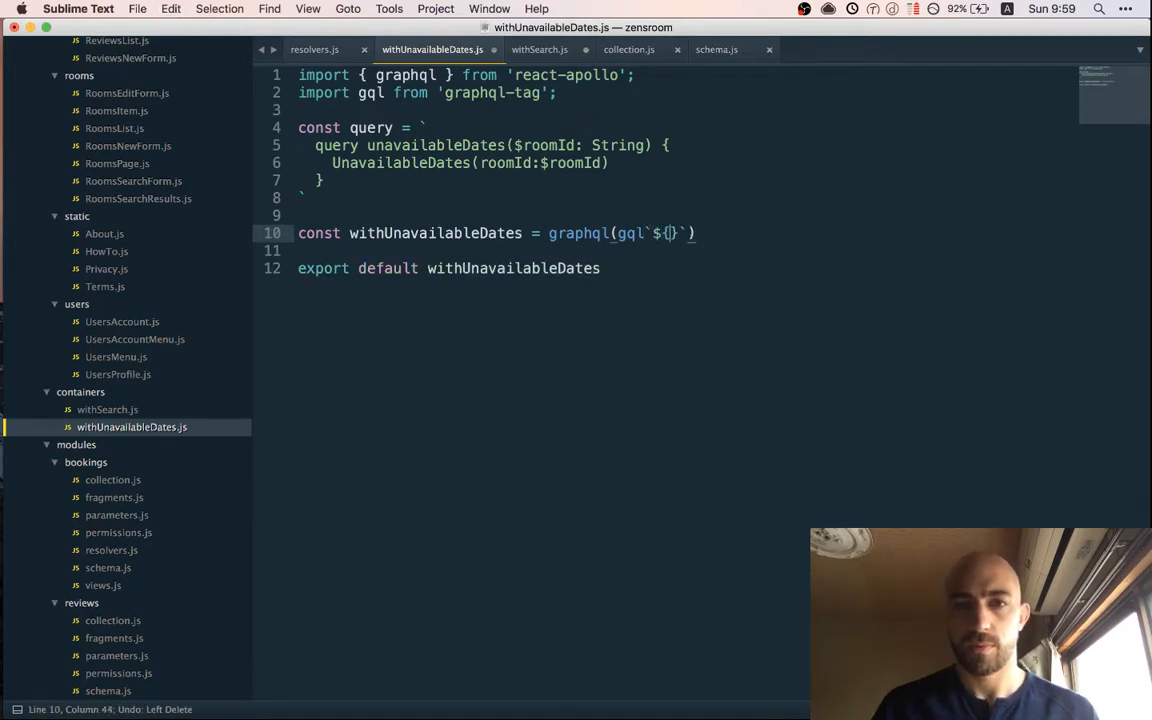
type("query")
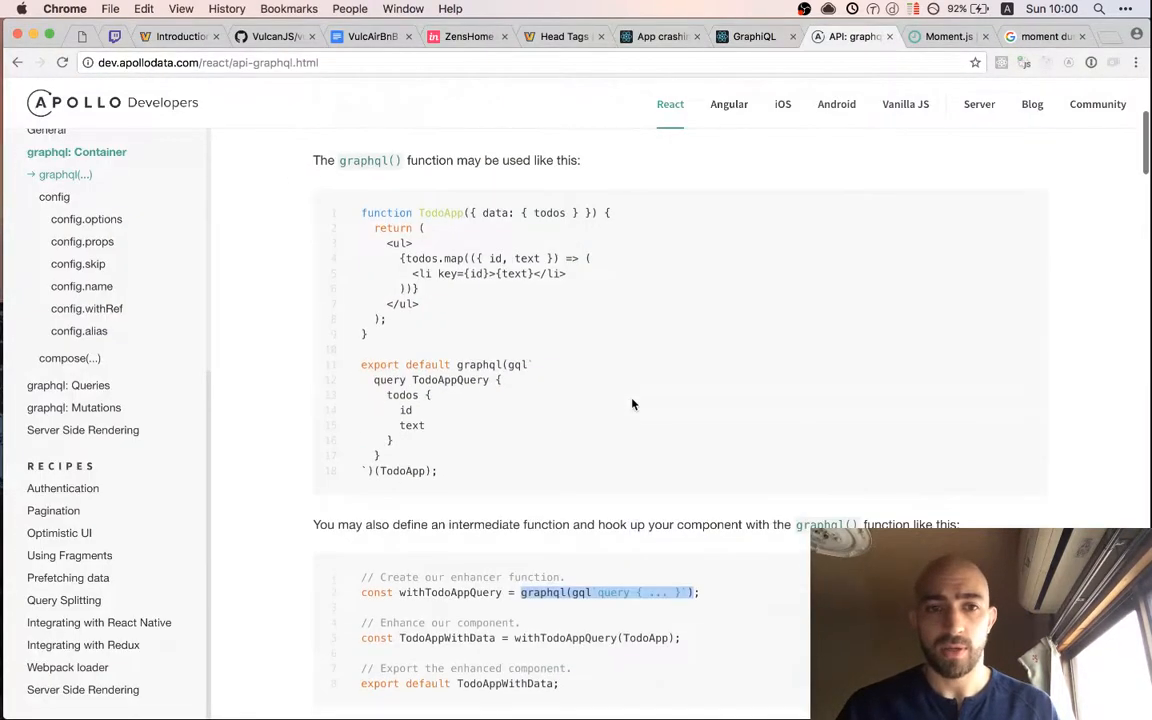
Scroll the Apollo docs to config.options and copy the options example for the container
scroll("down", 3)
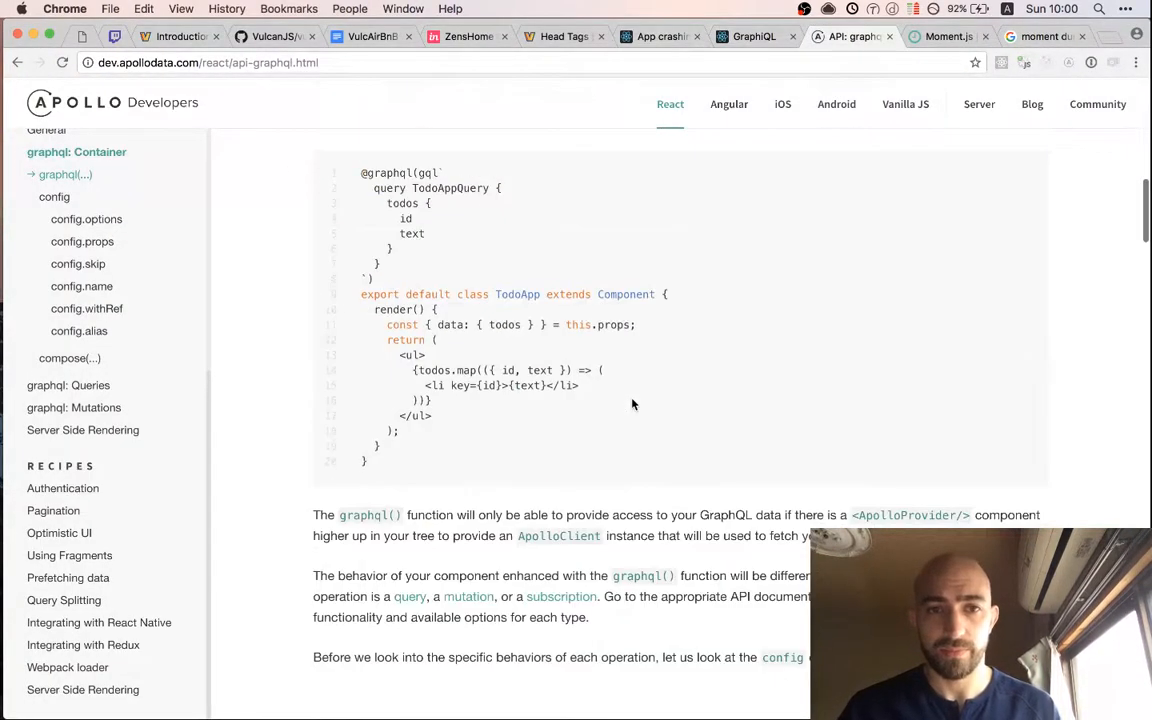
scroll("down", 3)
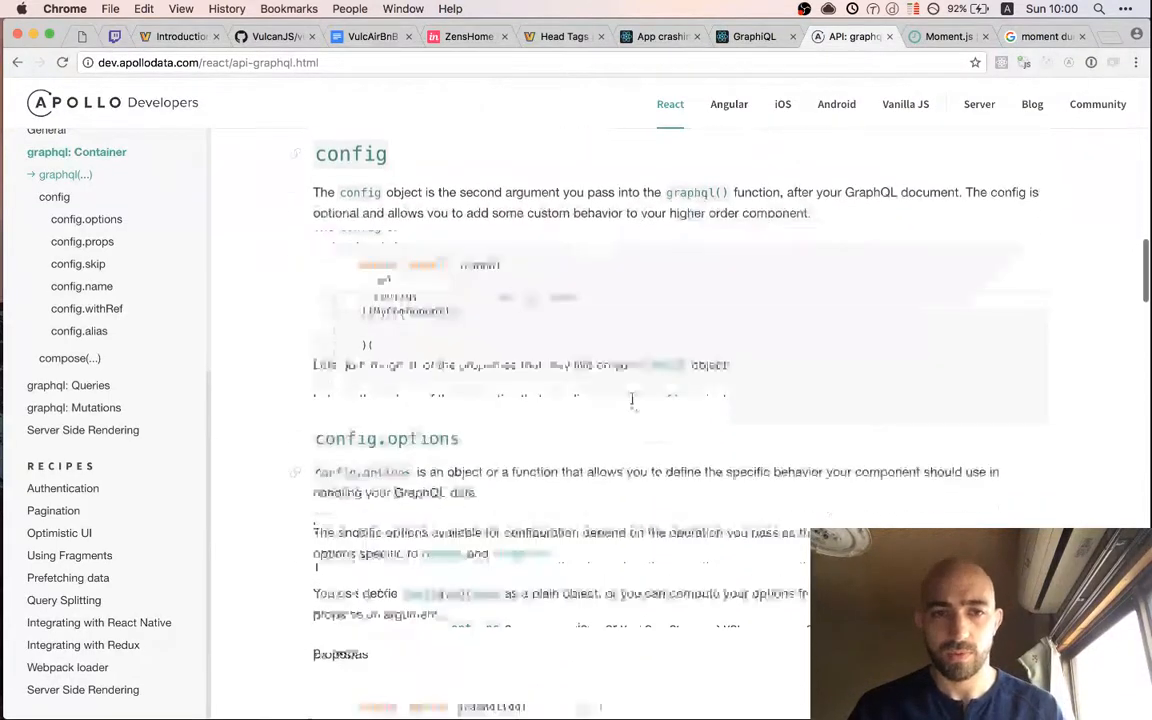
scroll("down", 3)
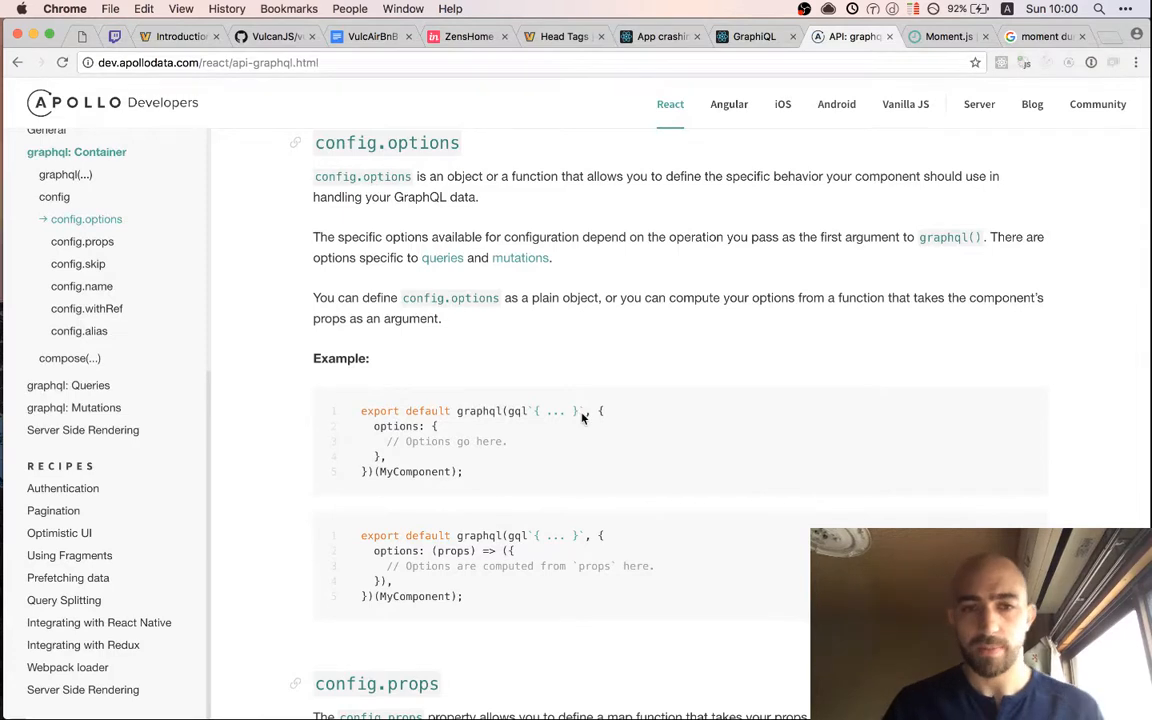
mouse_move(568, 452)
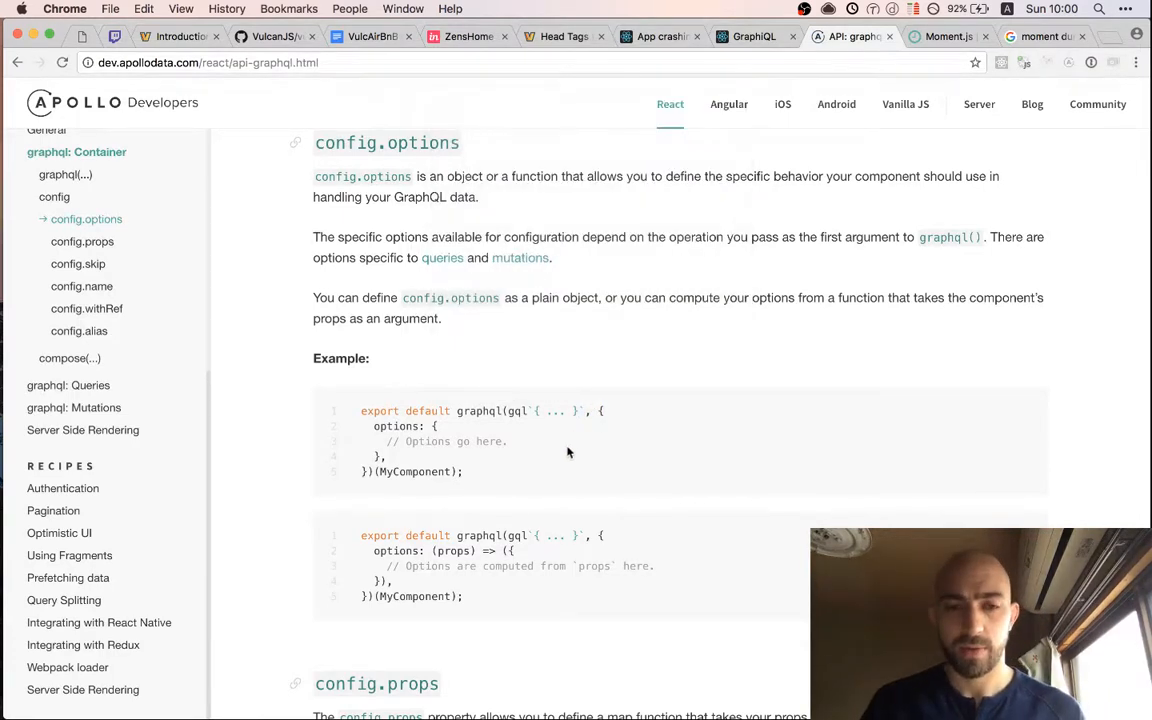
scroll("down", 3)
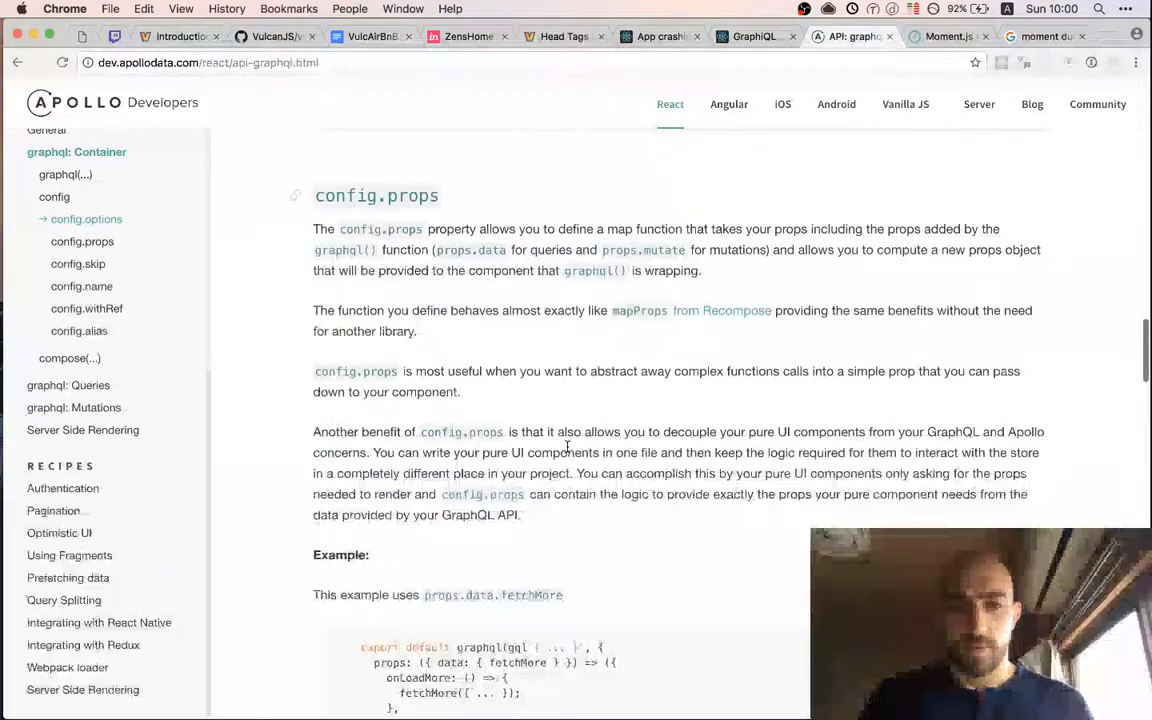
scroll("down", 3)
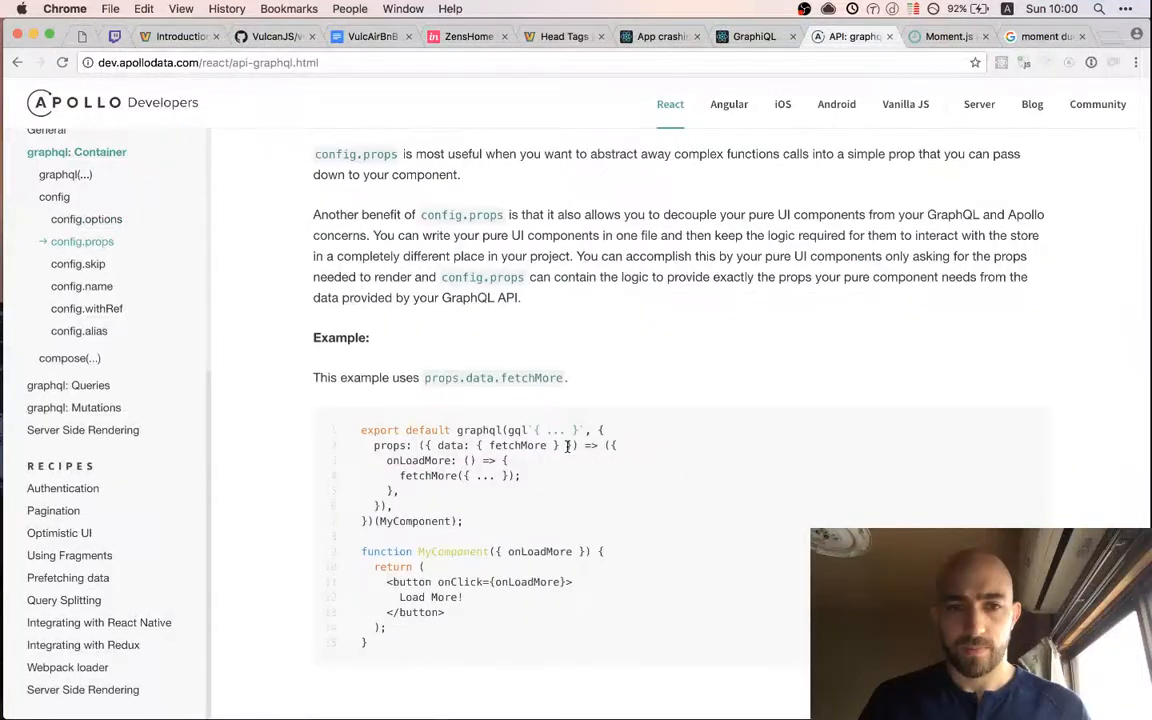
scroll("up", 3)
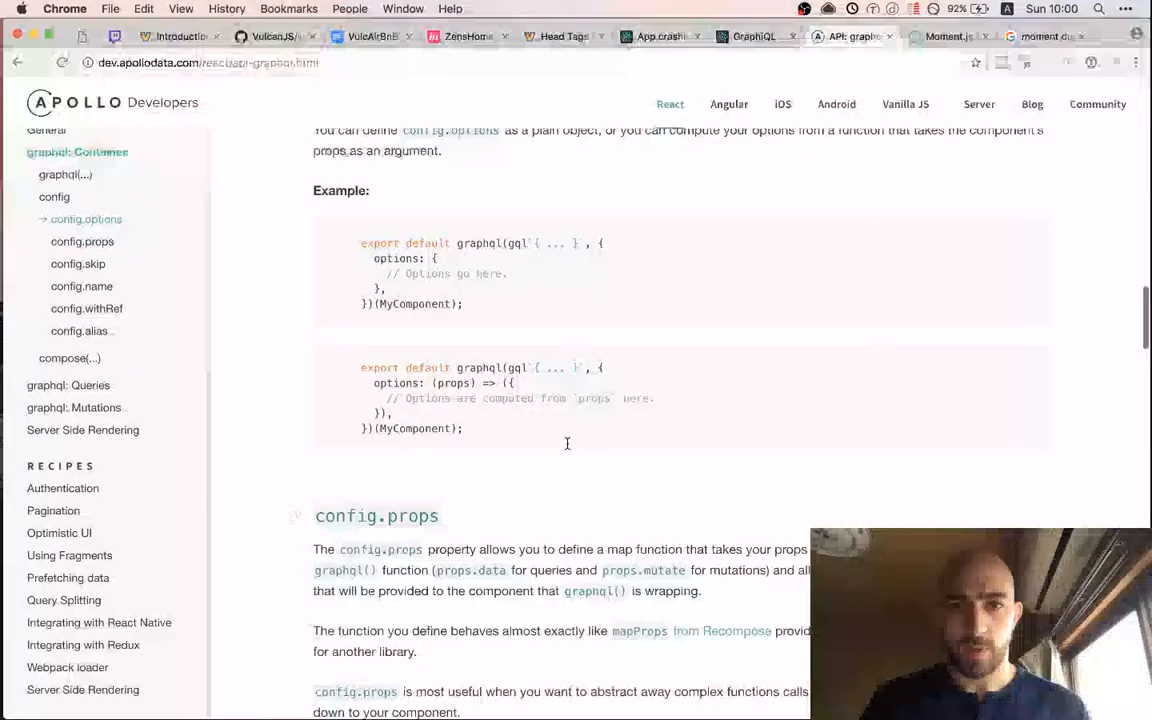
scroll("up", 3)
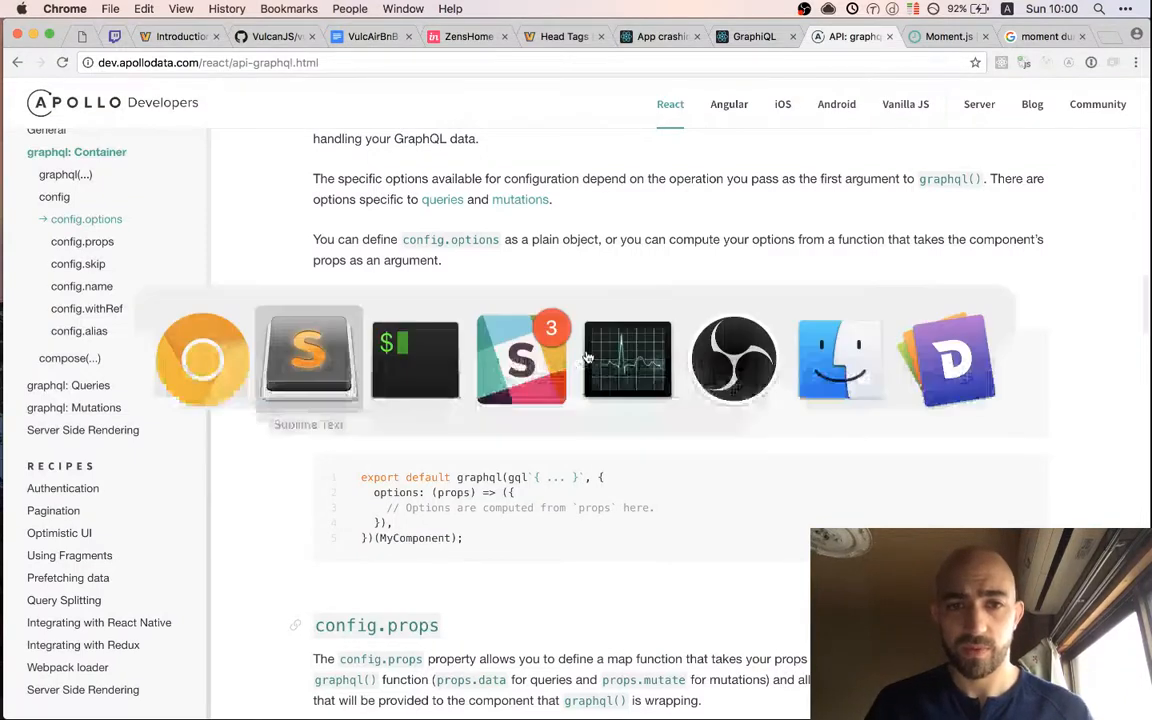
left_click(308, 360)
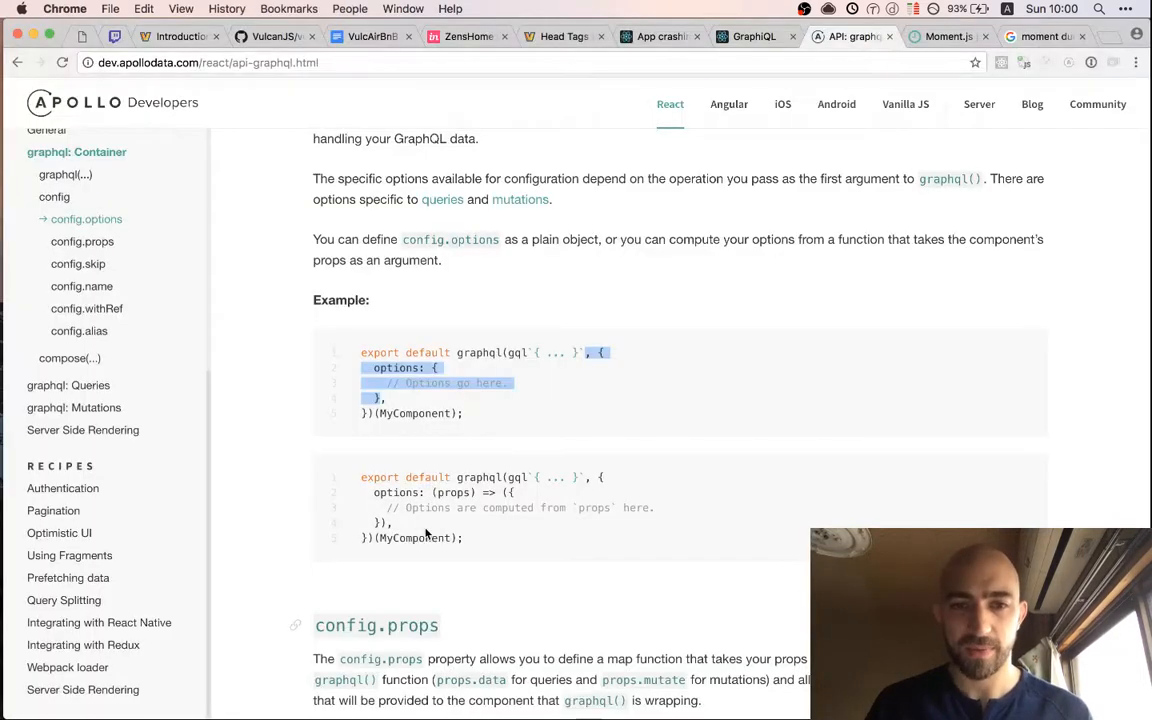
Scroll on to config.props and select the props example code to copy
scroll("down", 3)
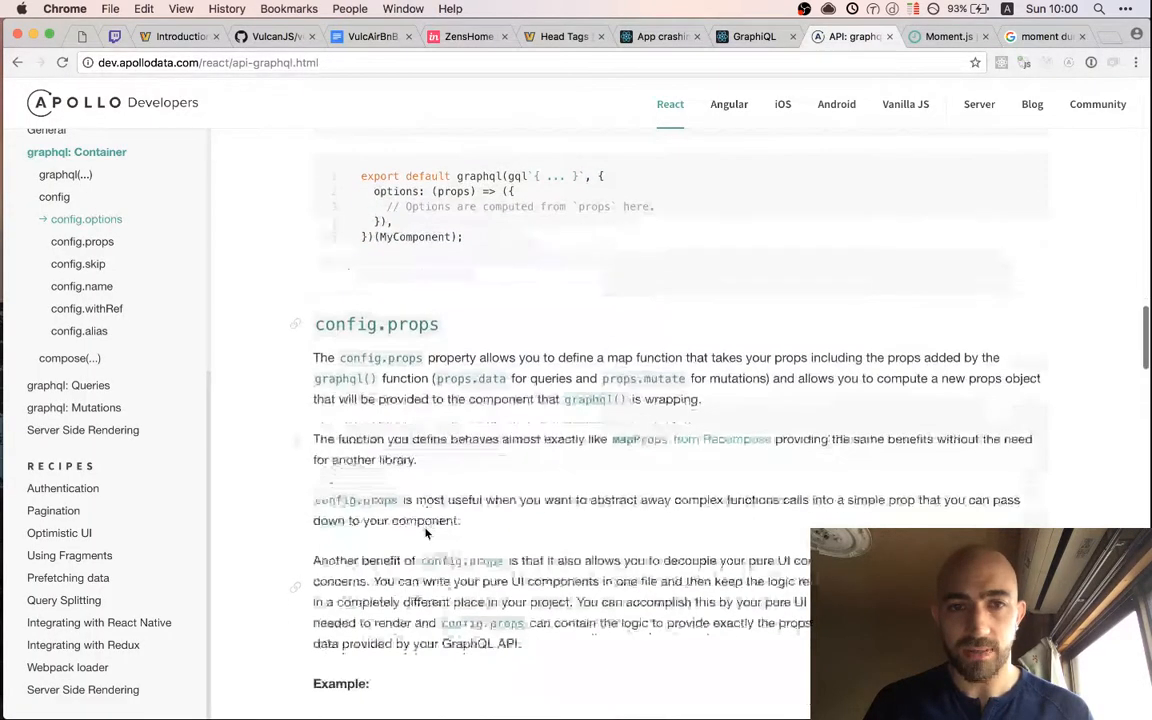
scroll("down", 3)
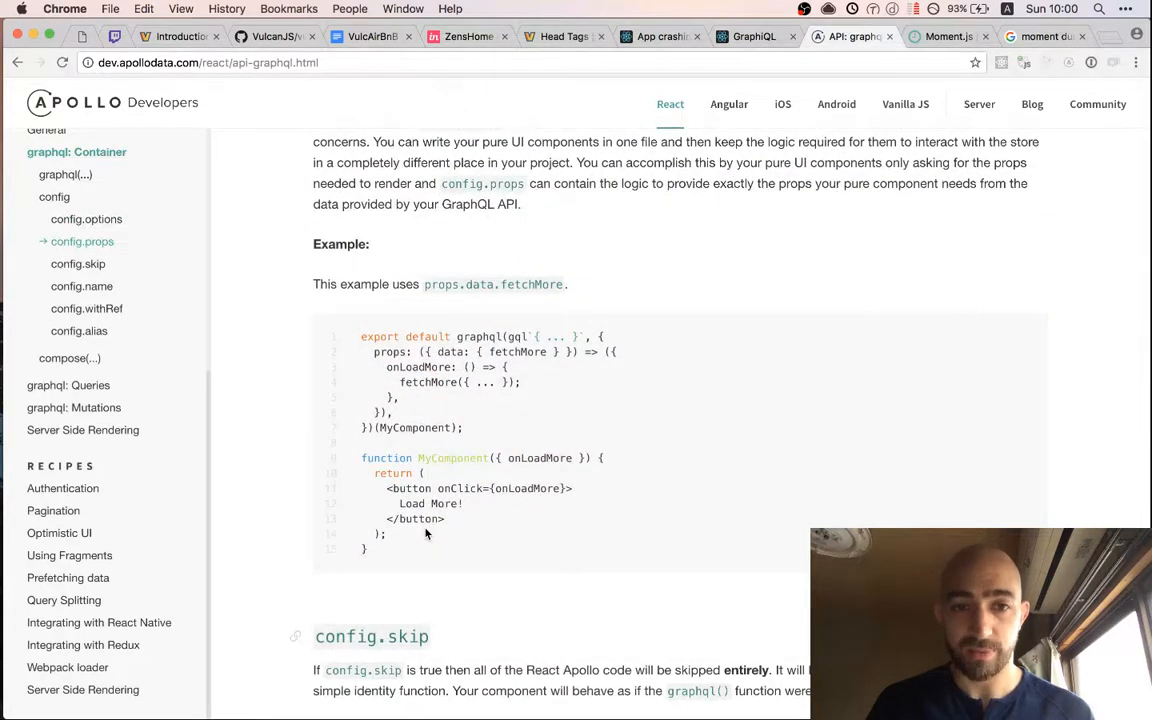
left_click_drag(372, 352, 392, 412)
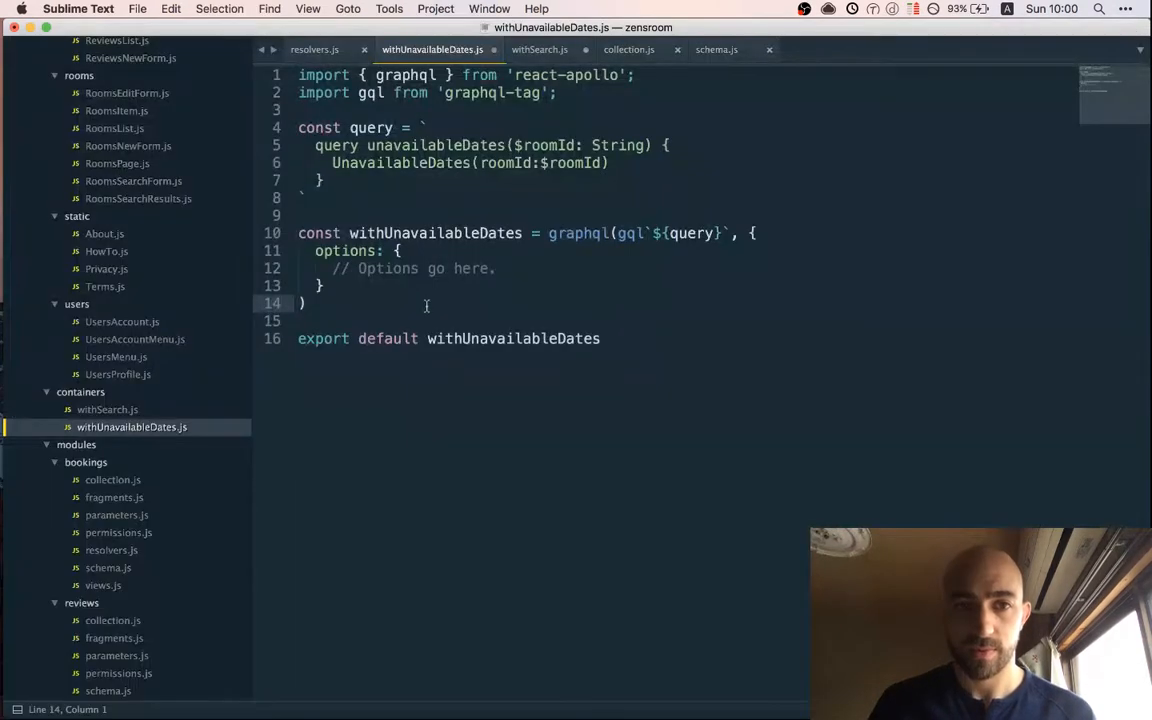
Paste the props: ({ data: { fetchMore } }) example with its onLoadMore placeholder, comparing against withSearch.js
type("props: ({ data: { fetchMore } }) => ({")
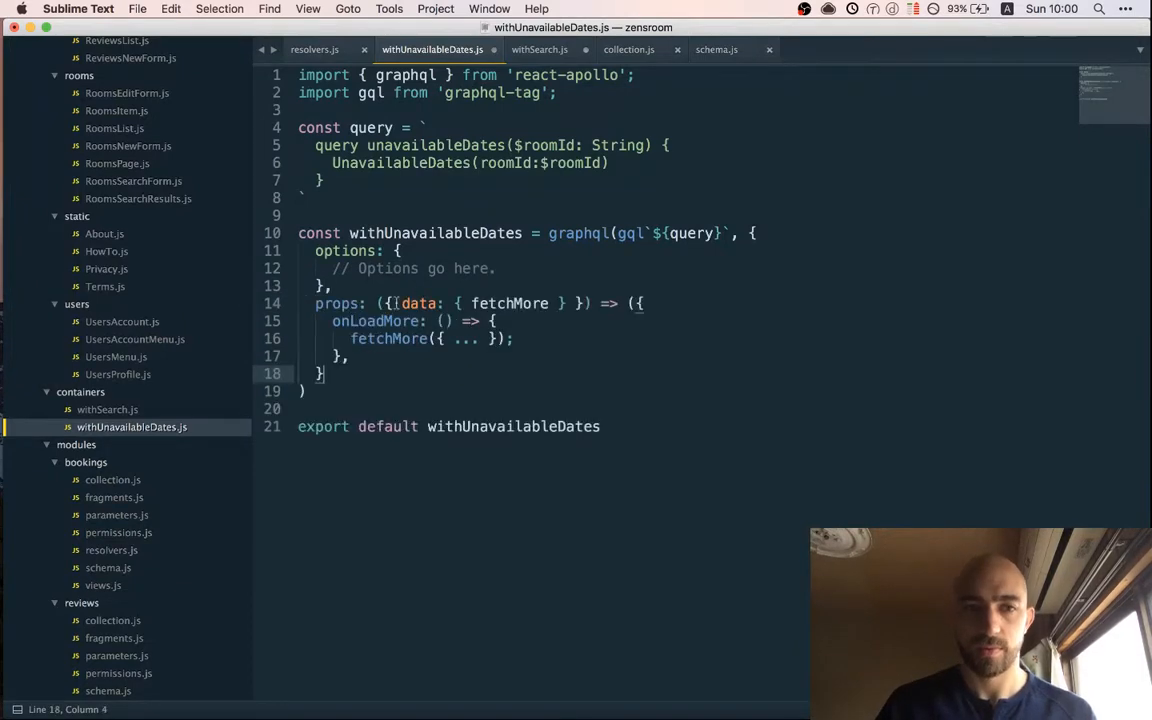
left_click_drag(330, 320, 512, 356)
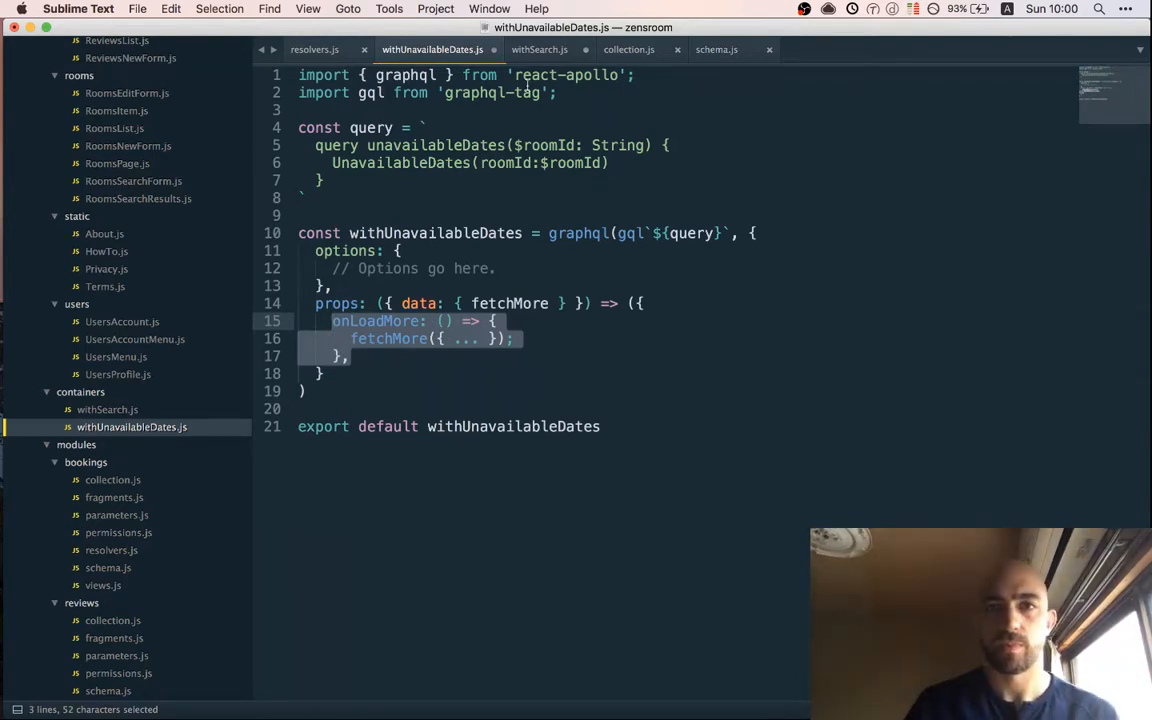
left_click(540, 48)
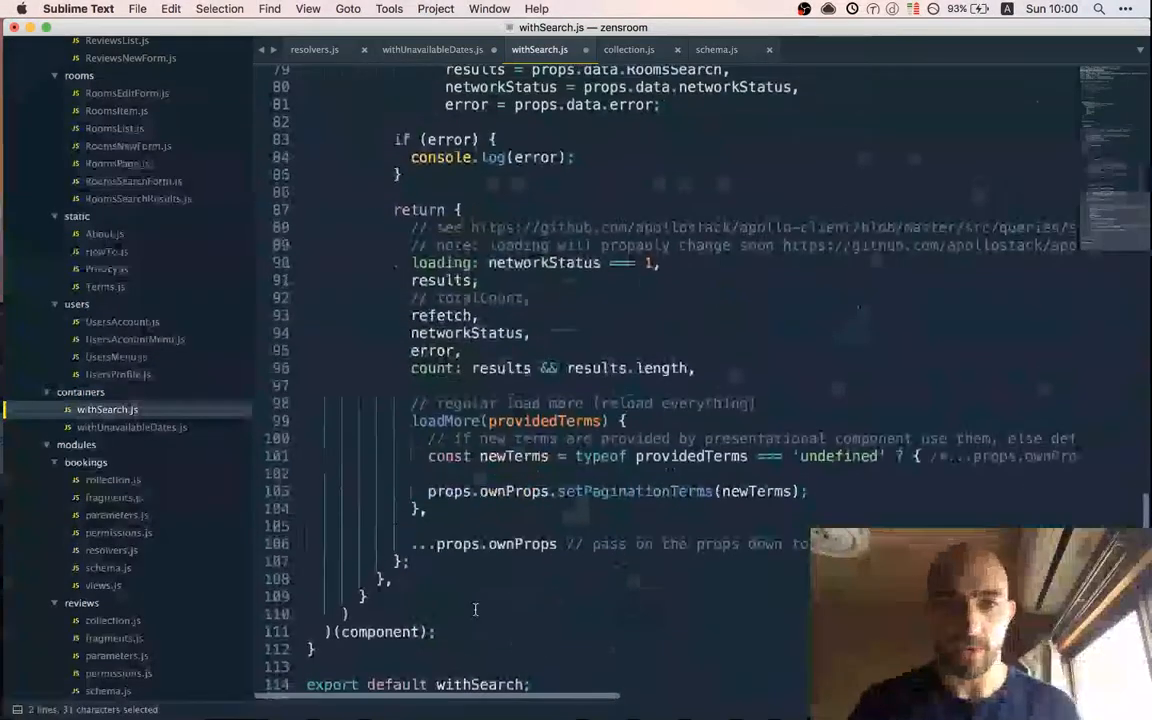
scroll("up", 3)
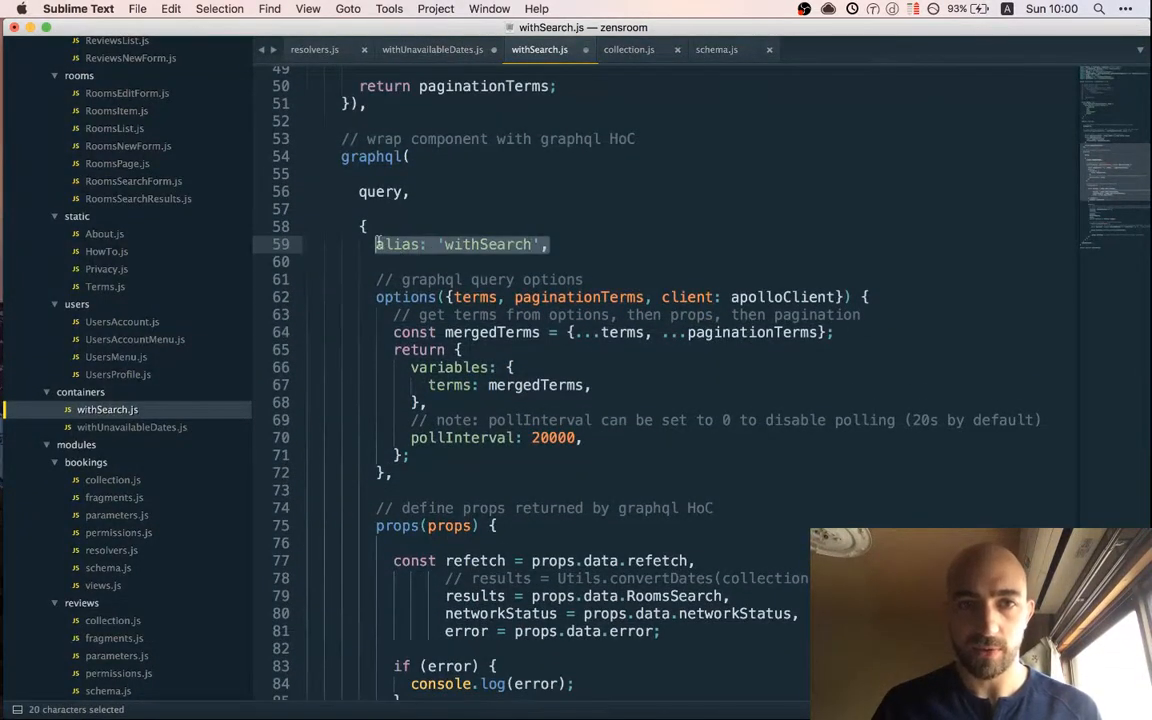
left_click(432, 48)
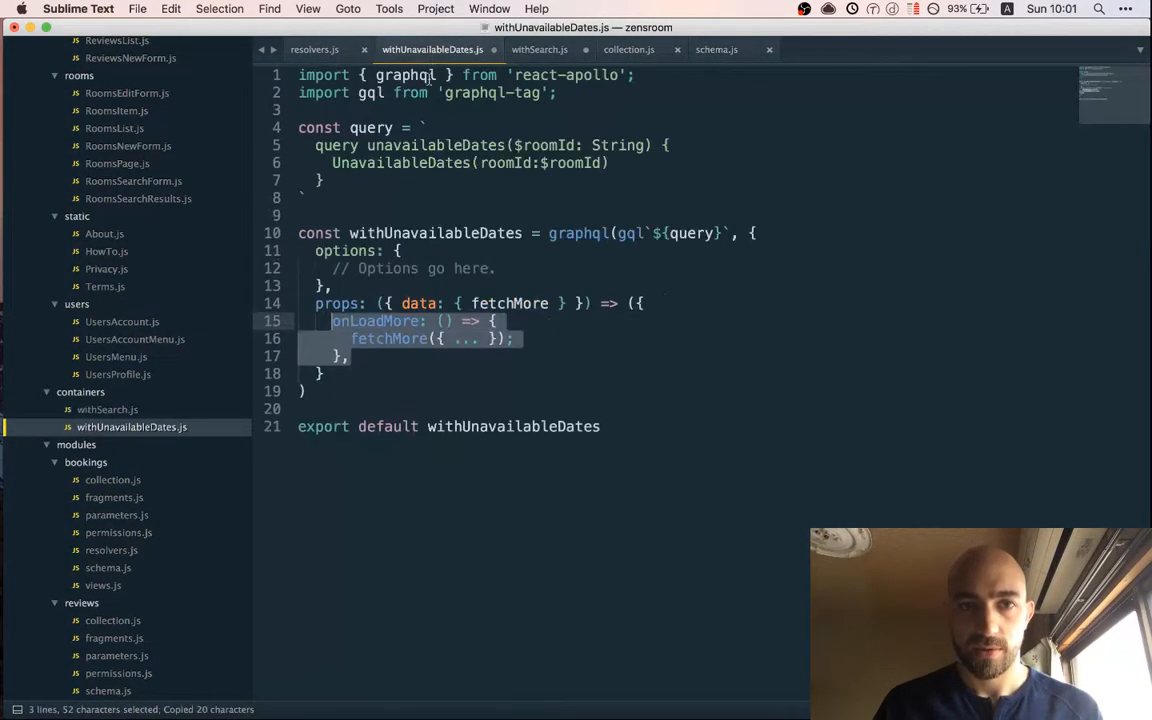
Add alias: 'withUnavailableDates', make const query a gql`...` template and call graphql(query, {
left_click(756, 232)
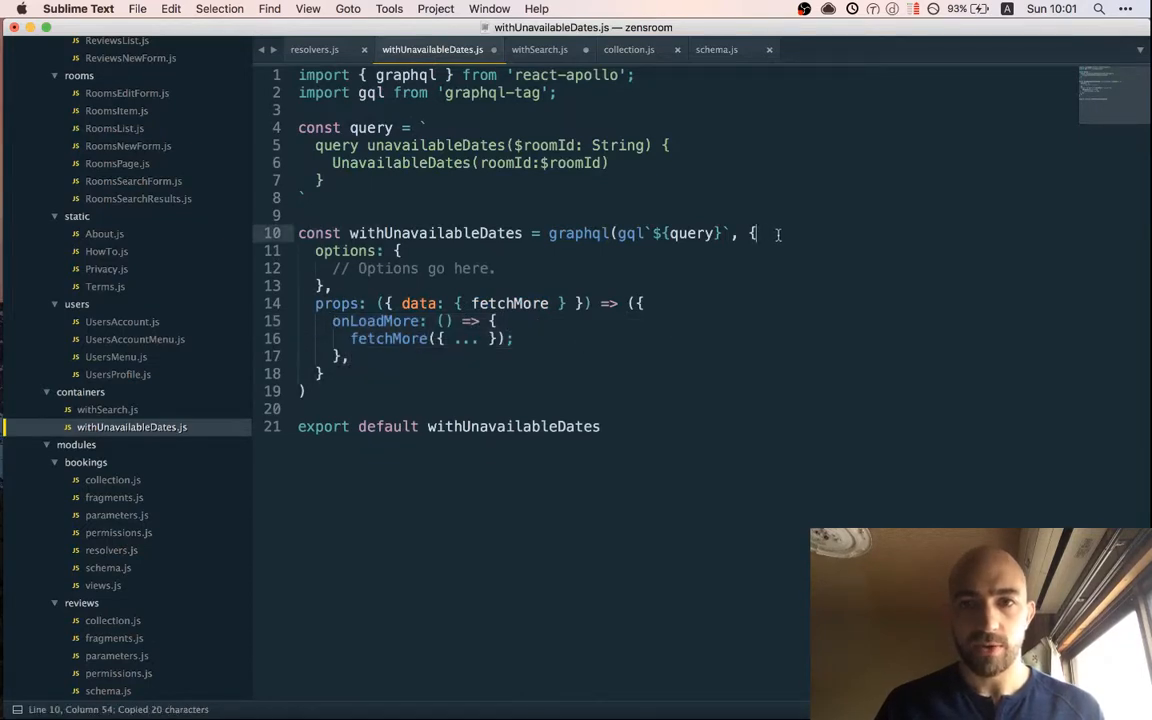
type("alias: 'withSearch',")
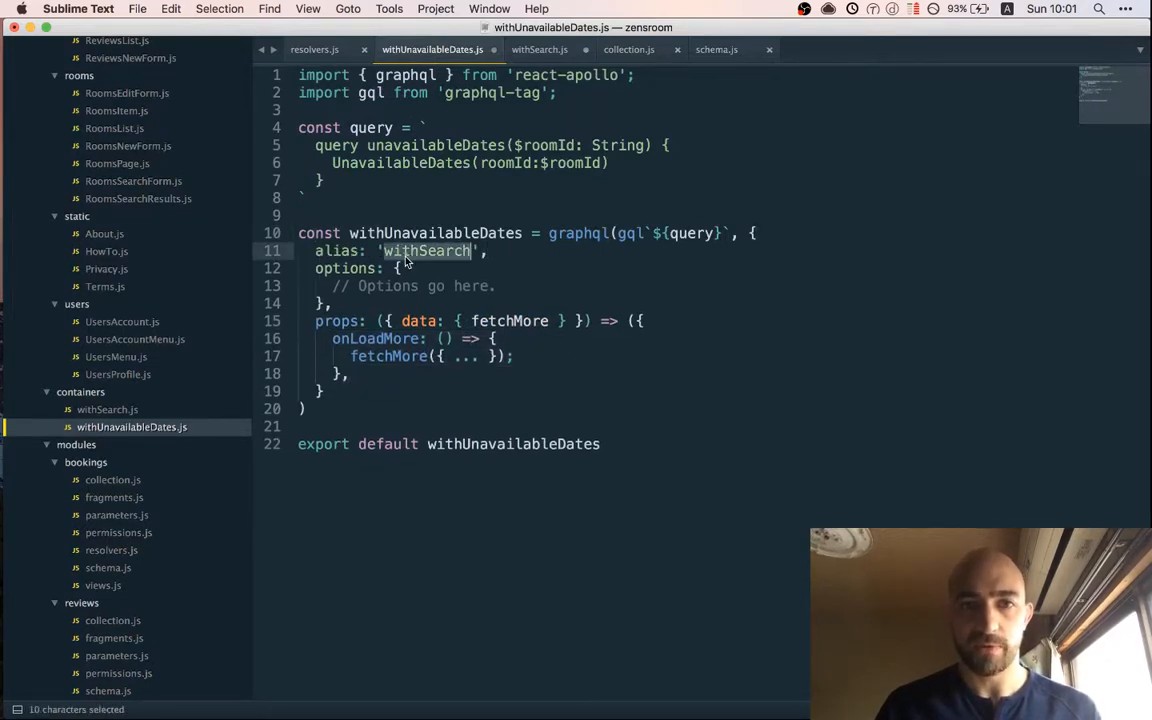
type("withUnavailableDates")
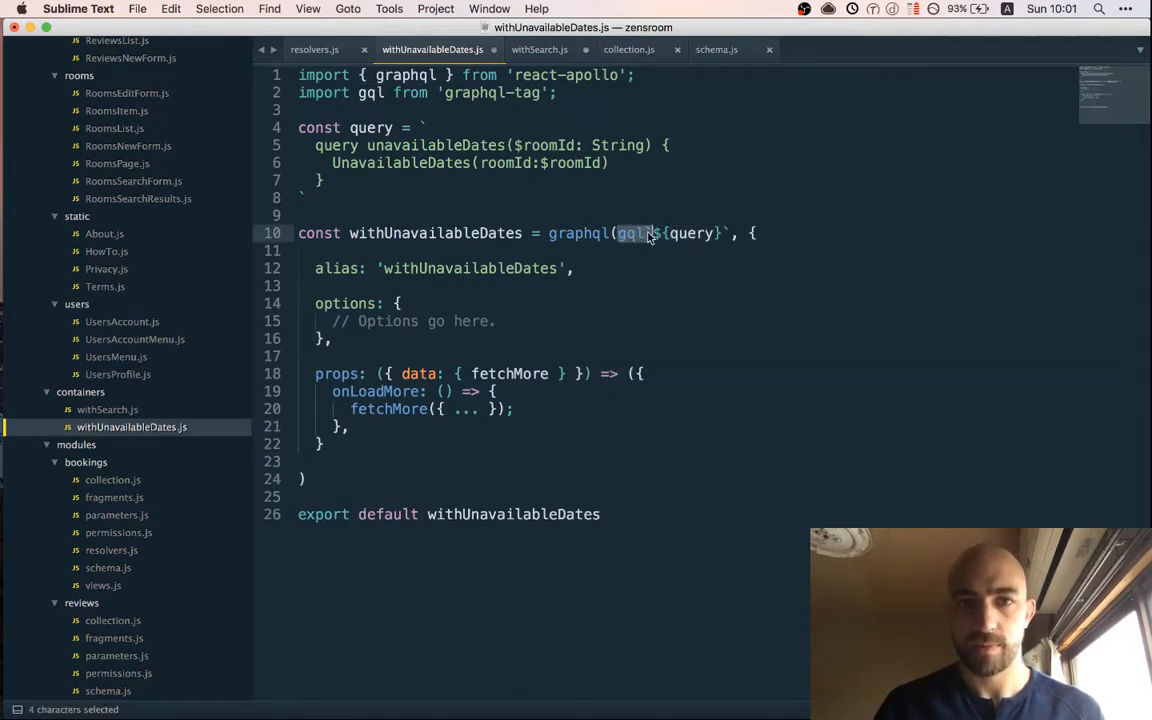
type("gql`")
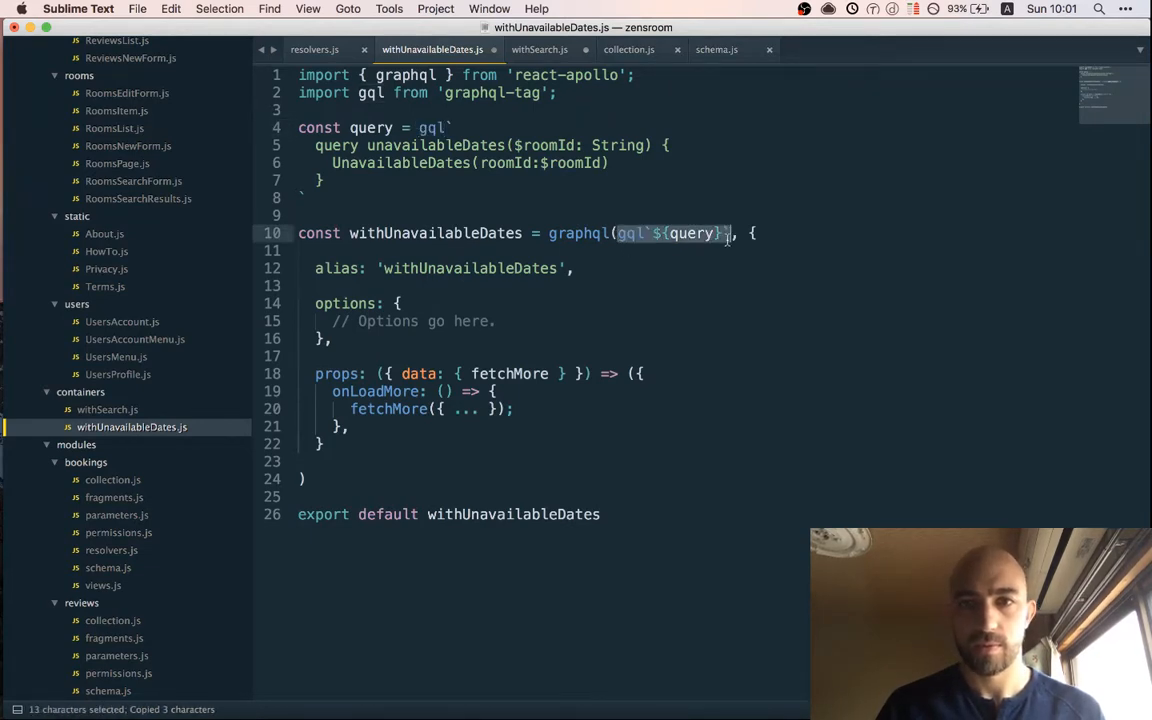
type("query")
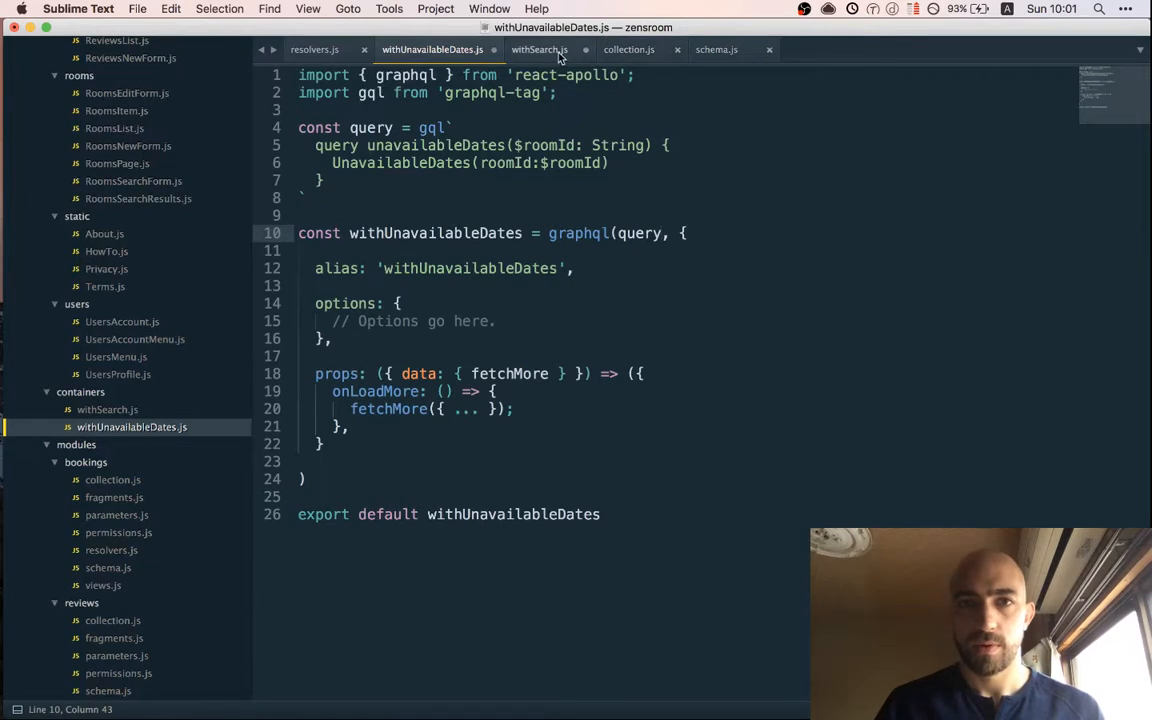
left_click(540, 48)
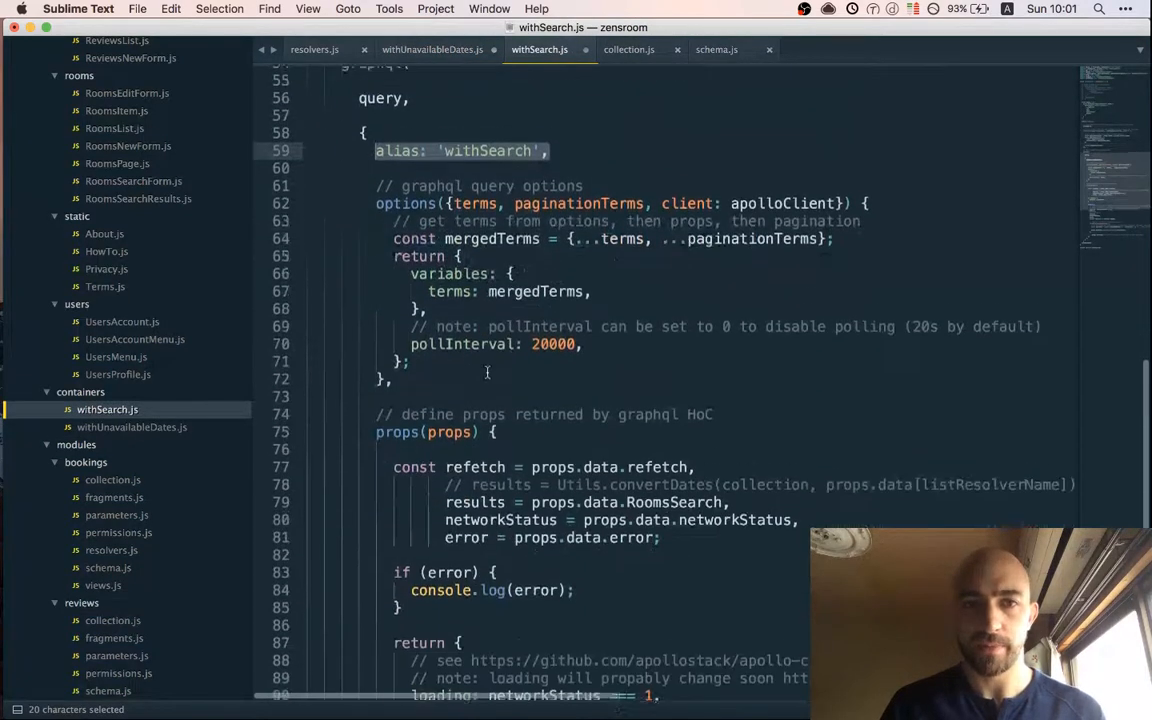
After checking withSearch.js, make the options function destructure ({ roomId }) from props
scroll("up", 3)
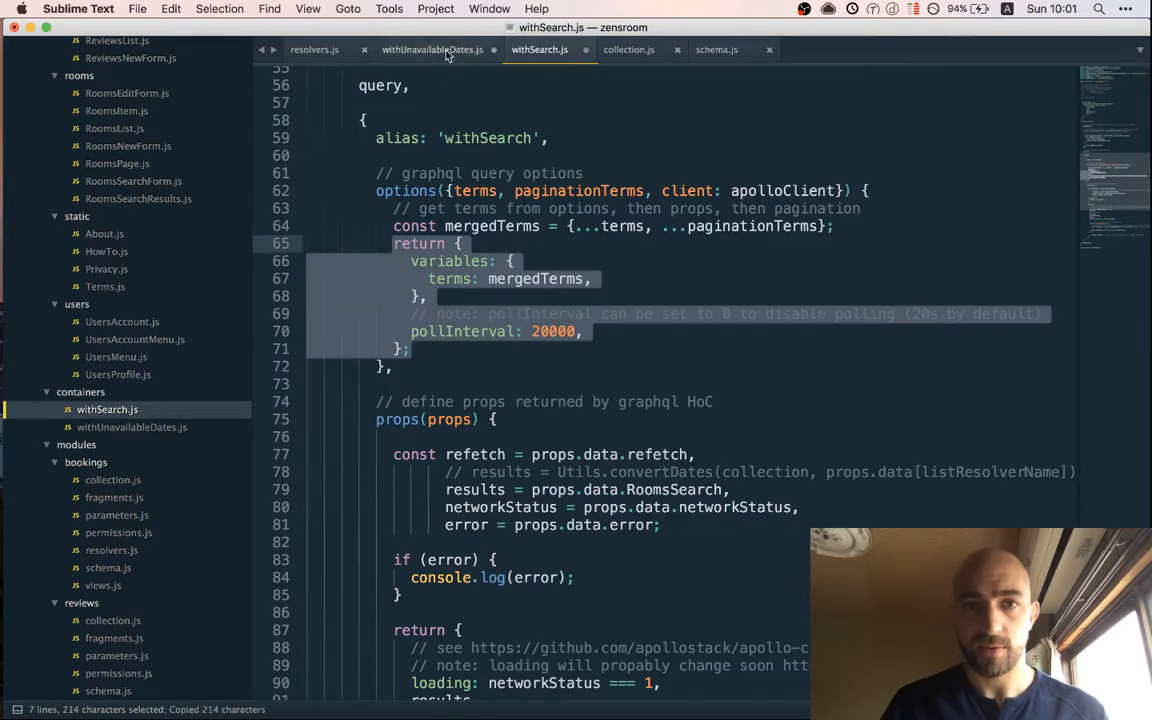
left_click(432, 48)
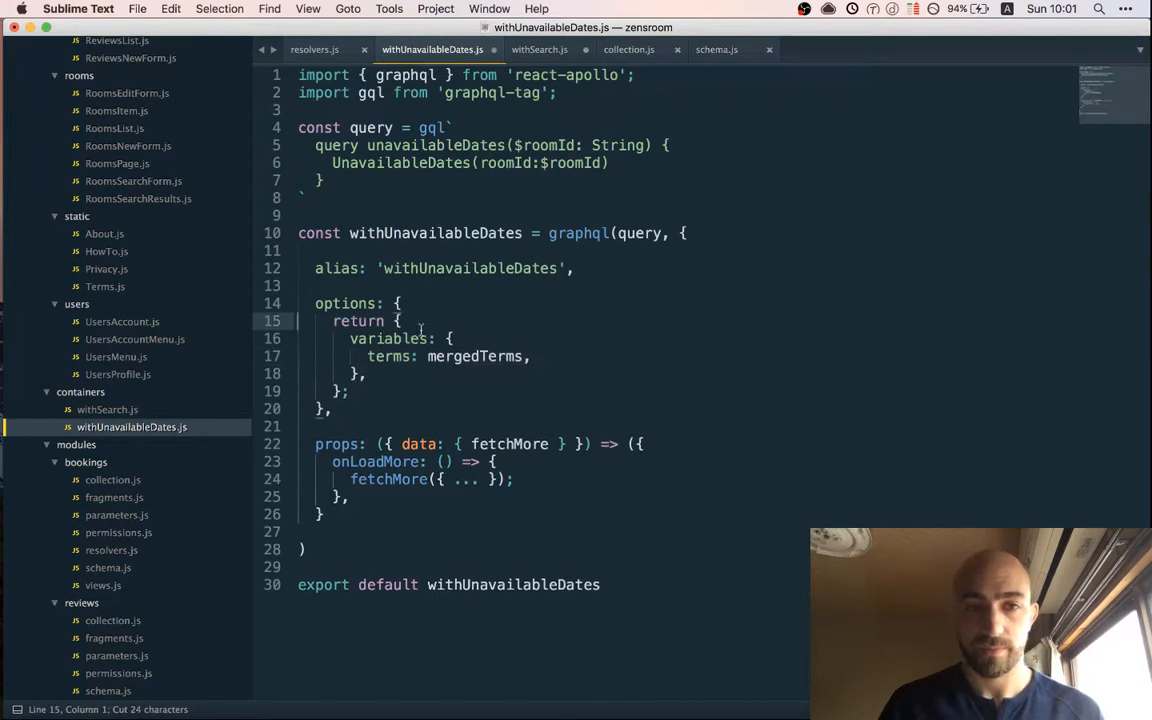
double_click(474, 356)
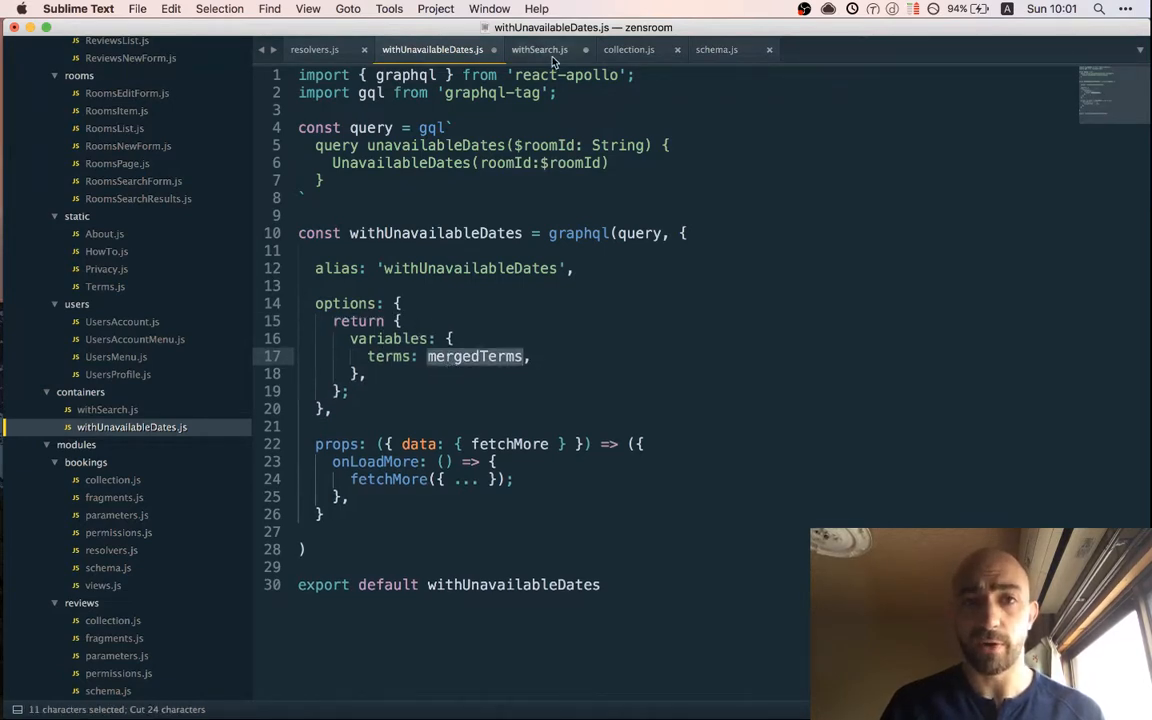
left_click(540, 48)
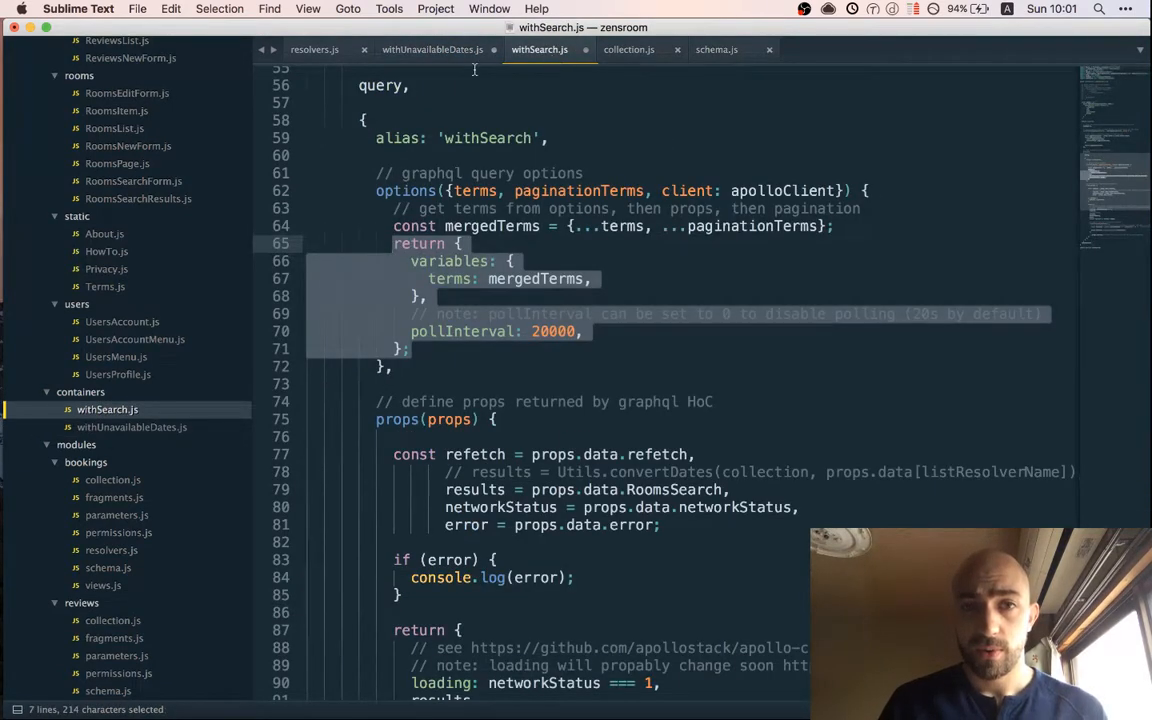
left_click(432, 48)
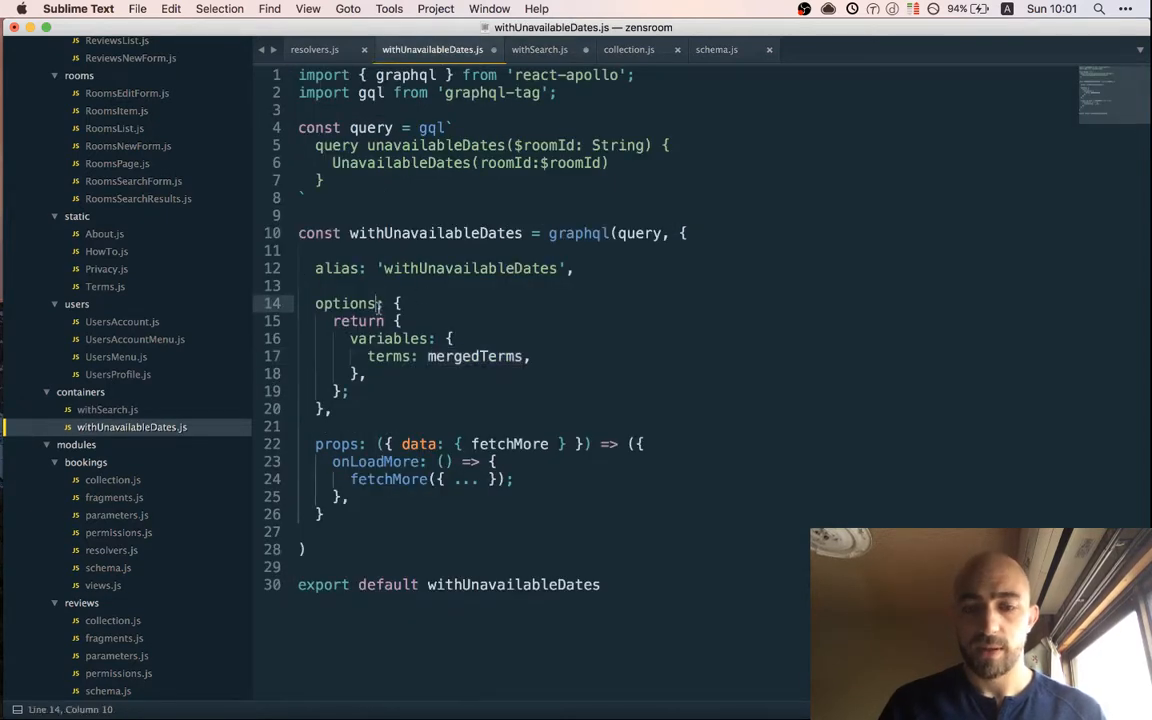
type("({})")
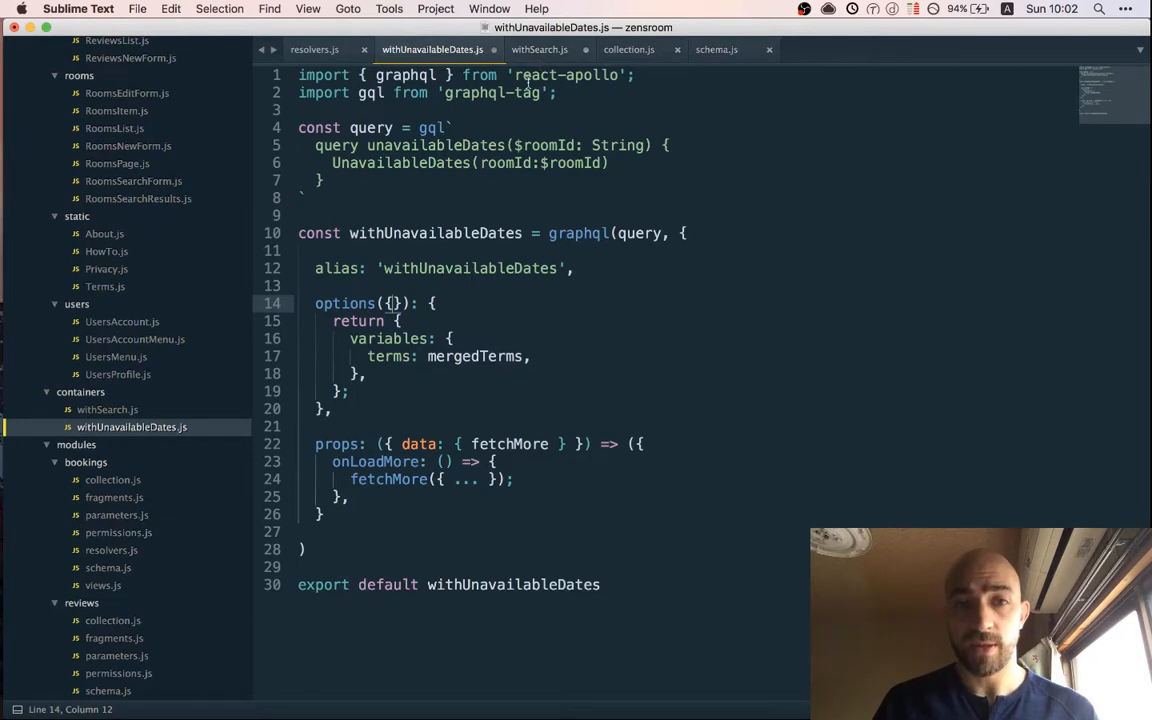
type("roomId")
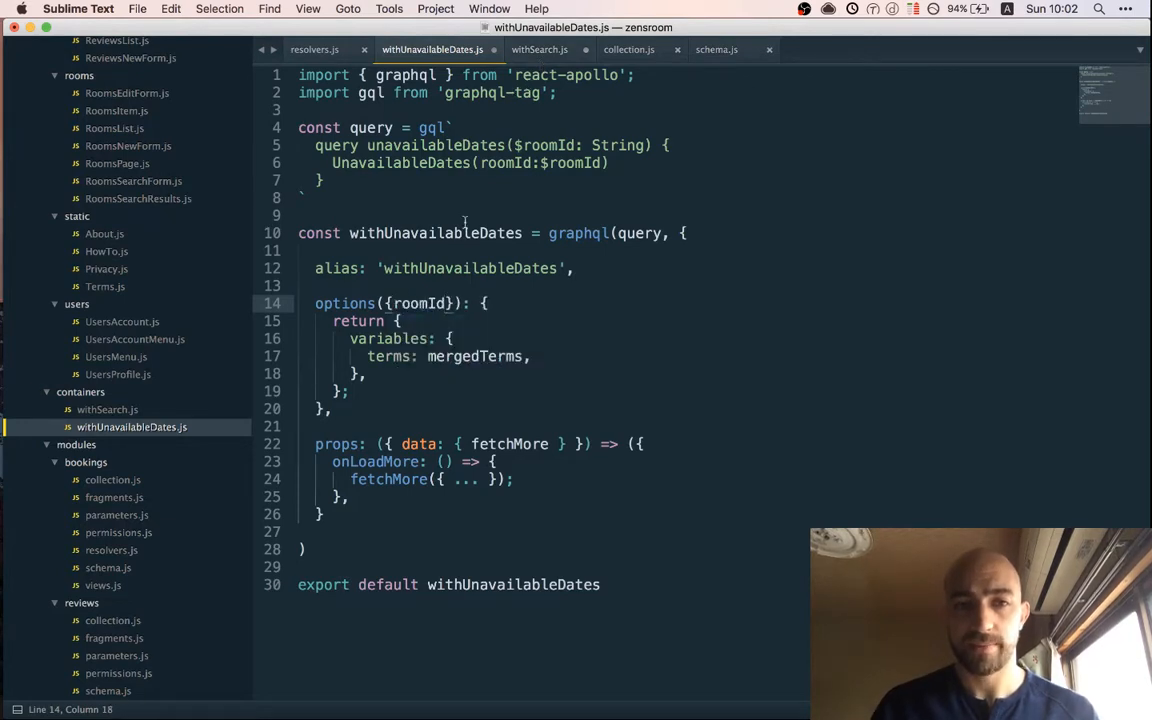
Replace mergedTerms with roomId in the variables and add console.log(roomId) above the return
double_click(418, 304)
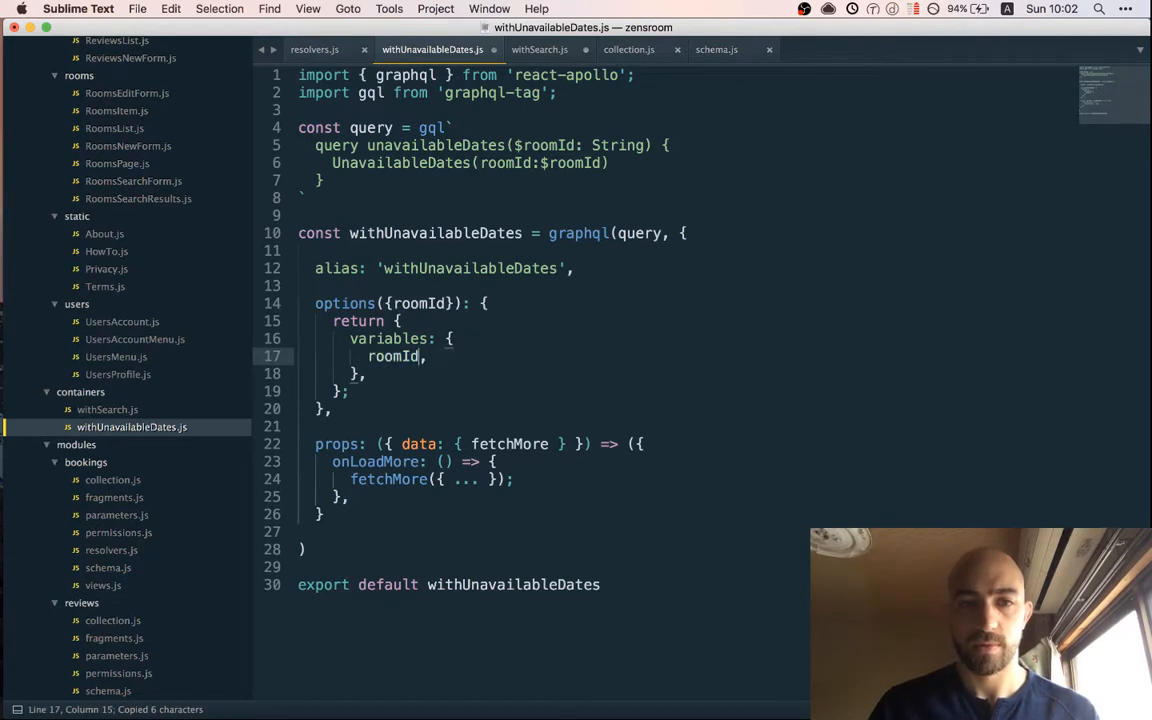
type("console.")
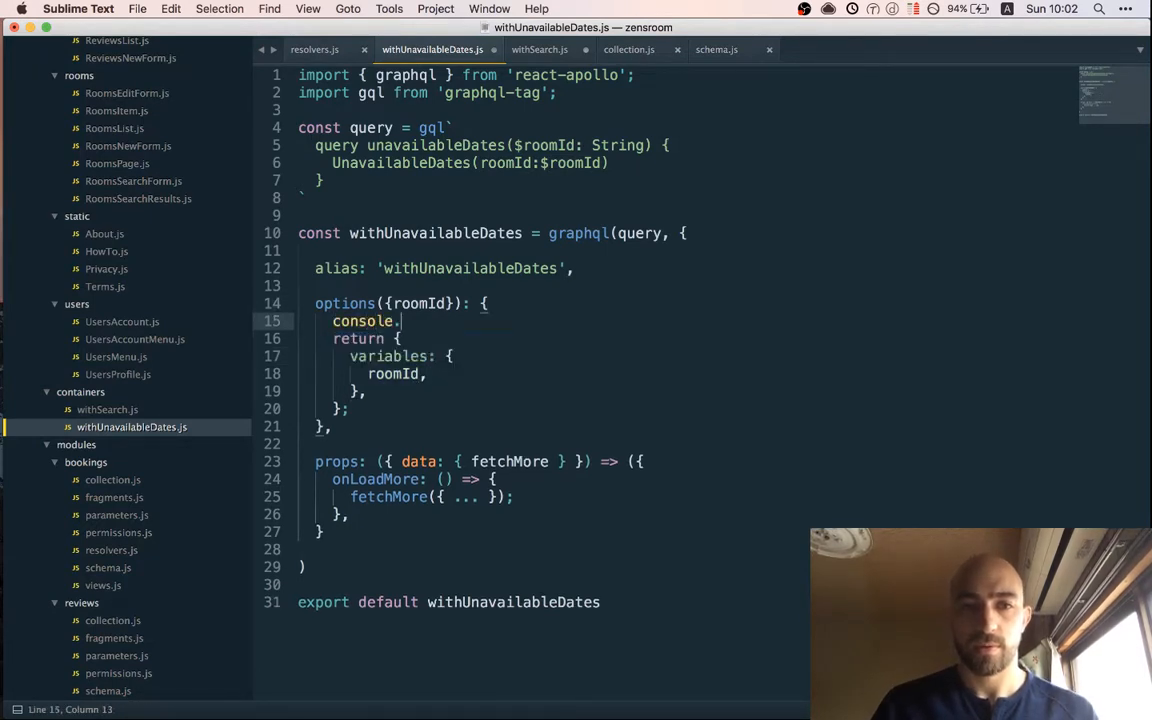
type("log(roomId)")
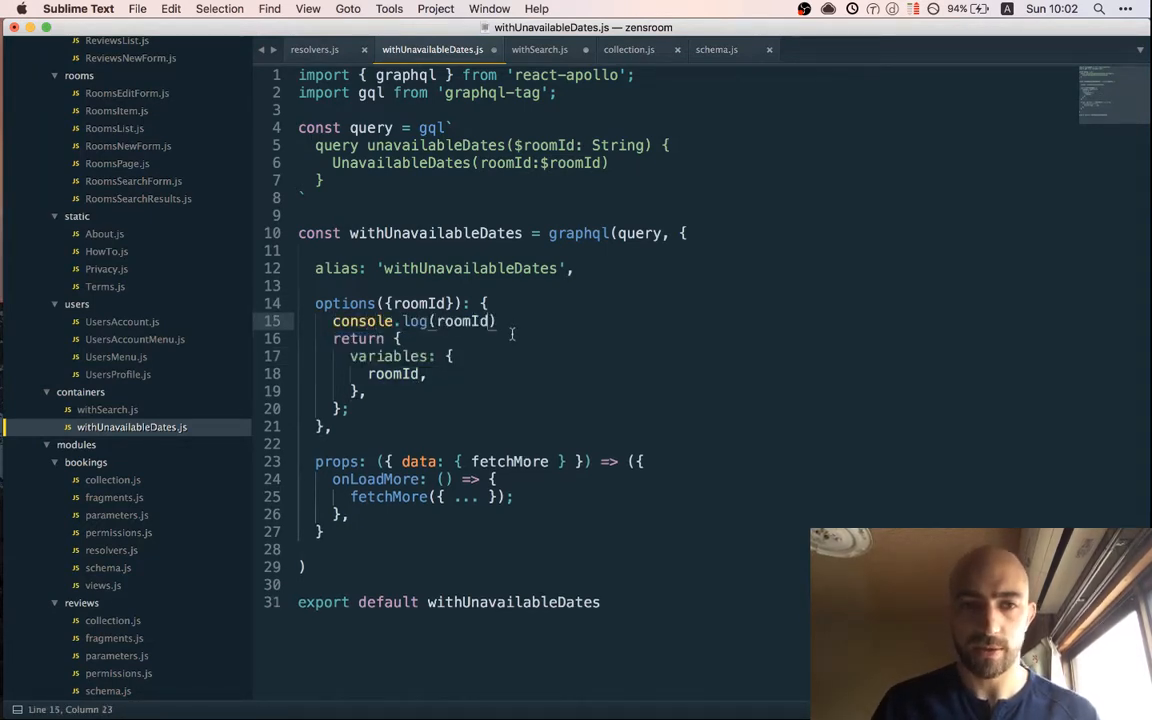
left_click(540, 48)
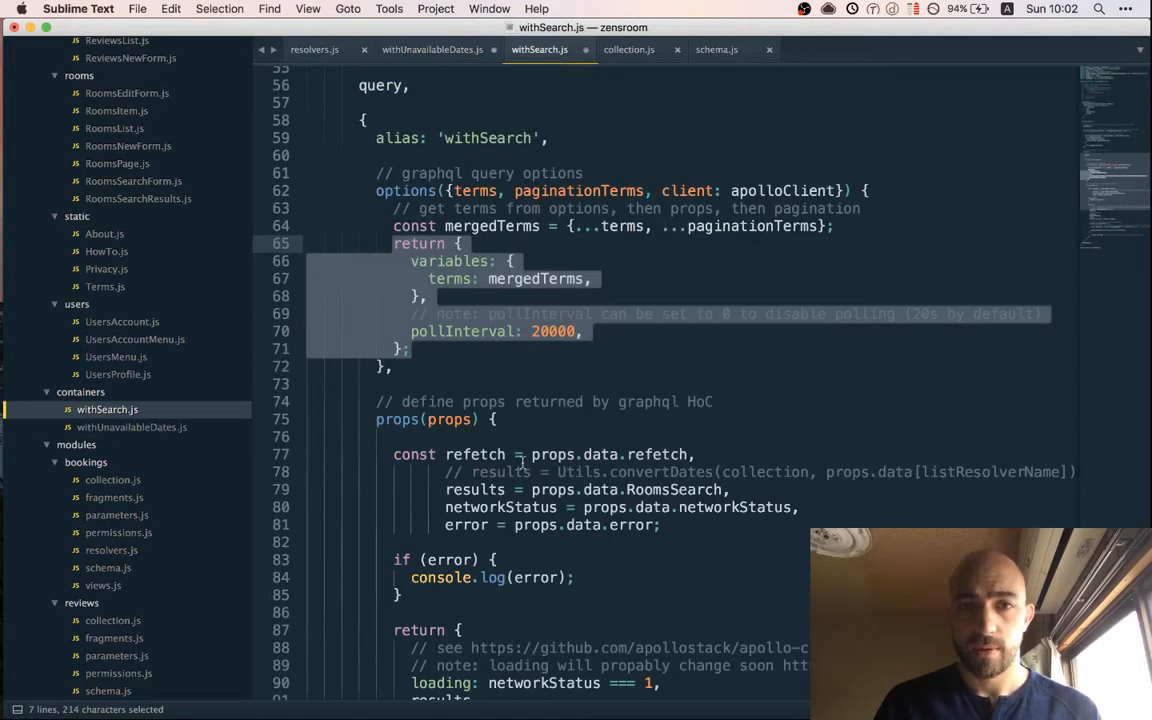
Change props to ({ data: { loading } }) logging data, dropping the fetchMore/onLoadMore handler
scroll("down", 3)
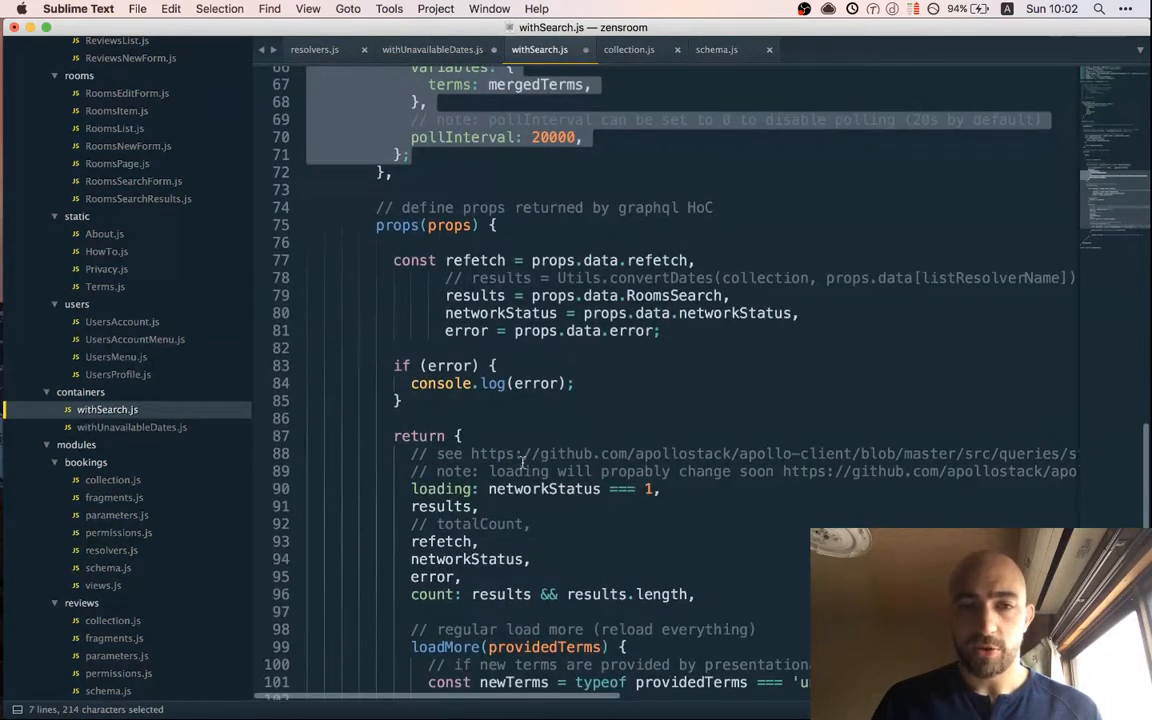
scroll("down", 3)
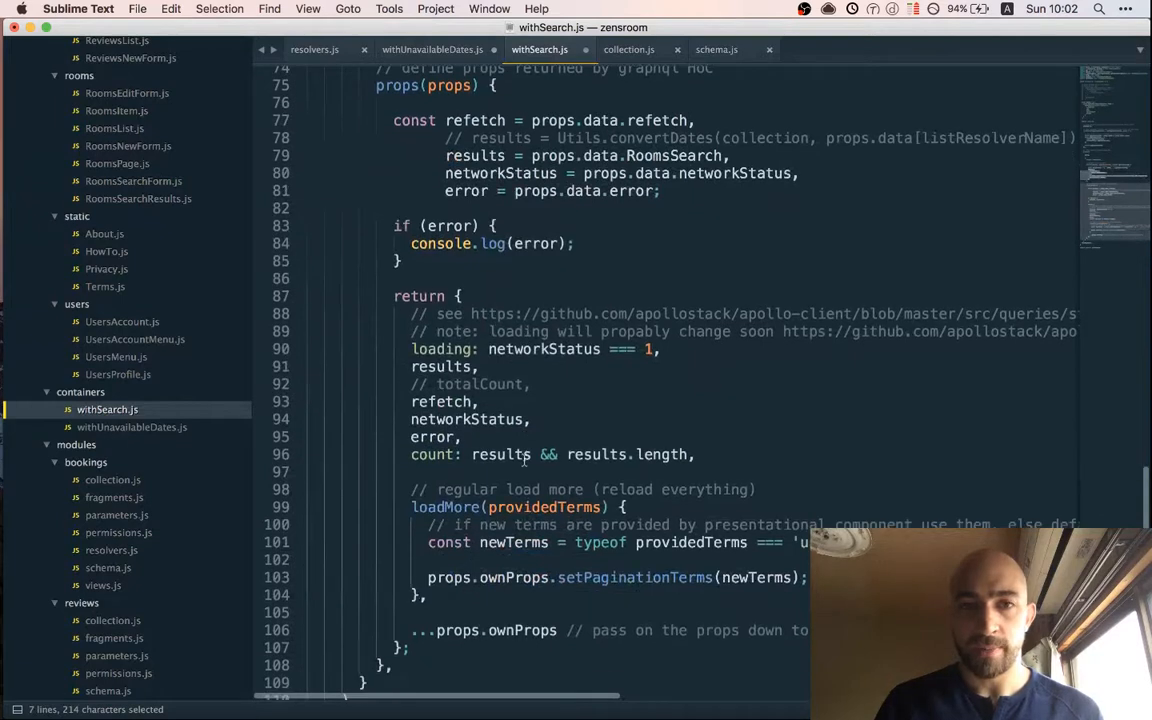
left_click(432, 48)
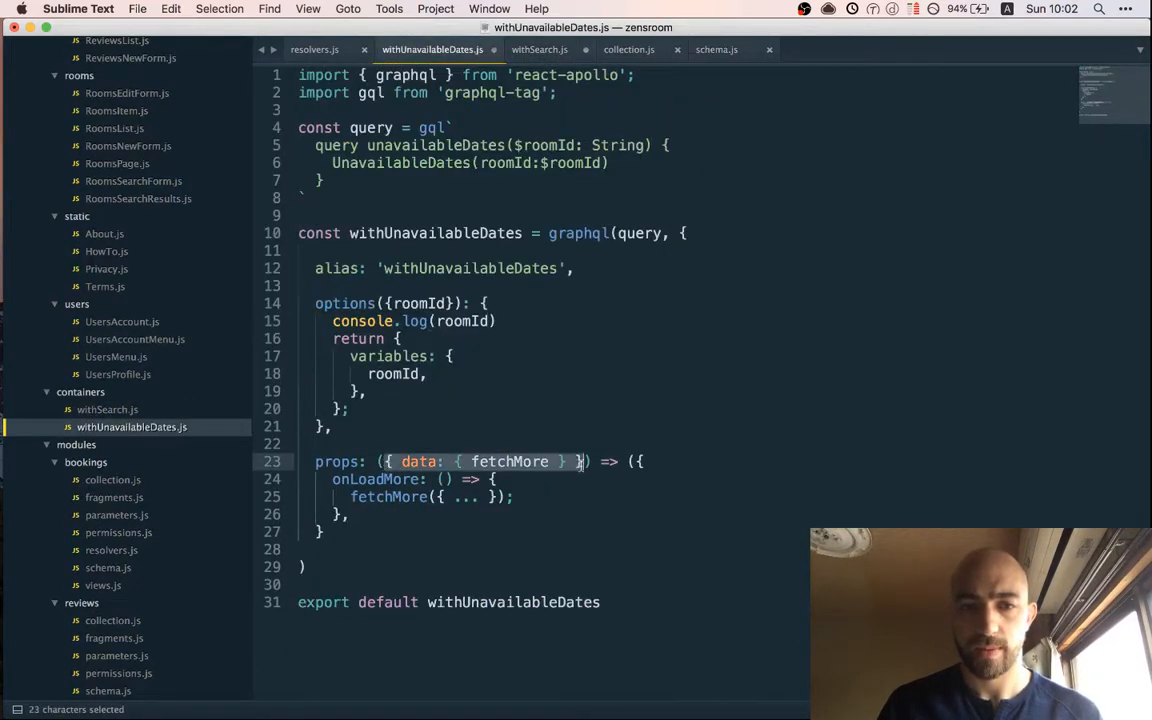
type("props")
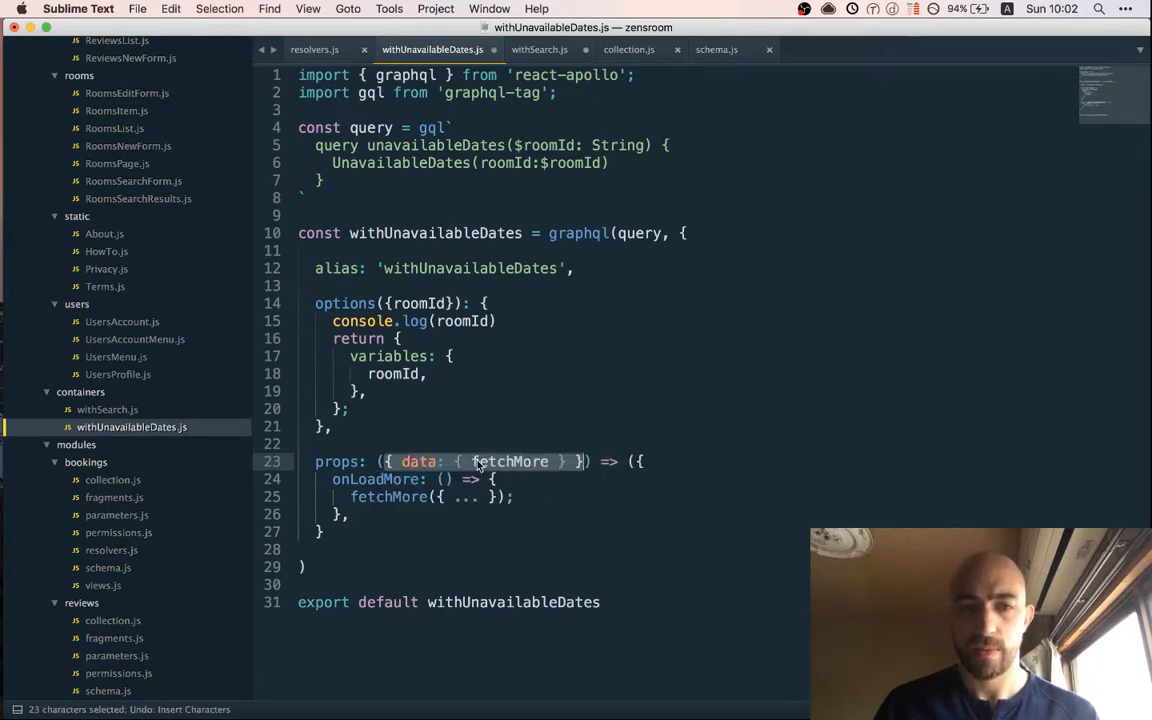
double_click(508, 460)
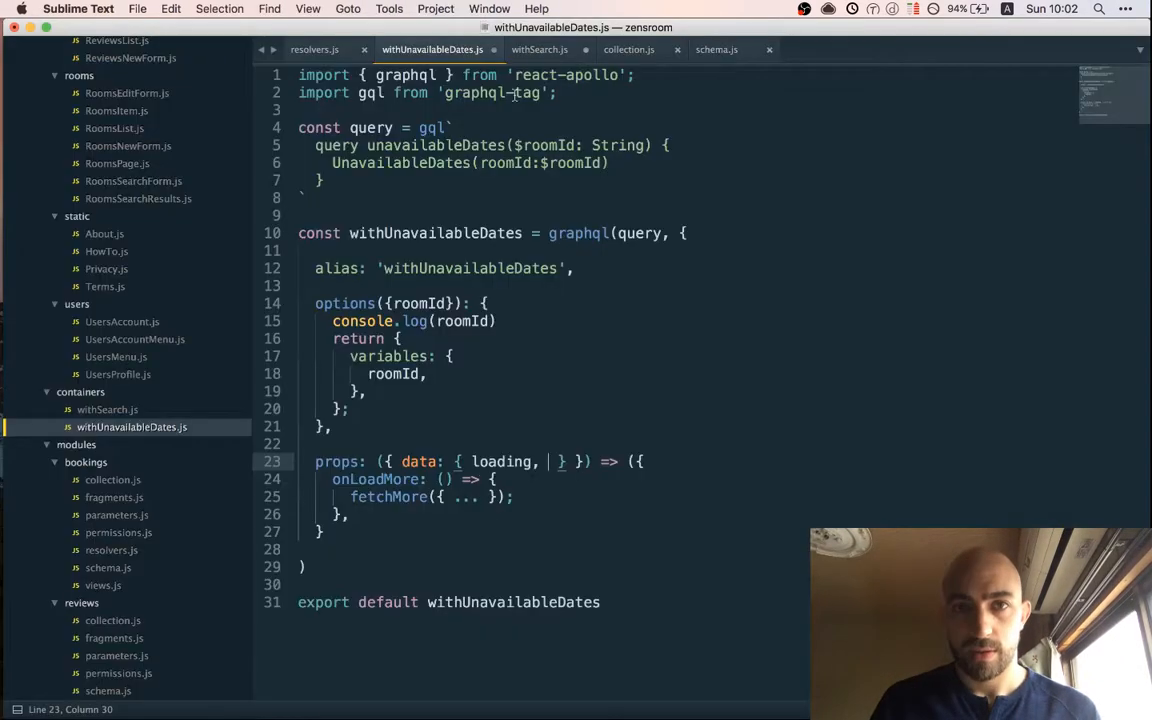
left_click(538, 48)
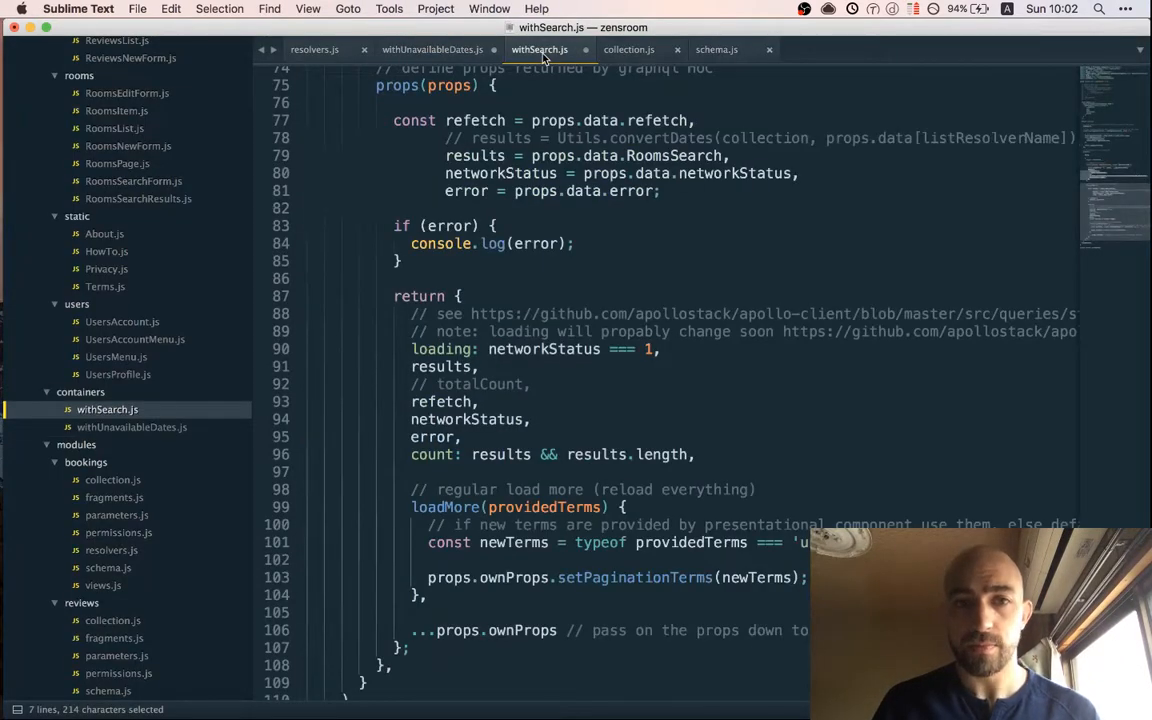
left_click(432, 48)
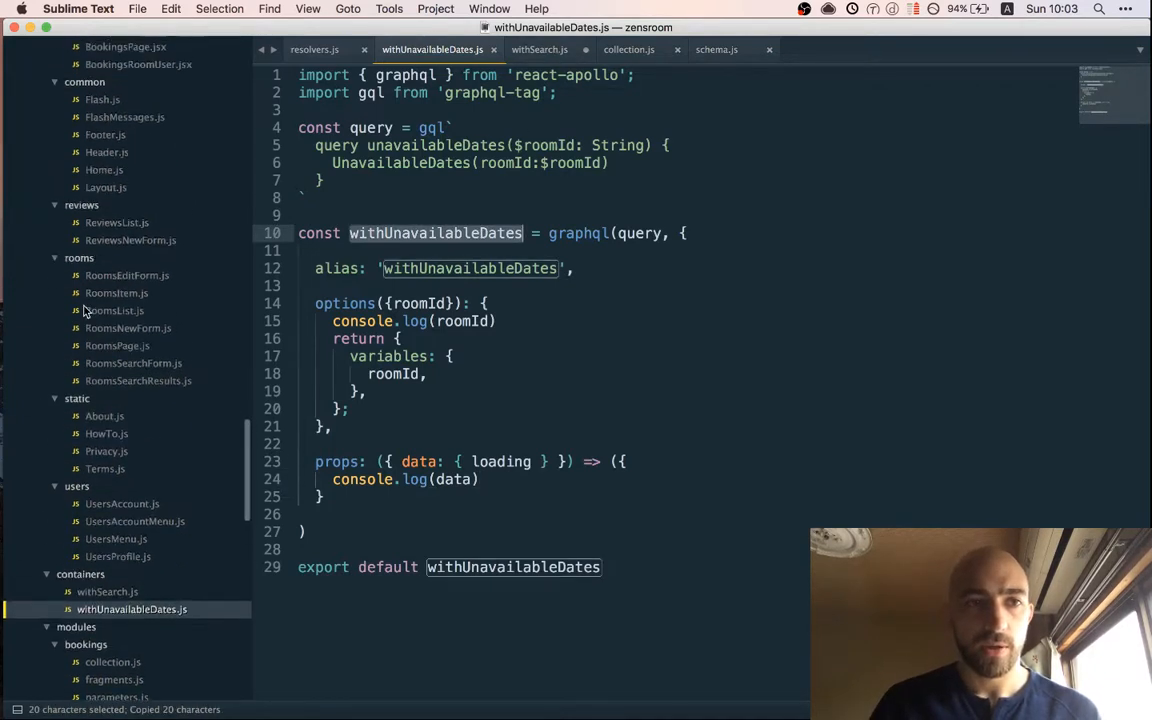
Import withUnavailableDates from '../../containers/withUnavailableDates' into BookingsNewForm.jsx's compose chain and save
scroll("up", 3)
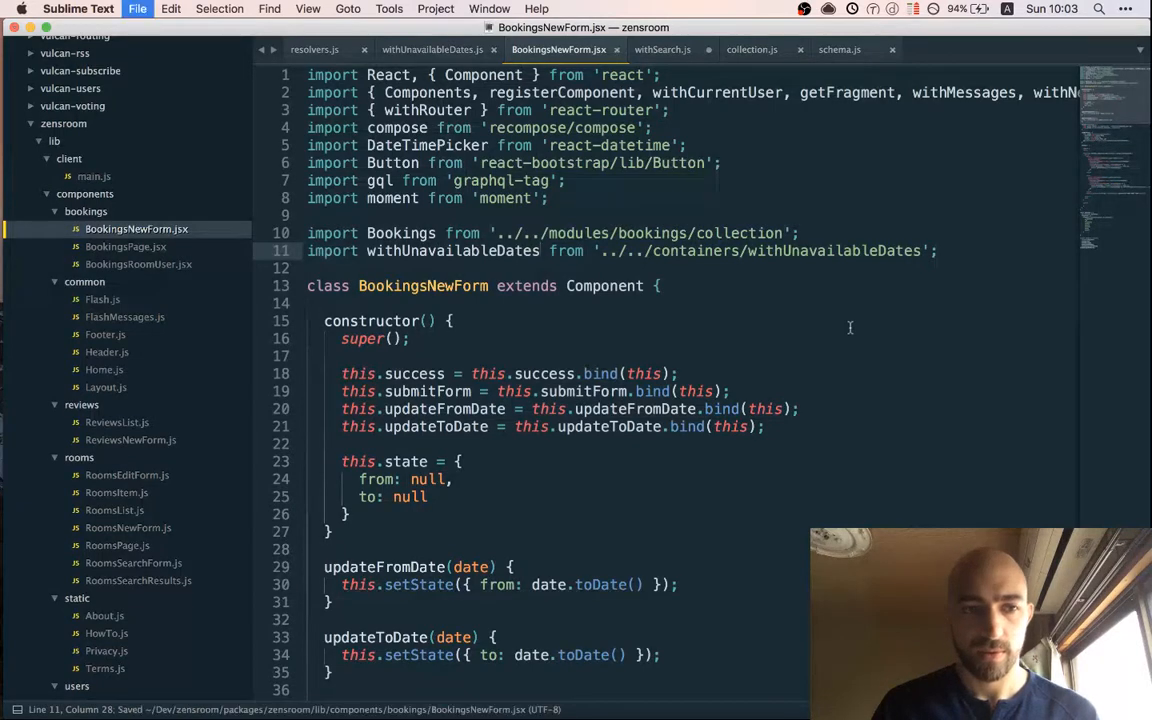
scroll("down", 3)
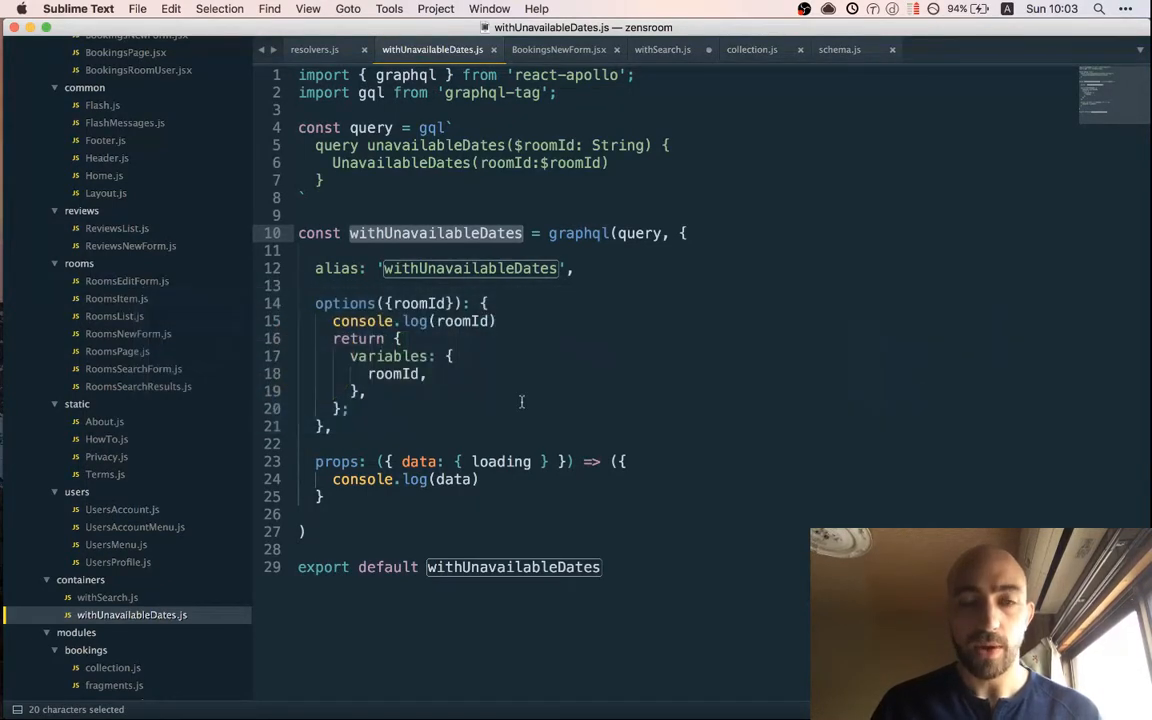
mouse_move(418, 320)
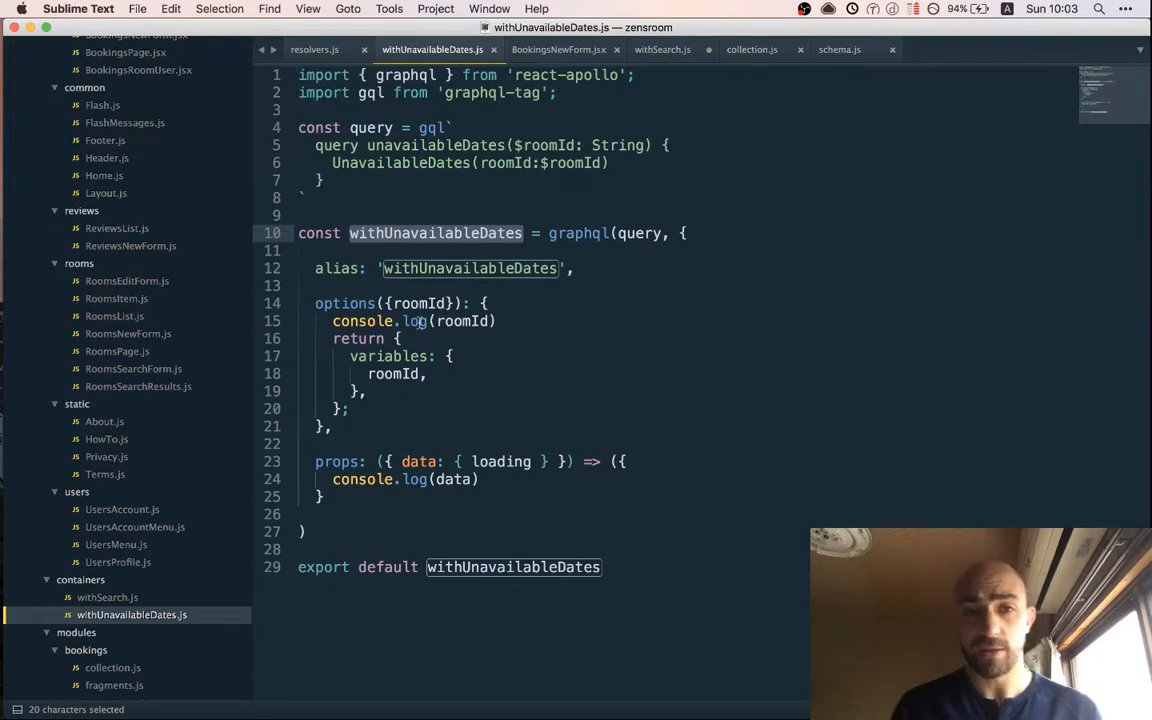
left_click(558, 48)
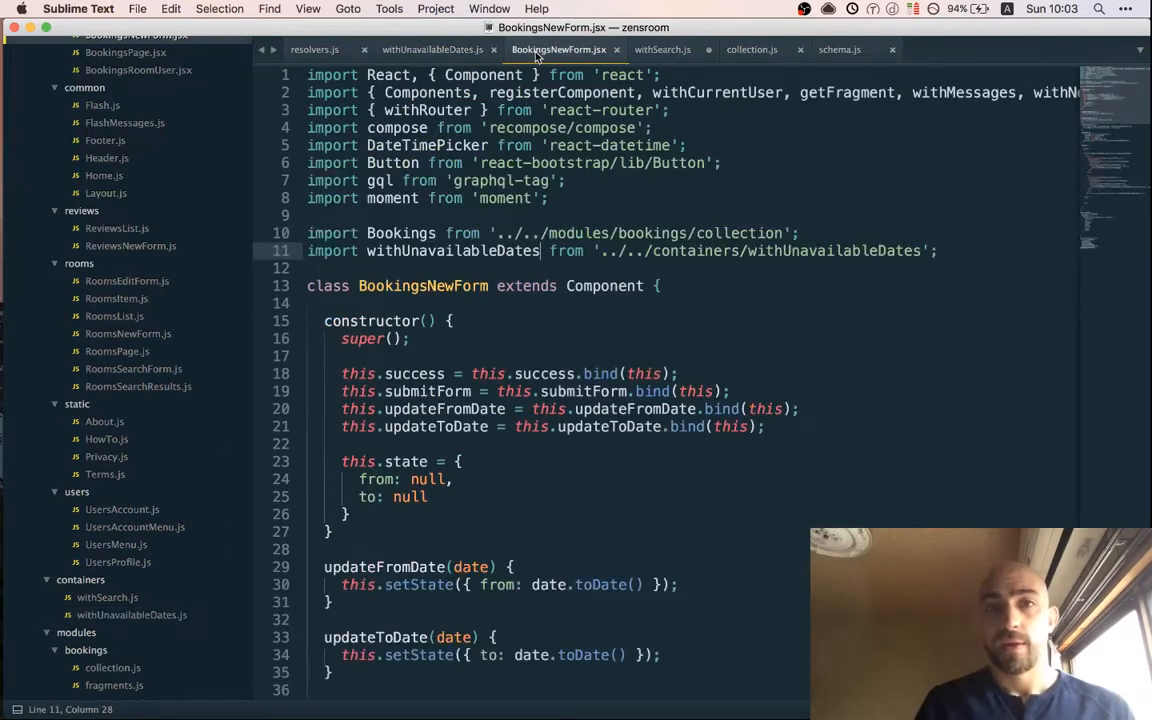
scroll("down", 3)
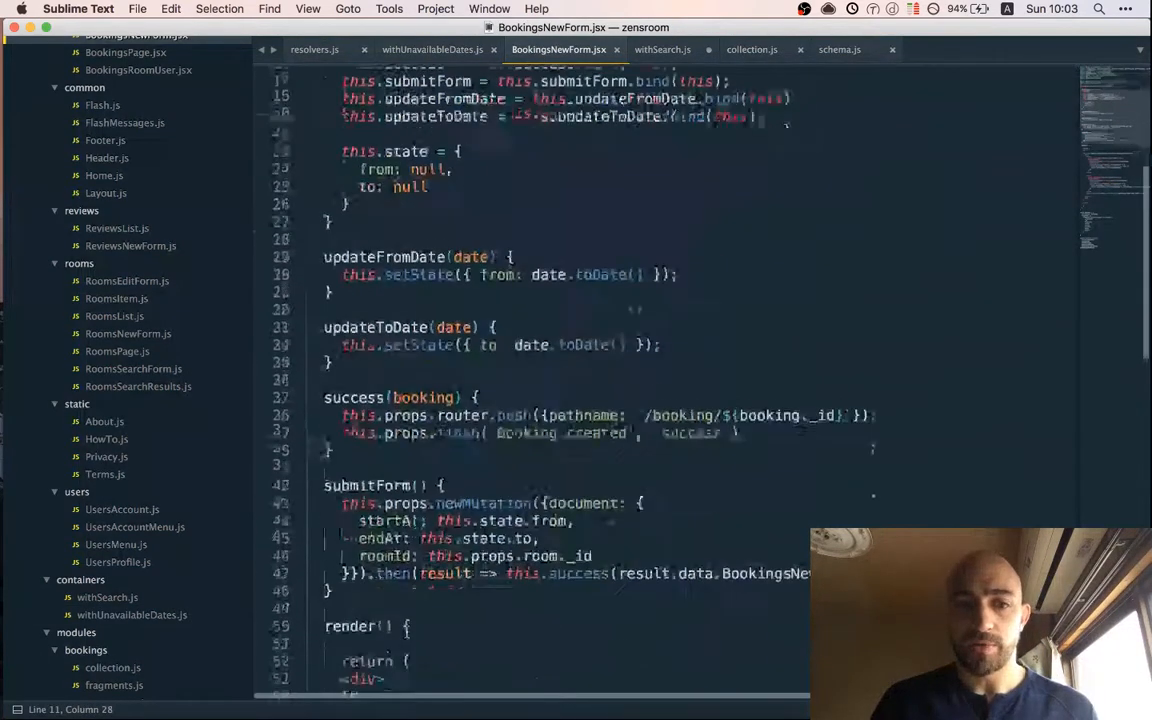
scroll("down", 3)
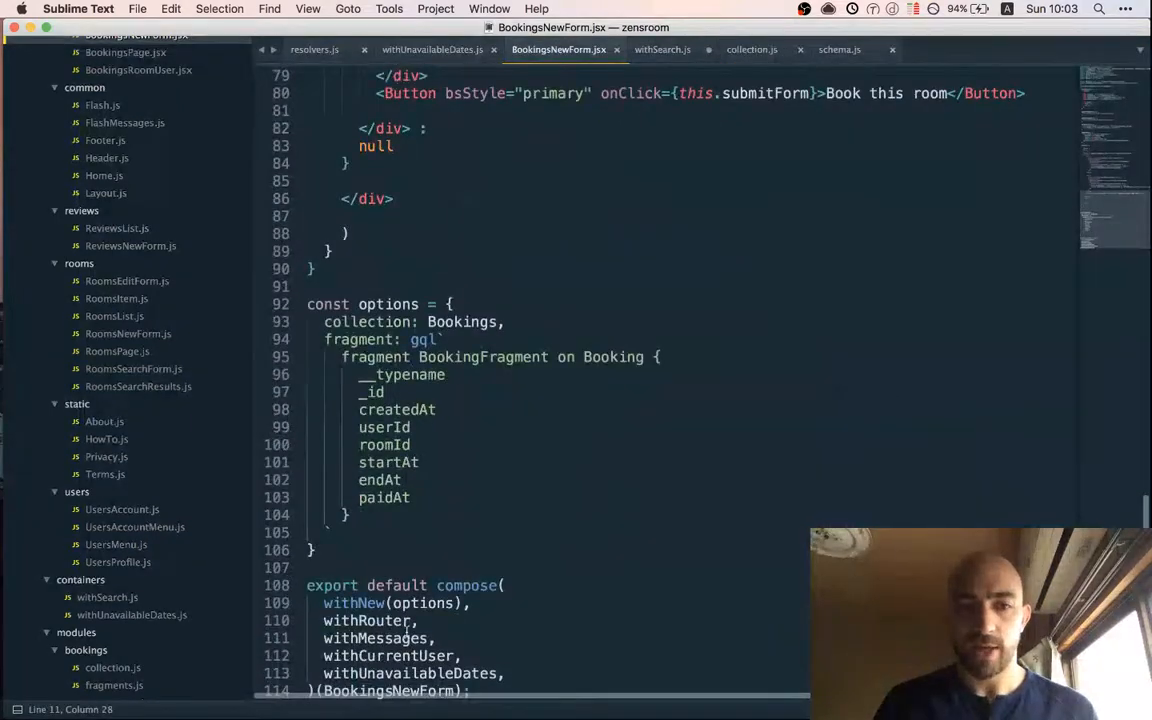
scroll("up", 3)
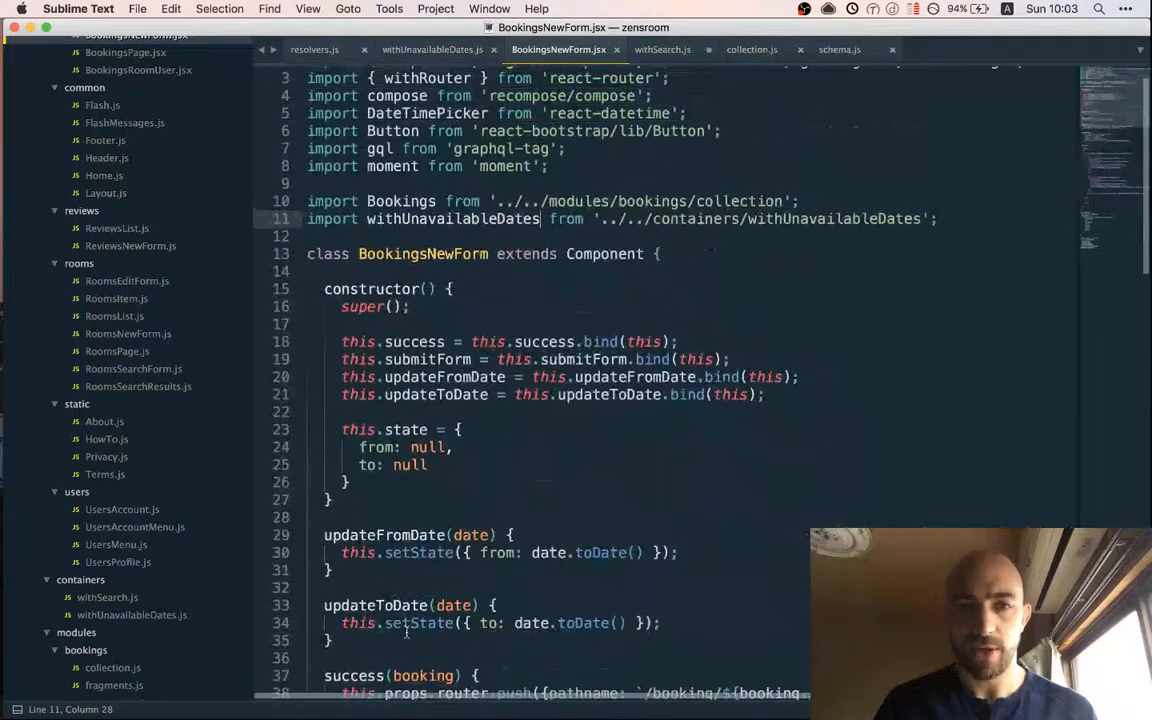
scroll("up", 3)
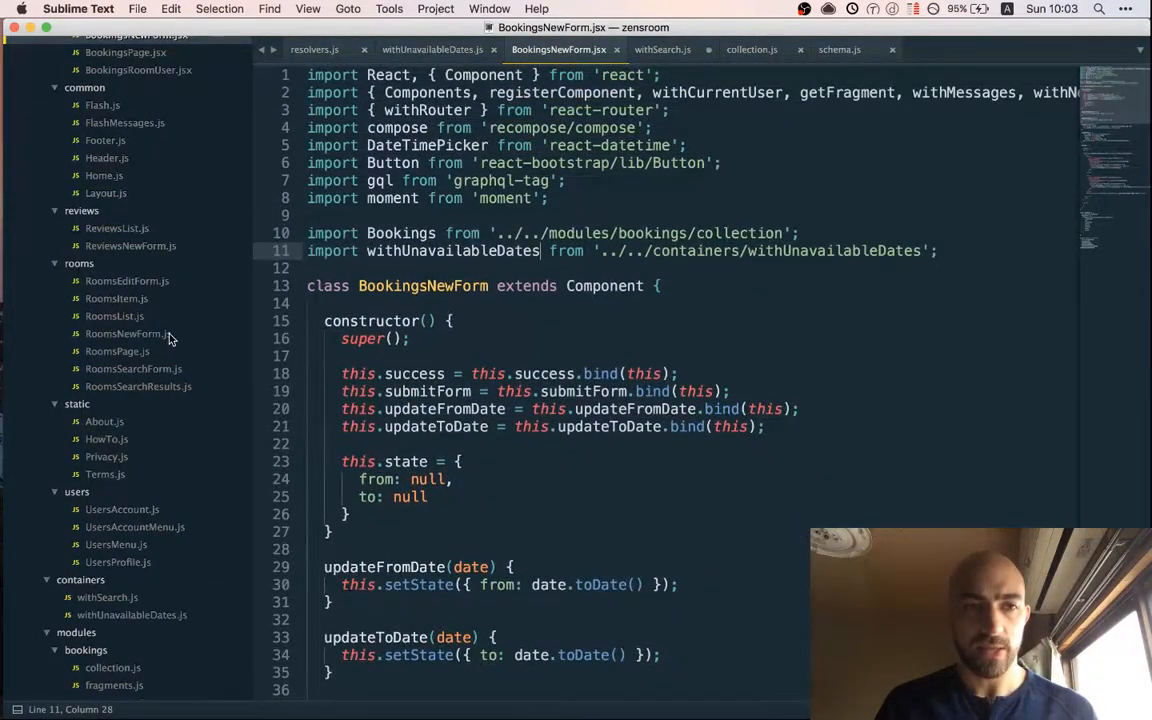
Open RoomsPage.js and inspect where the booking form receives its room prop
left_click(116, 352)
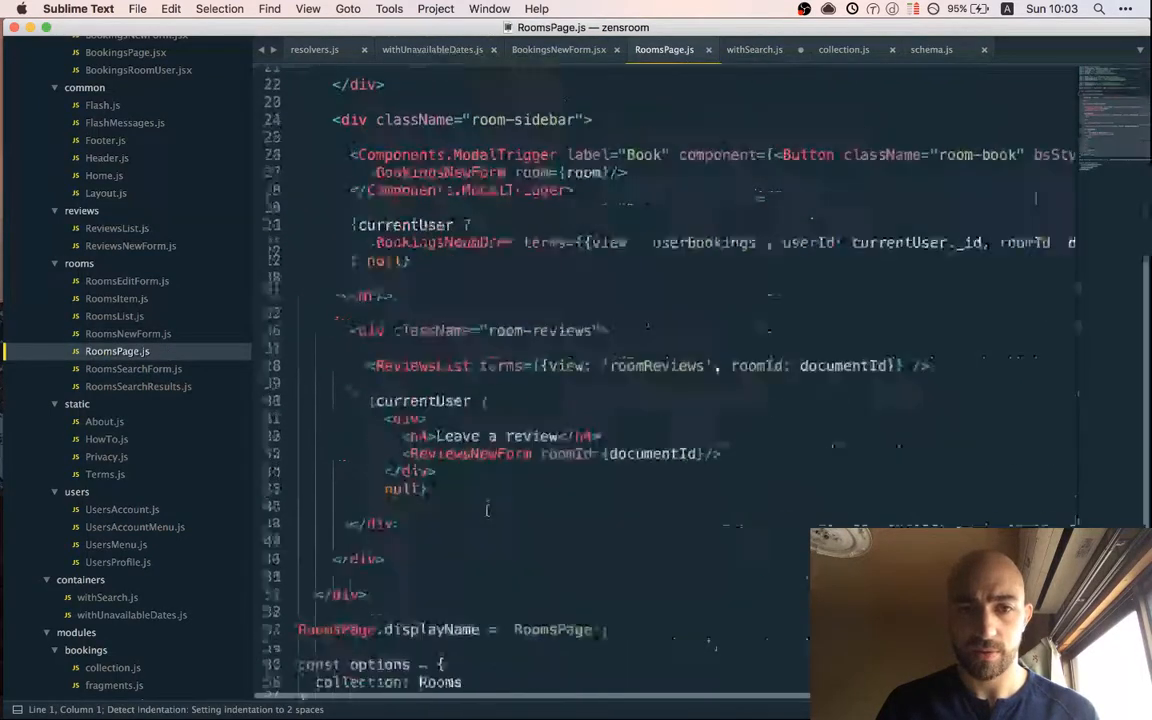
scroll("up", 3)
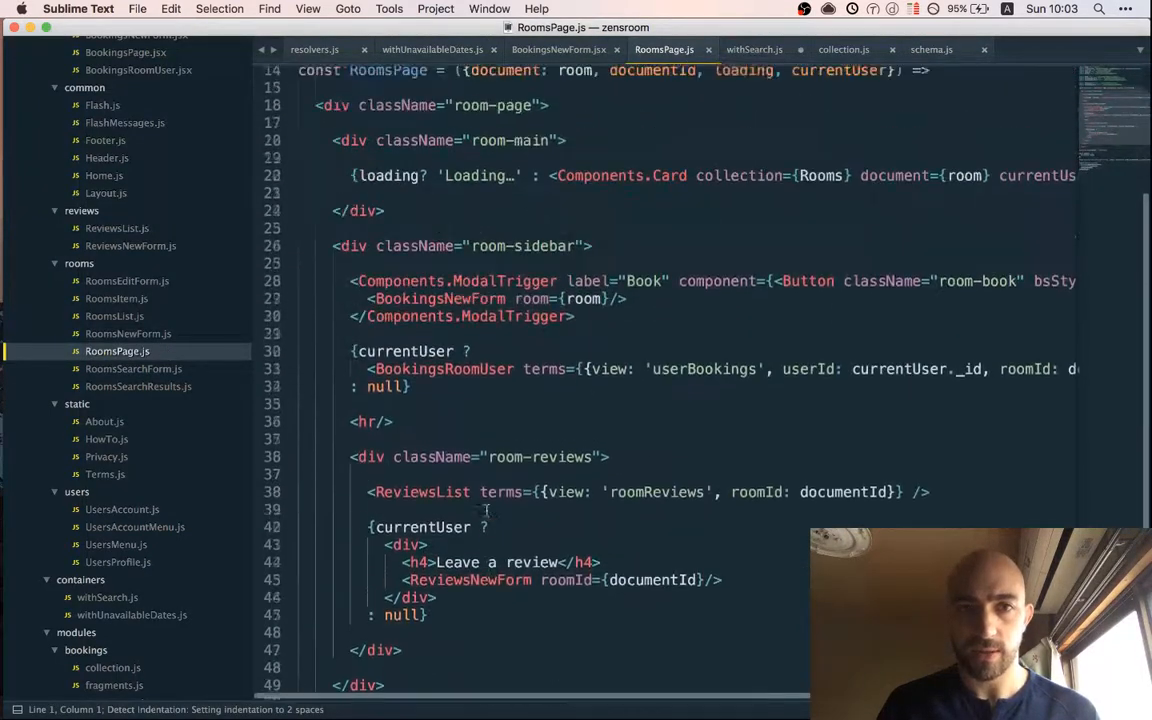
scroll("up", 3)
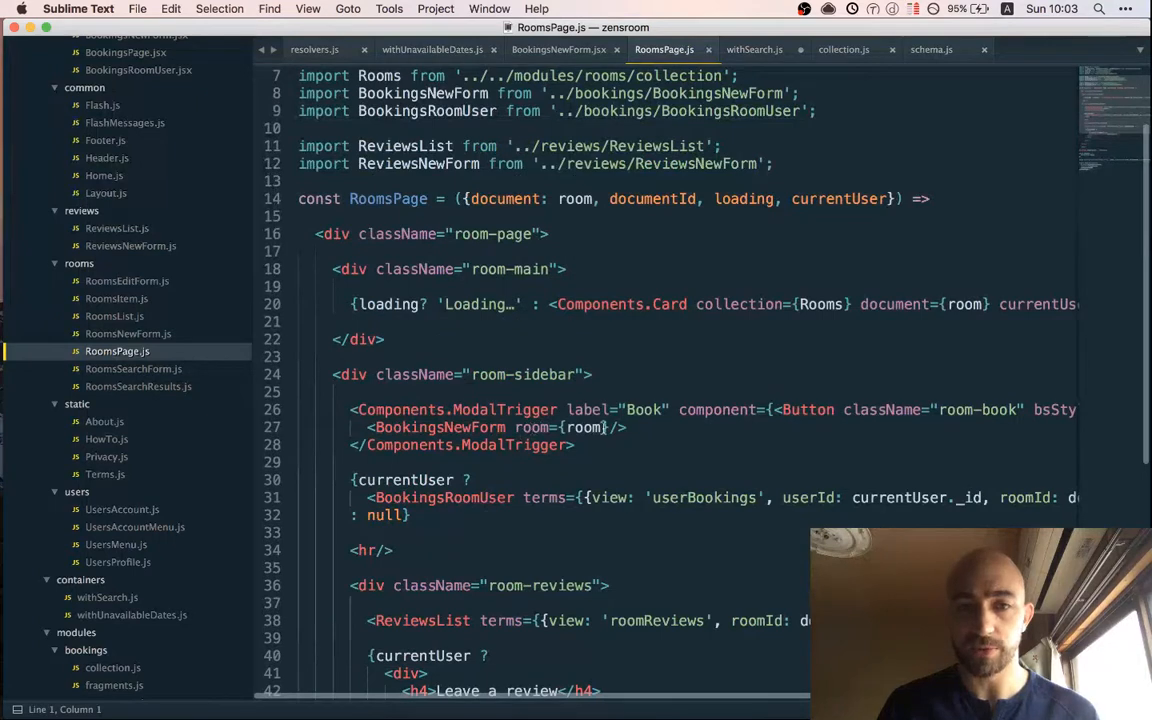
left_click(604, 428)
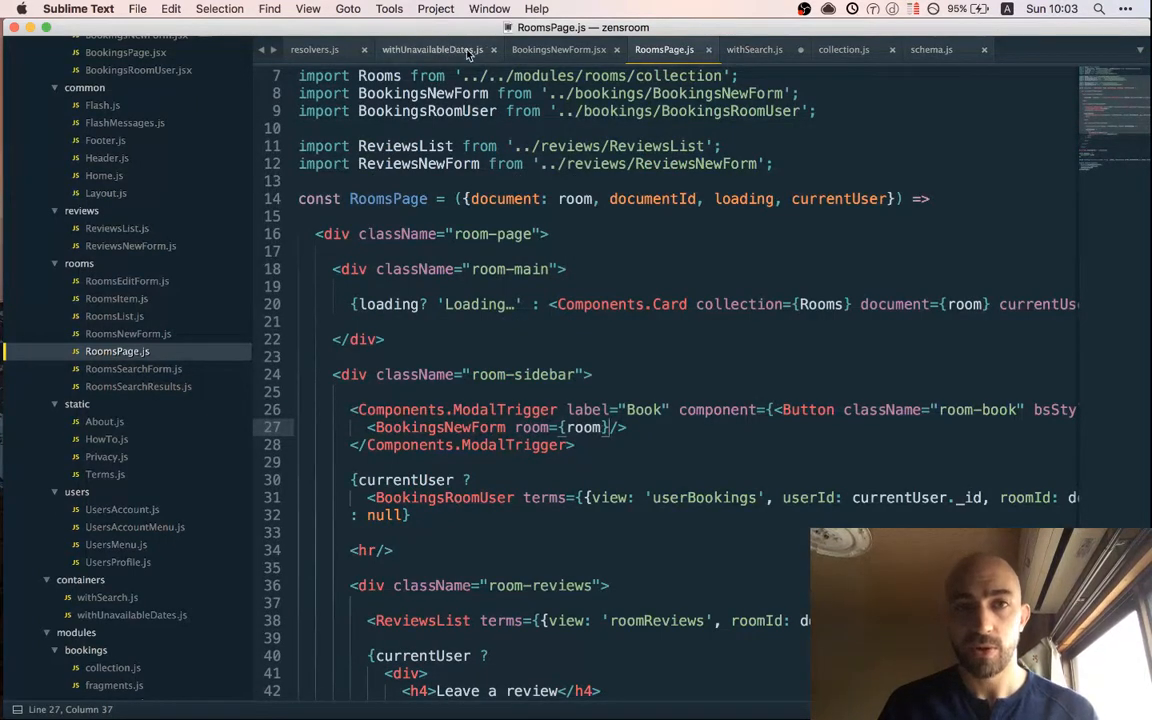
Change options({roomId}) to options({room}), log room and send roomId: room._id as the variable
left_click(432, 48)
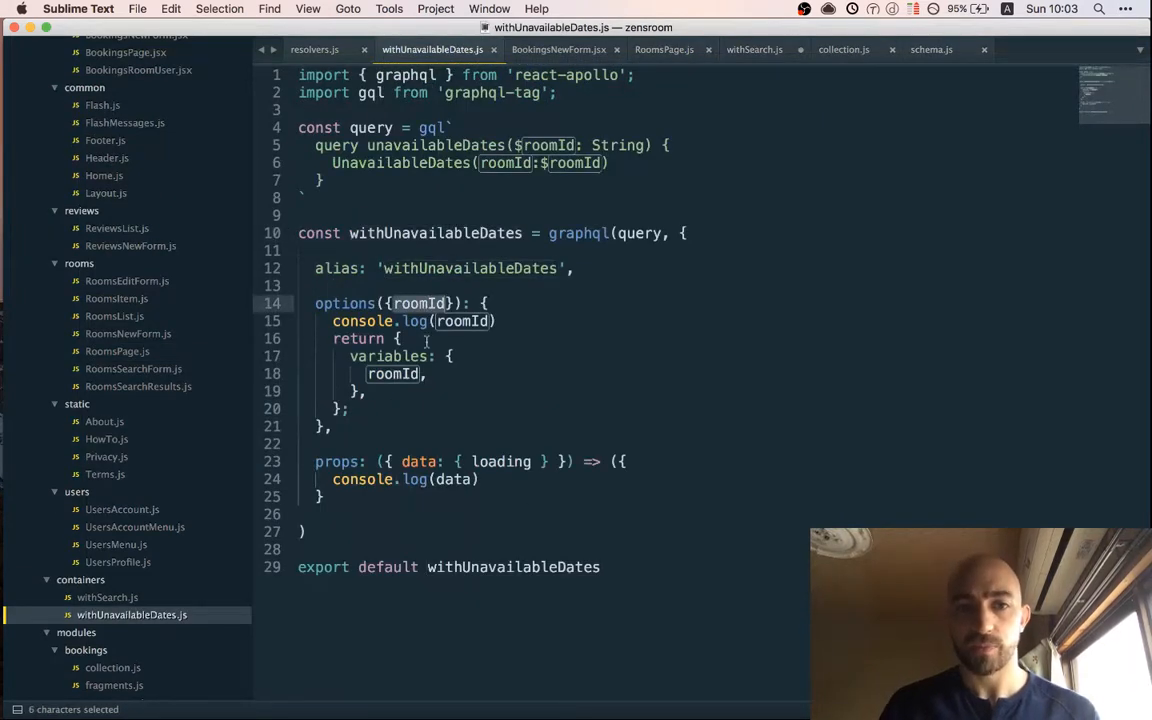
type("r")
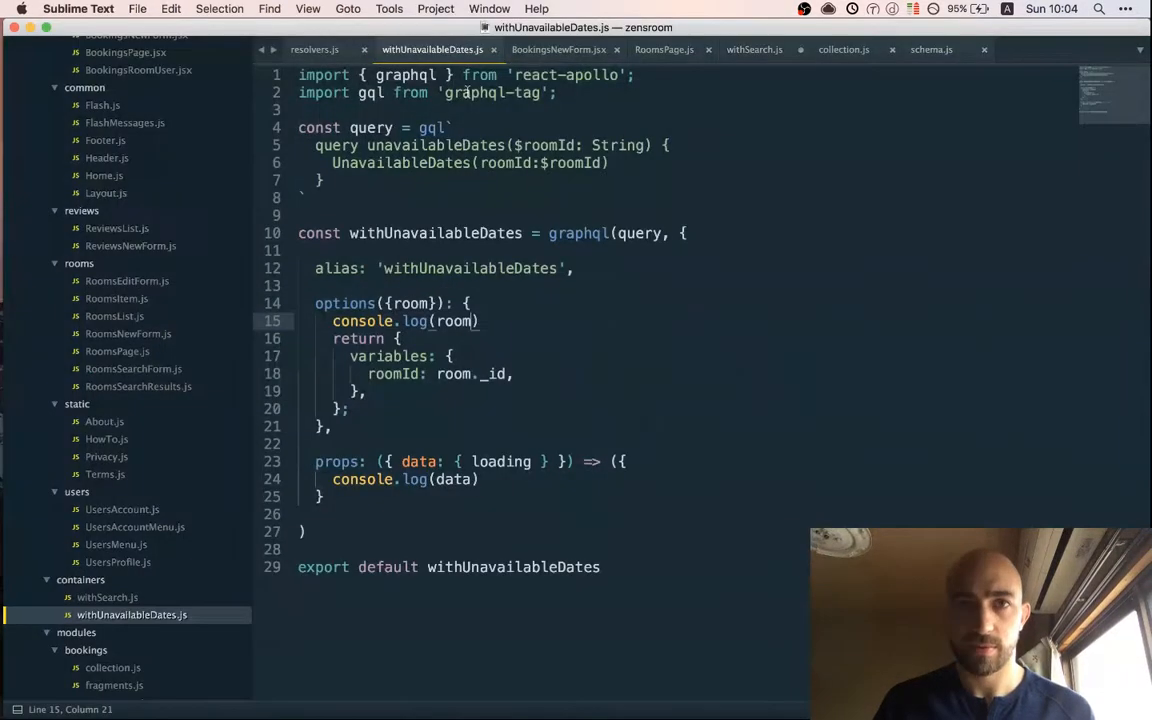
left_click(558, 48)
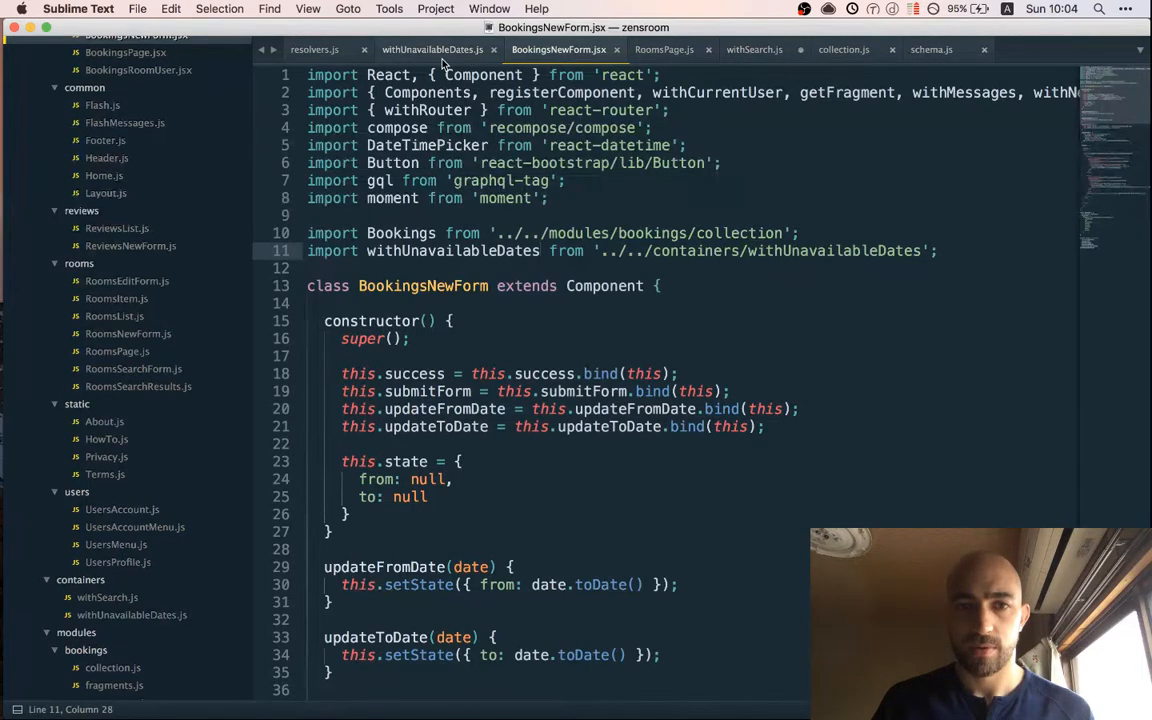
left_click(552, 48)
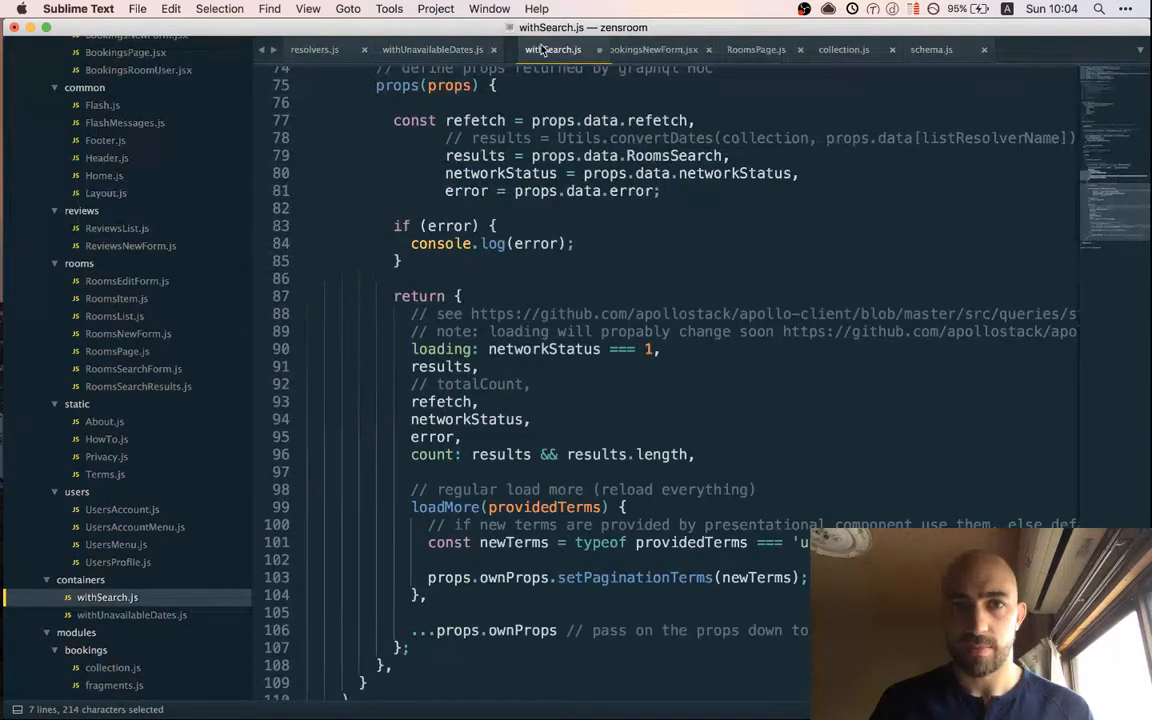
scroll("up", 3)
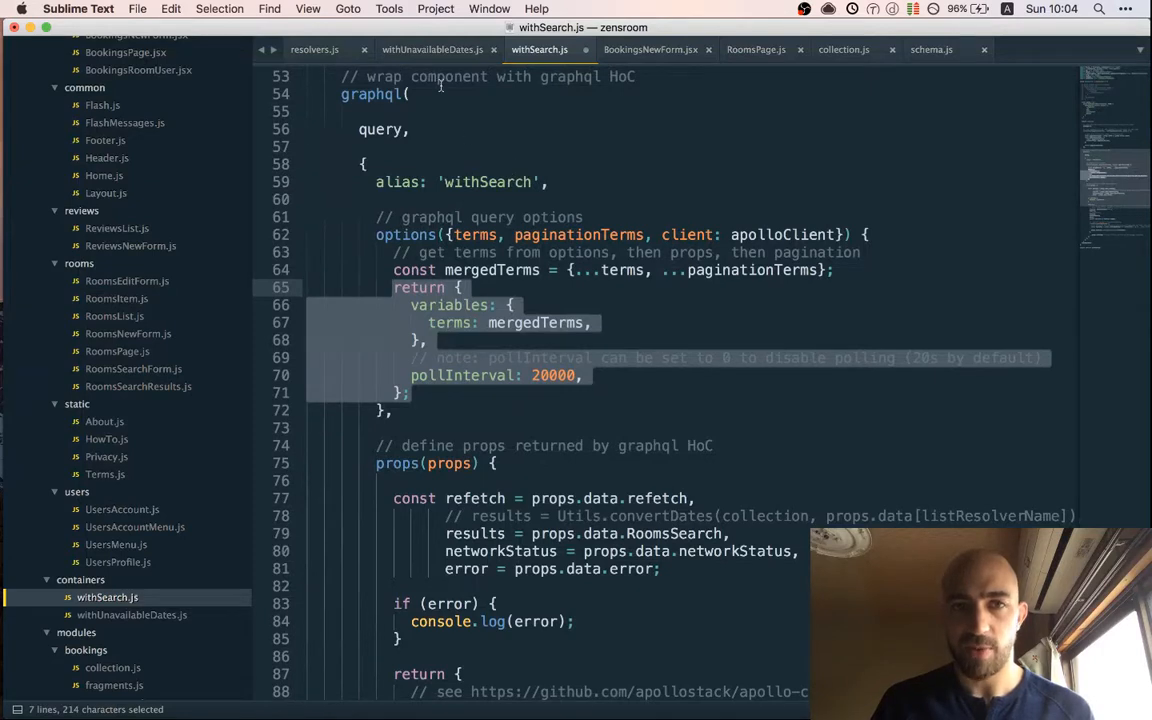
left_click(432, 48)
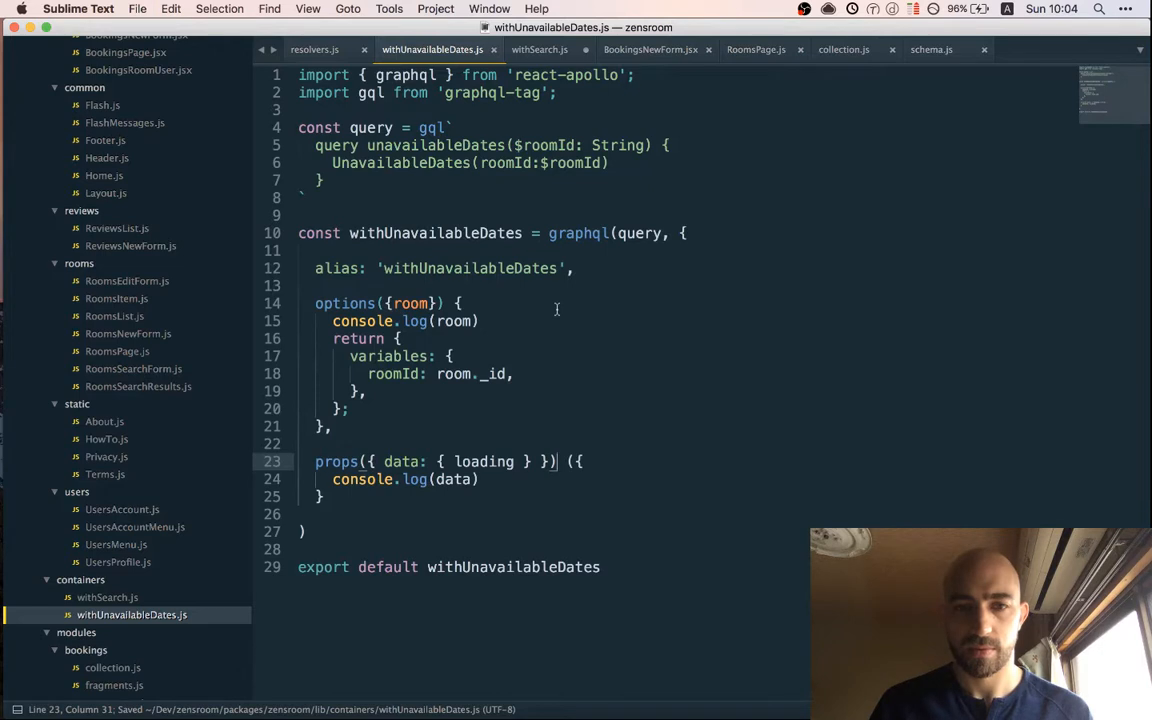
left_click(540, 48)
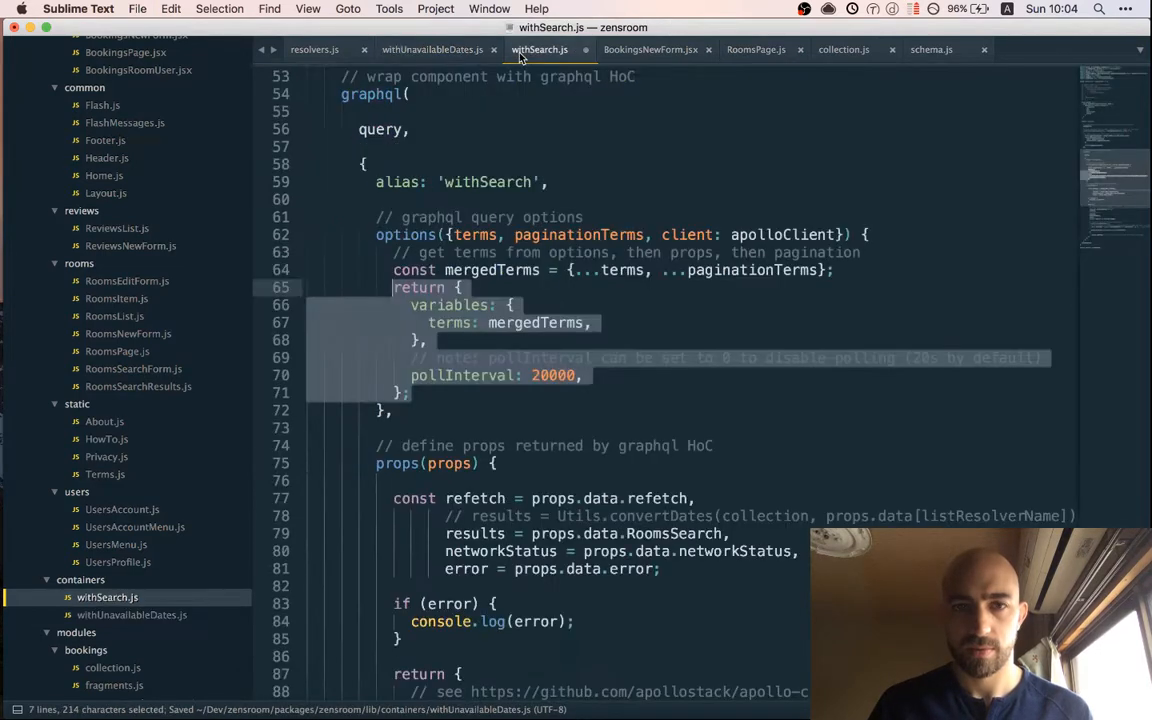
left_click(432, 48)
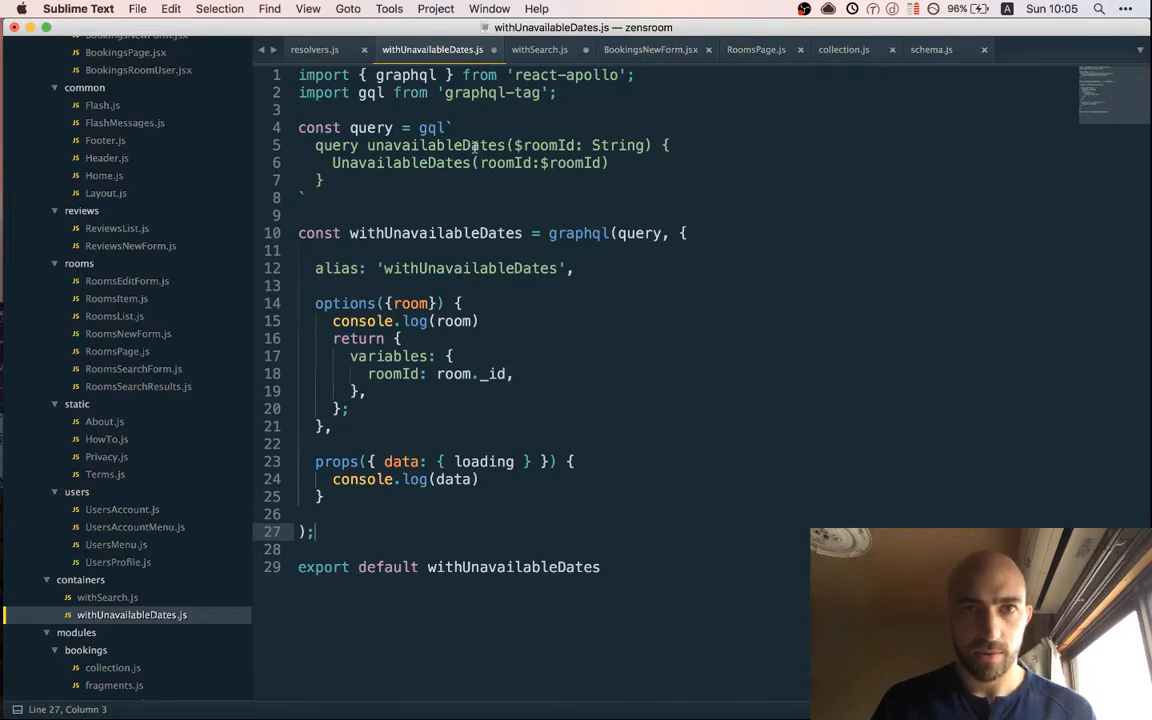
left_click(560, 48)
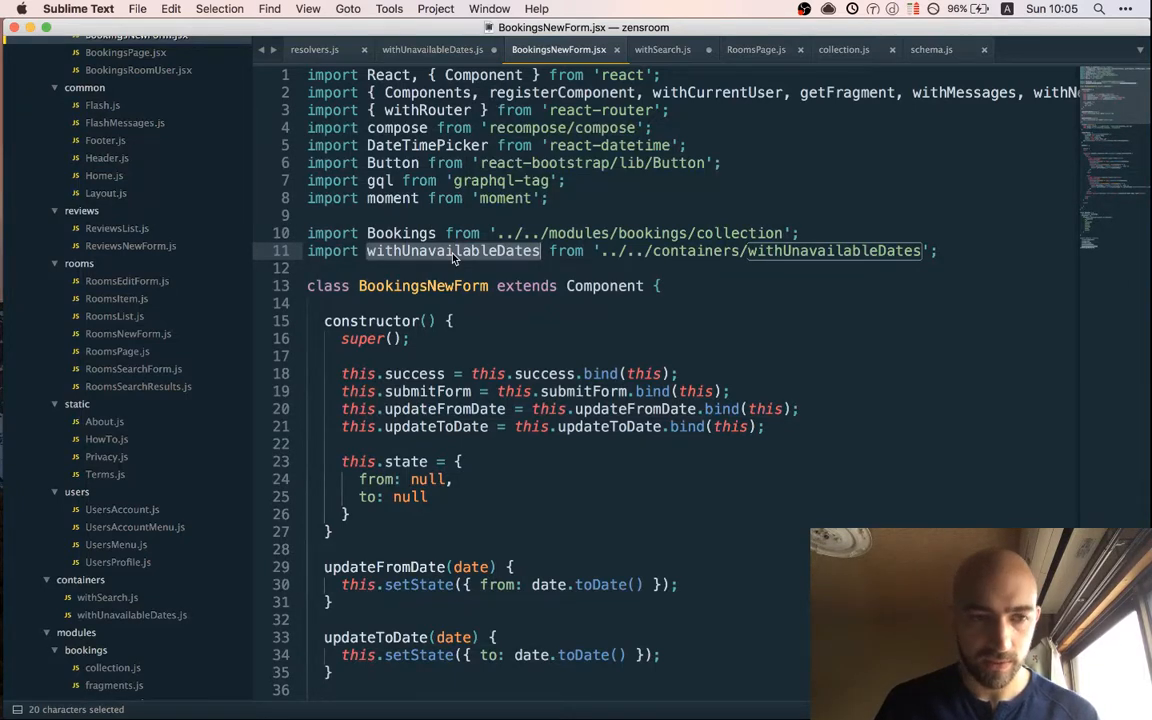
scroll("down", 3)
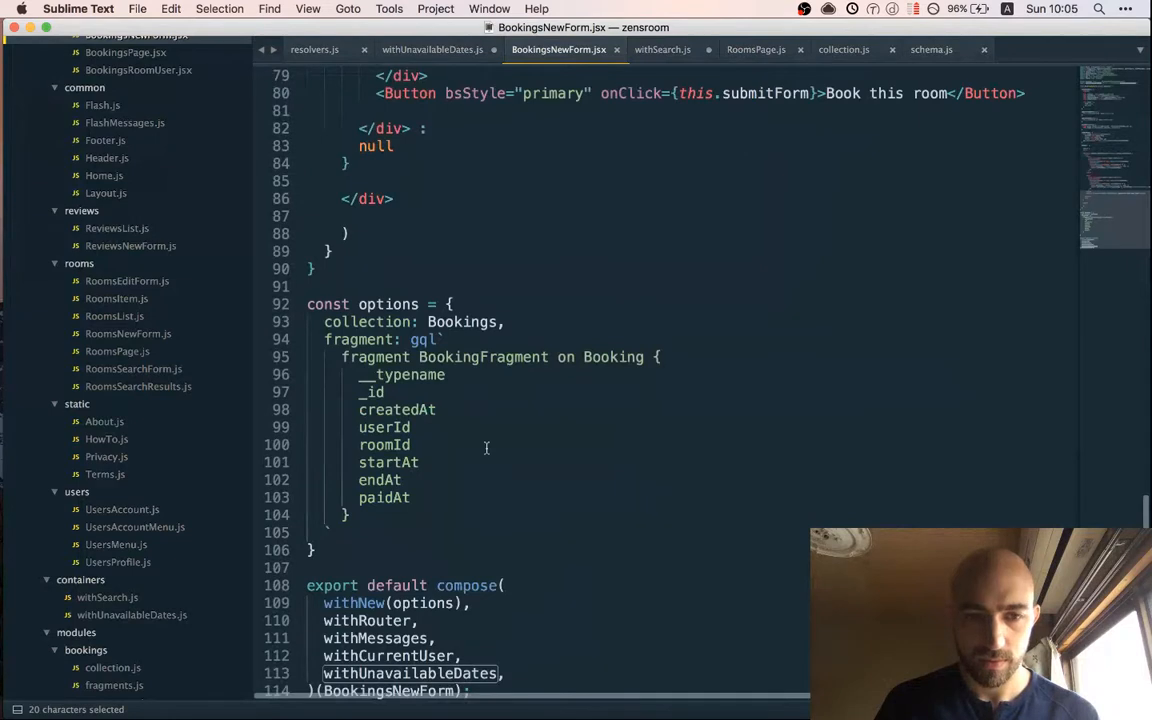
left_click(432, 48)
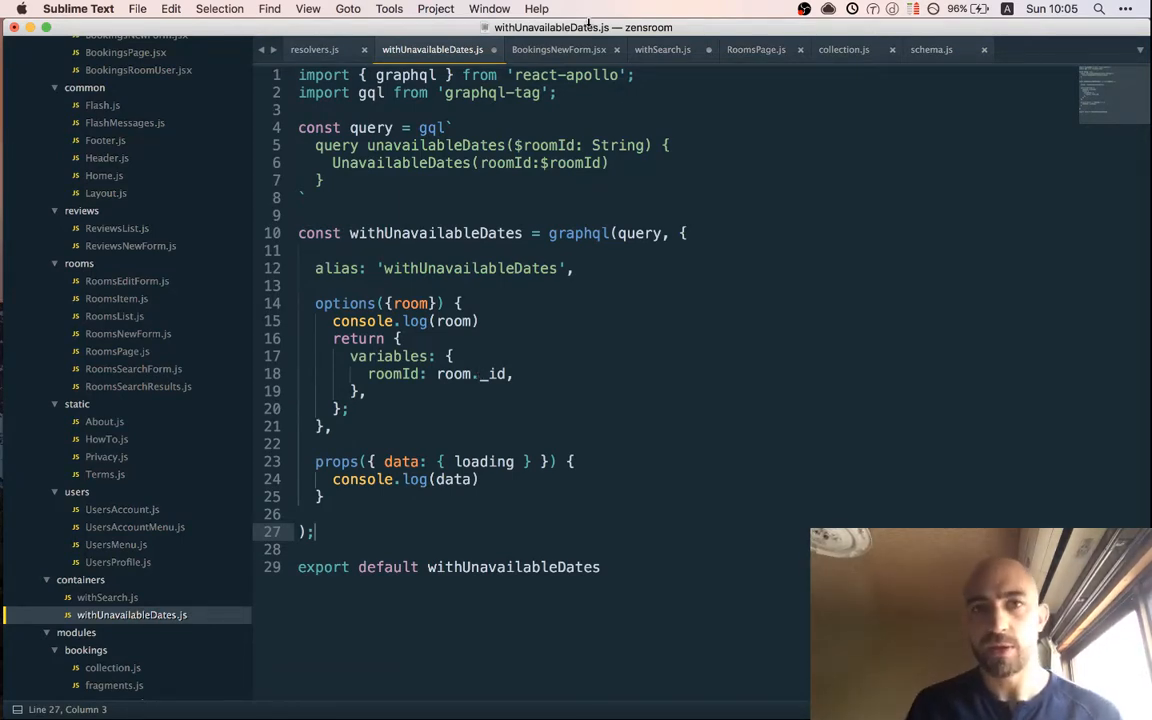
Add console.log(withUnavailableDates) above the BookingsNewForm class
left_click(558, 48)
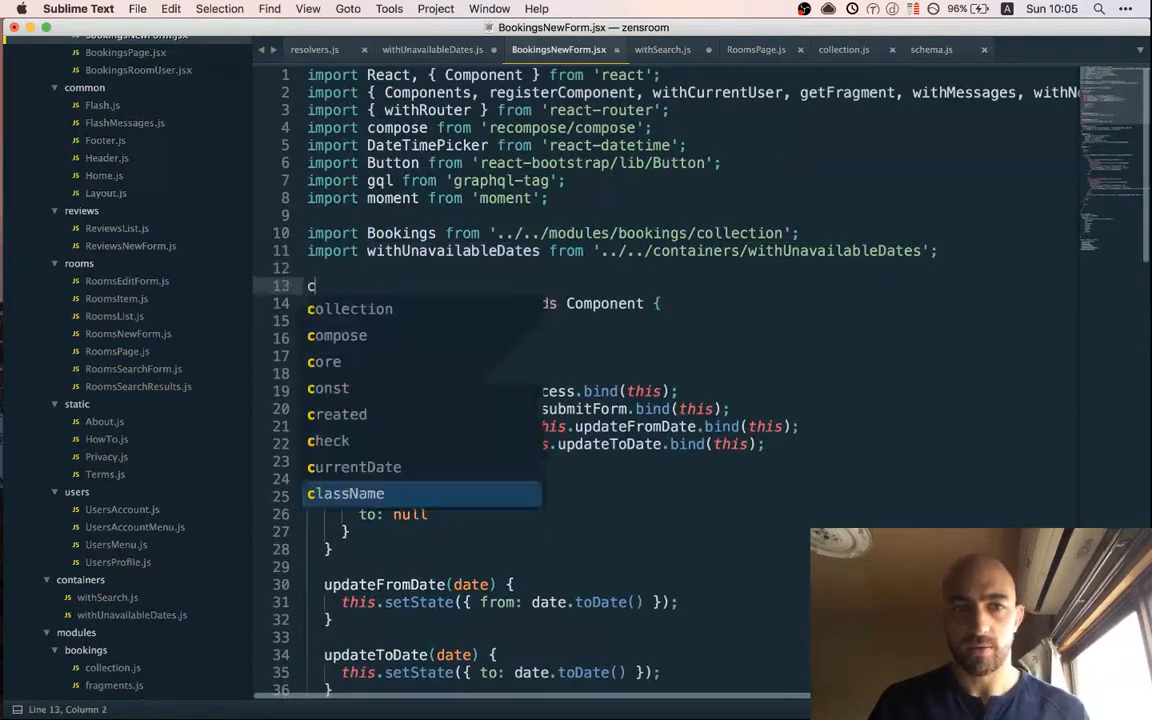
type("onsole.llog(")
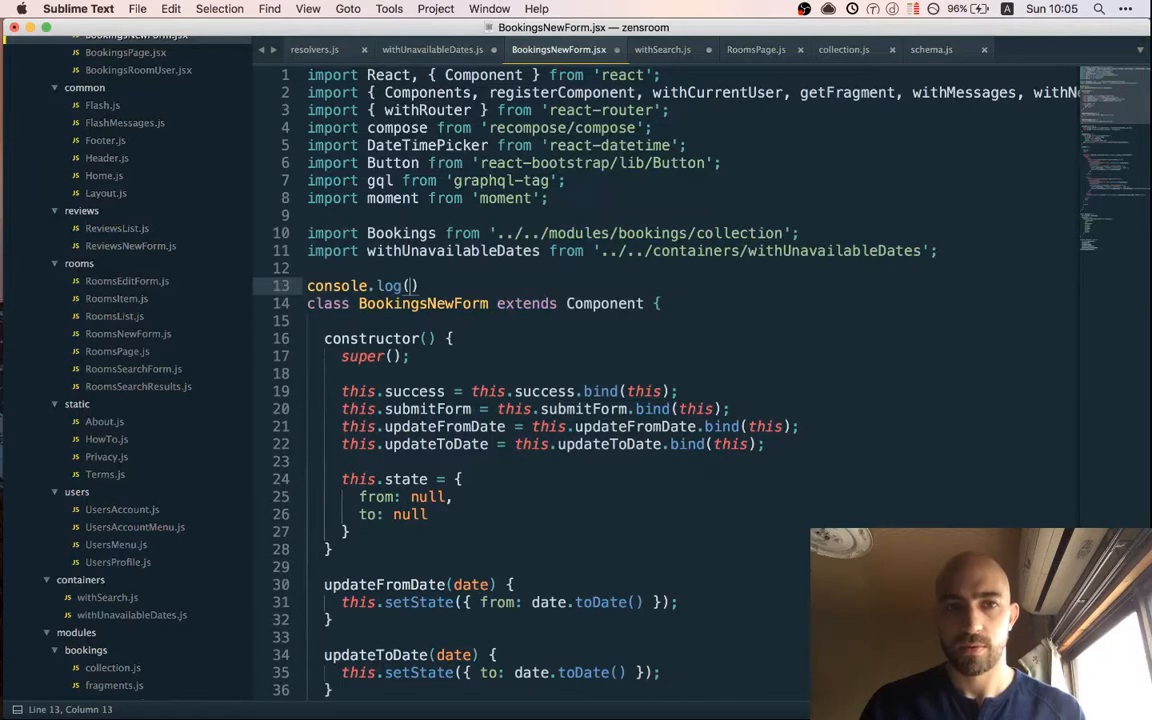
type("withUnavailableDates")
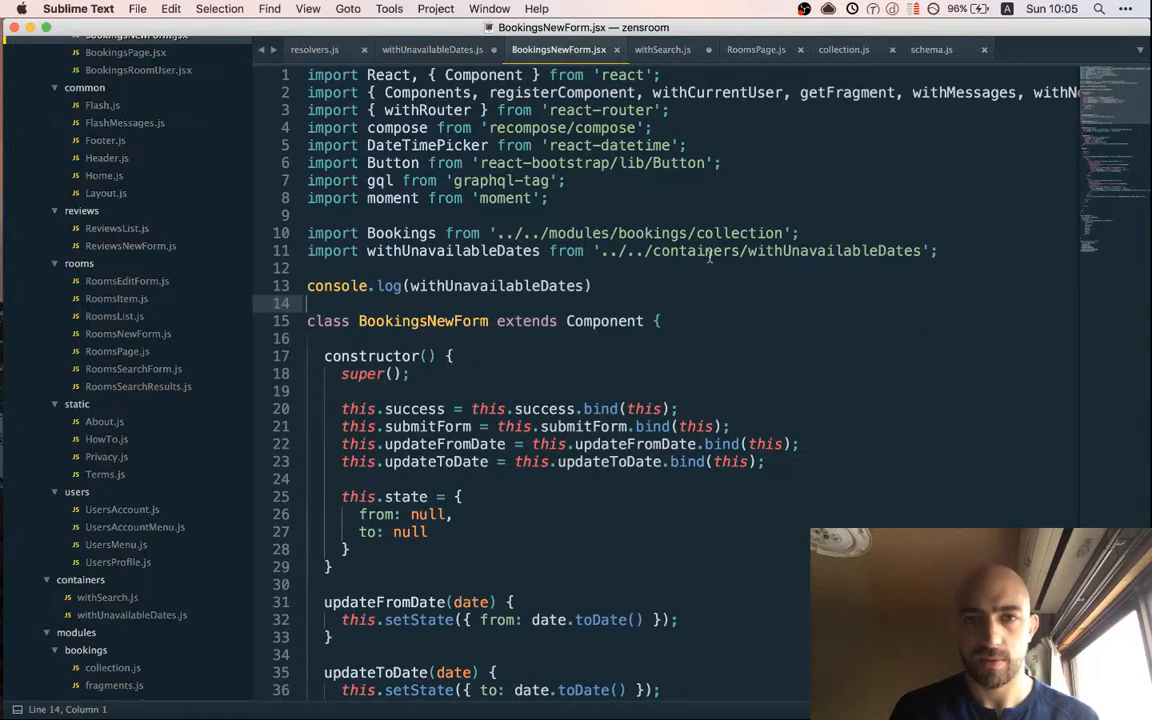
End withUnavailableDates.js's export default line with a semicolon and save
left_click(432, 48)
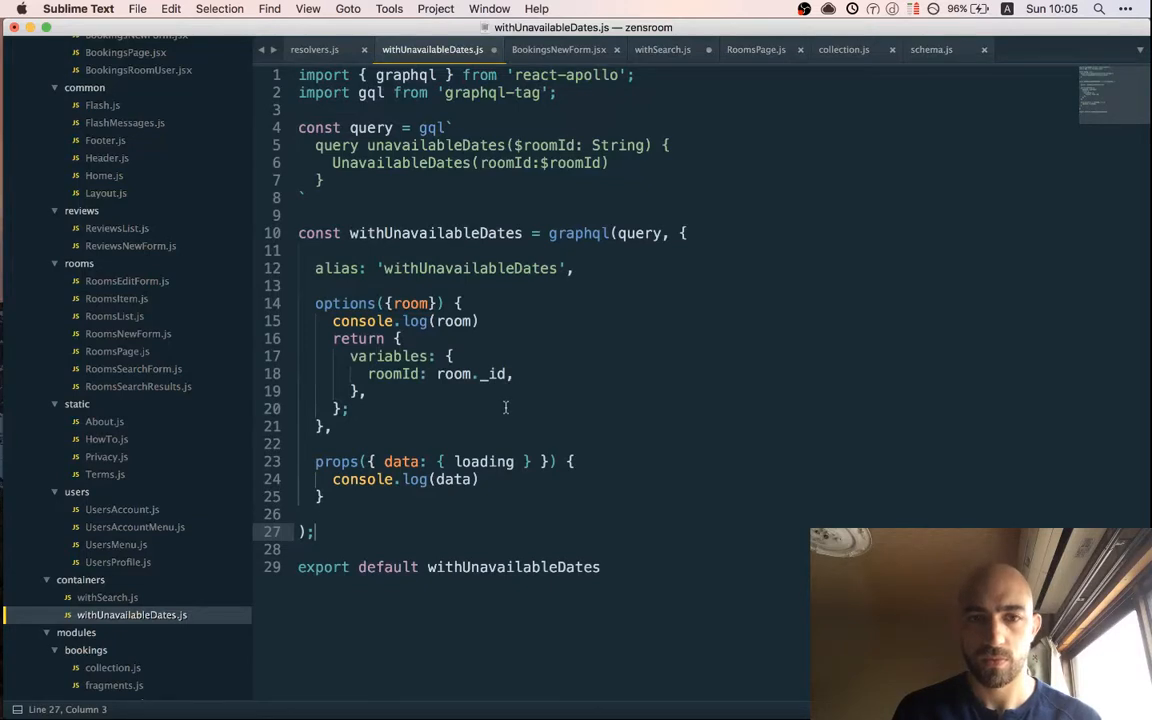
left_click(600, 568)
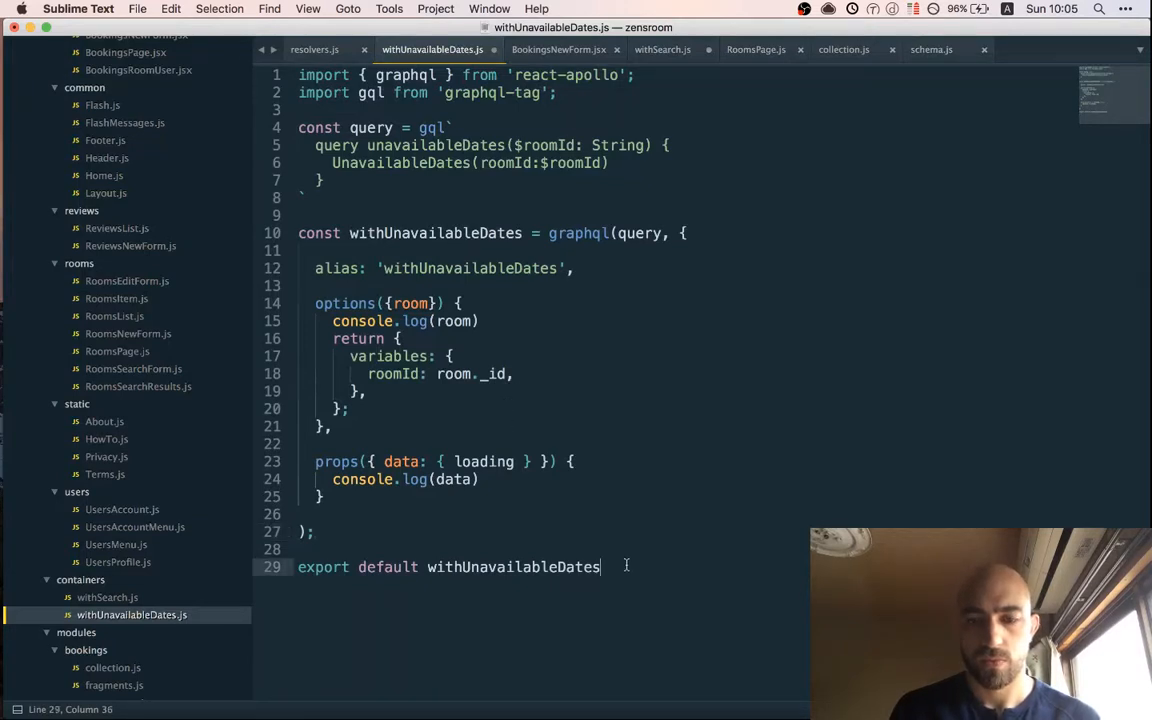
type(";")
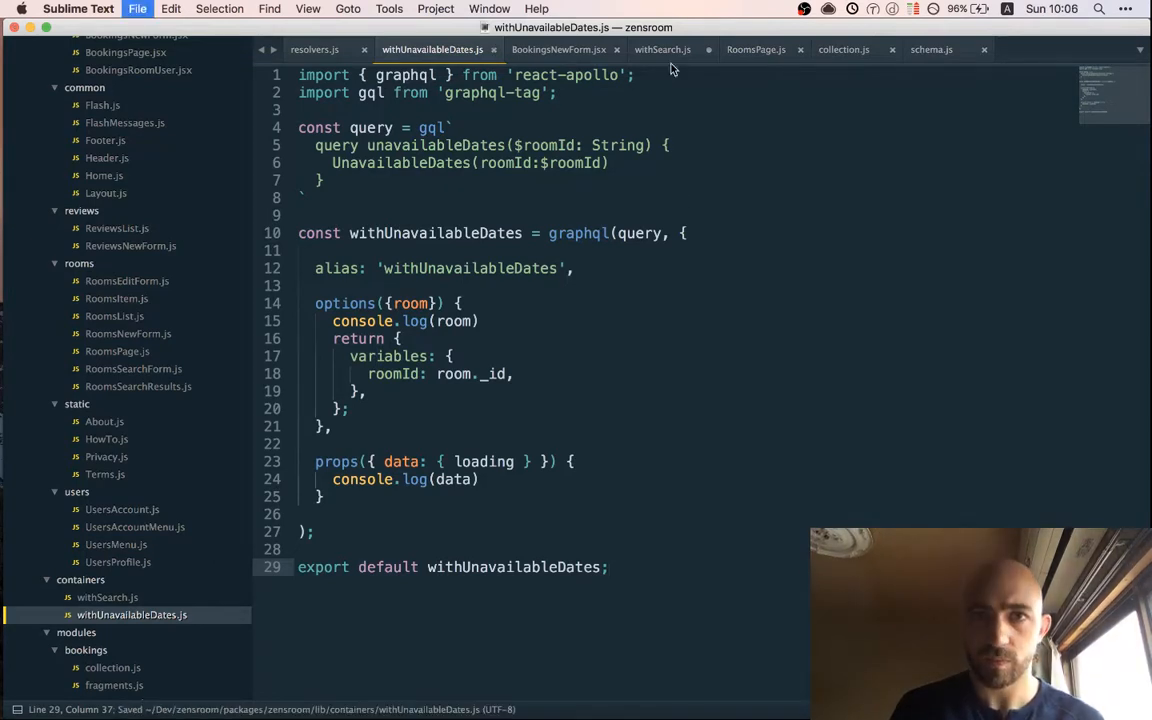
left_click(540, 48)
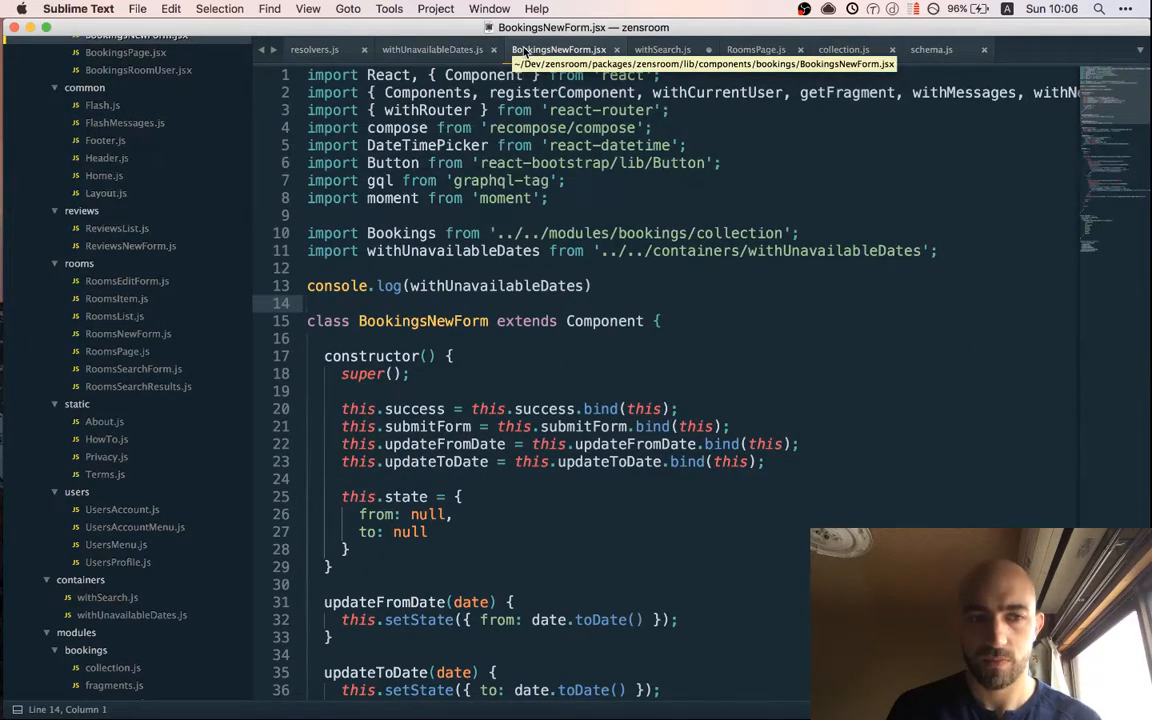
left_click(432, 48)
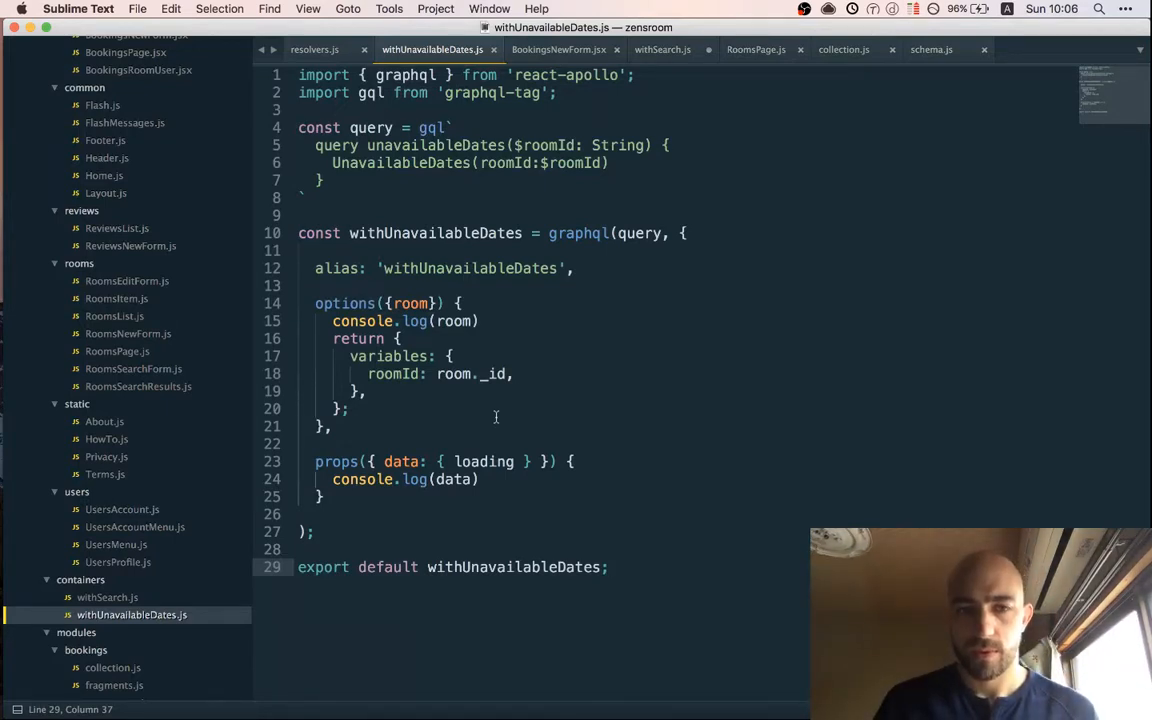
mouse_move(436, 590)
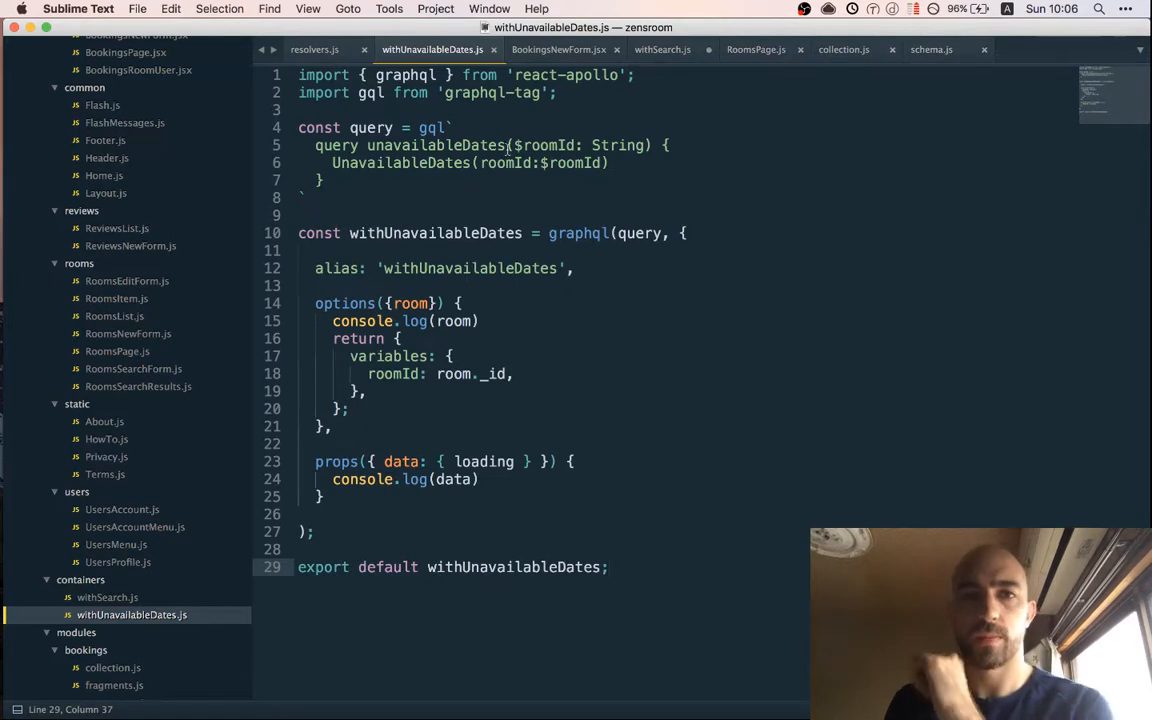
Review the withSearch.js container, scrolling through its graphql wrapper code
left_click(540, 48)
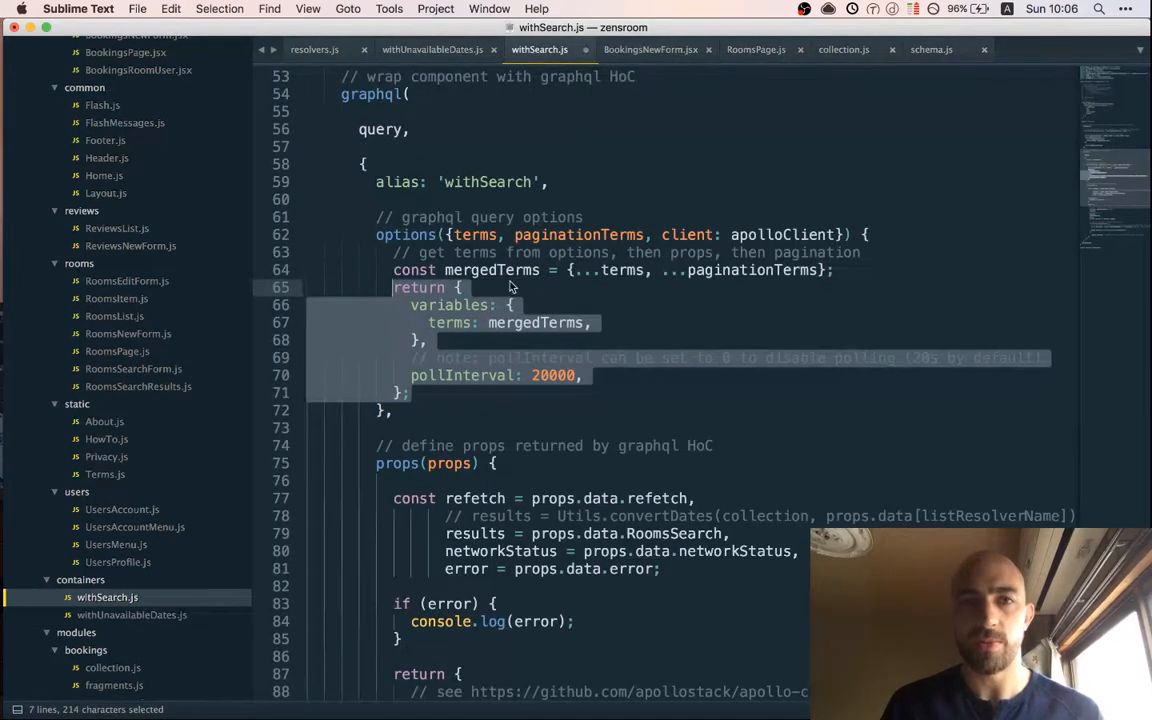
scroll("up", 3)
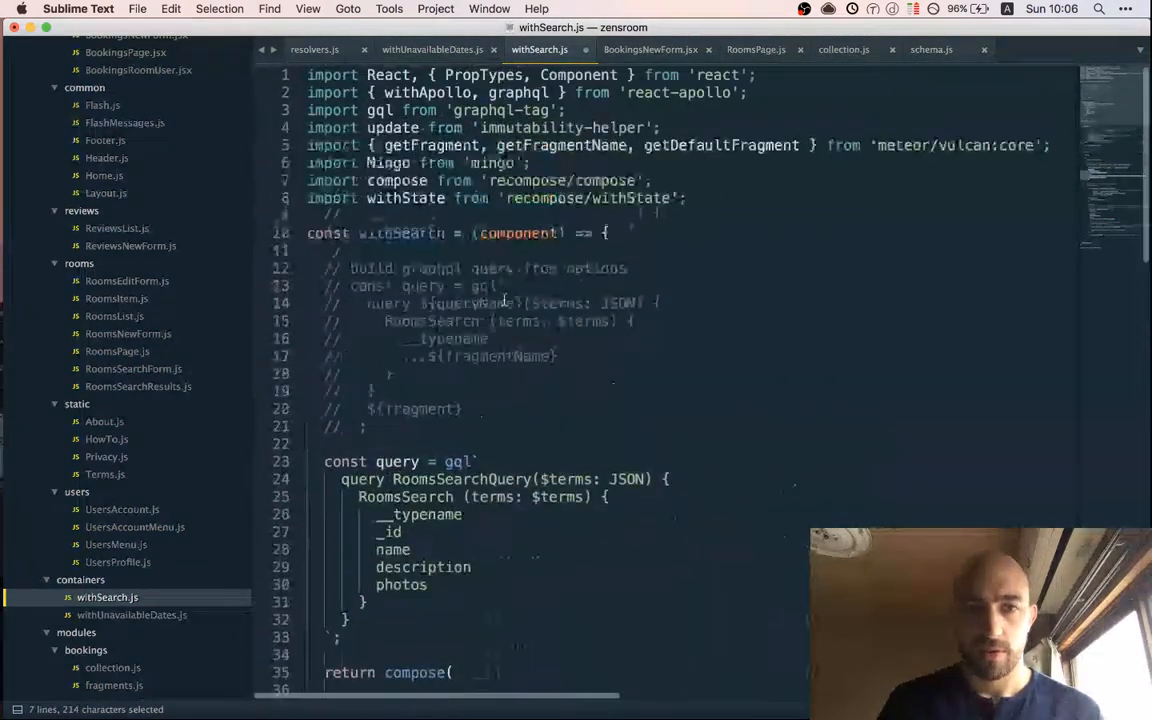
scroll("down", 3)
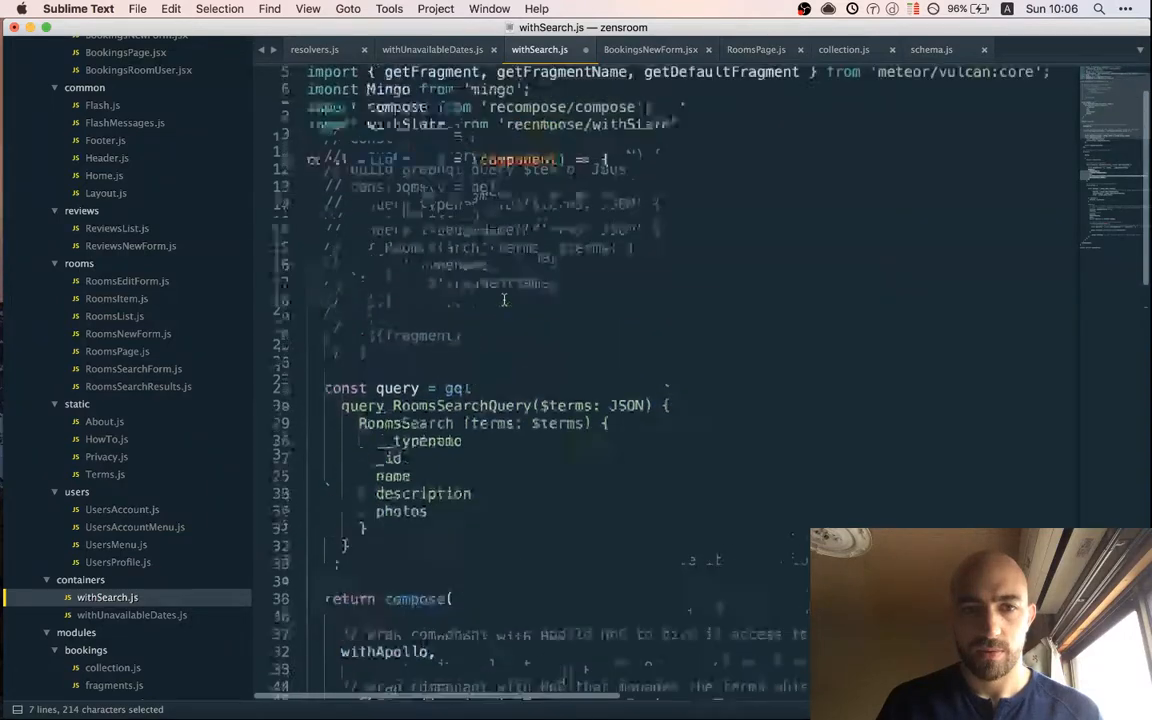
scroll("down", 3)
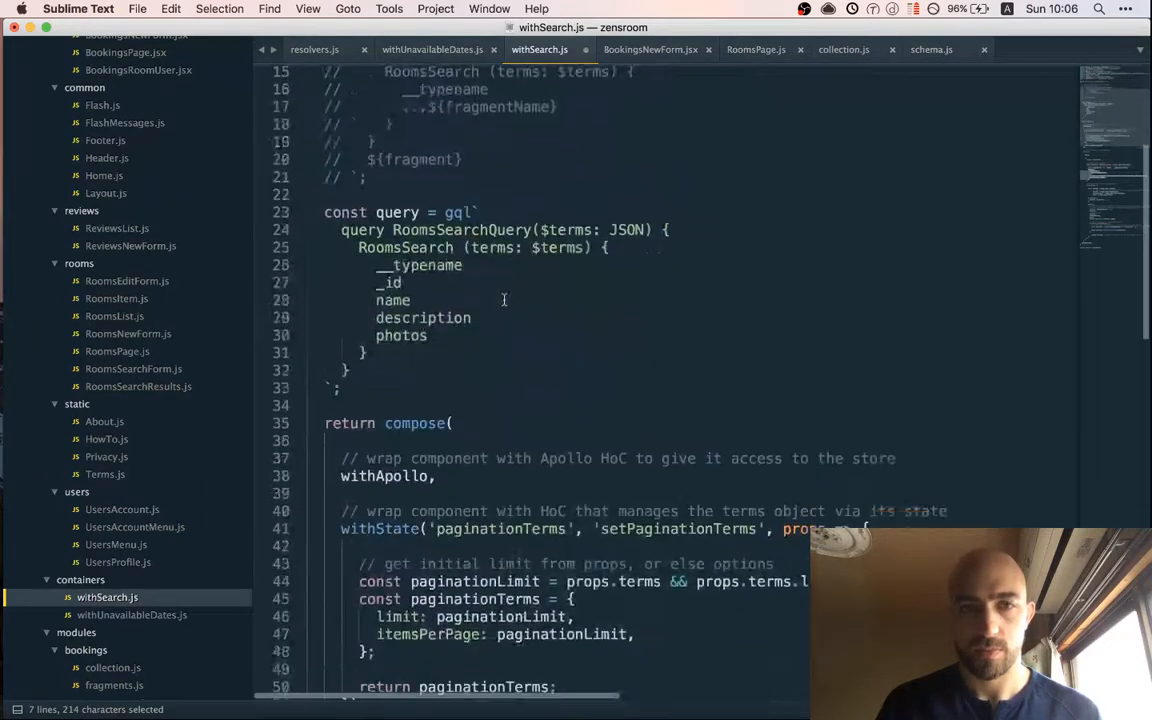
scroll("down", 3)
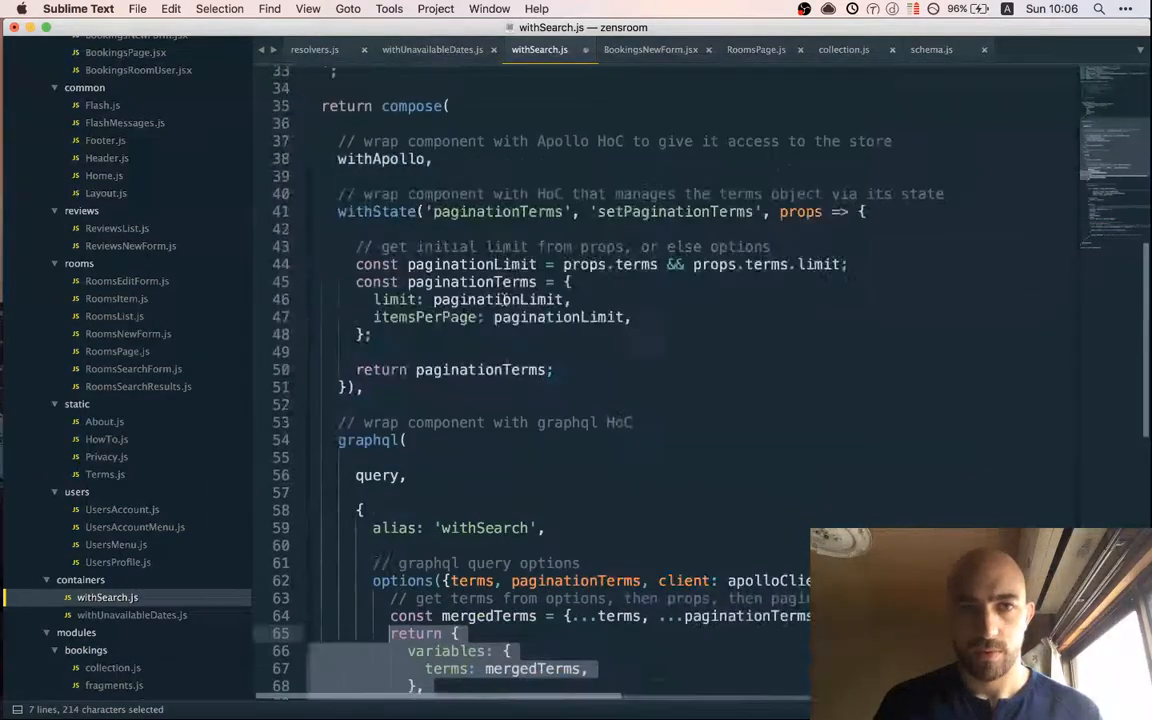
scroll("down", 3)
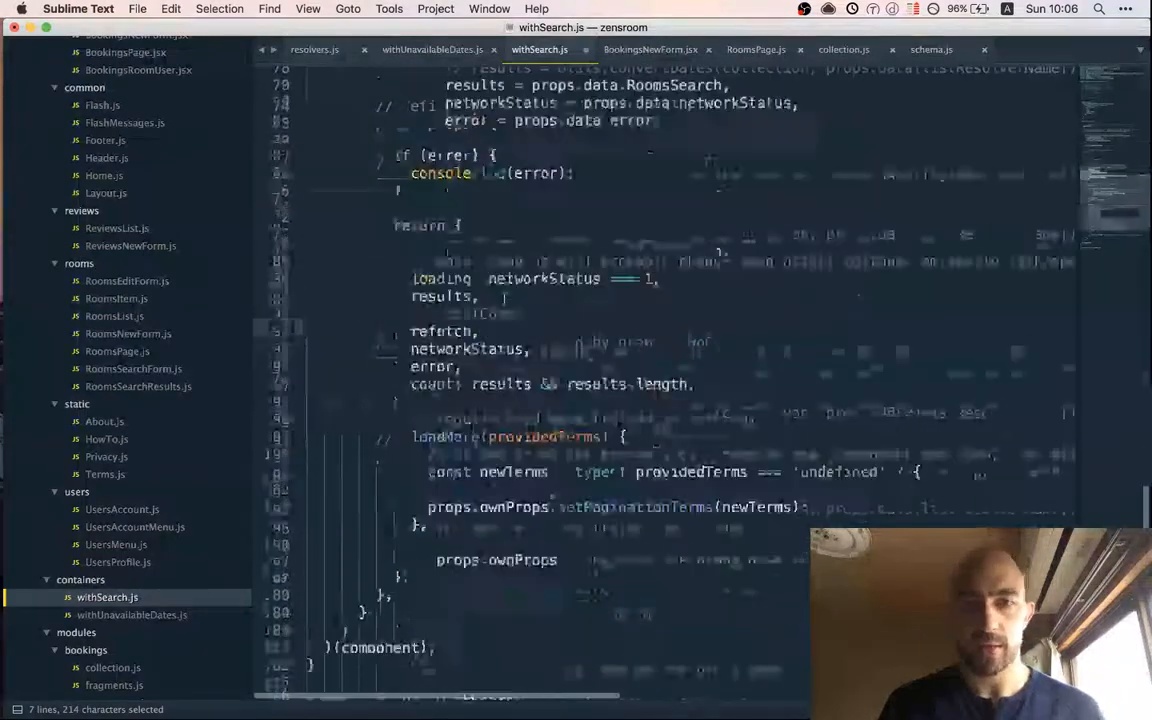
Switch to the Sidebar project window and select the graphql wrapper inside SbJobsBanner's withJob
left_click(488, 8)
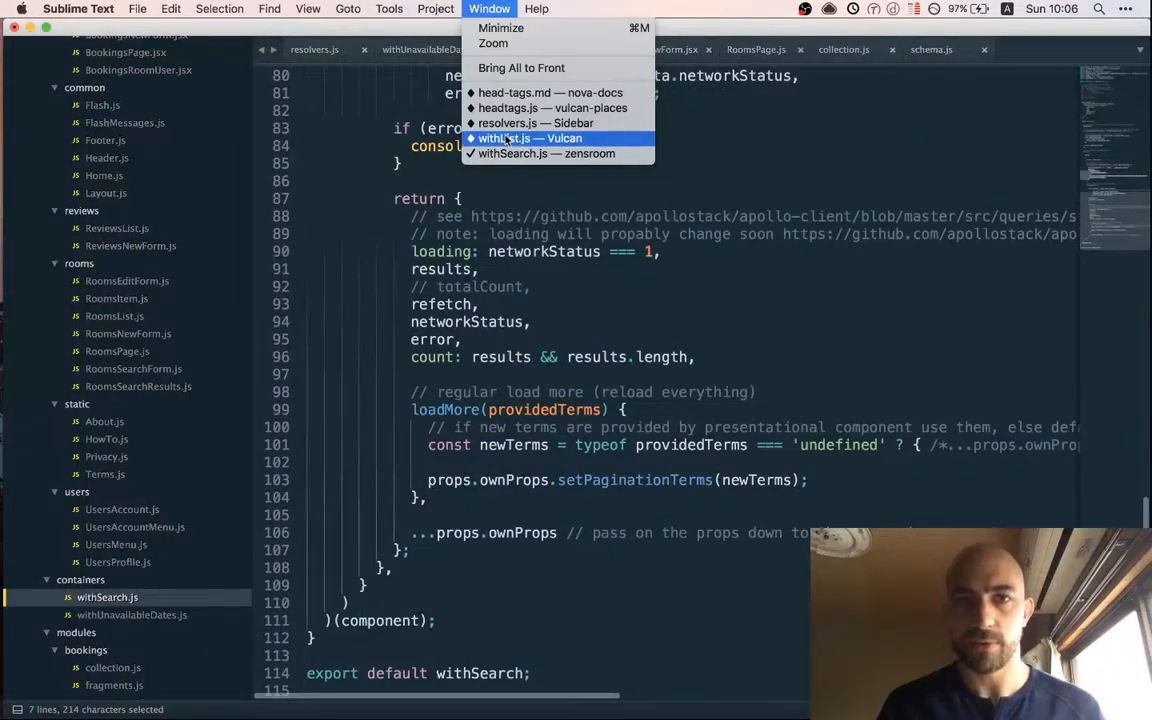
left_click(536, 122)
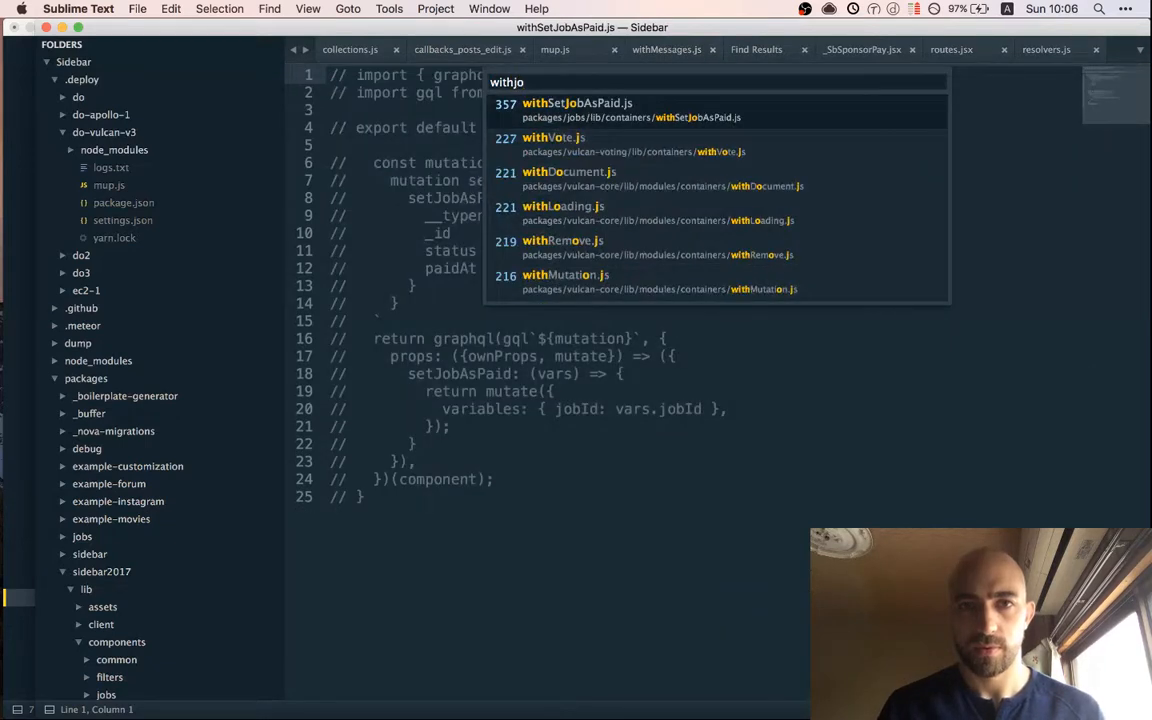
left_click(1046, 48)
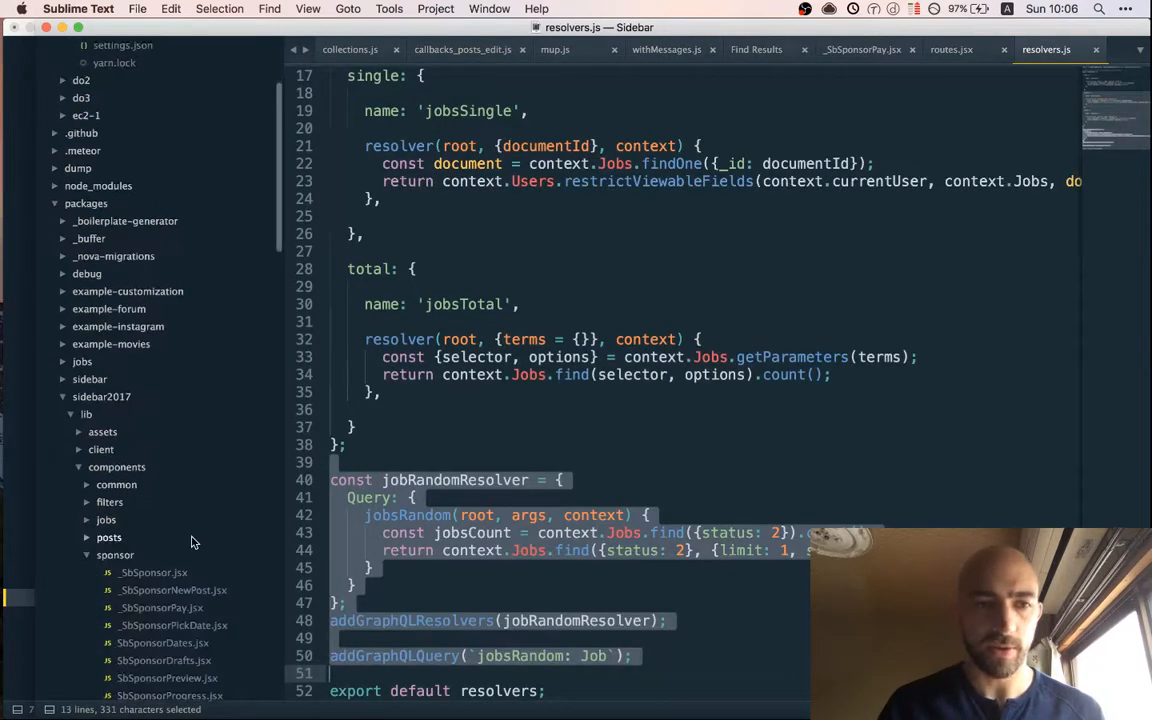
scroll("down", 3)
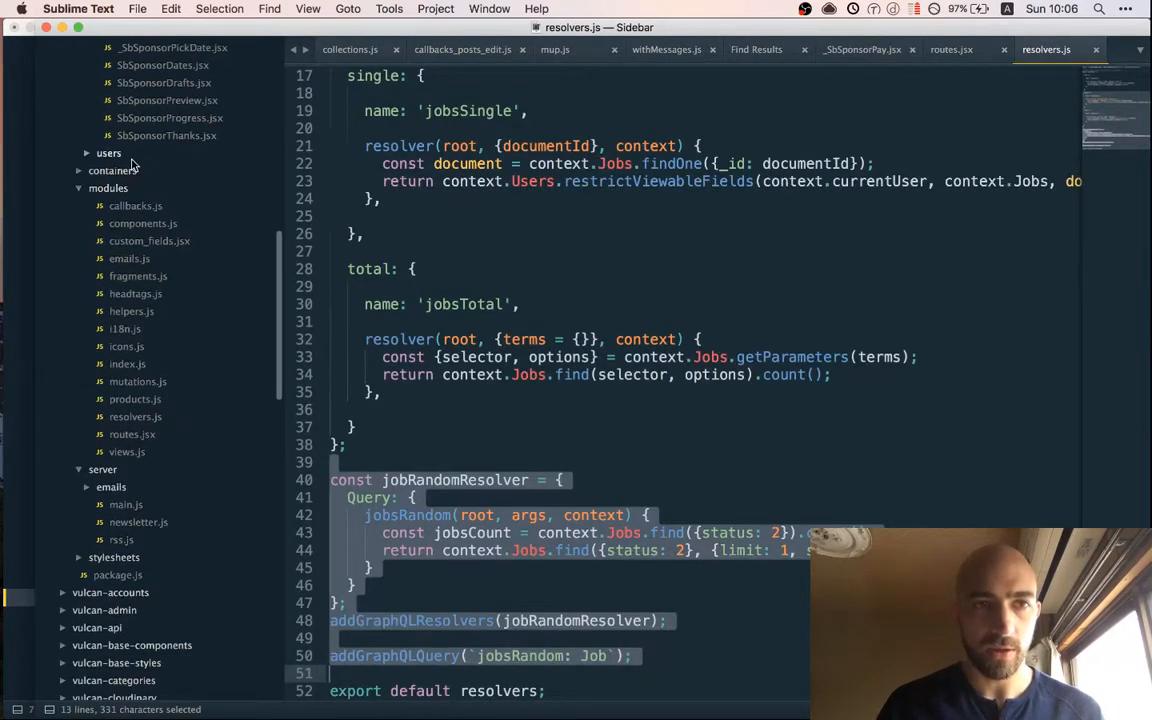
left_click(108, 152)
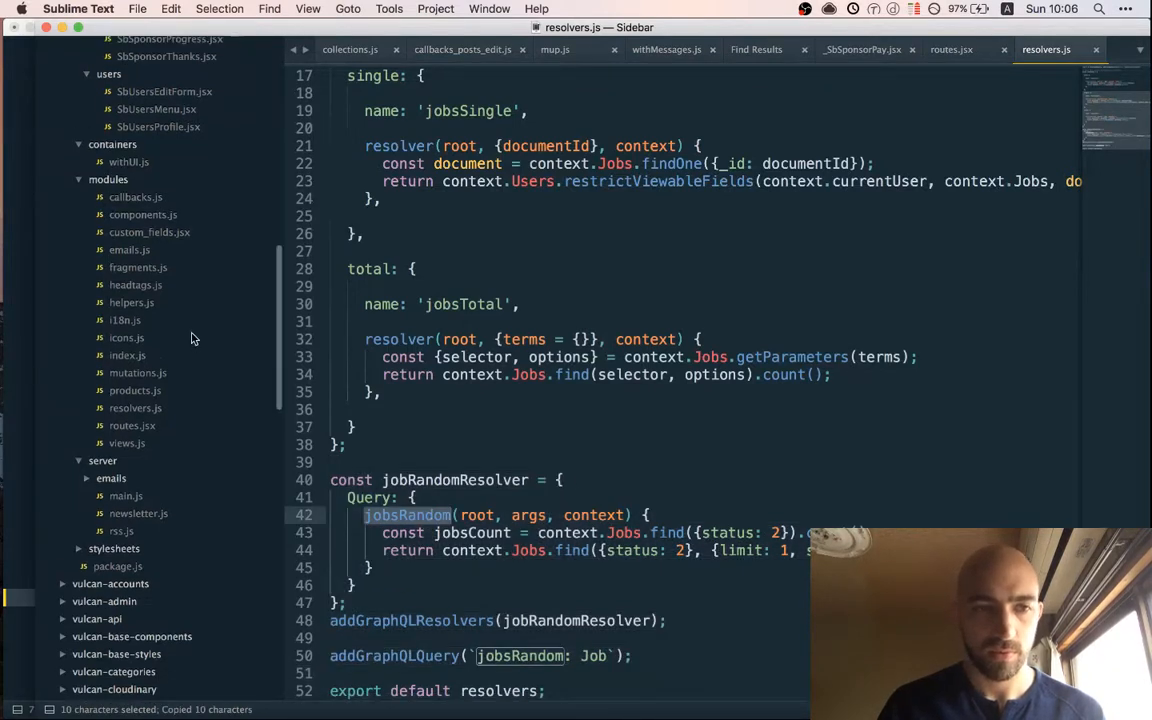
right_click(100, 152)
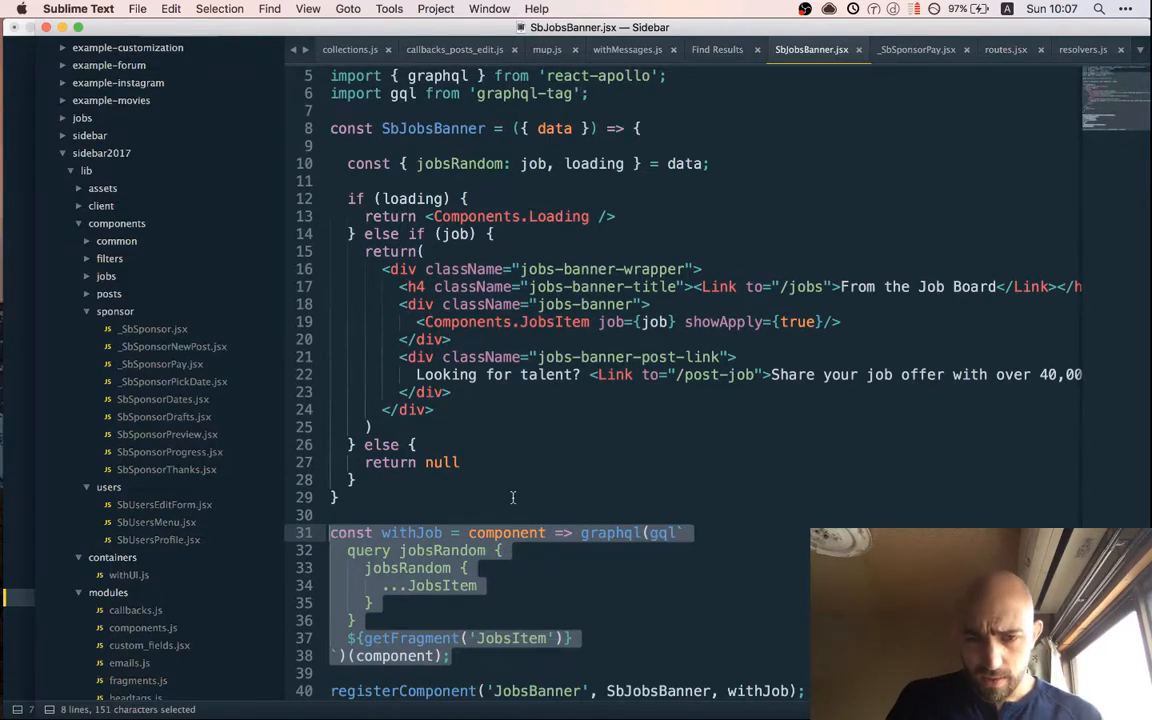
mouse_move(490, 540)
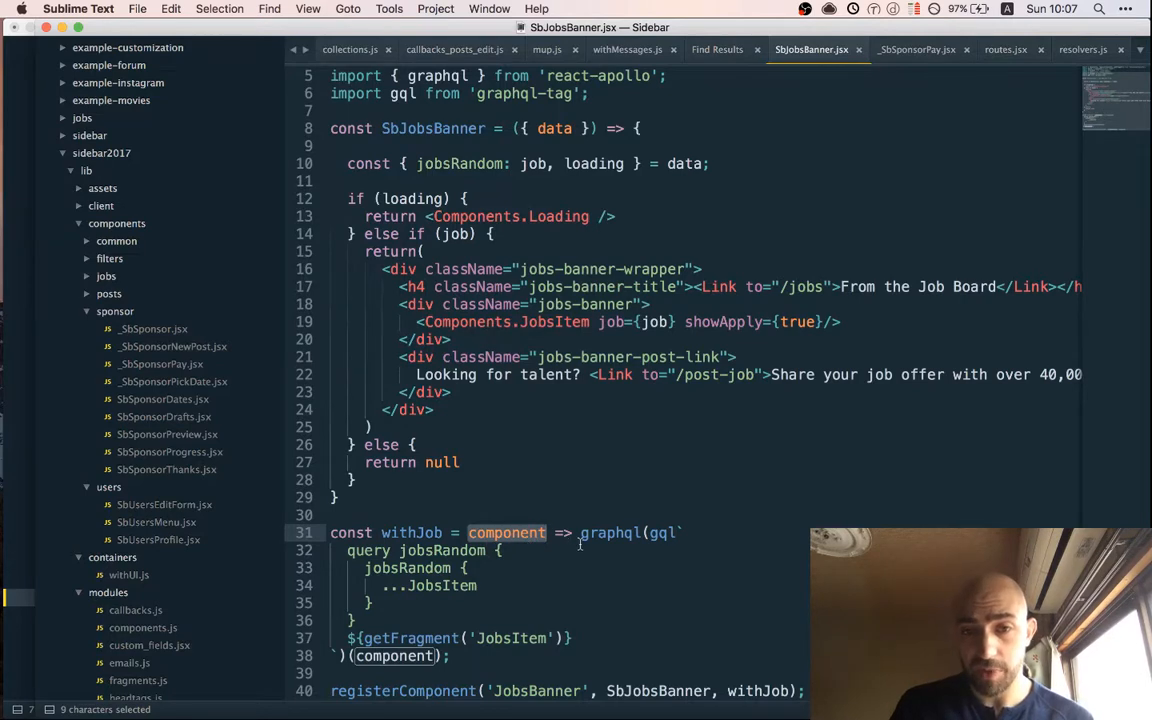
left_click_drag(580, 532, 440, 656)
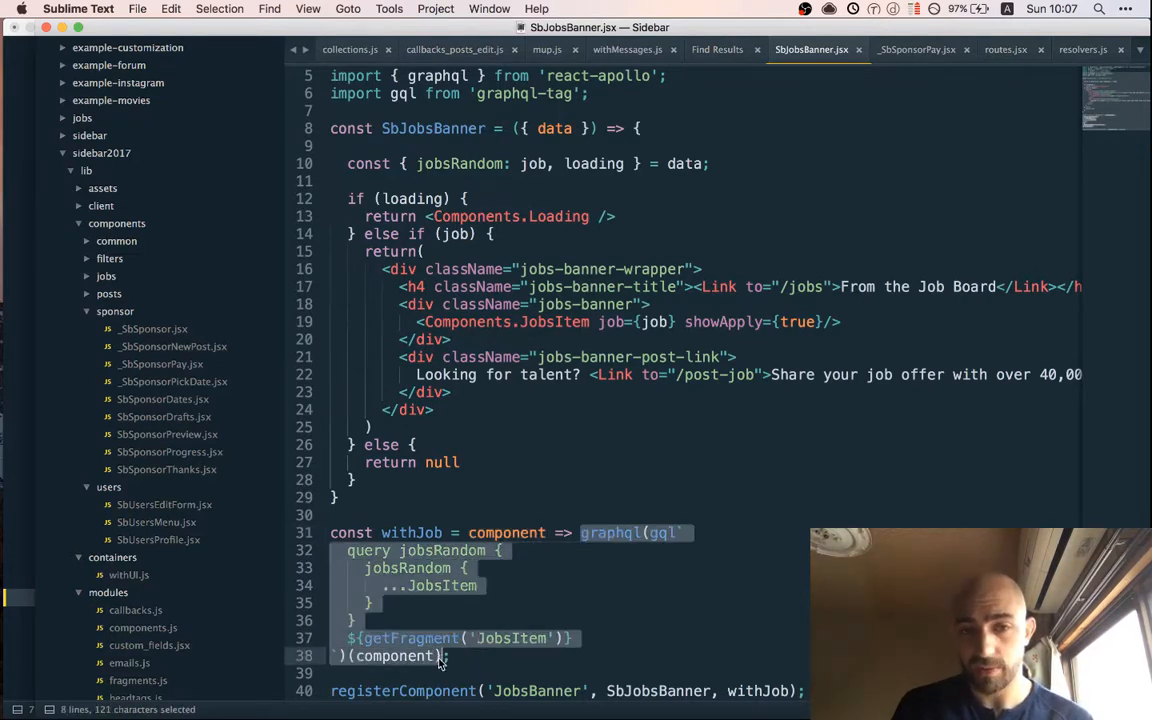
Back in zensroom, rewrite withUnavailableDates as component => graphql(query, {...})(component)
left_click(540, 48)
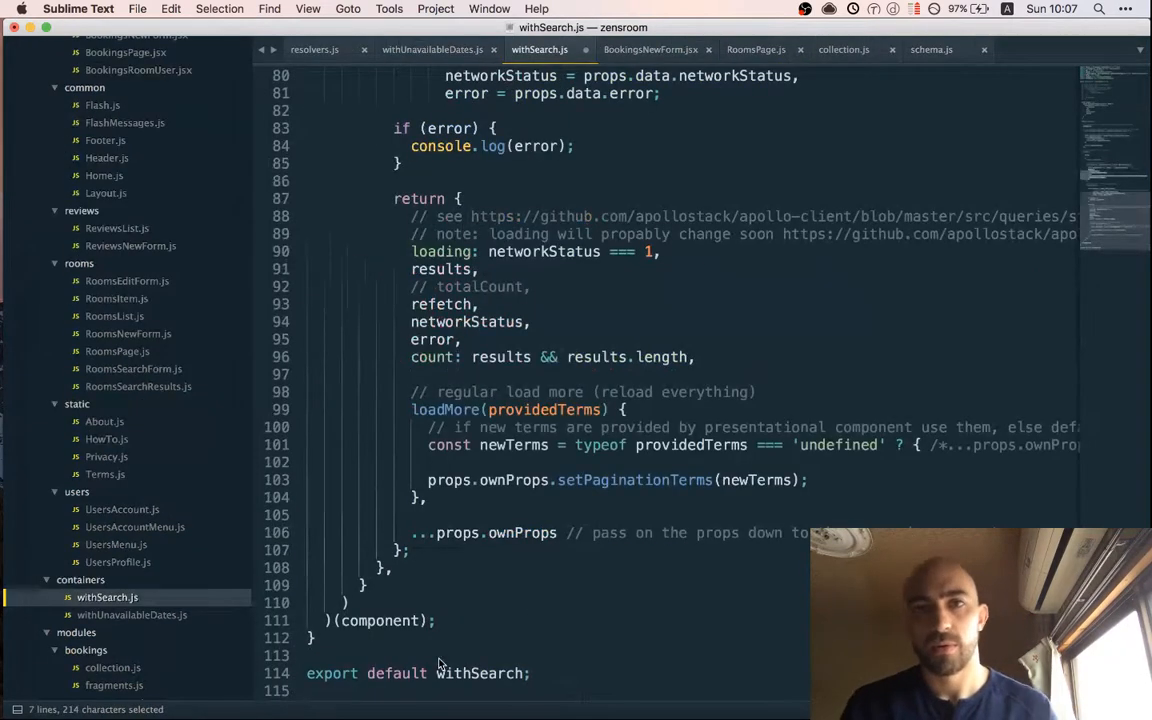
left_click(432, 48)
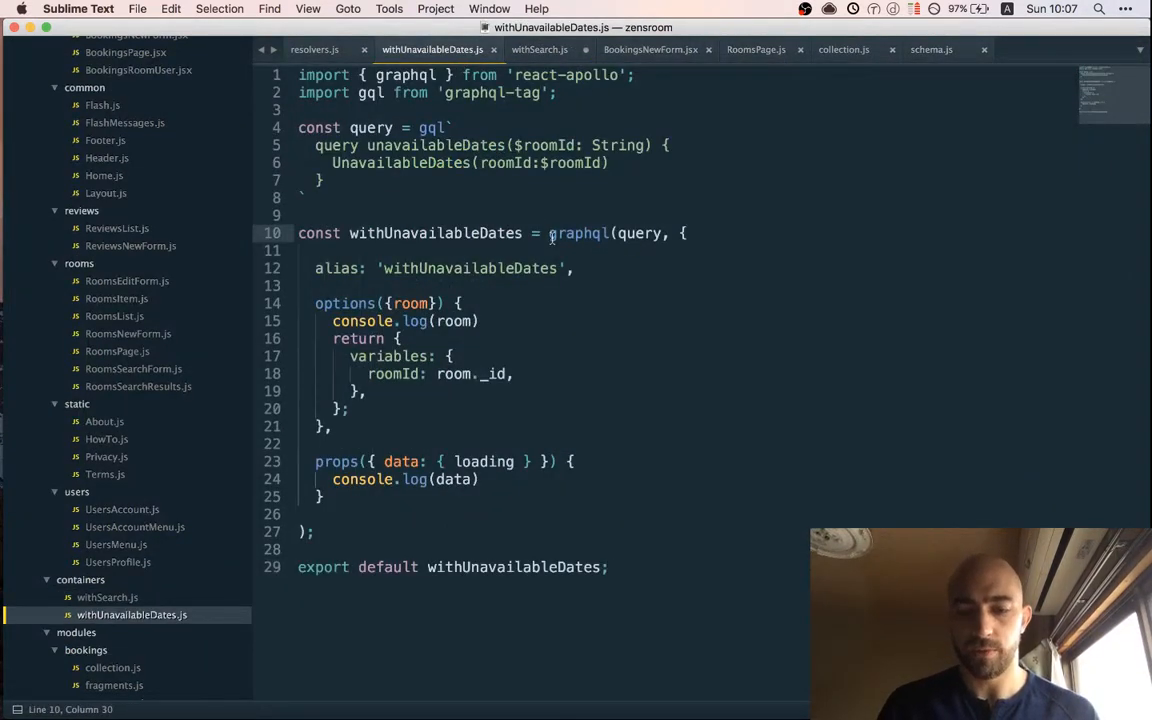
type("component =>")
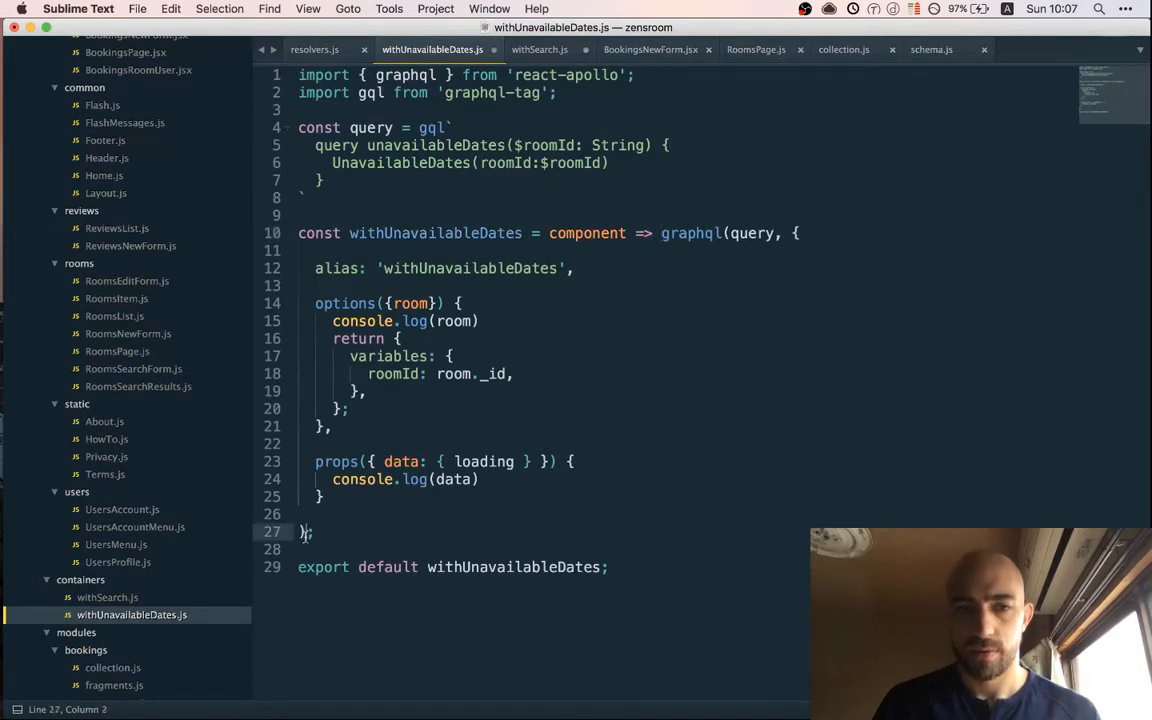
type("(component")
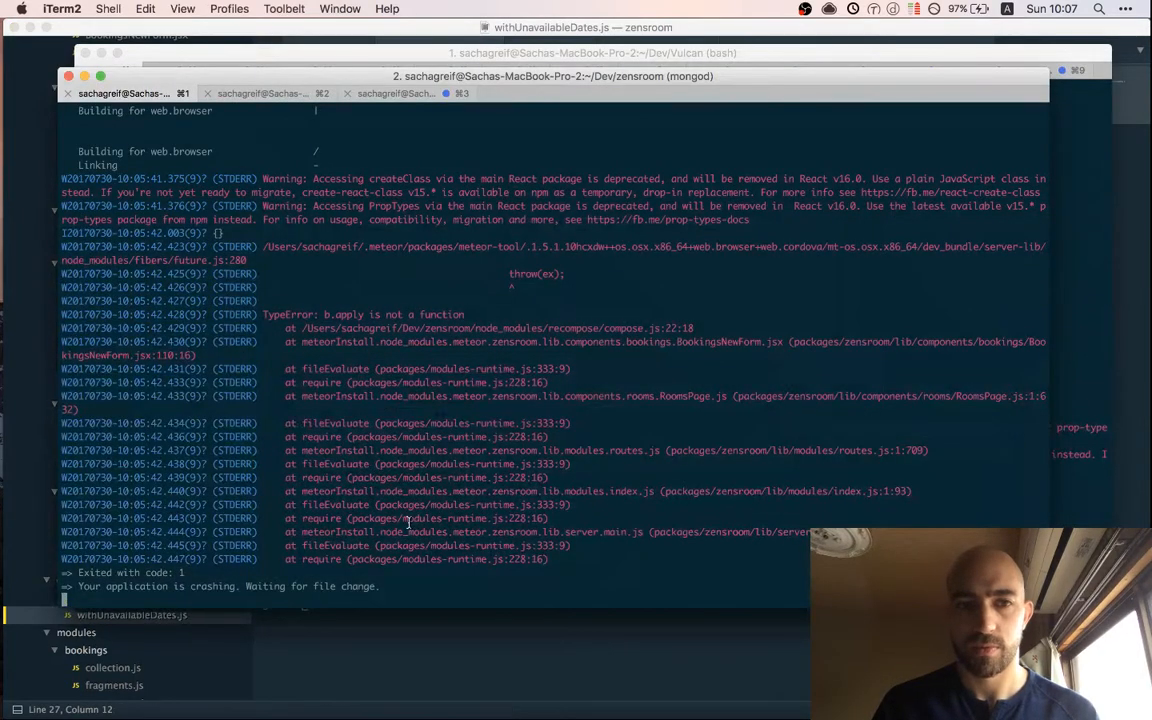
scroll("down", 3)
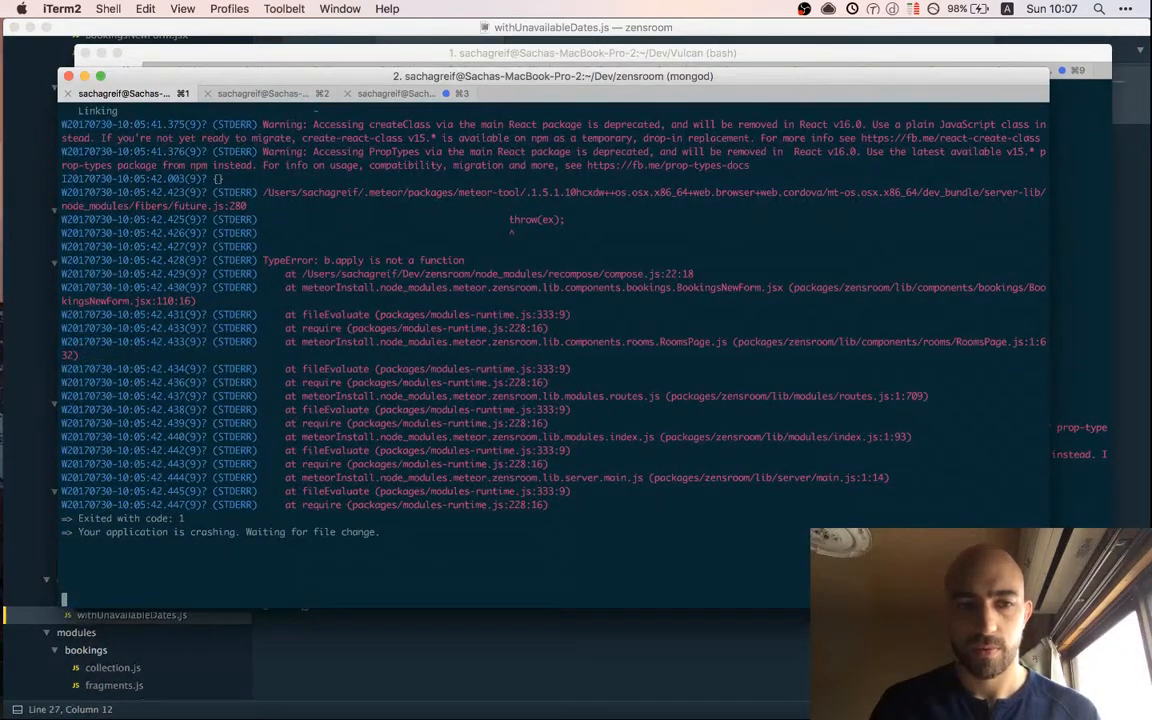
mouse_move(528, 608)
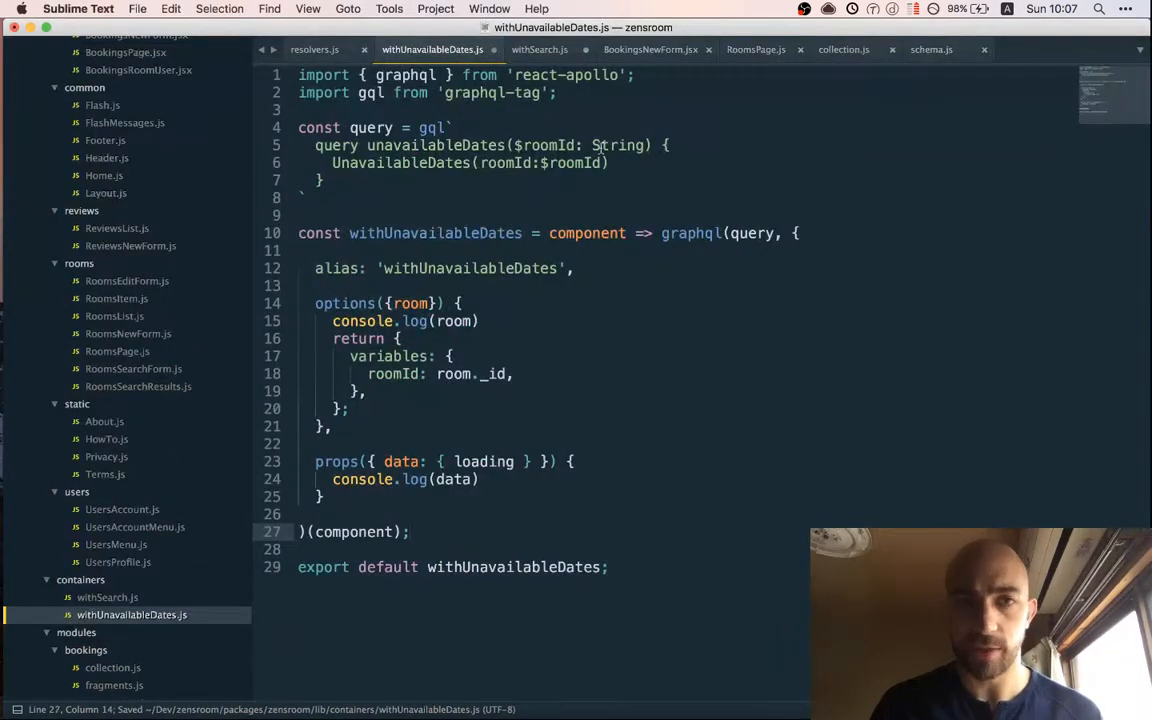
Compare against withSearch.js and land on BookingsNewForm.jsx's imports
left_click(540, 48)
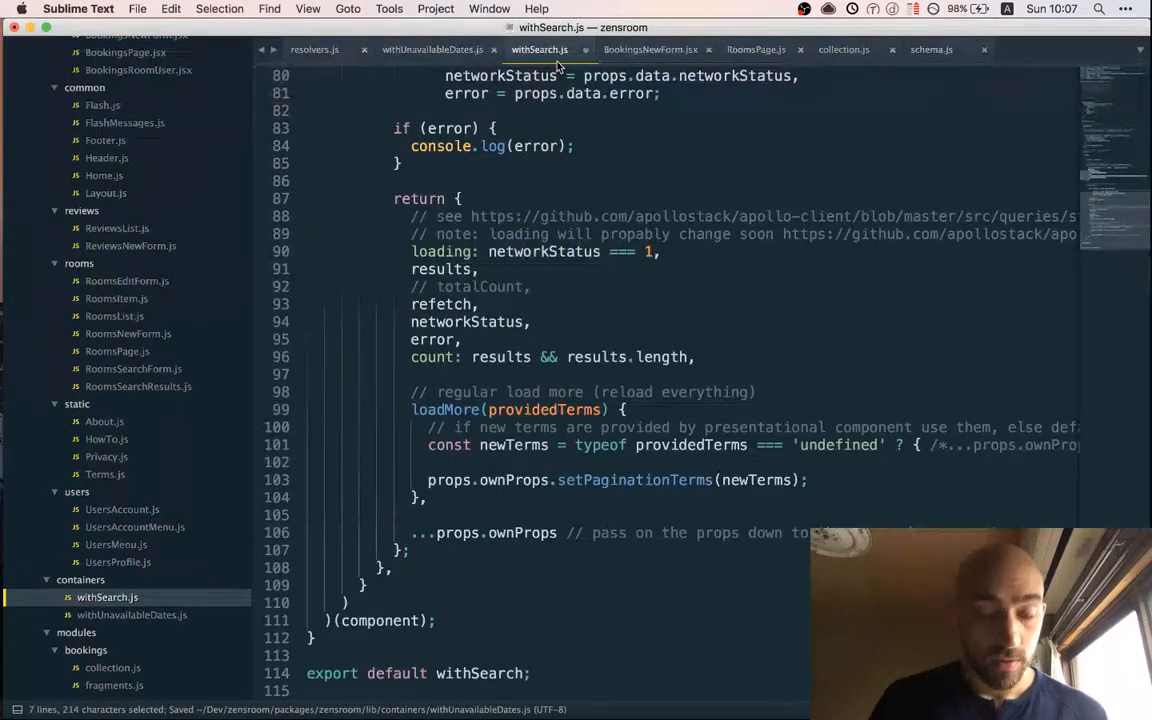
left_click(554, 48)
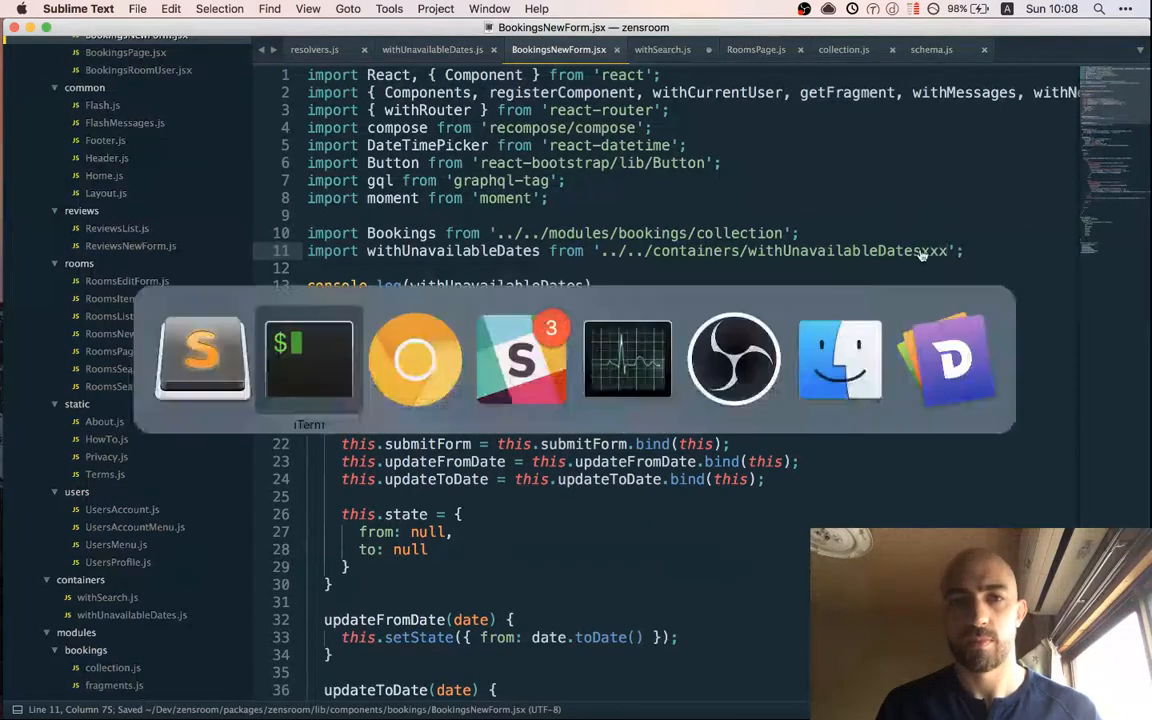
Add const foo = 'bar' in withUnavailableDates.js and make it the default export
left_click(308, 358)
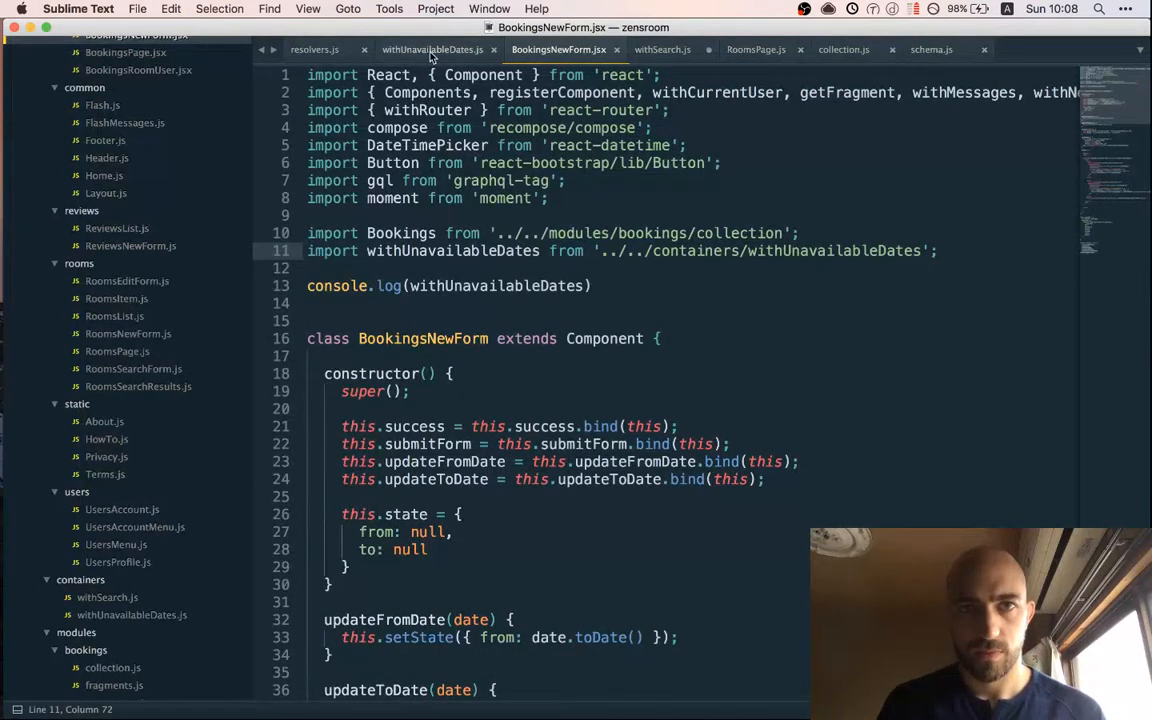
left_click(432, 48)
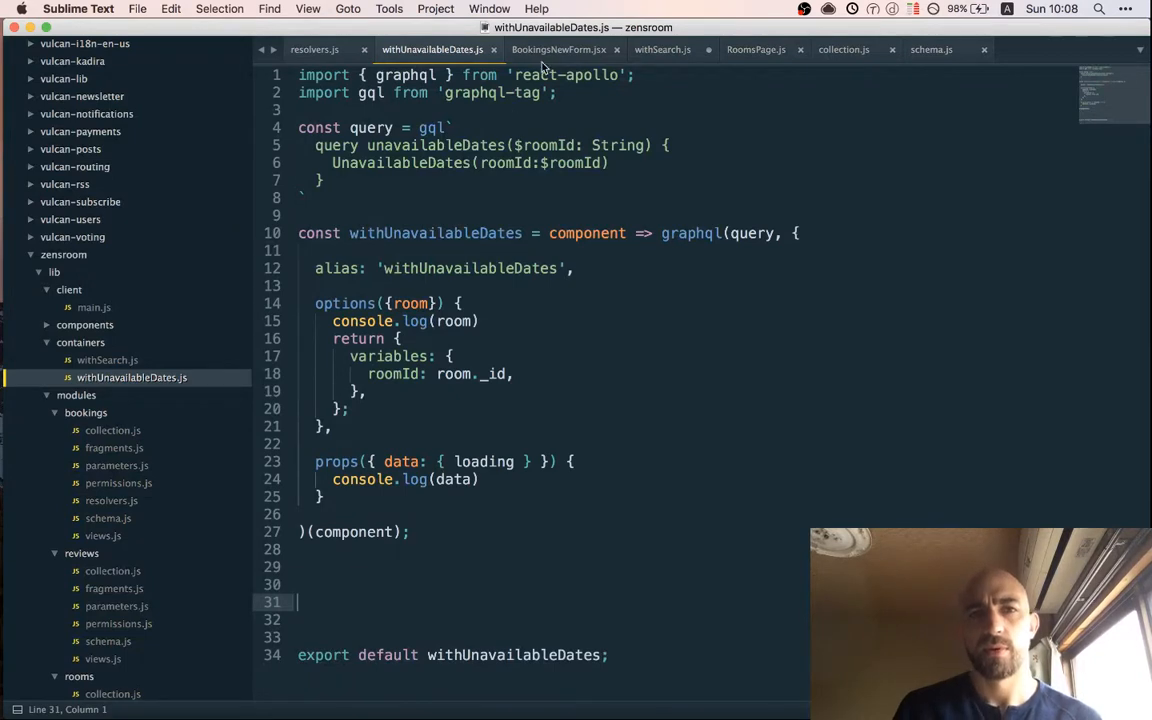
left_click(558, 48)
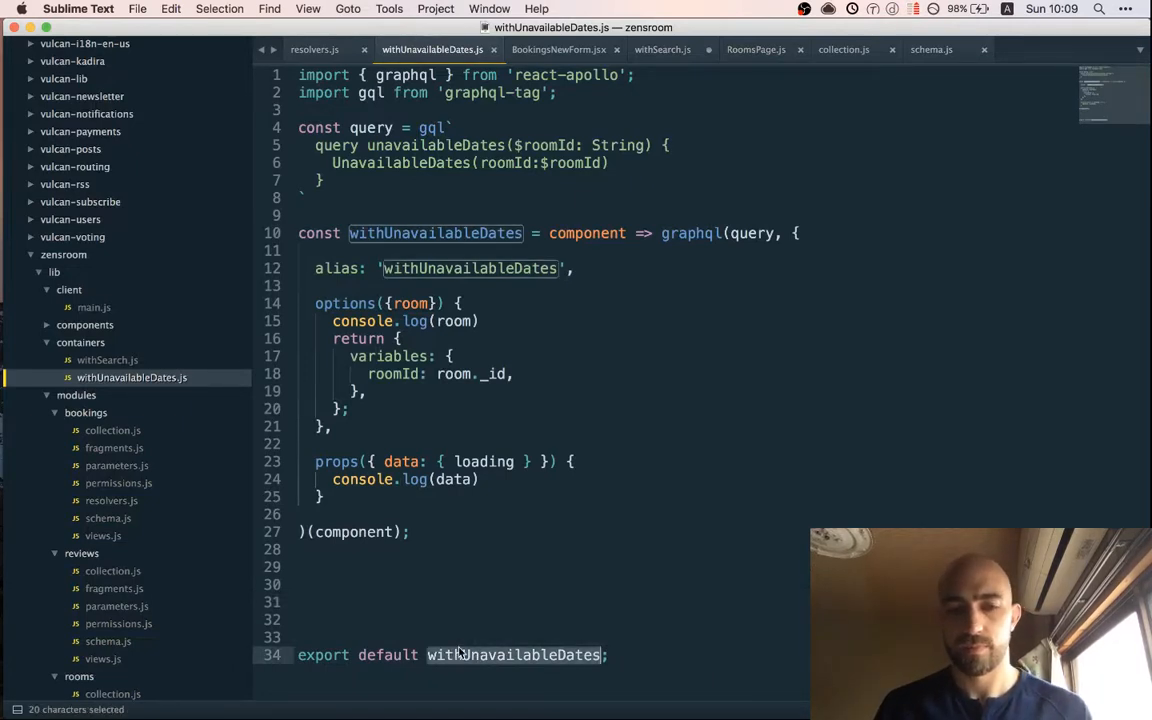
type("const foo")
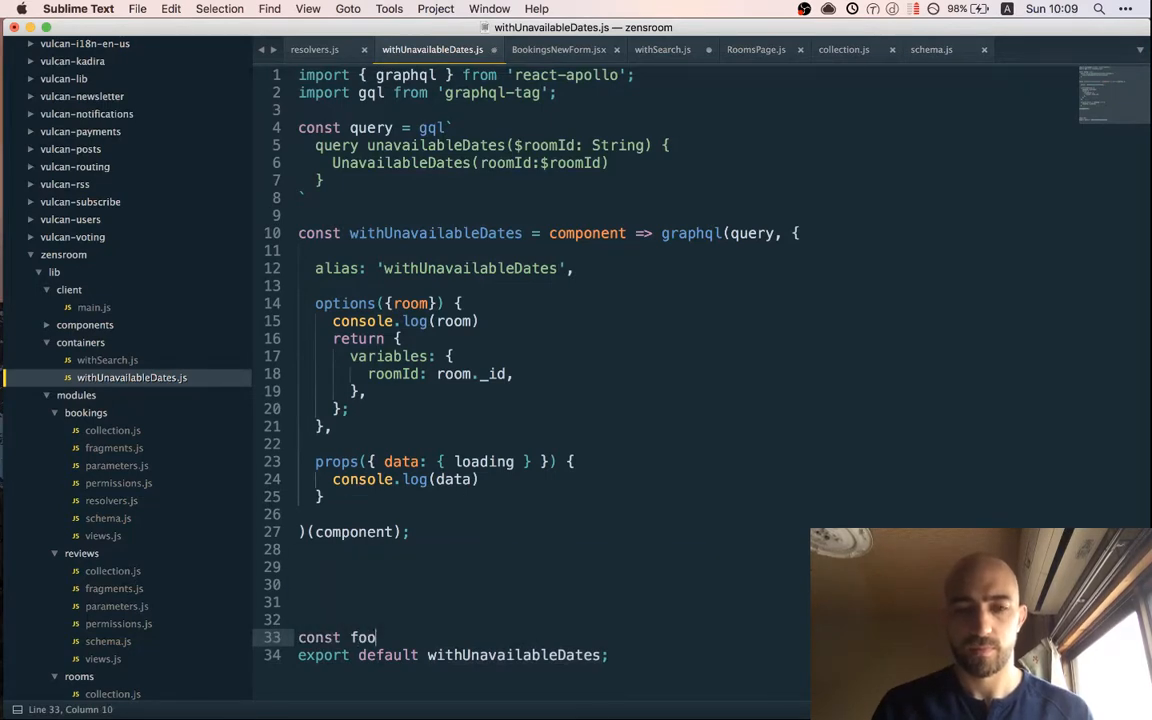
type("= 'bar'")
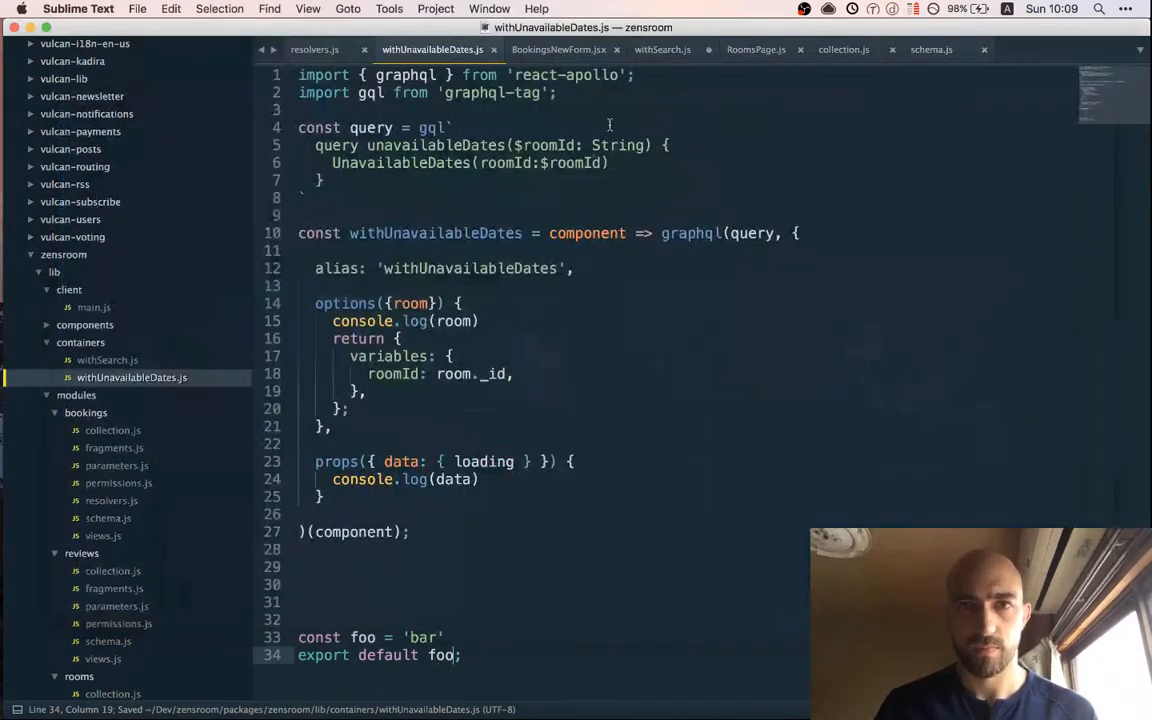
Strip withUnavailableDates.js down to the foo constant and its default export, and save
left_click(558, 48)
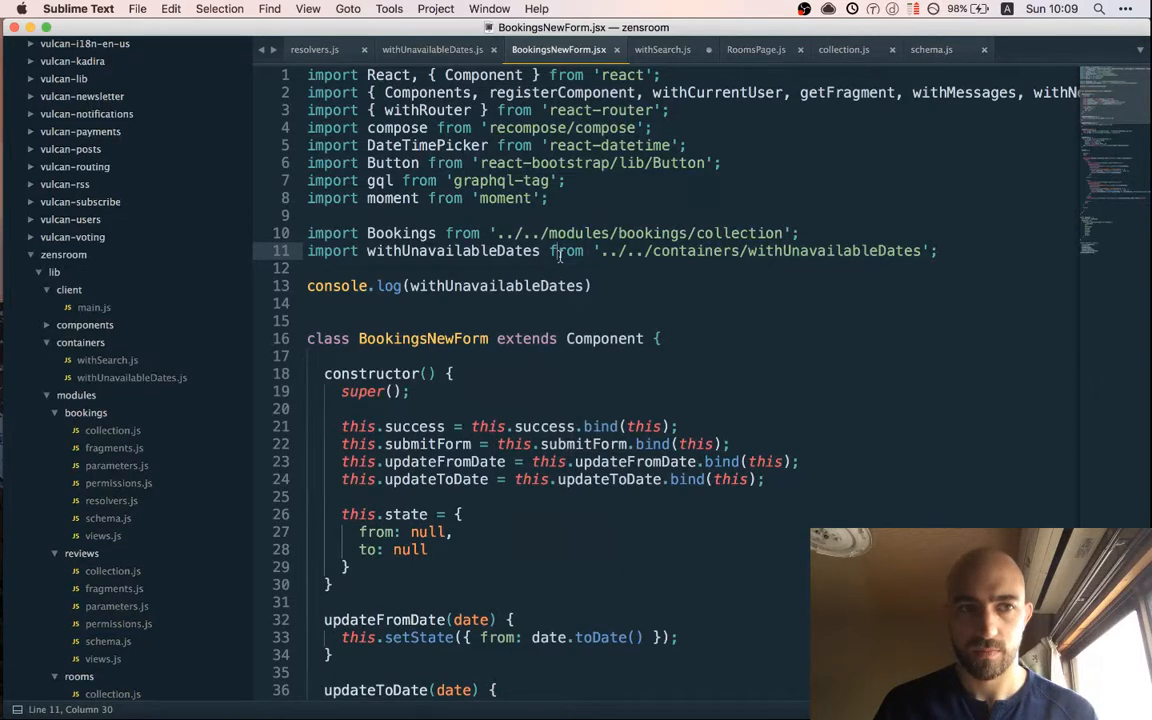
left_click(584, 28)
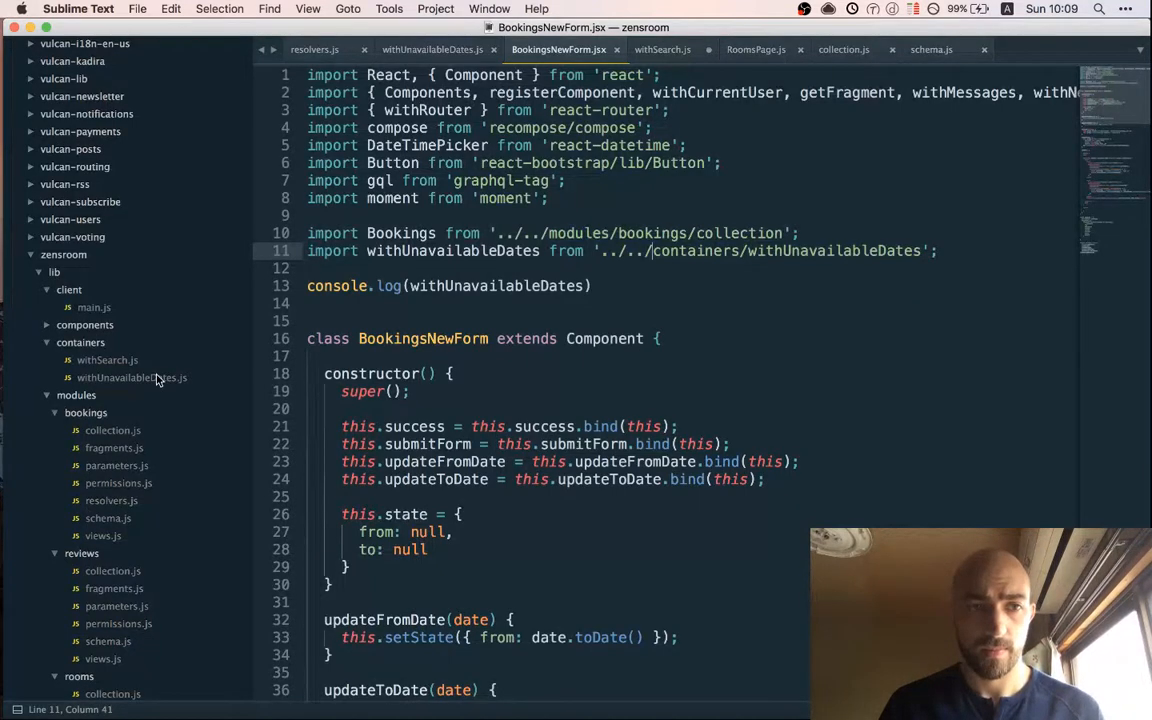
left_click(432, 48)
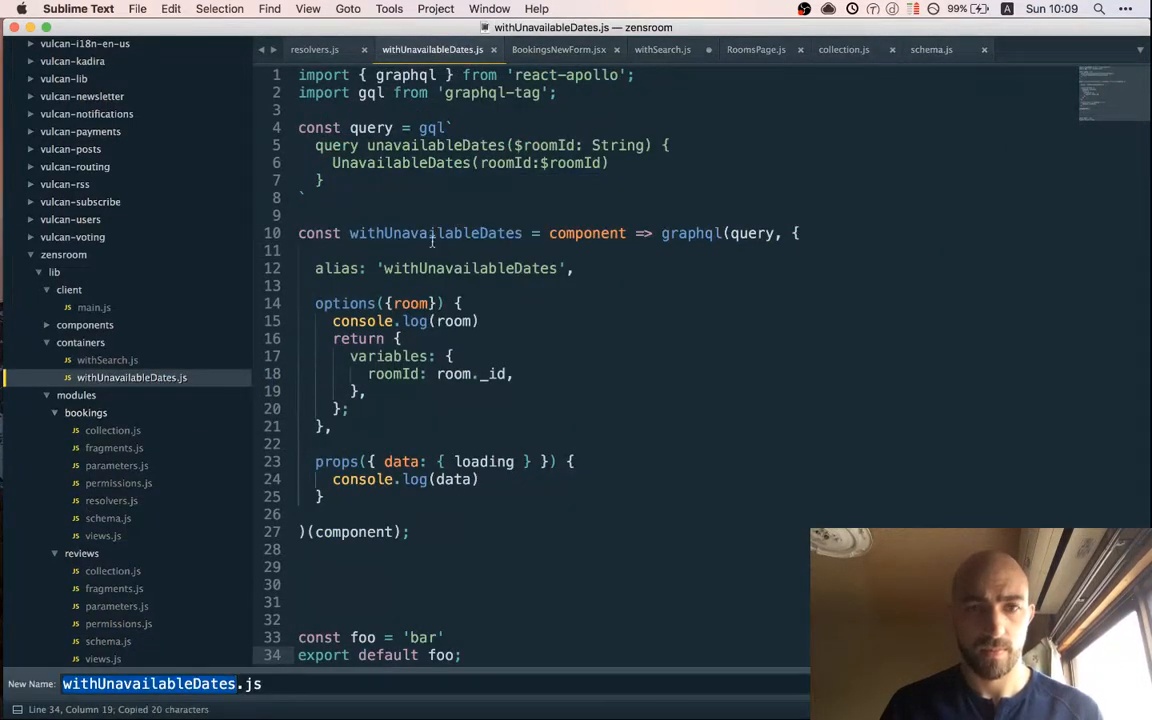
left_click(558, 48)
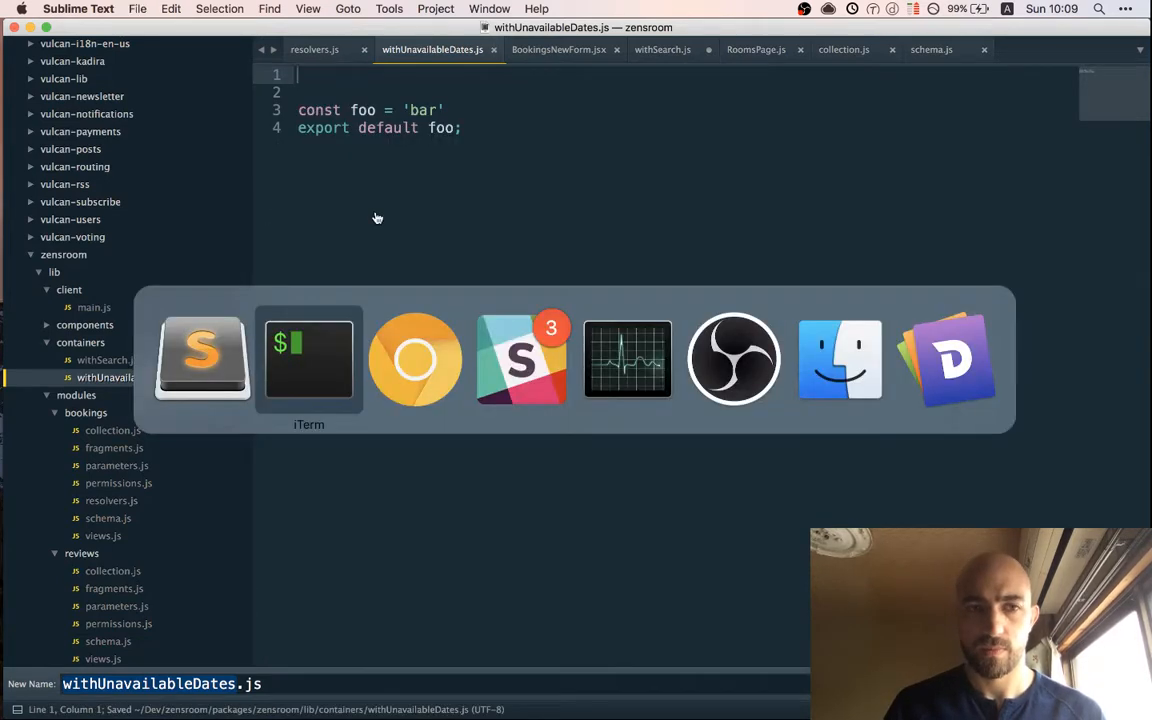
Check the Meteor output in iTerm and return to BookingsNewForm.jsx
left_click(308, 358)
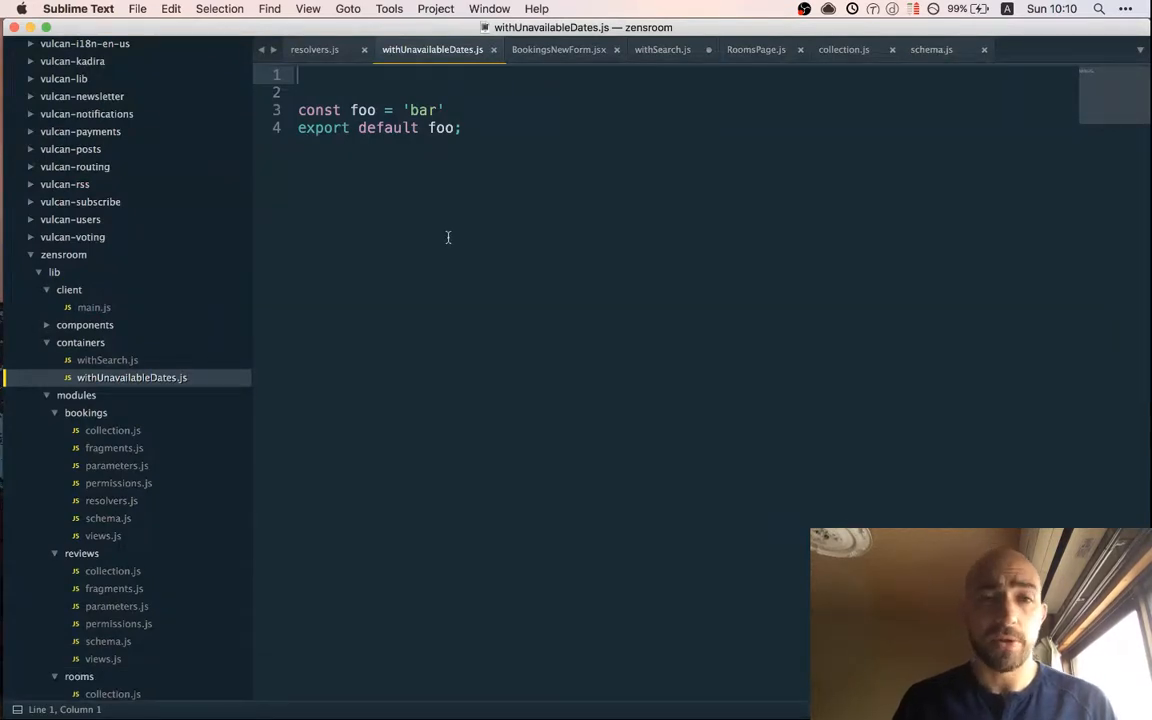
mouse_move(480, 198)
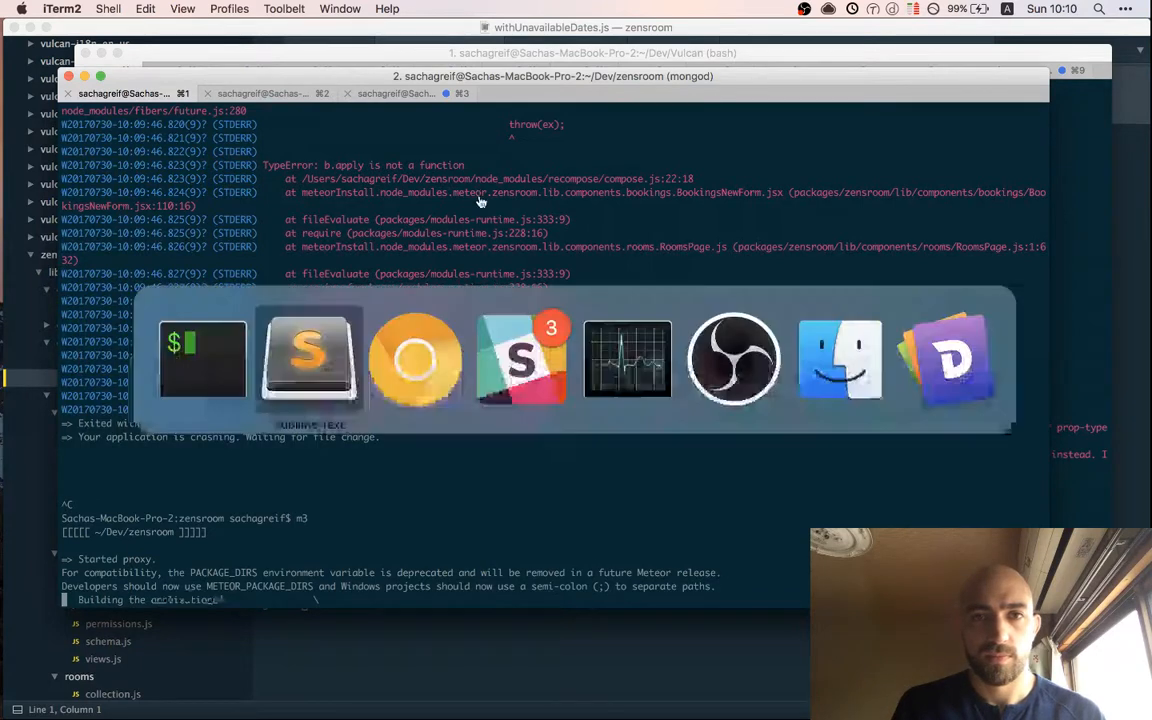
left_click(308, 358)
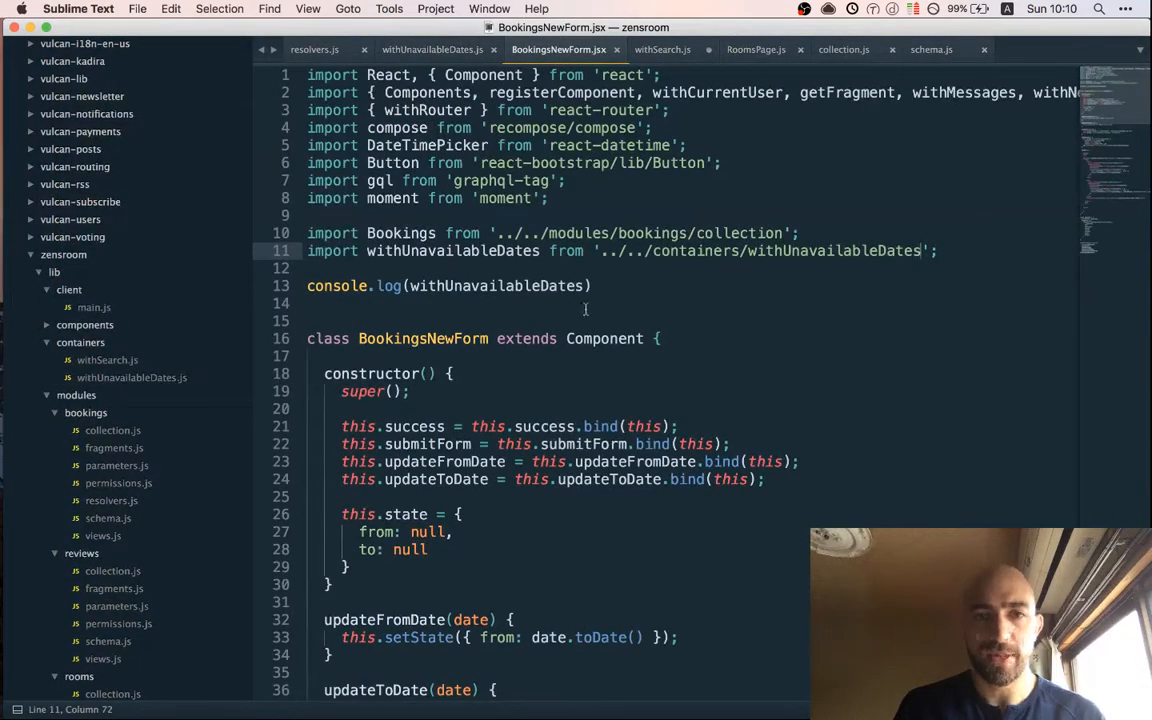
Restore the graphql container as withUnavailableDatesContainer.js and update BookingsNewForm's import path
triple_click(448, 286)
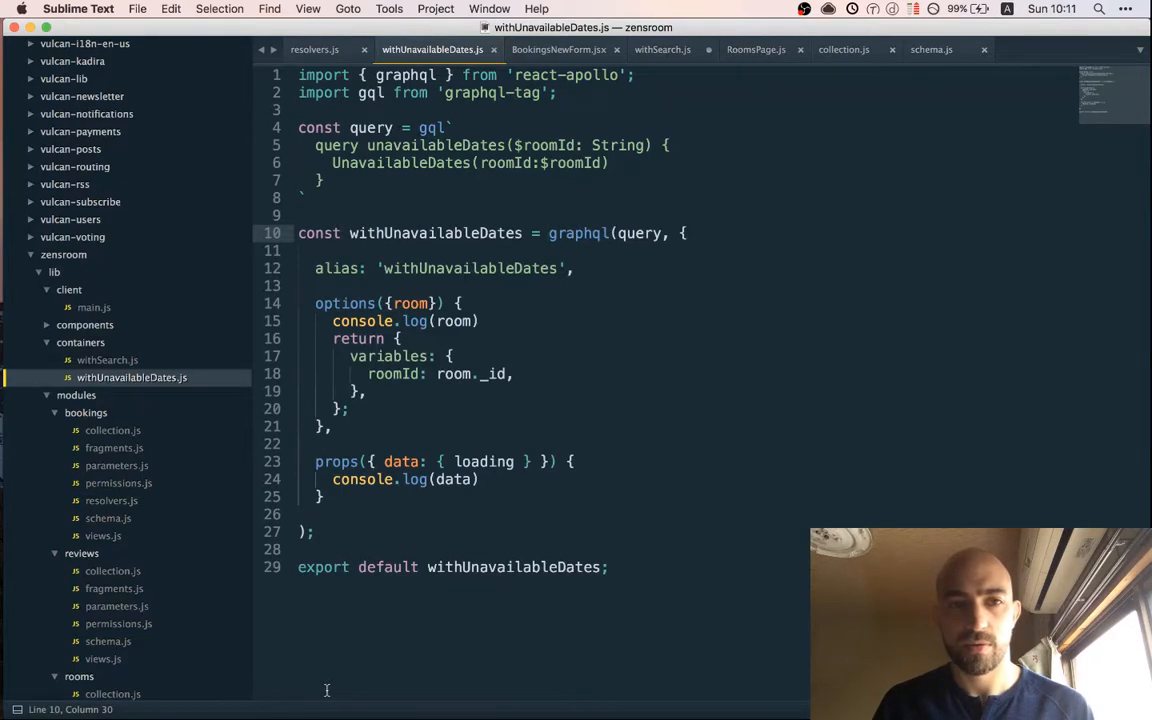
mouse_move(140, 388)
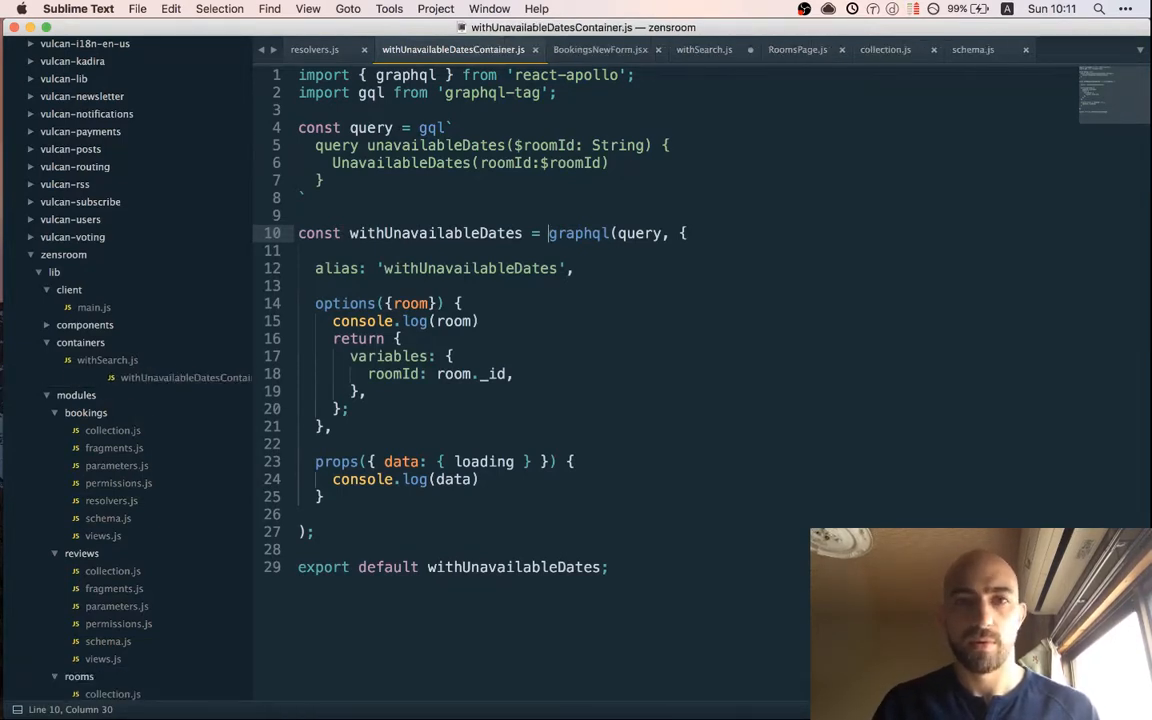
left_click(600, 48)
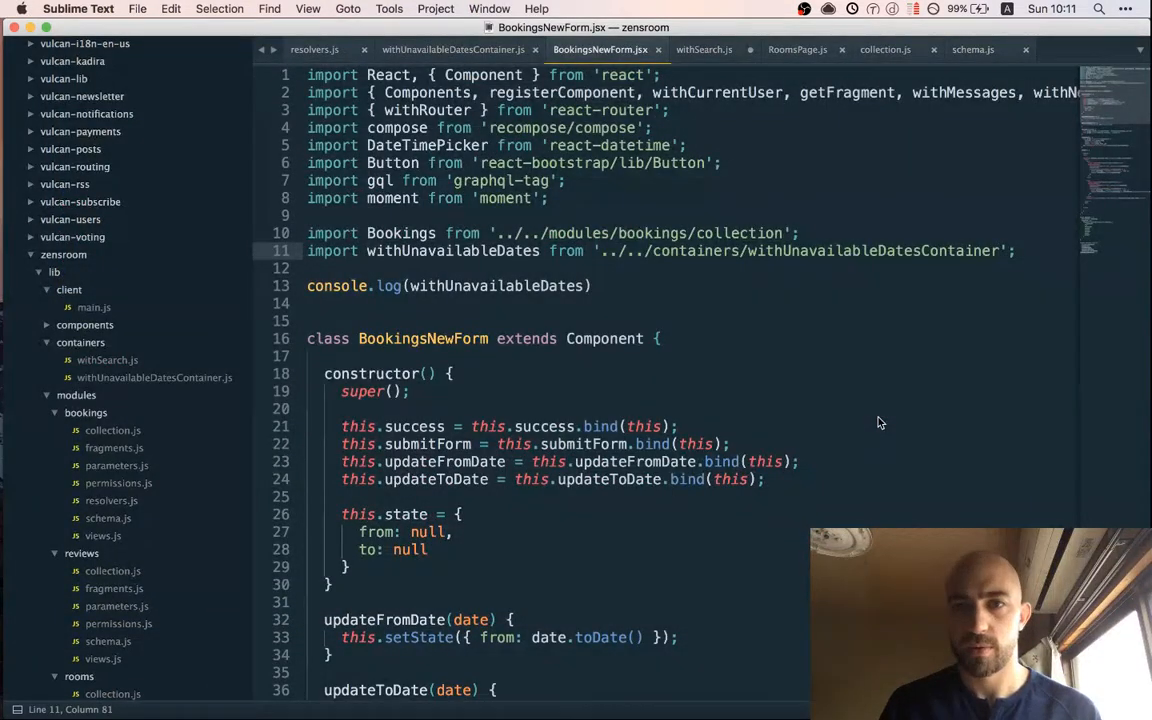
Fix the closing brackets so the container is graphql(query, {...}) again, and save
key("enter")
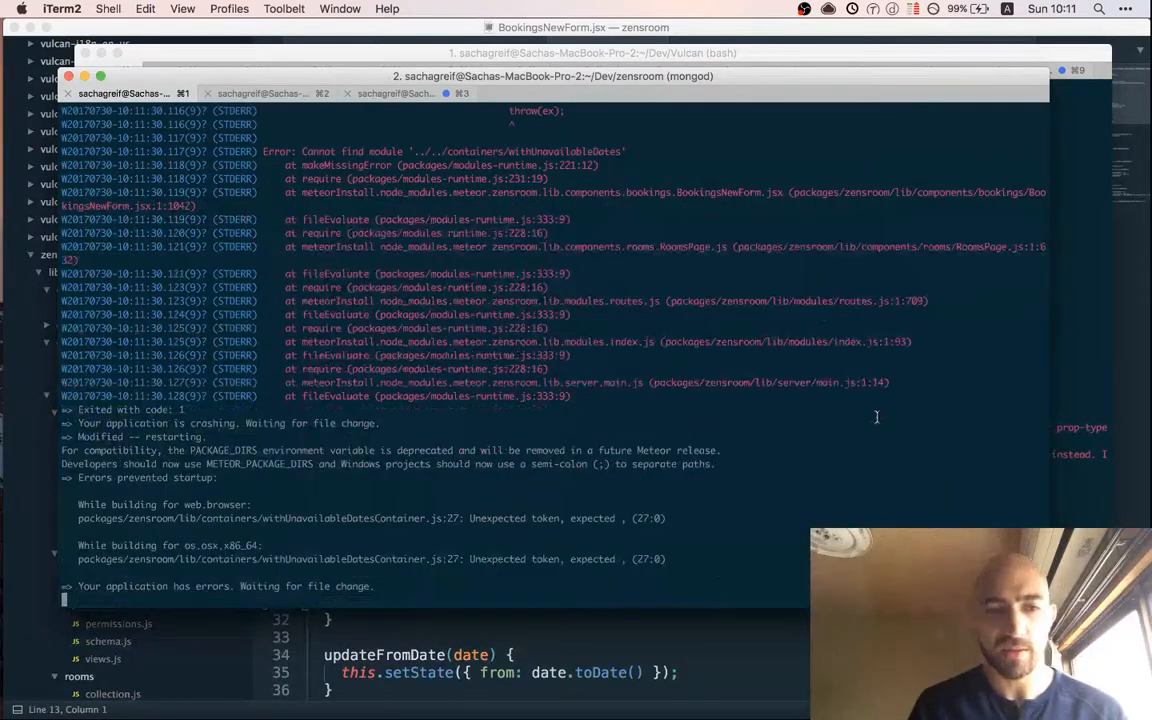
mouse_move(630, 398)
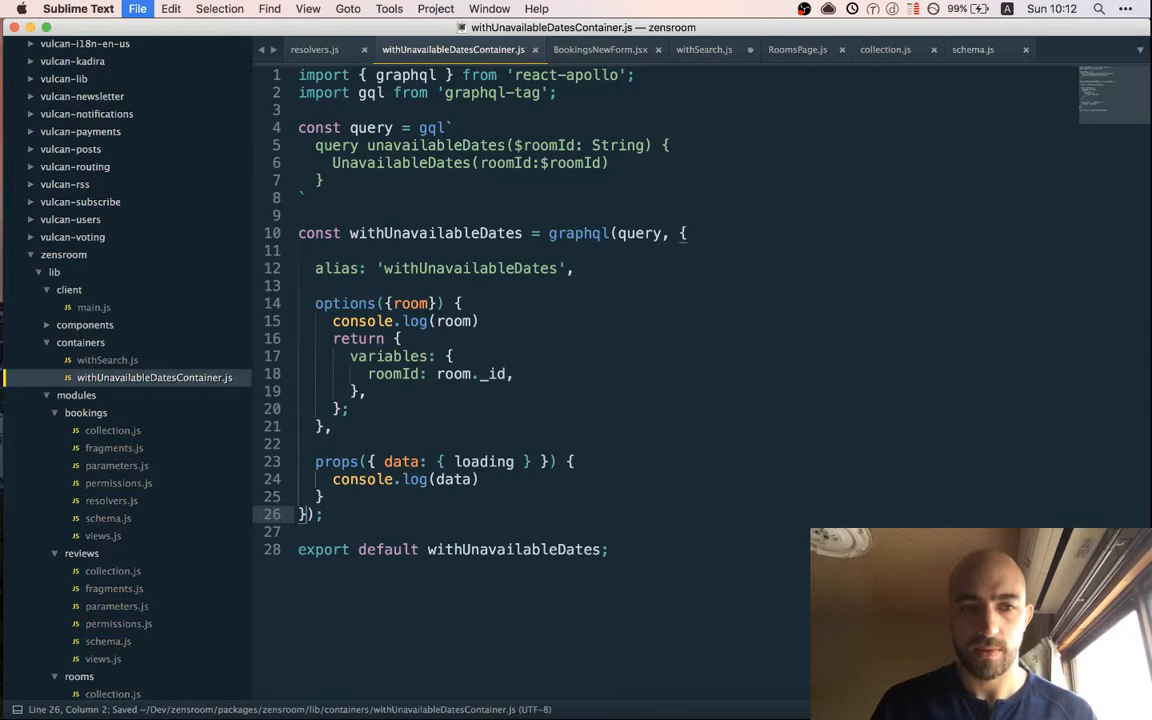
key("enter")
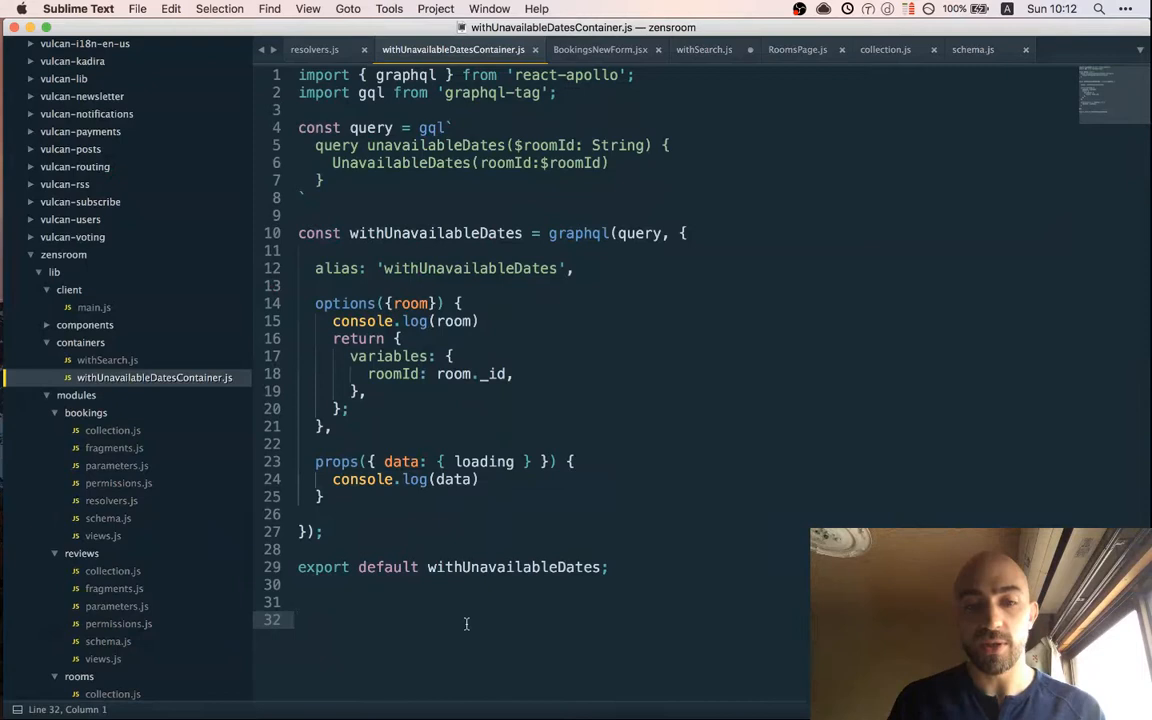
mouse_move(530, 38)
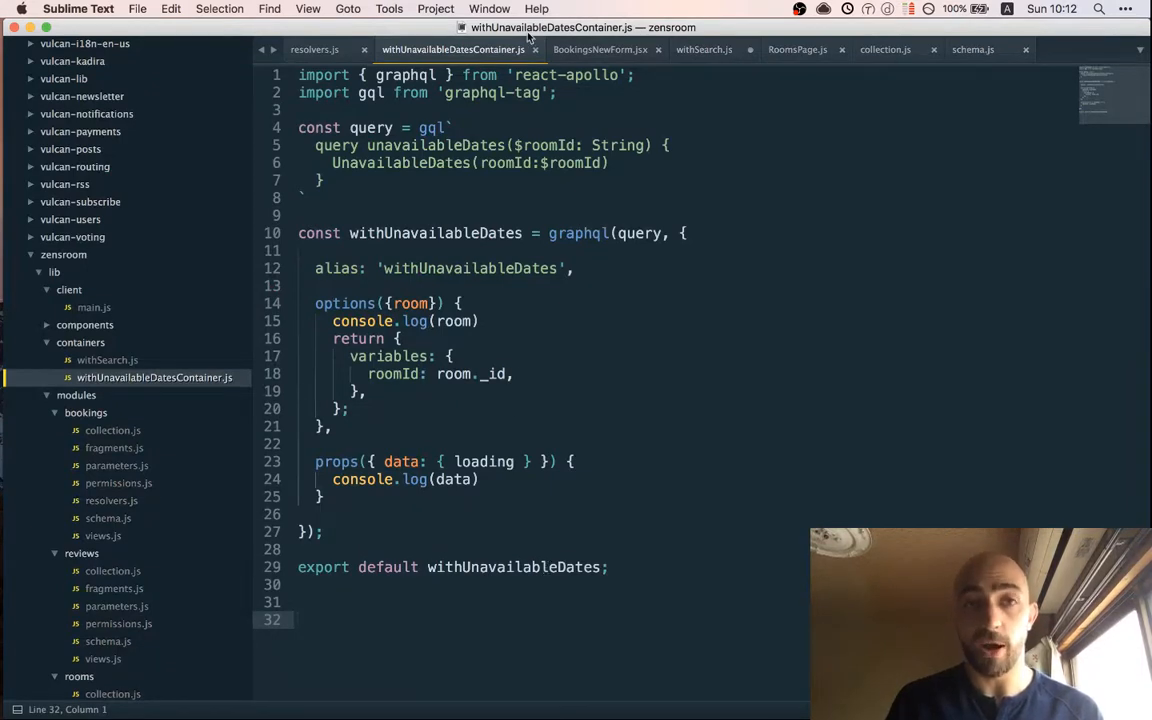
Scroll through BookingsNewForm.jsx, then bring iTerm forward showing the unexpected-token error
left_click(600, 48)
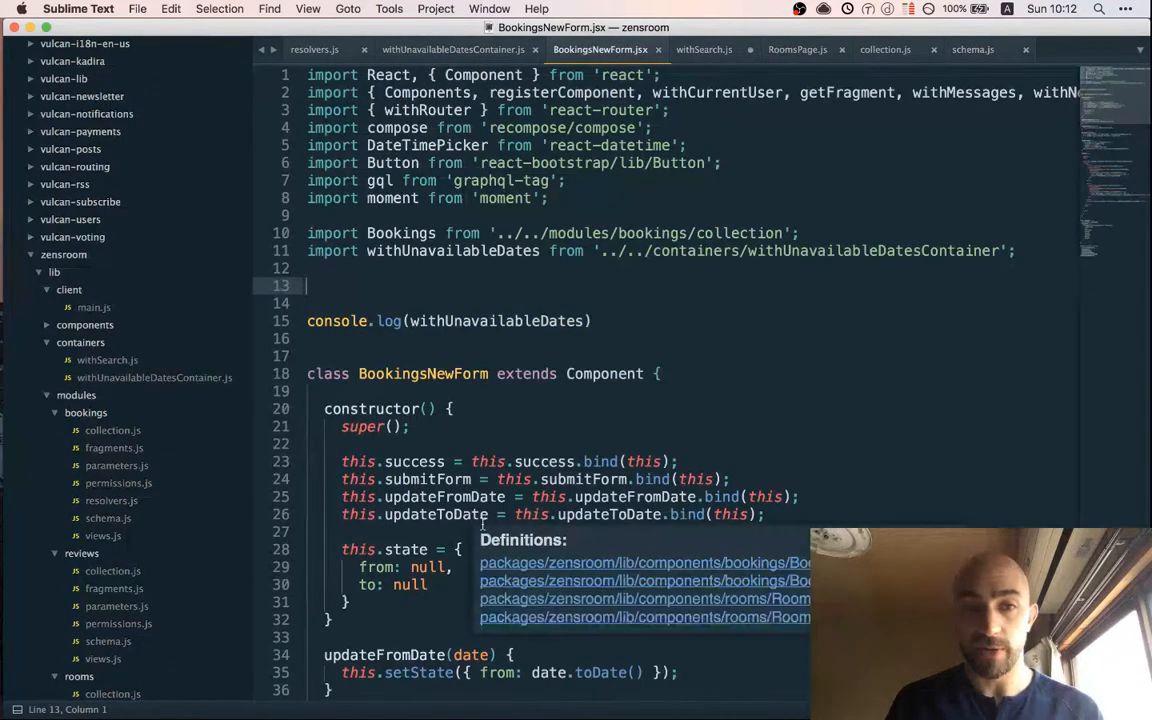
scroll("down", 3)
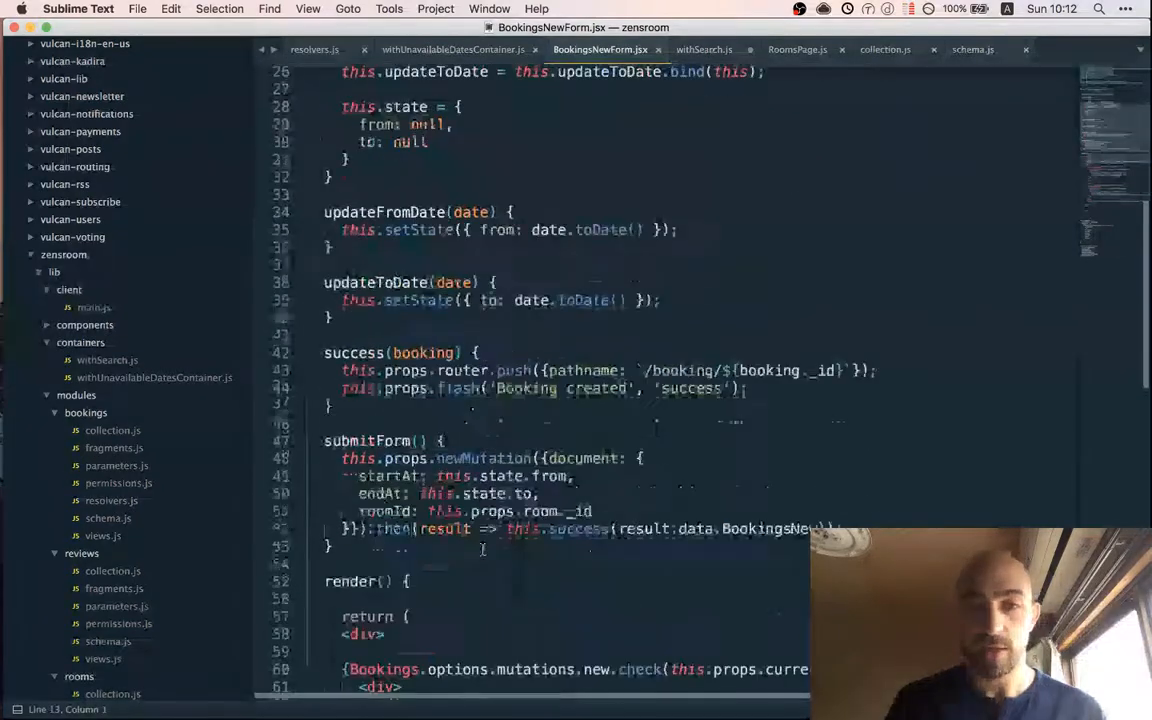
scroll("down", 3)
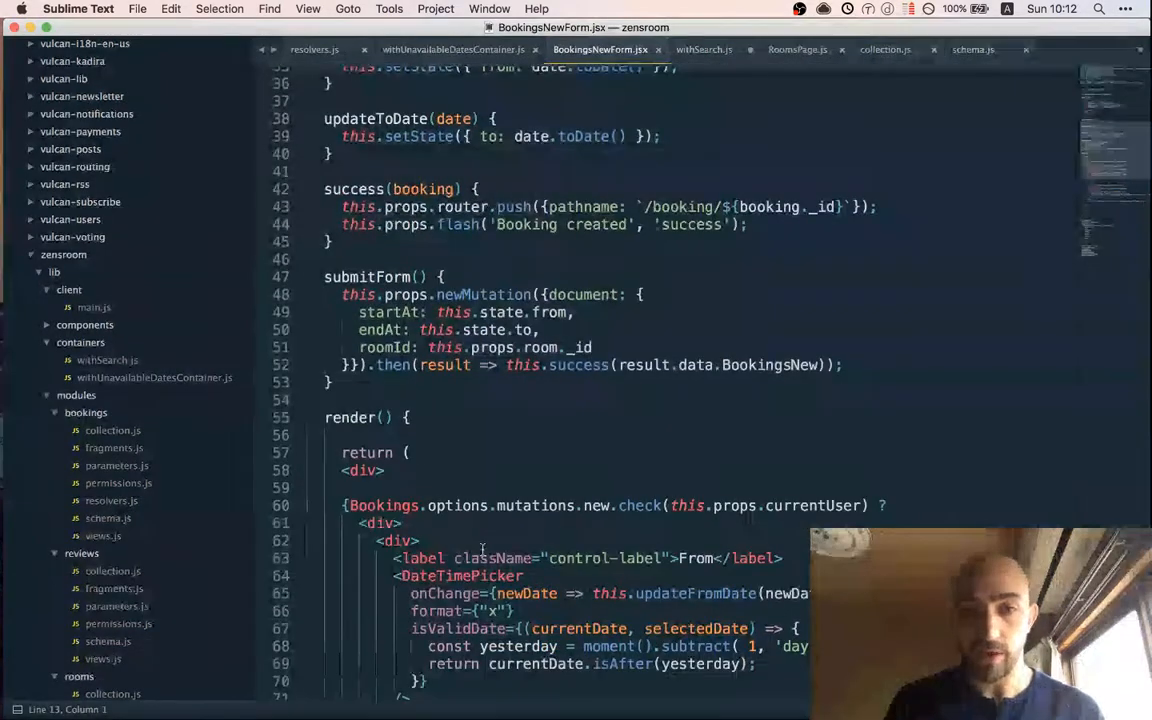
scroll("down", 3)
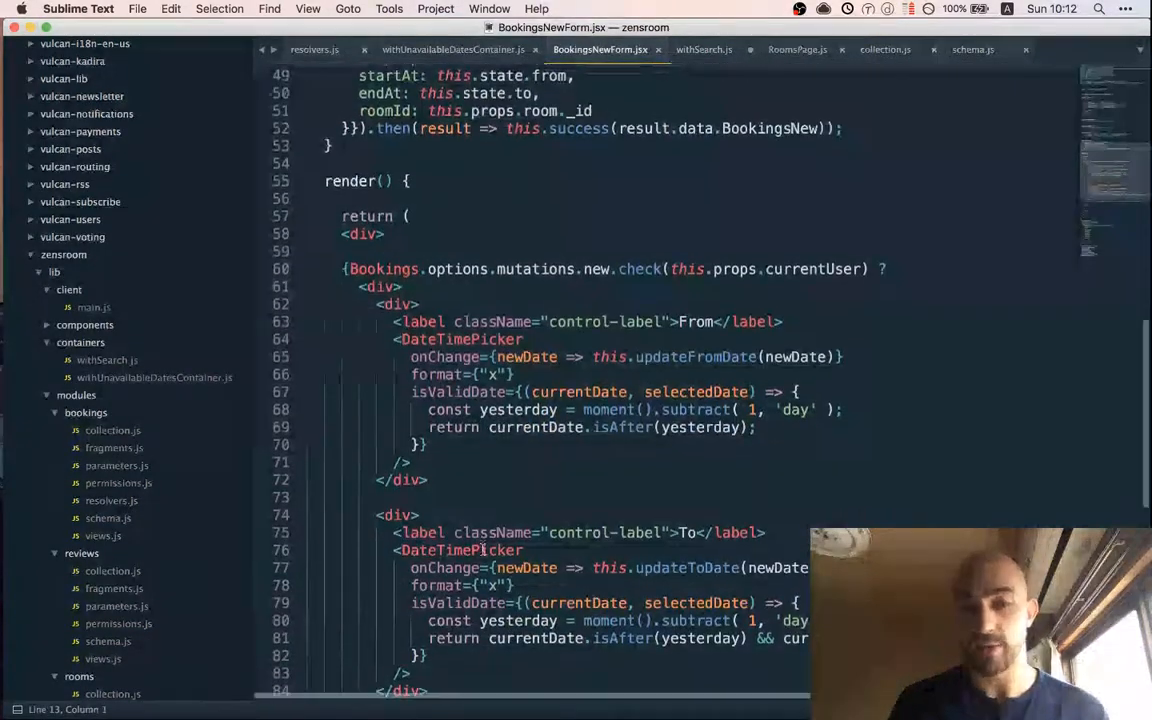
scroll("down", 3)
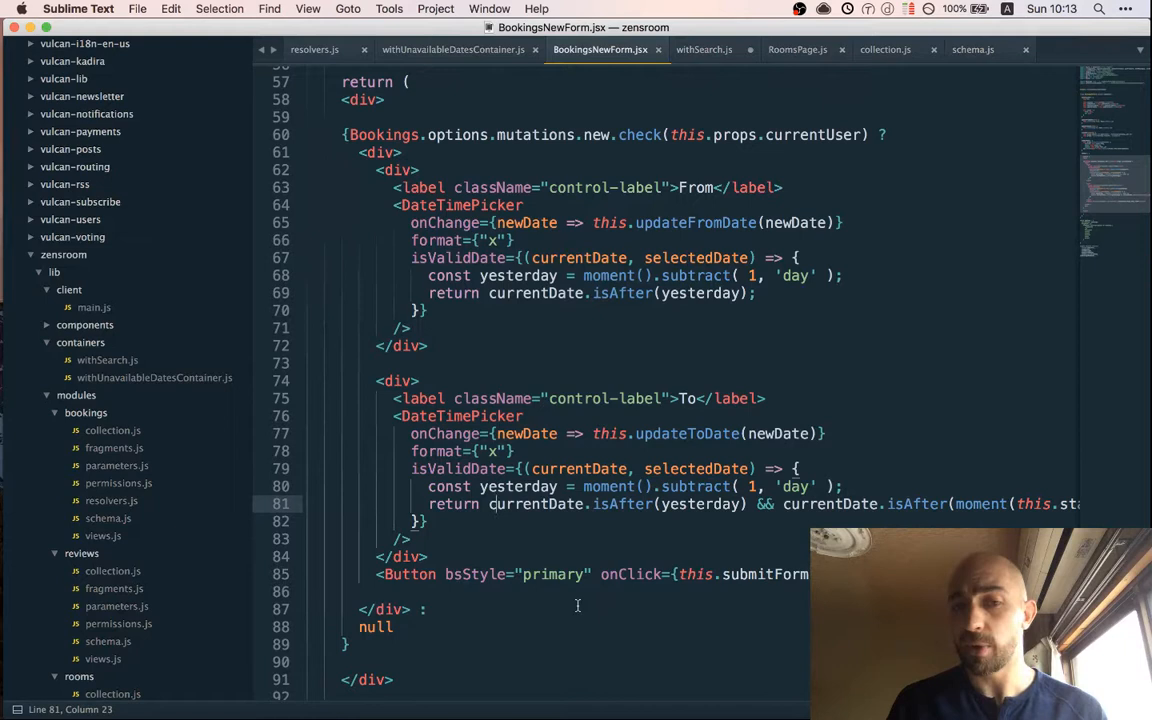
left_click(452, 48)
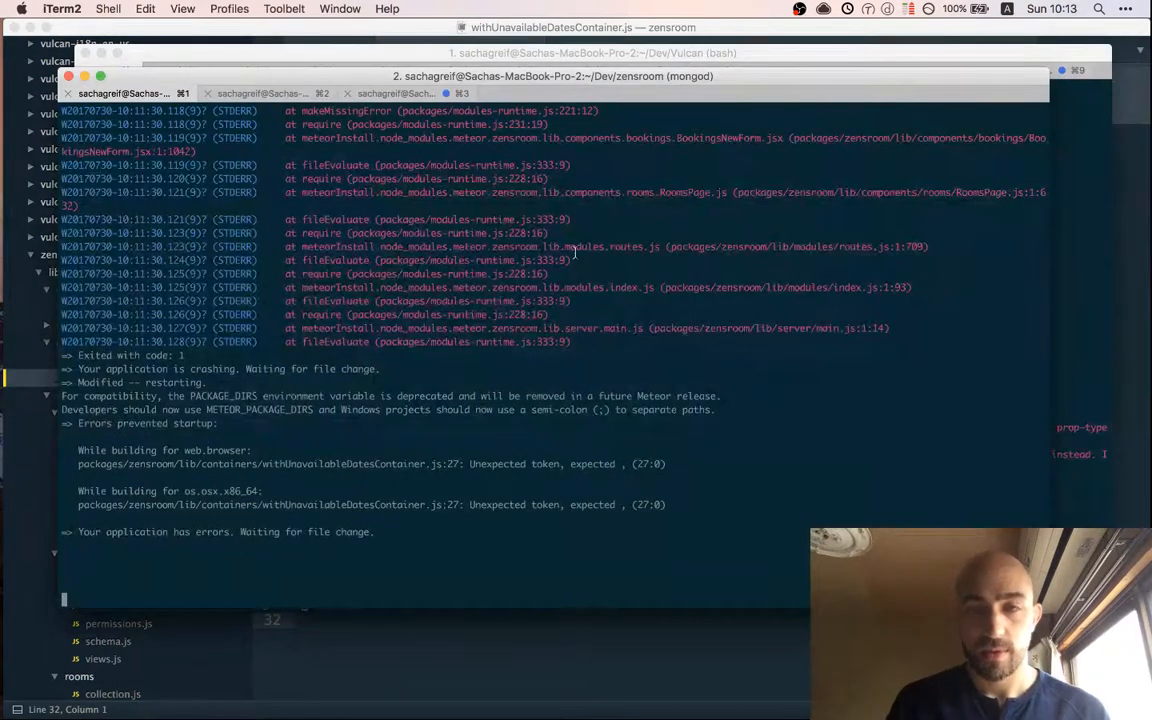
left_click(800, 8)
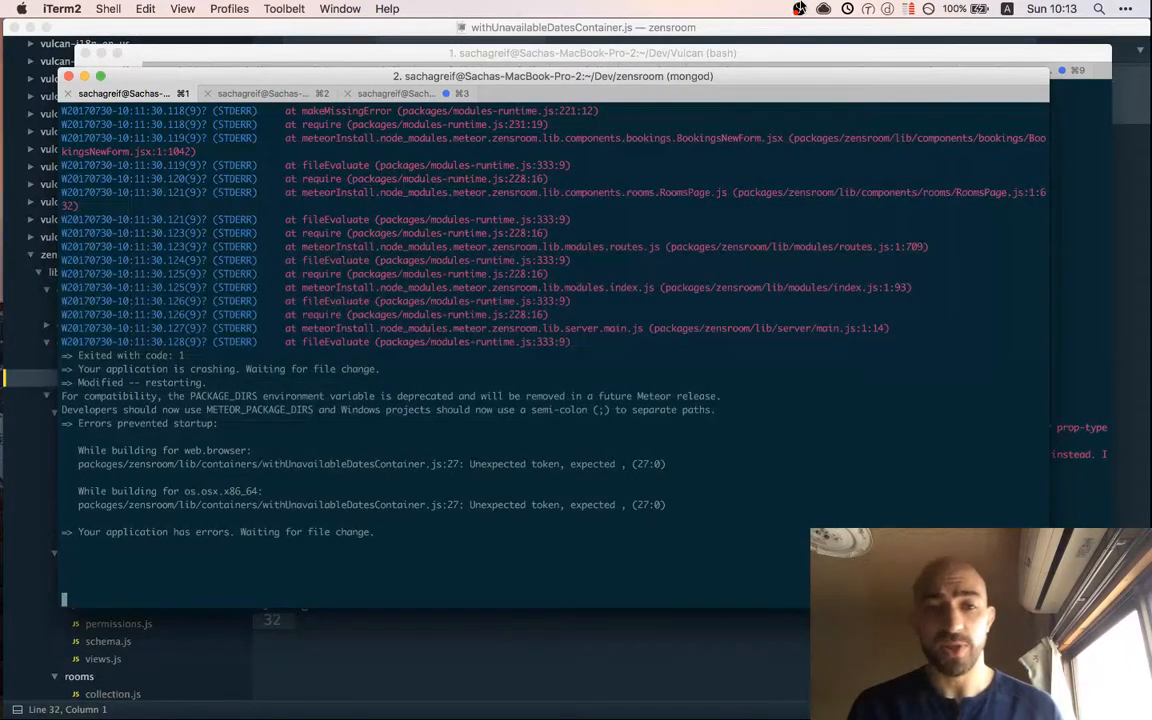
mouse_move(824, 8)
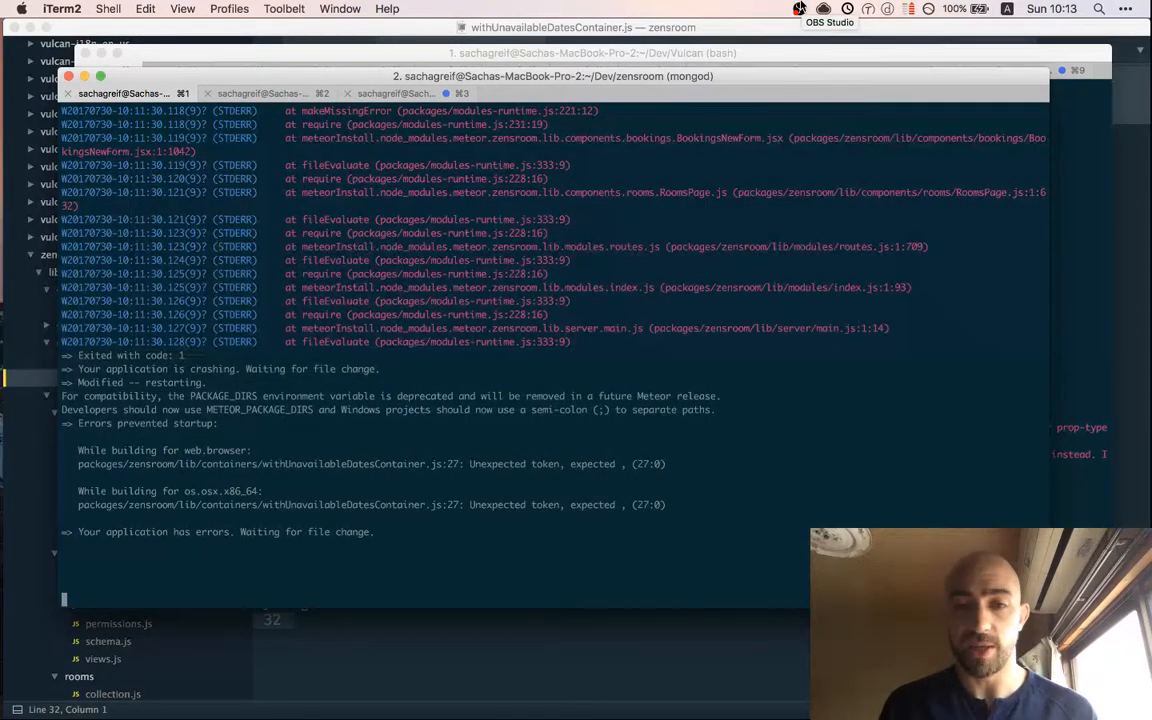